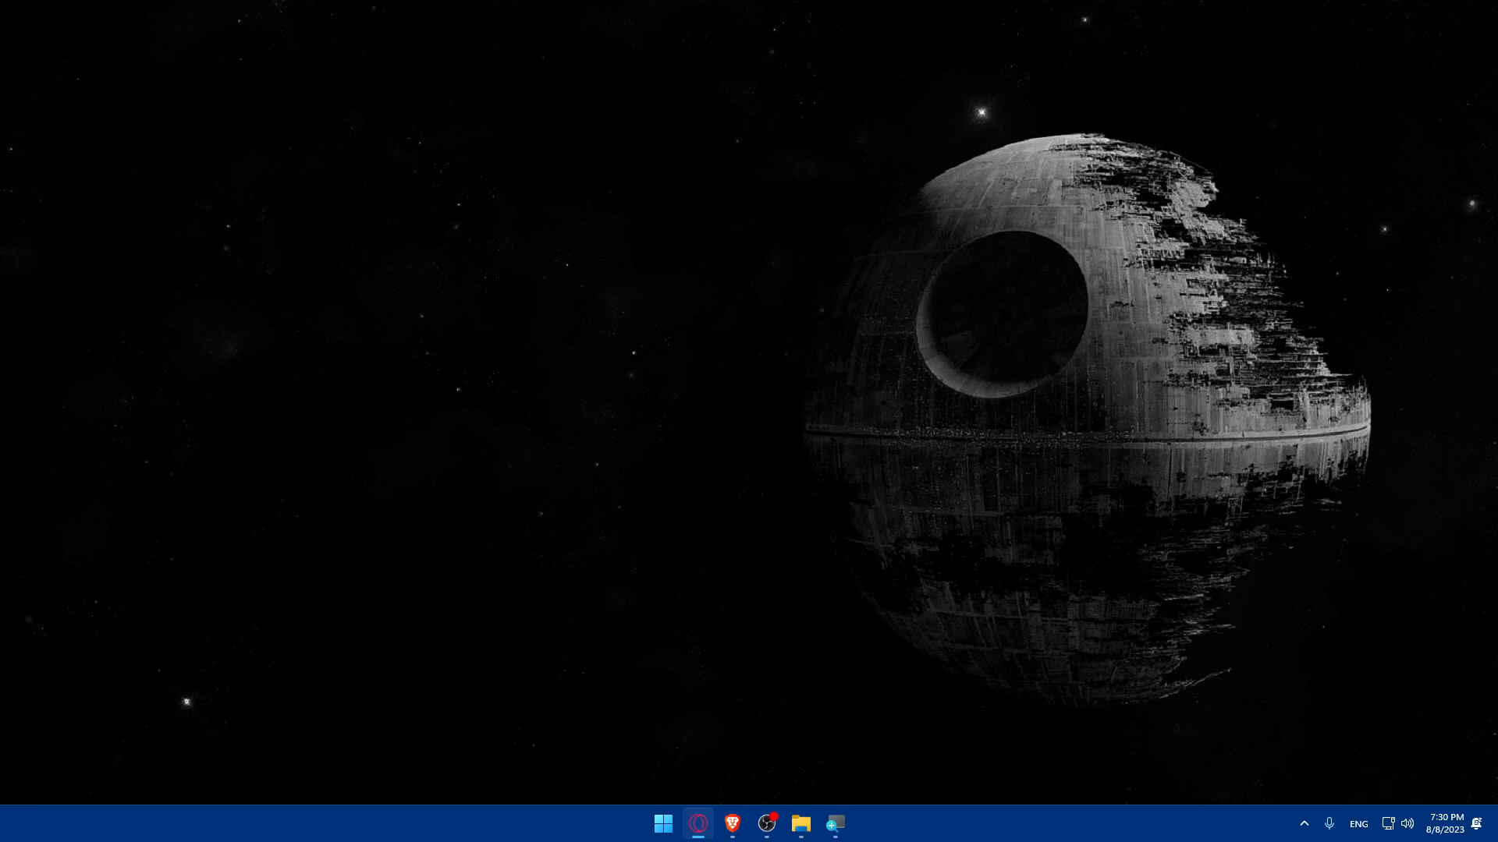
Launch the Brave browser from the taskbar icon
{"action": "left_click", "coordinate": [732, 824]}
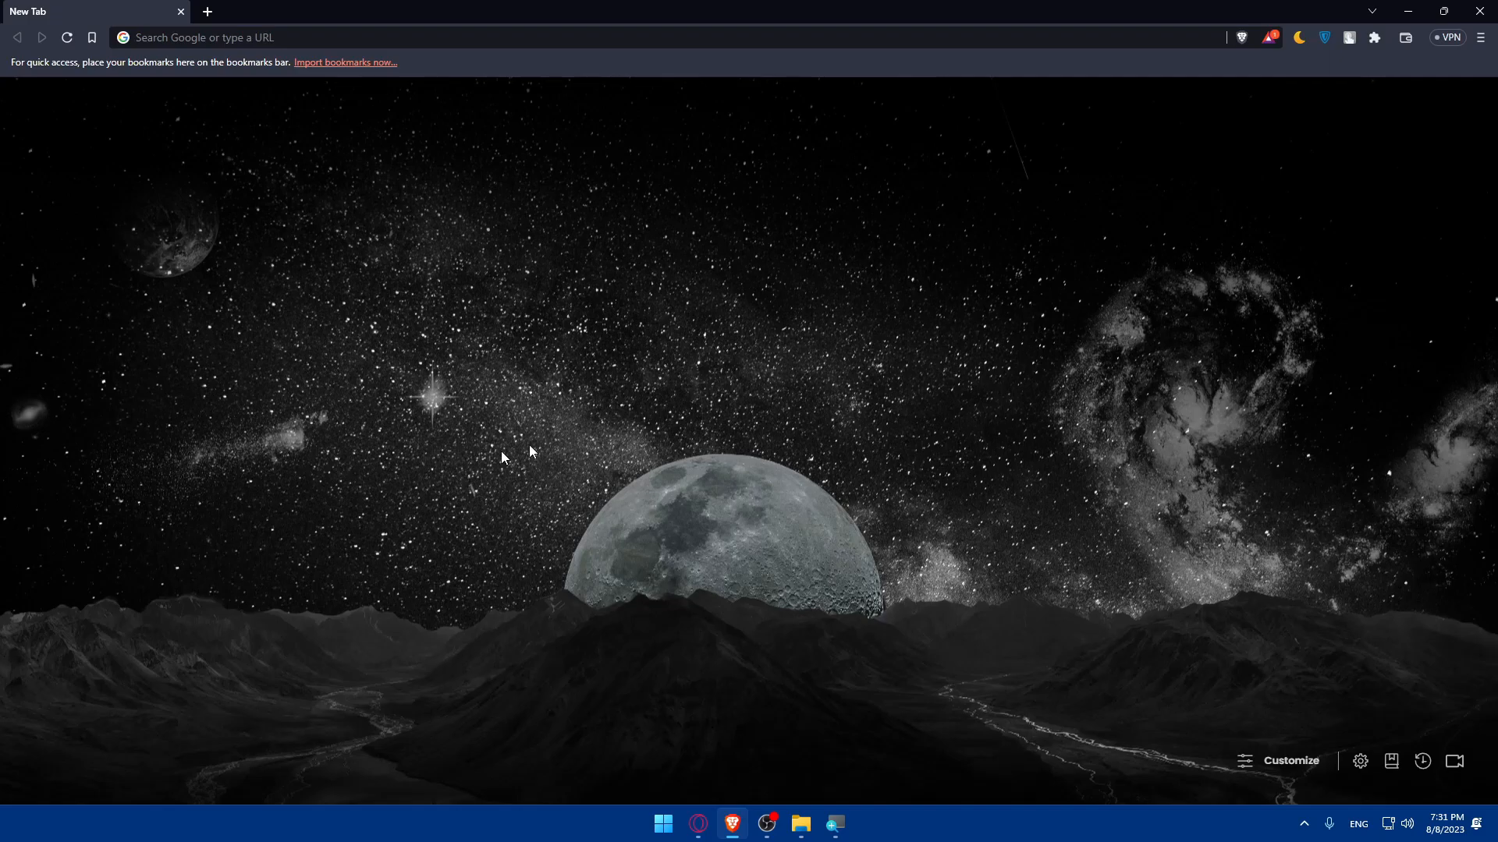
{"action": "mouse_move", "coordinate": [621, 459]}
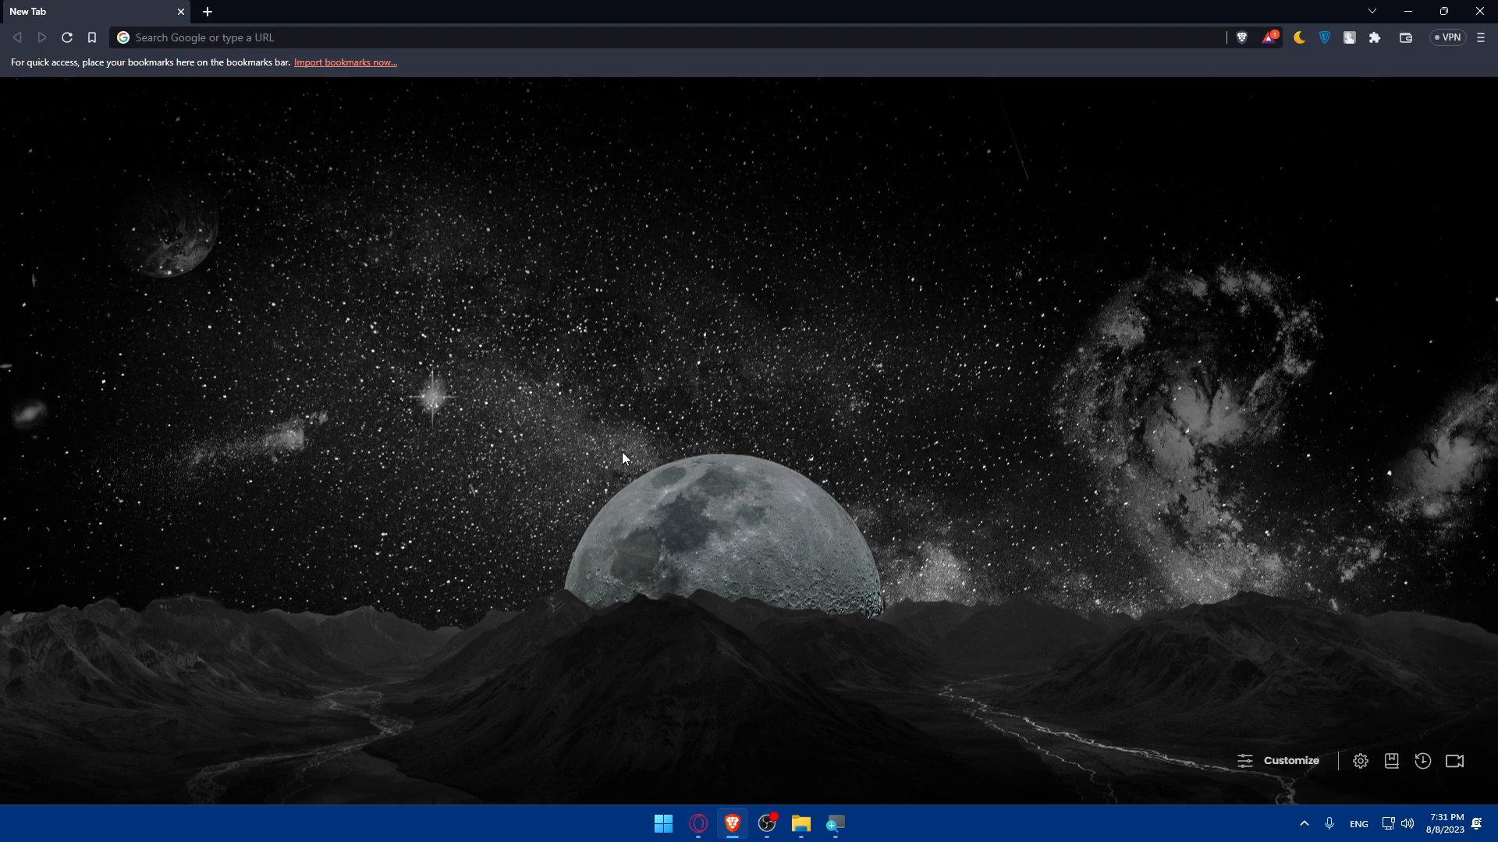
{"action": "mouse_move", "coordinate": [367, 214]}
{"action": "type", "text": "chat"}
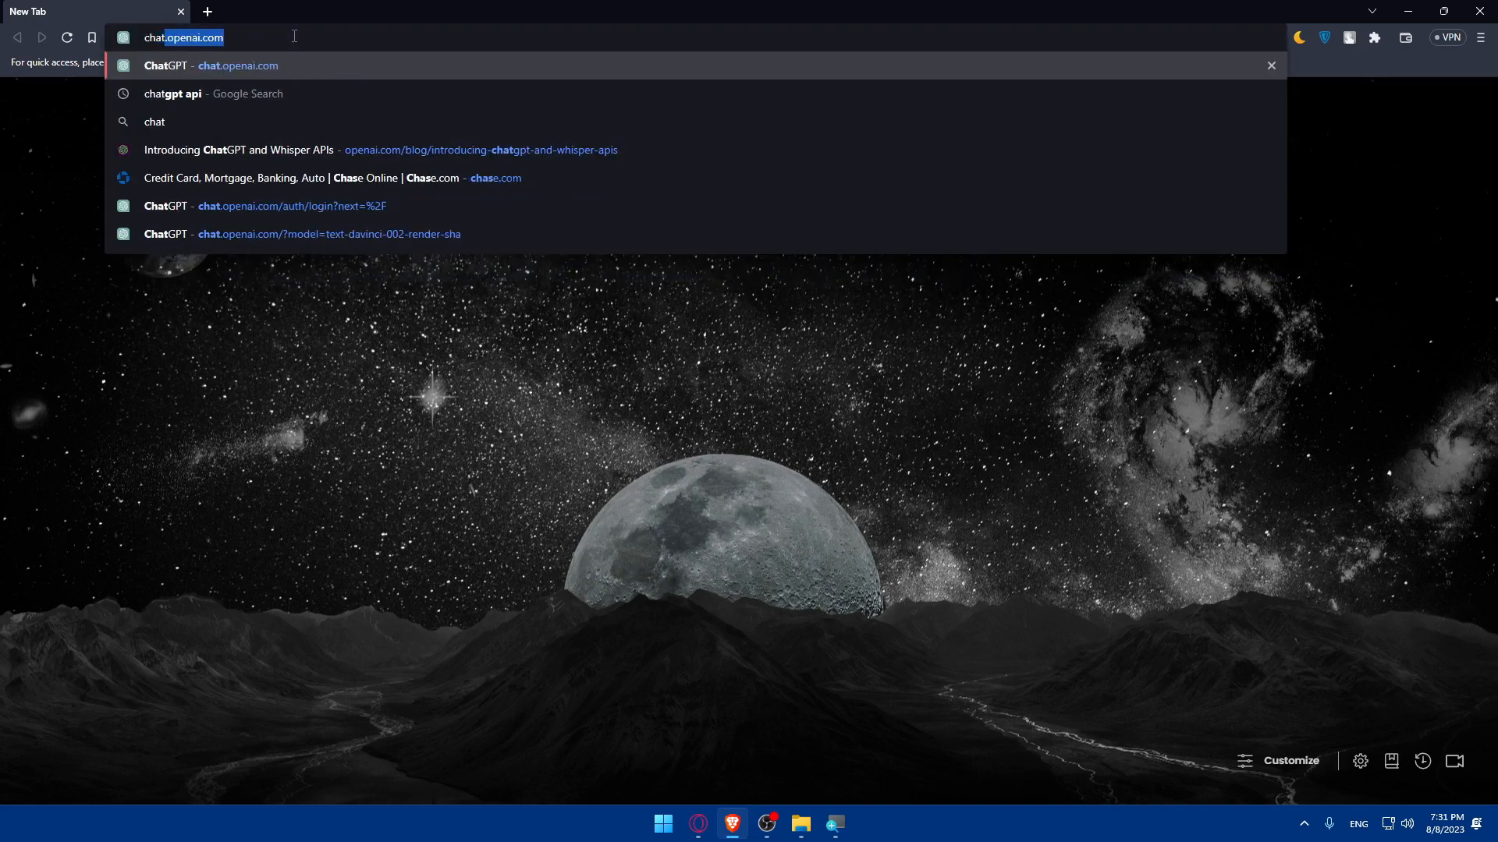
Search Google for chatgpt and open OpenAI's 'Introducing ChatGPT' article
{"action": "left_click", "coordinate": [213, 93]}
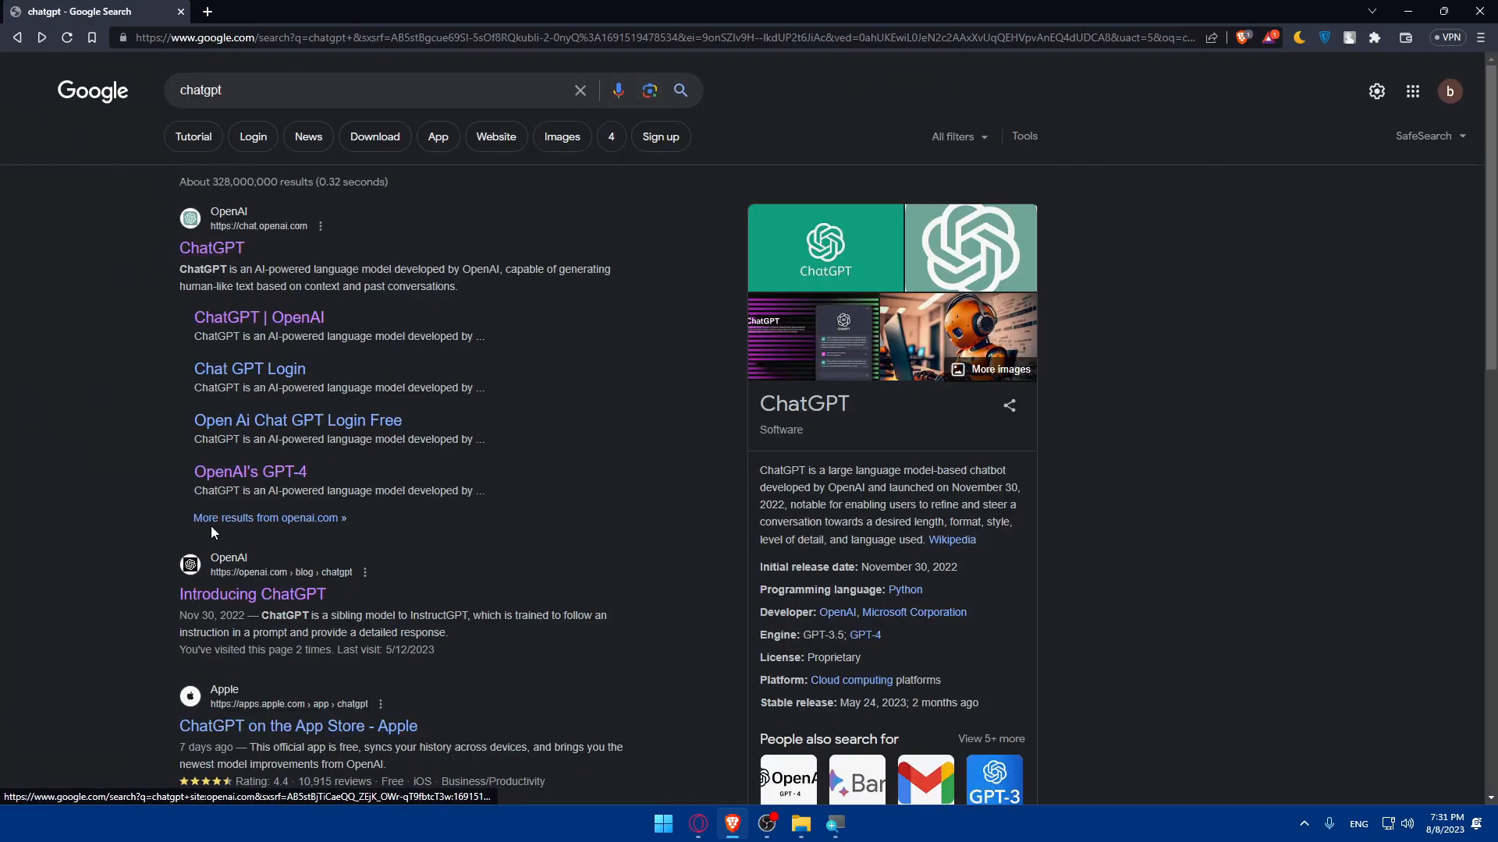
{"action": "left_click", "coordinate": [252, 593]}
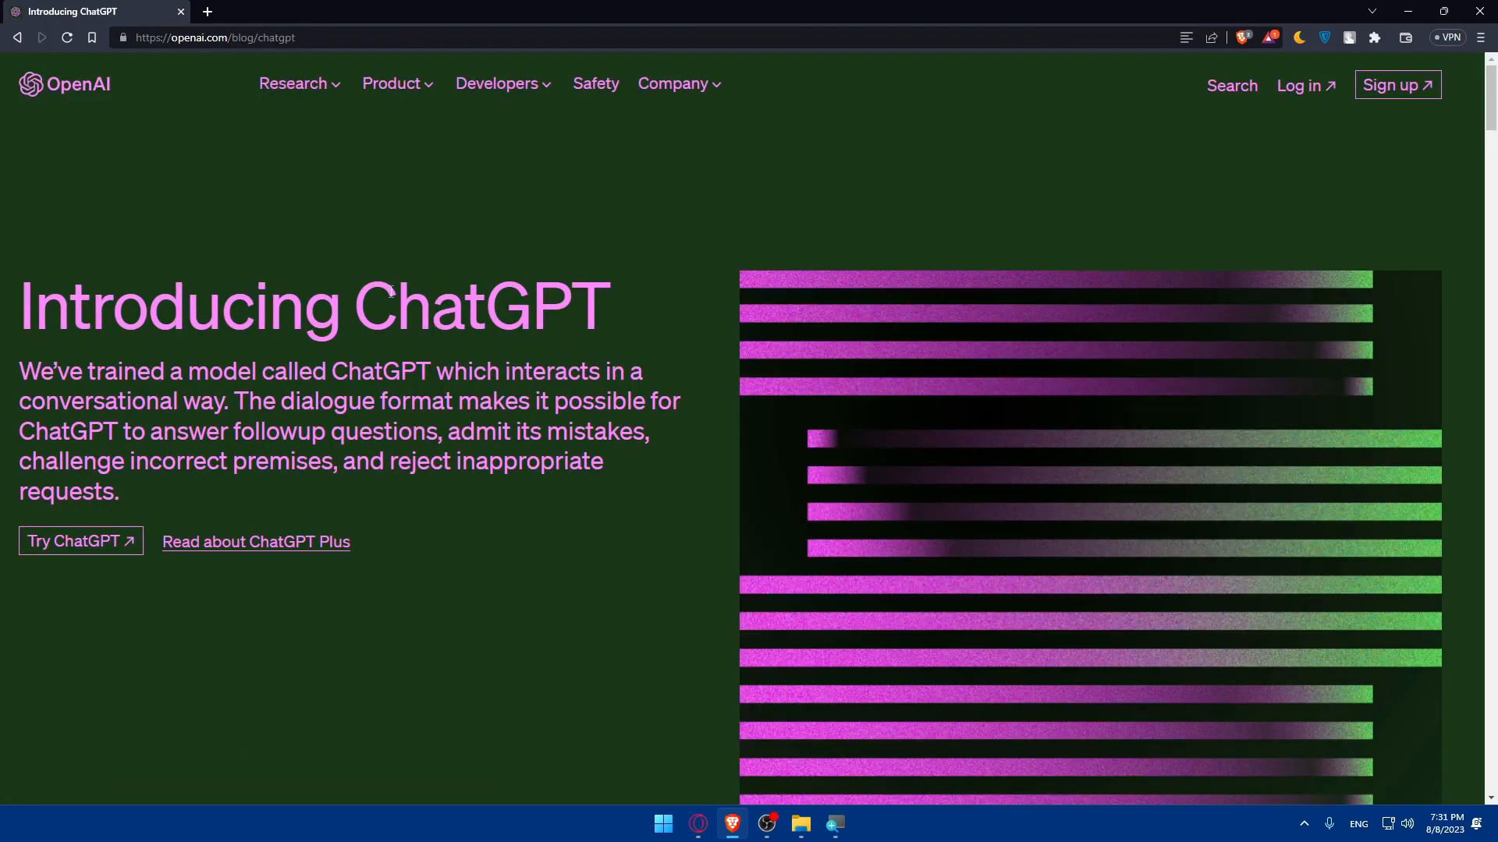
{"action": "mouse_move", "coordinate": [270, 533]}
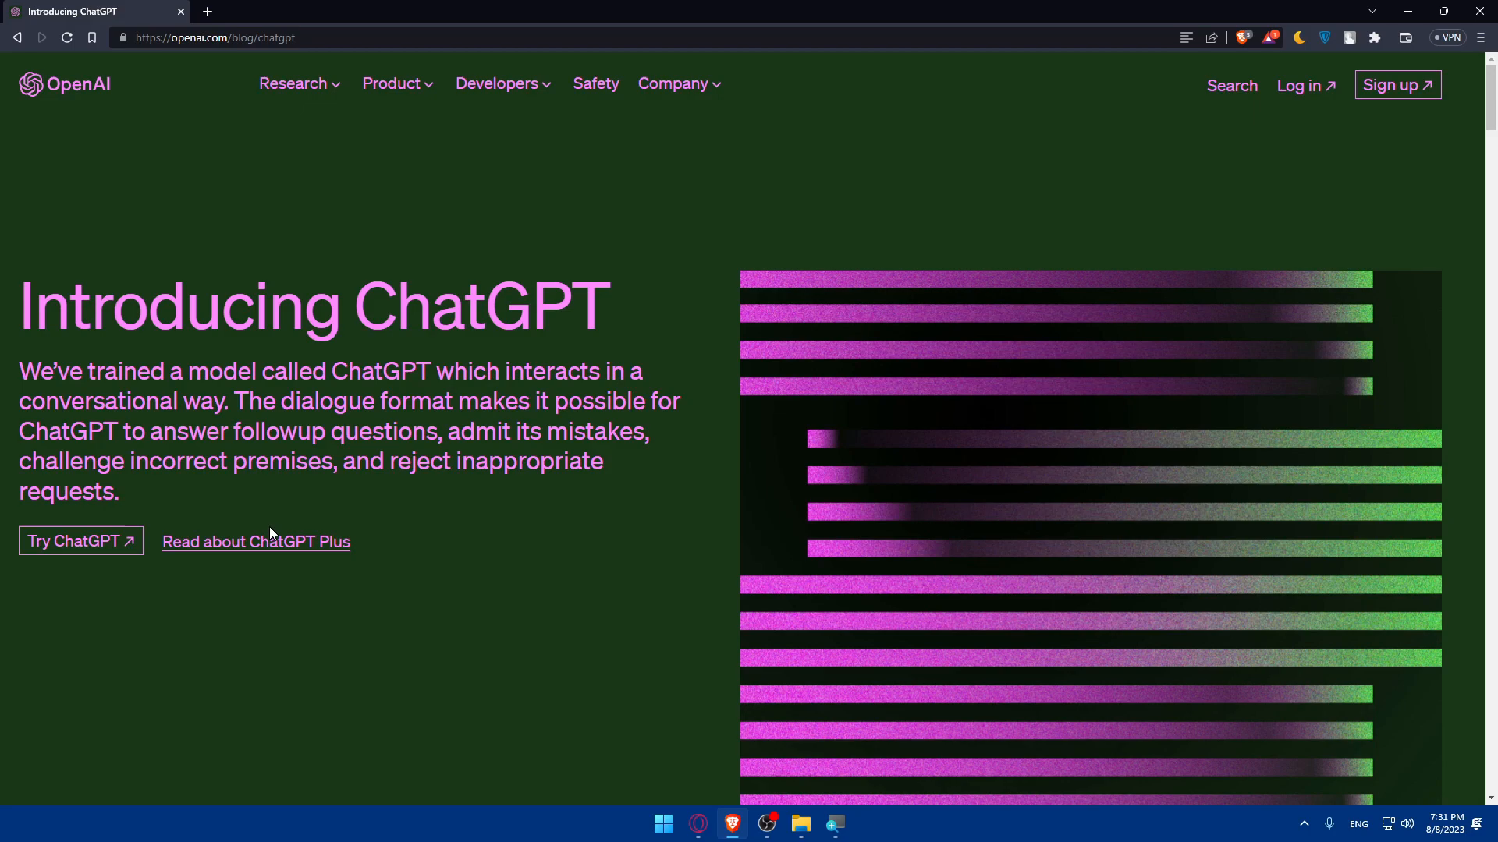
{"action": "mouse_move", "coordinate": [79, 541]}
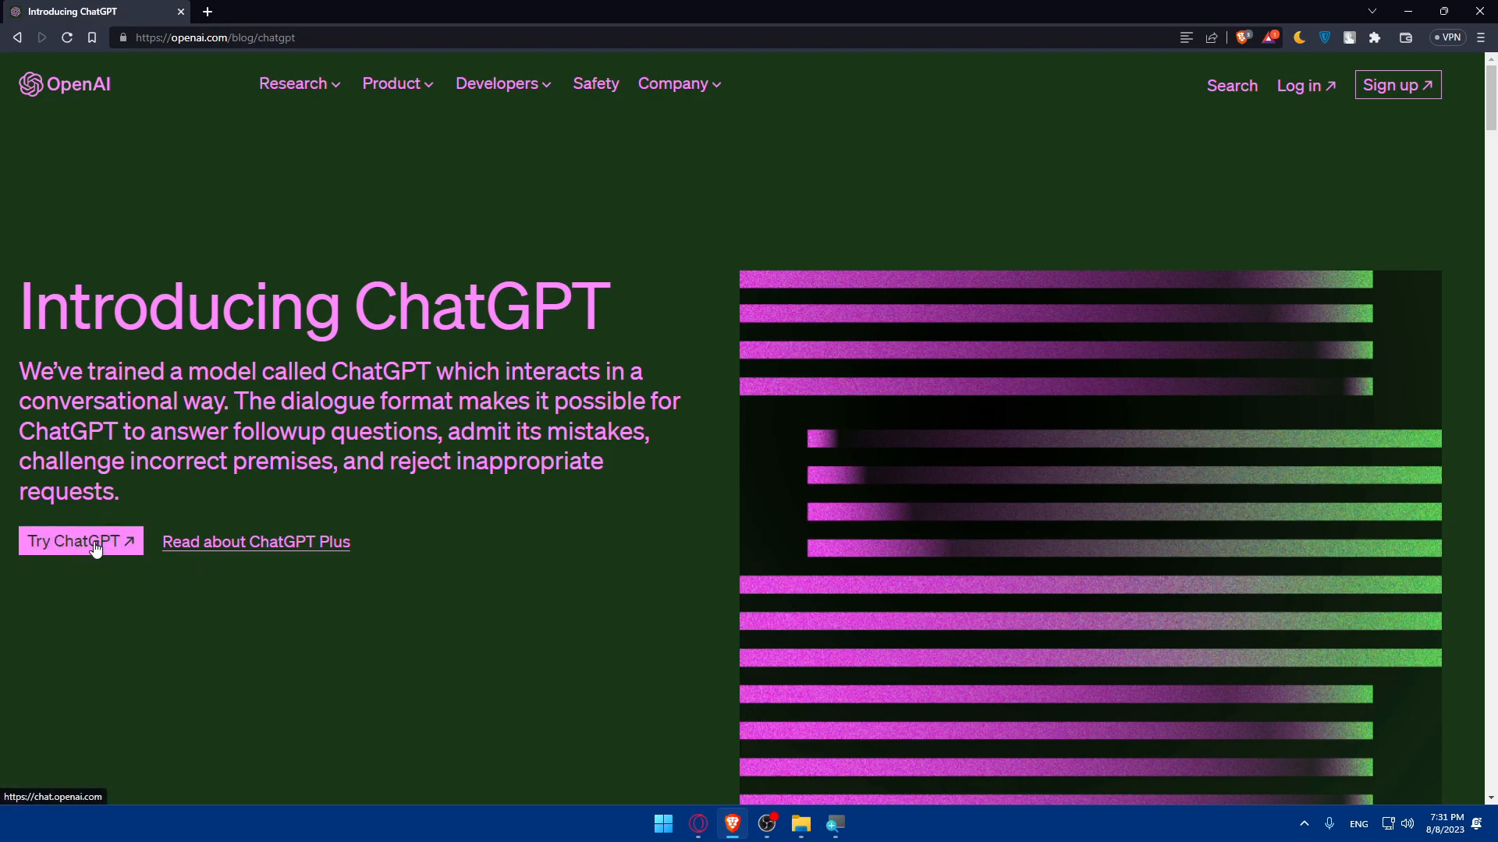
{"action": "mouse_move", "coordinate": [496, 594]}
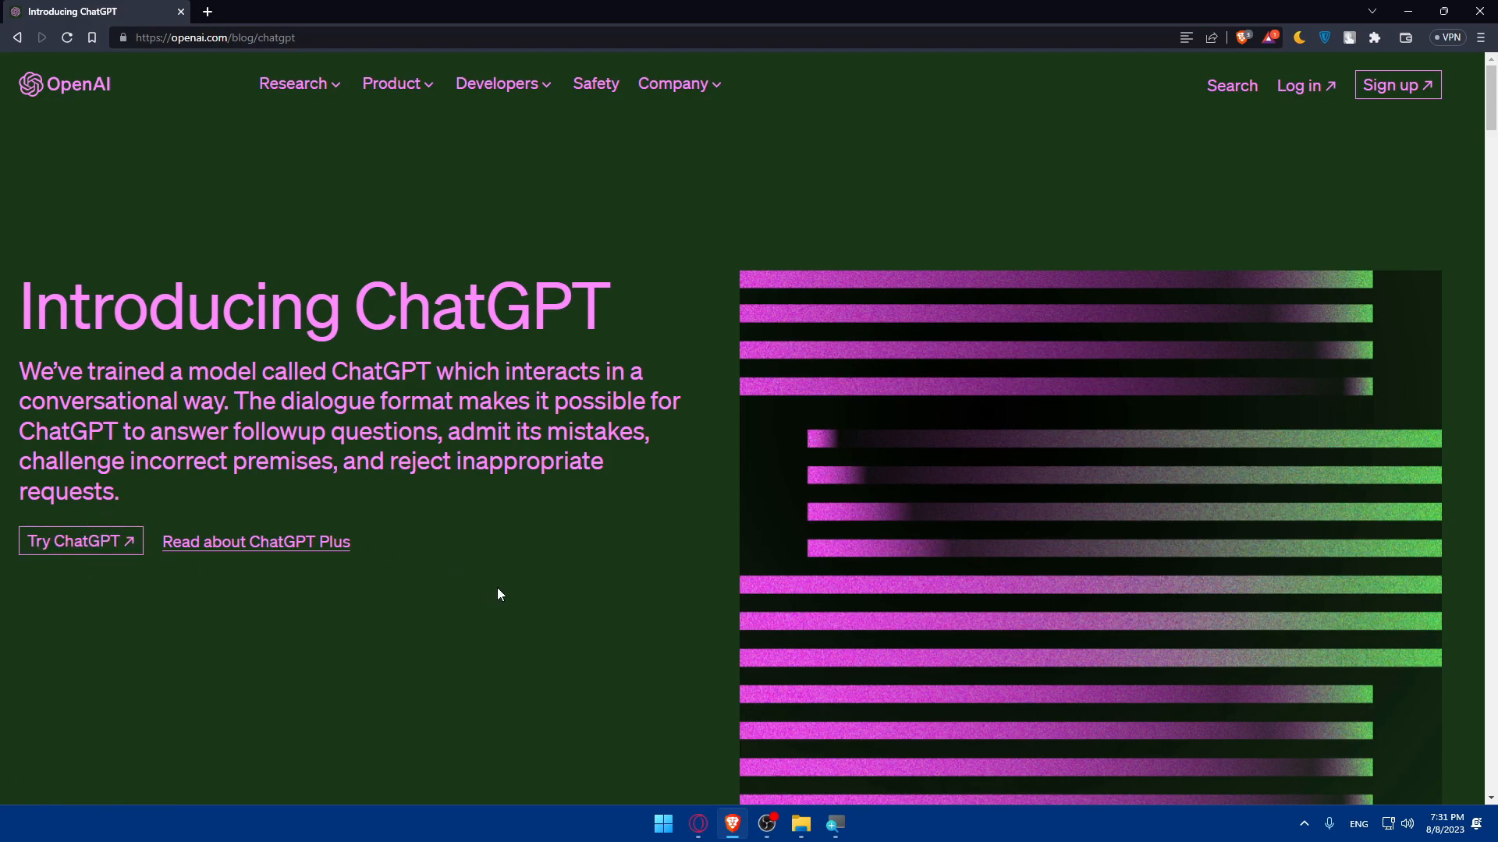
{"action": "mouse_move", "coordinate": [1300, 86]}
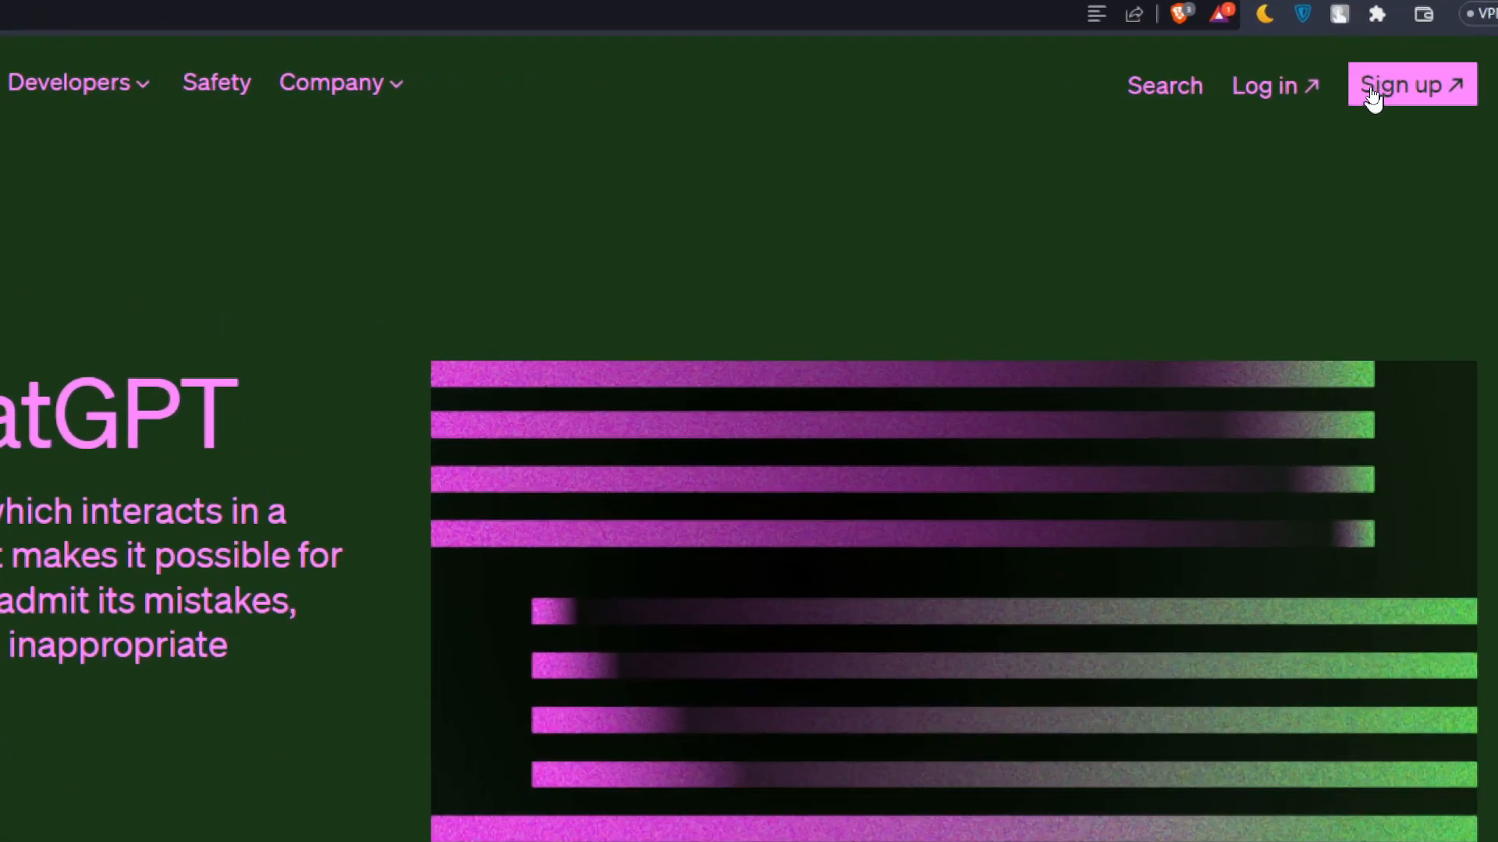
Sign in to the OpenAI account to reach the platform apps chooser
{"action": "left_click", "coordinate": [1410, 84]}
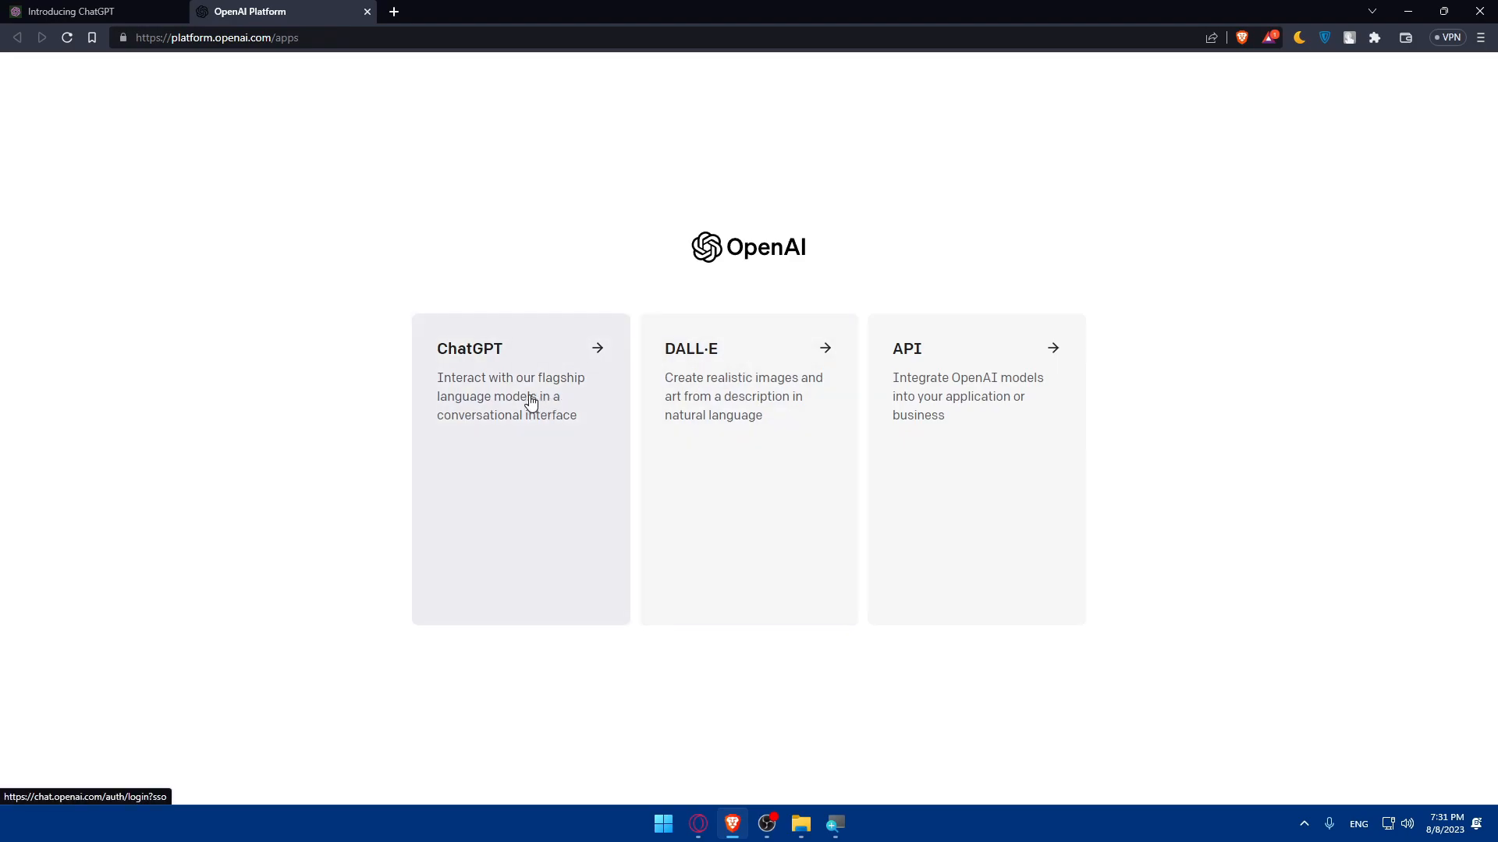
{"action": "mouse_move", "coordinate": [484, 403]}
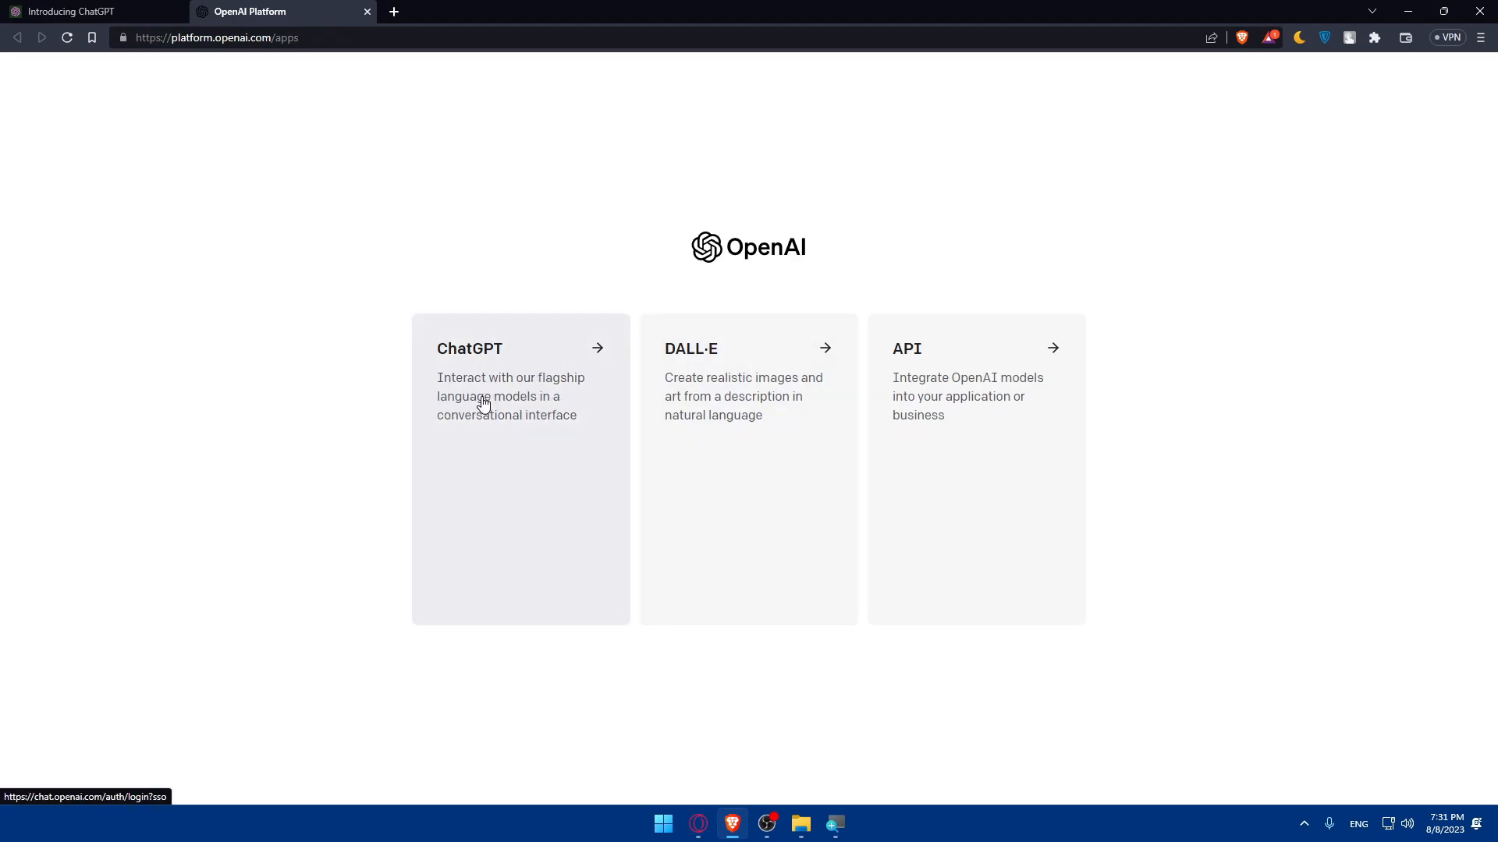
{"action": "mouse_move", "coordinate": [559, 451]}
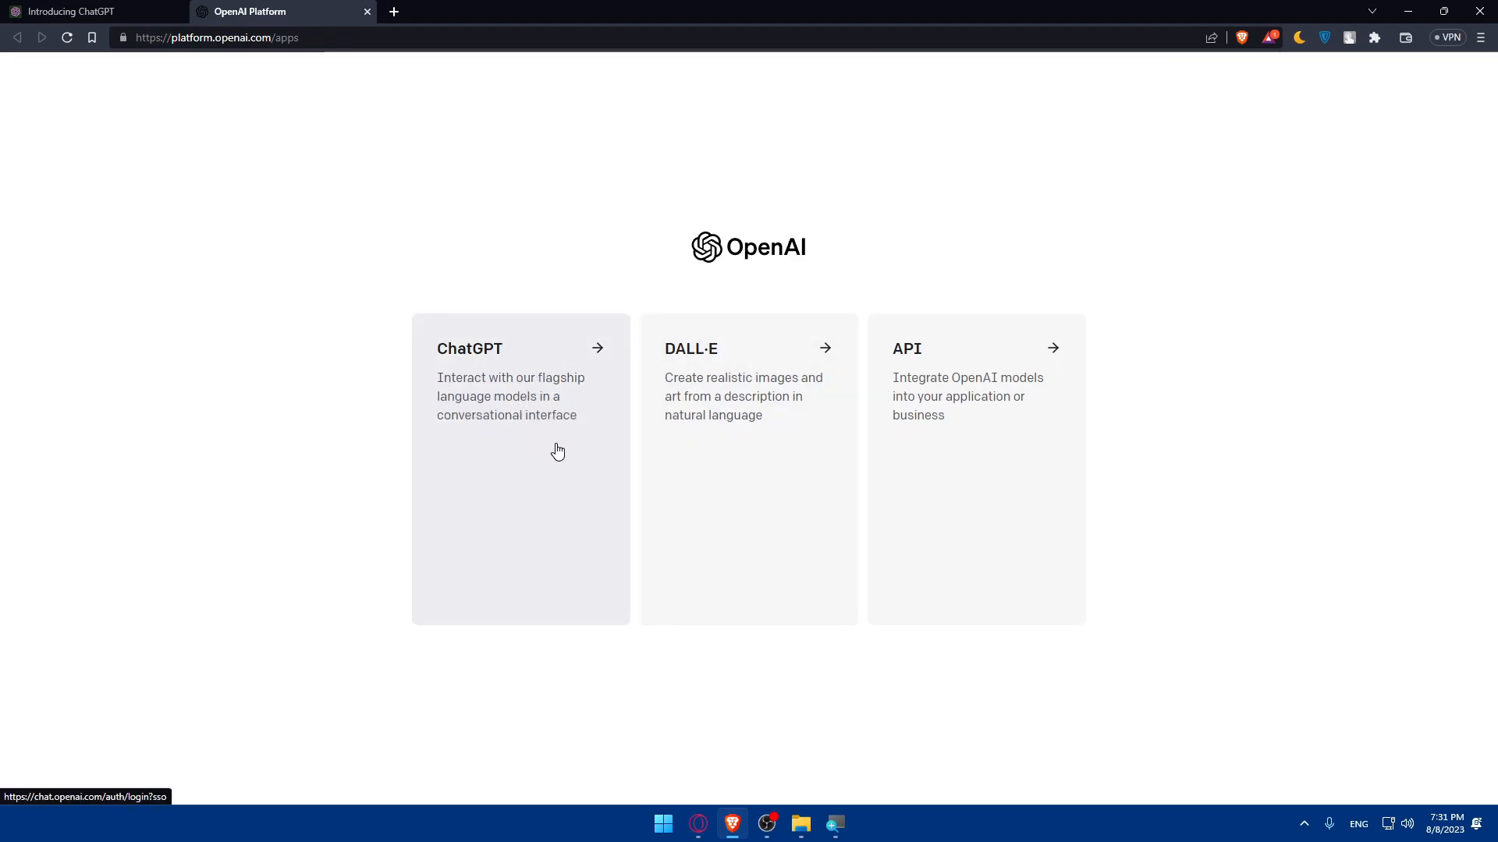
{"action": "mouse_move", "coordinate": [794, 398]}
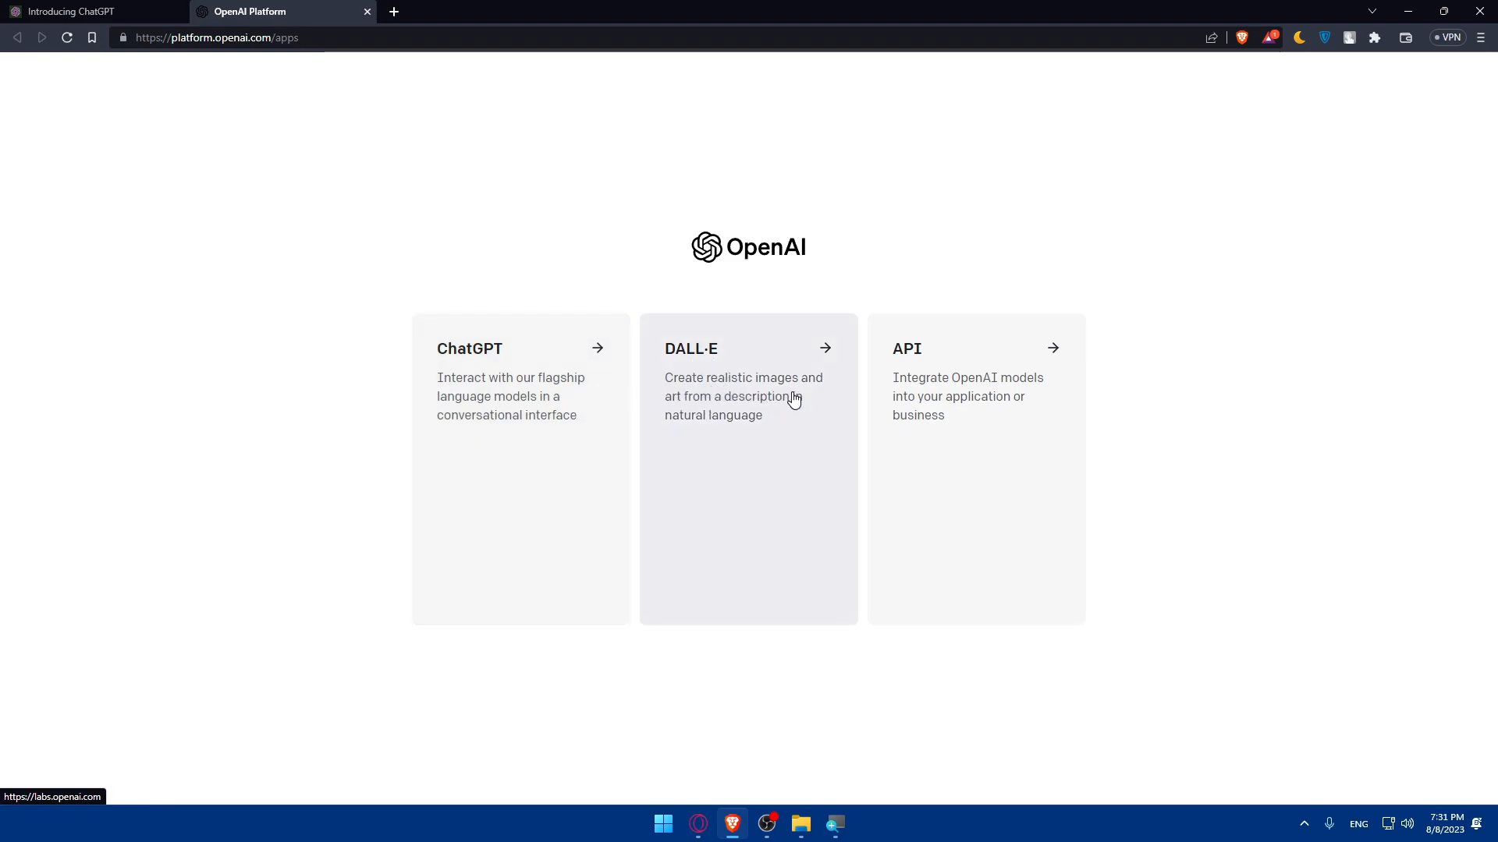
{"action": "mouse_move", "coordinate": [660, 418]}
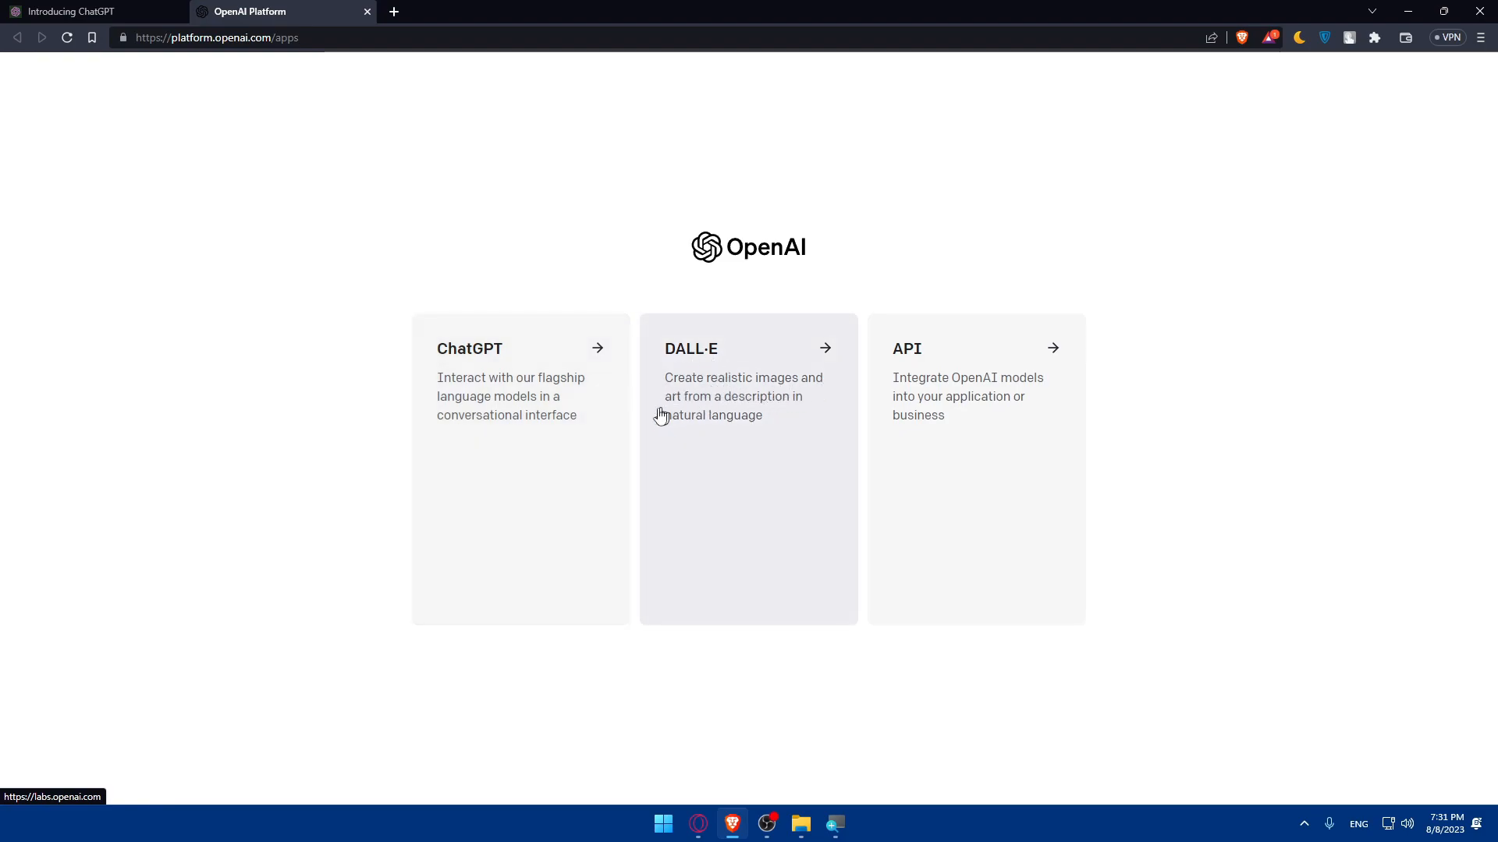
{"action": "mouse_move", "coordinate": [827, 406]}
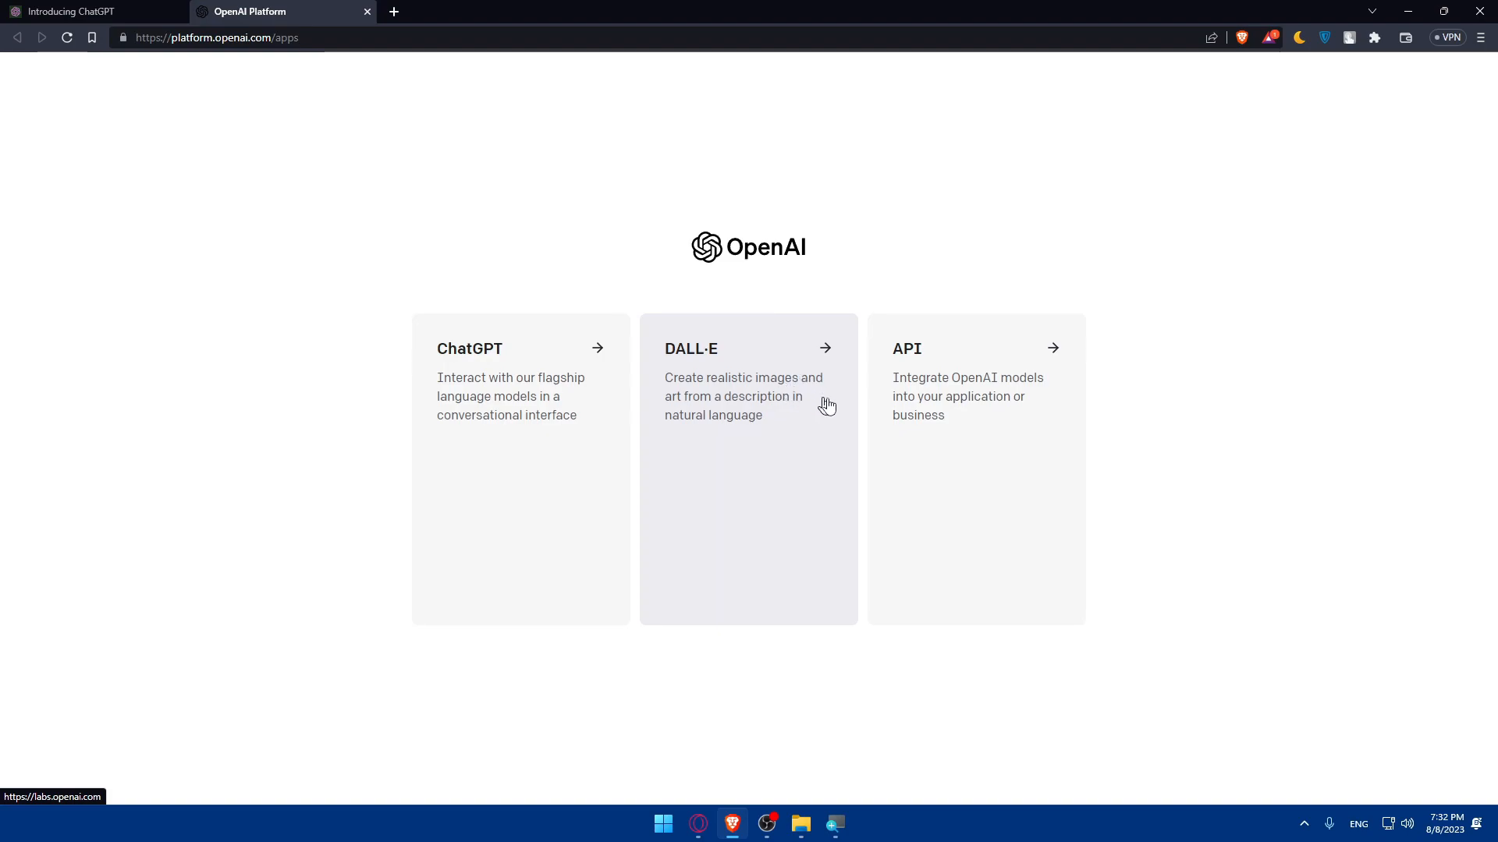
{"action": "mouse_move", "coordinate": [991, 406]}
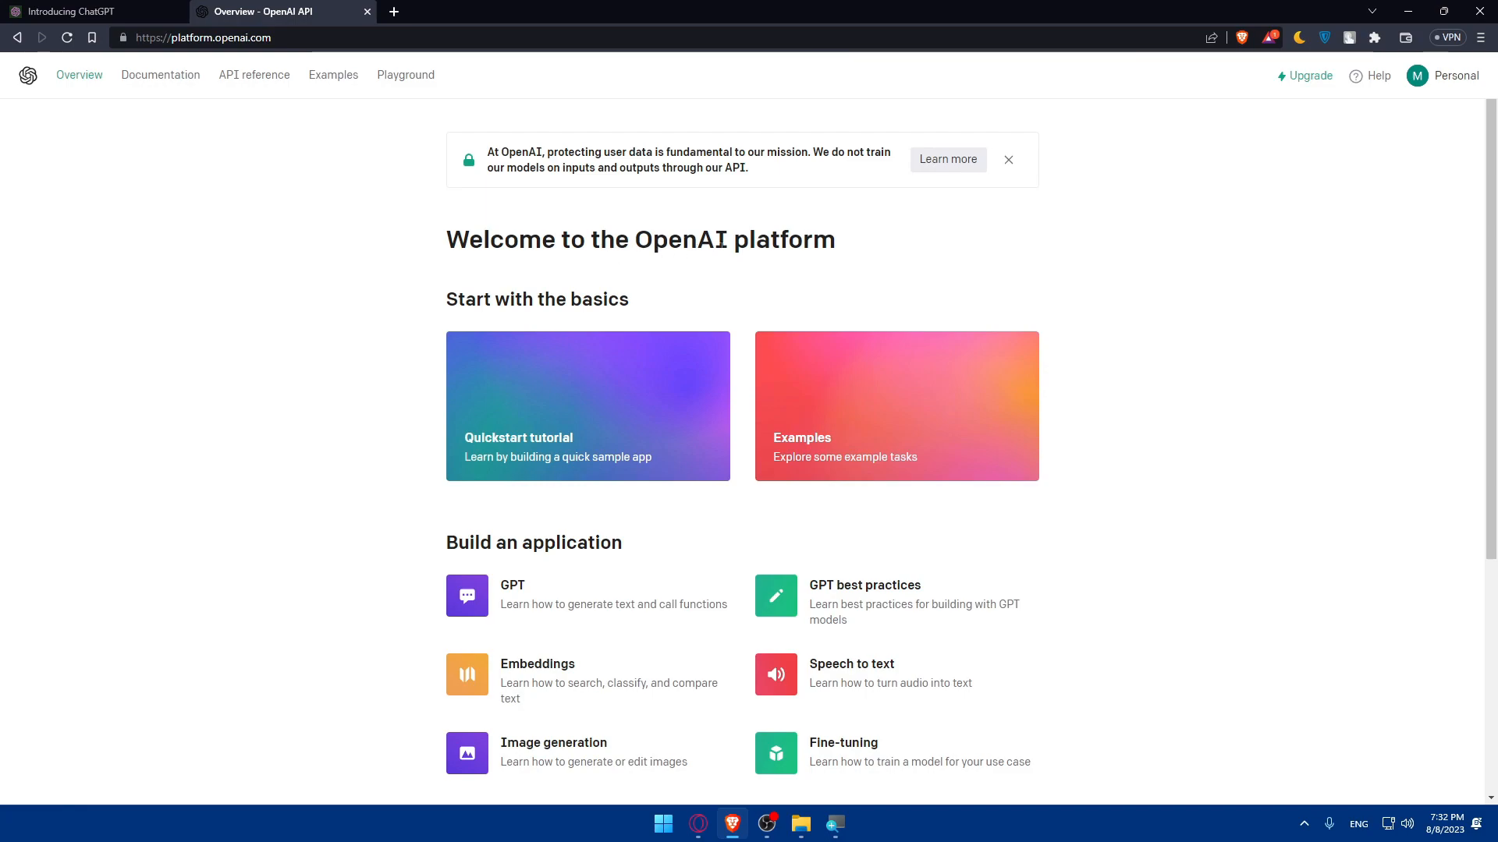
{"action": "mouse_move", "coordinate": [511, 271]}
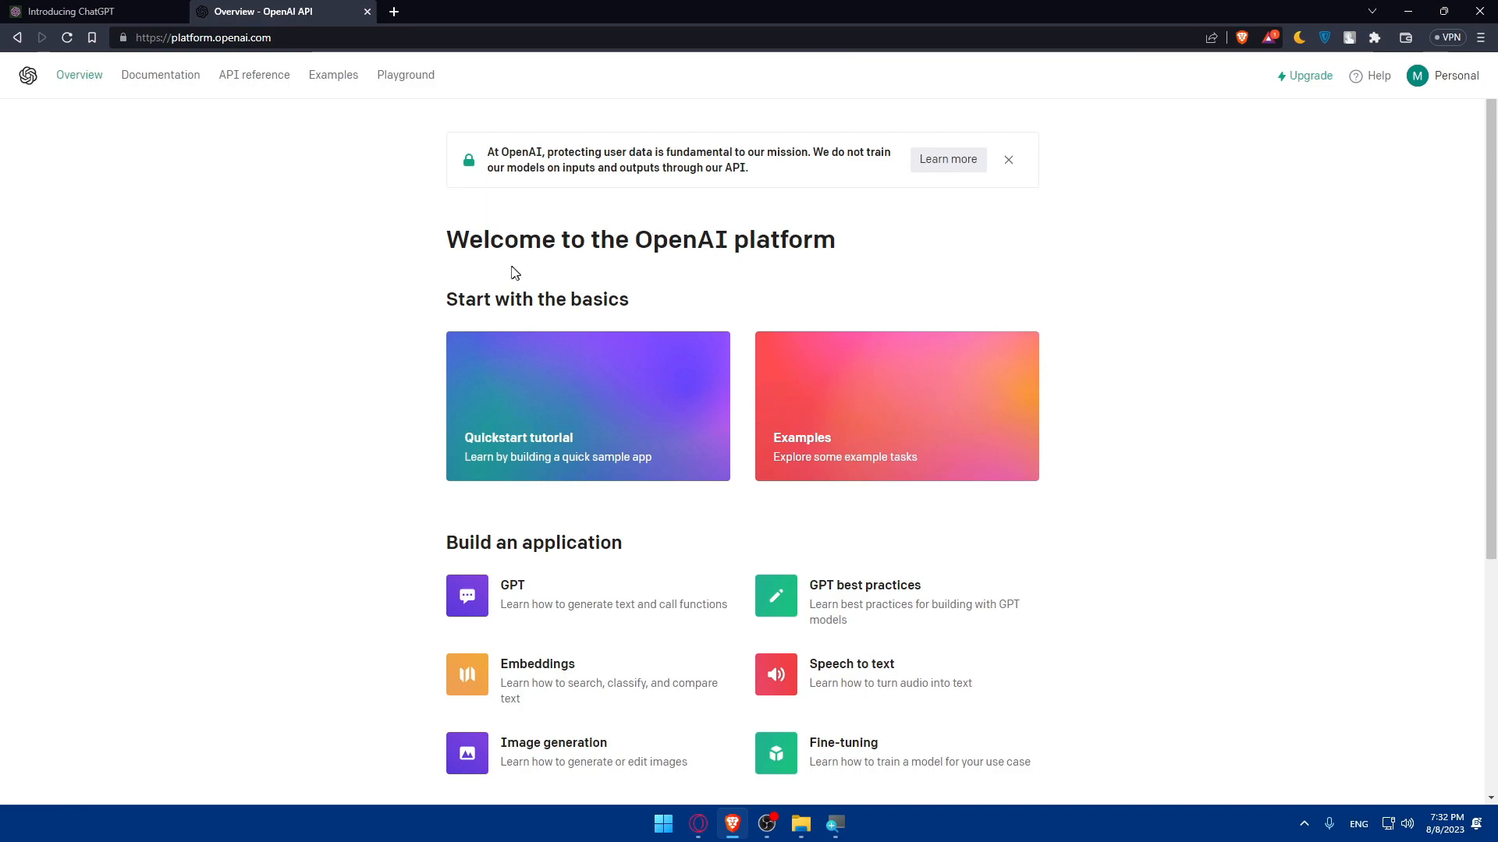
{"action": "mouse_move", "coordinate": [735, 406]}
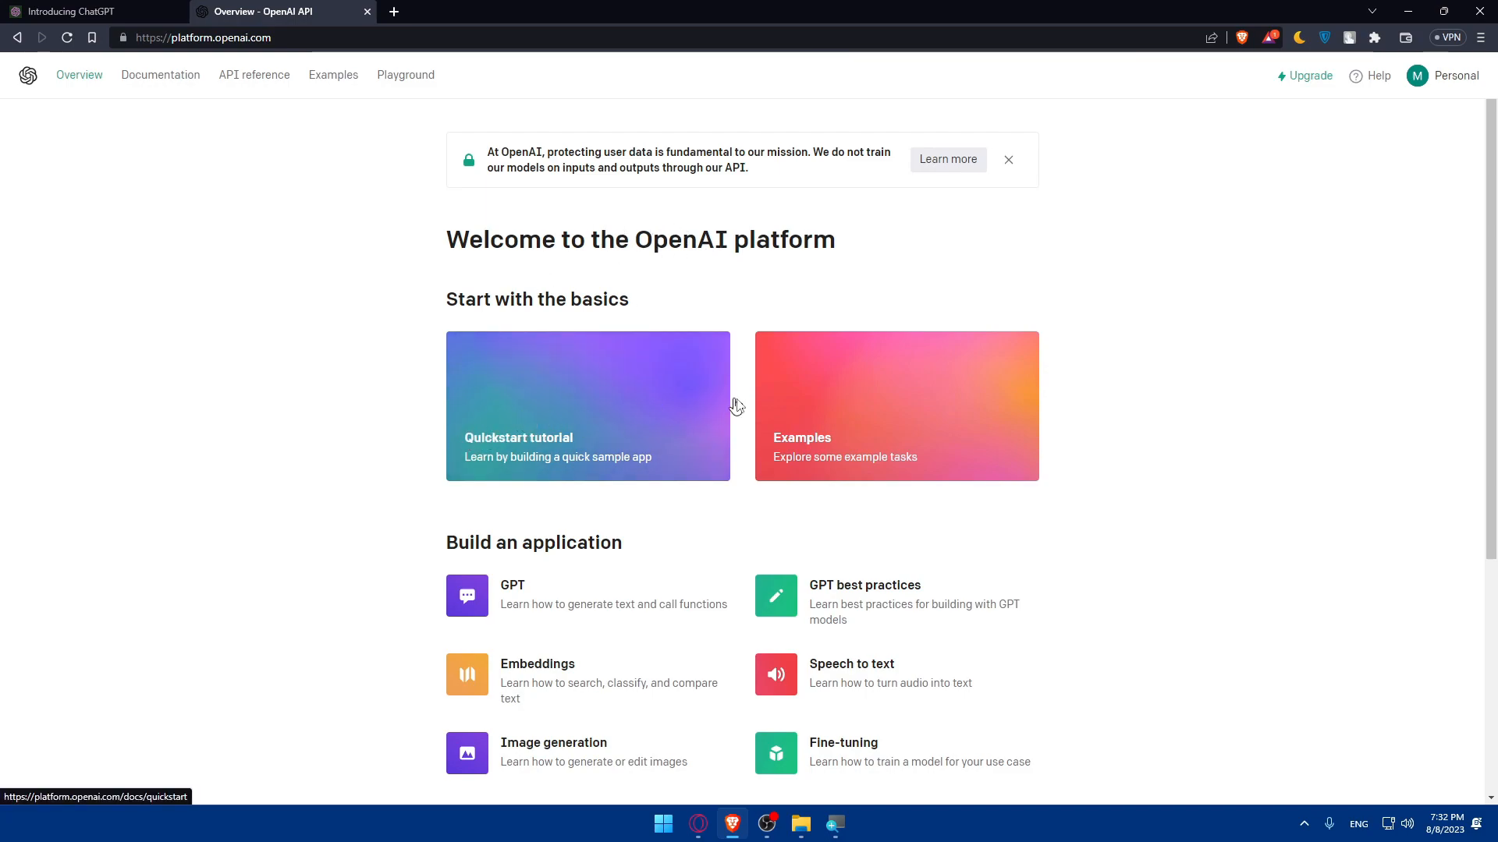
Bring up the link context menu on the Examples card of the Overview page
{"action": "right_click", "coordinate": [843, 388]}
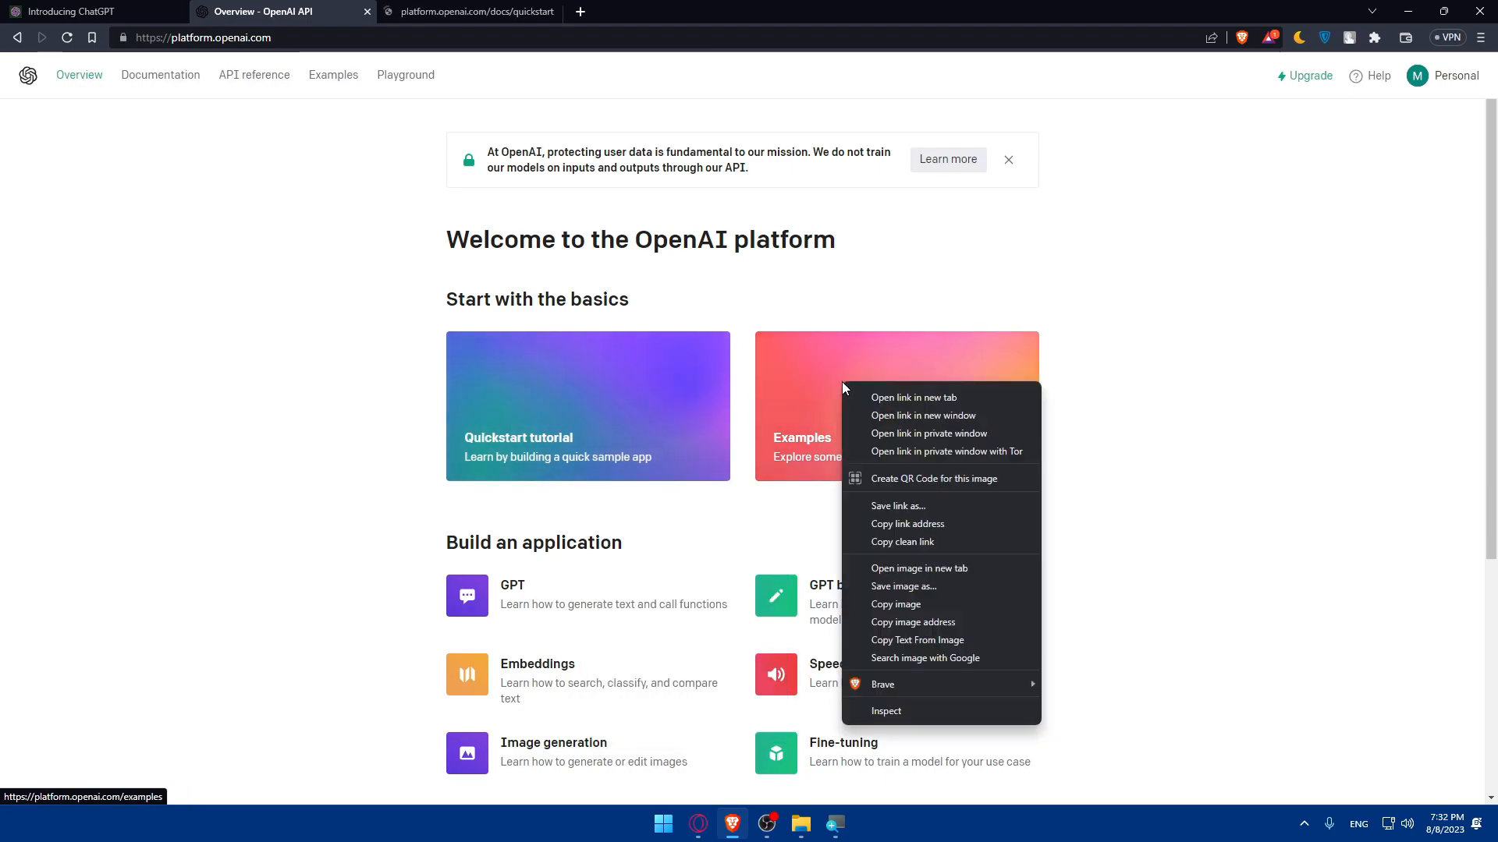
Open the Examples gallery in a new tab and scroll through its sample applications to the end
{"action": "left_click", "coordinate": [911, 398]}
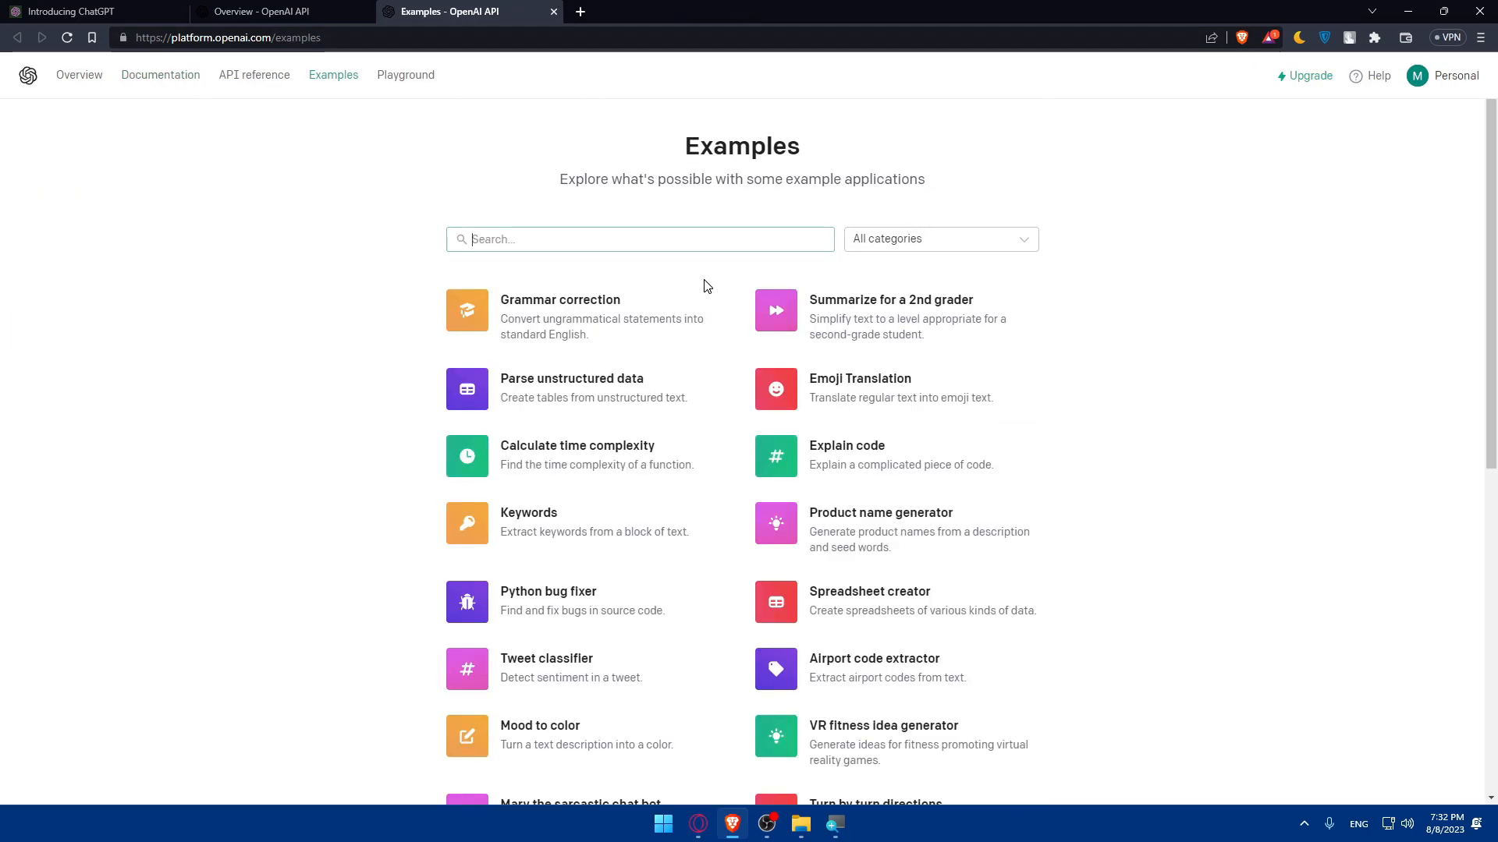
{"action": "mouse_move", "coordinate": [355, 231]}
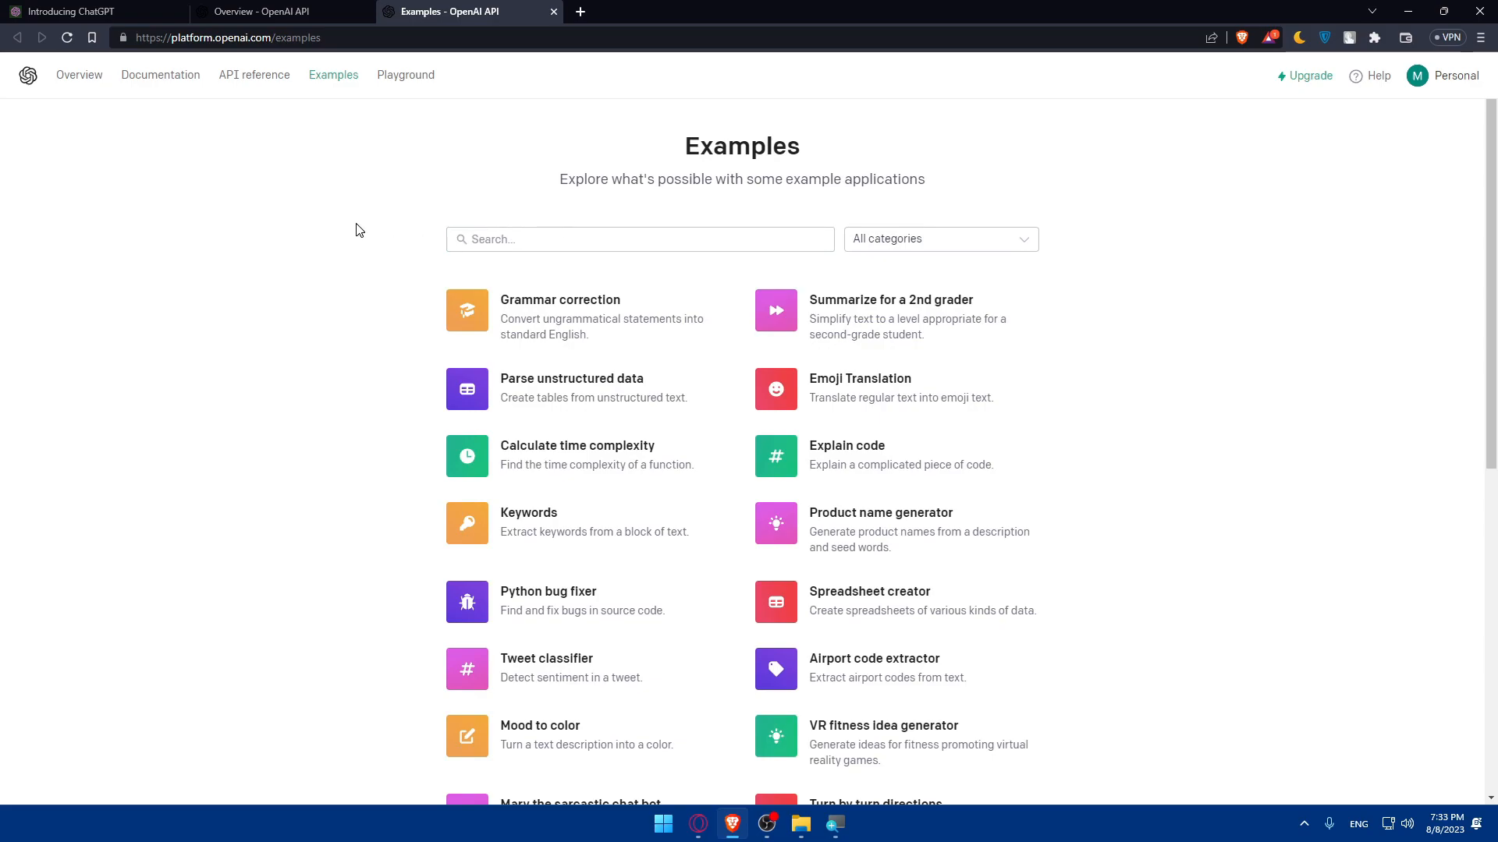
{"action": "mouse_move", "coordinate": [513, 324]}
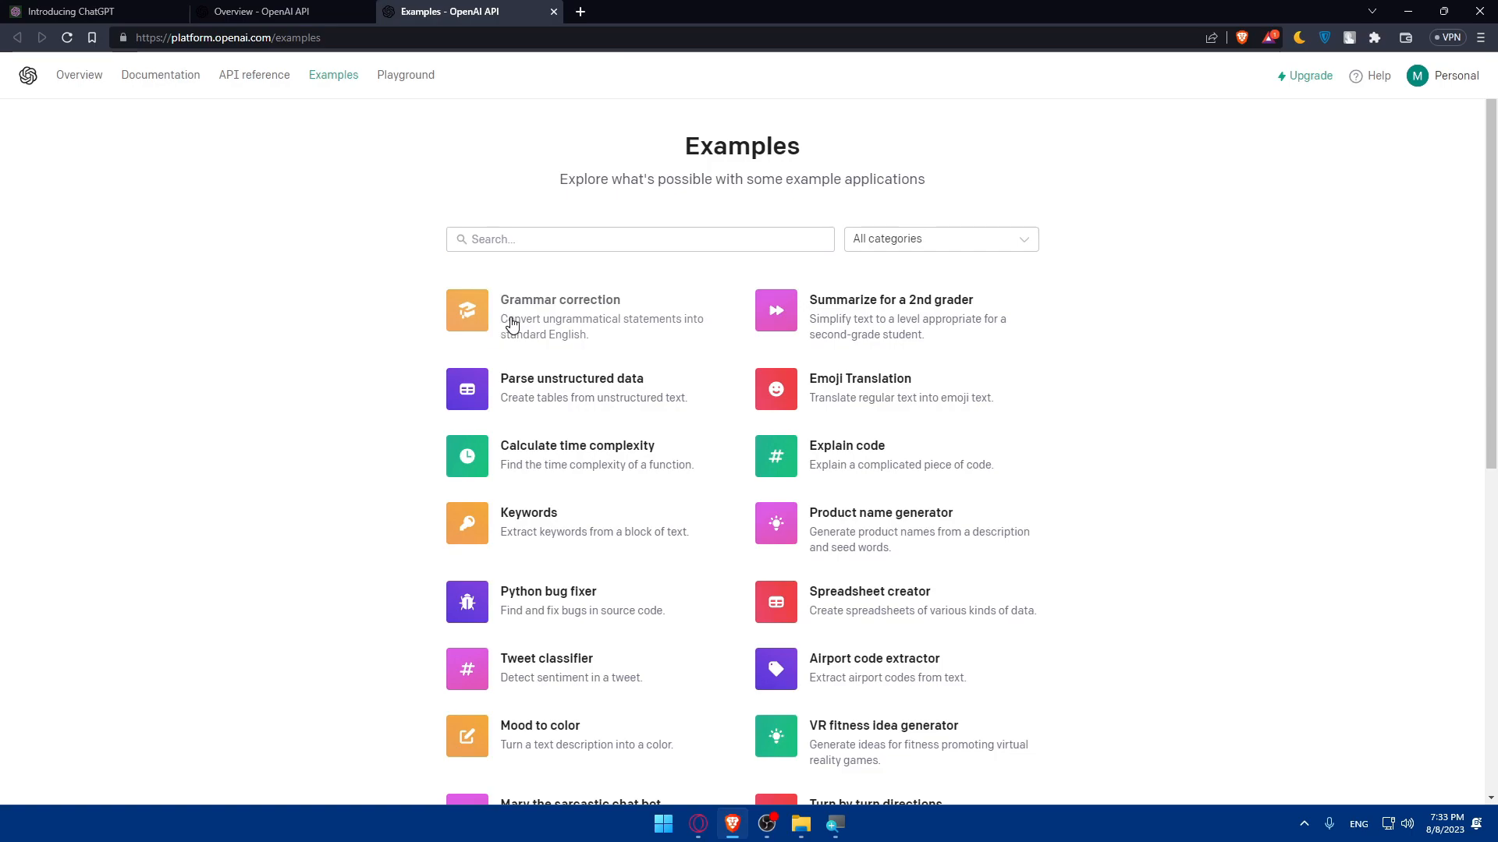
{"action": "mouse_move", "coordinate": [953, 387]}
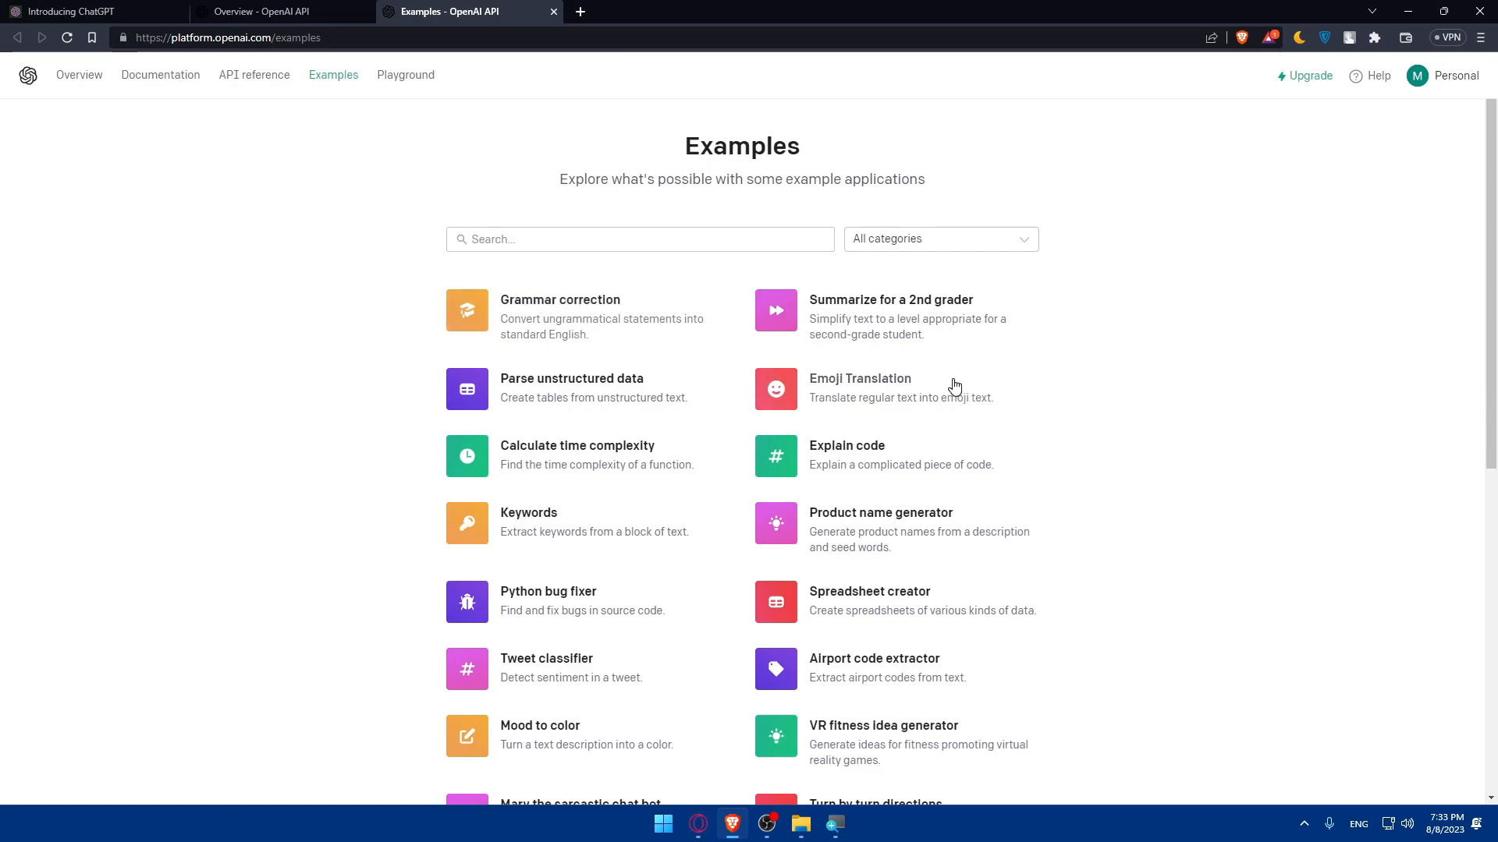
{"action": "mouse_move", "coordinate": [606, 453]}
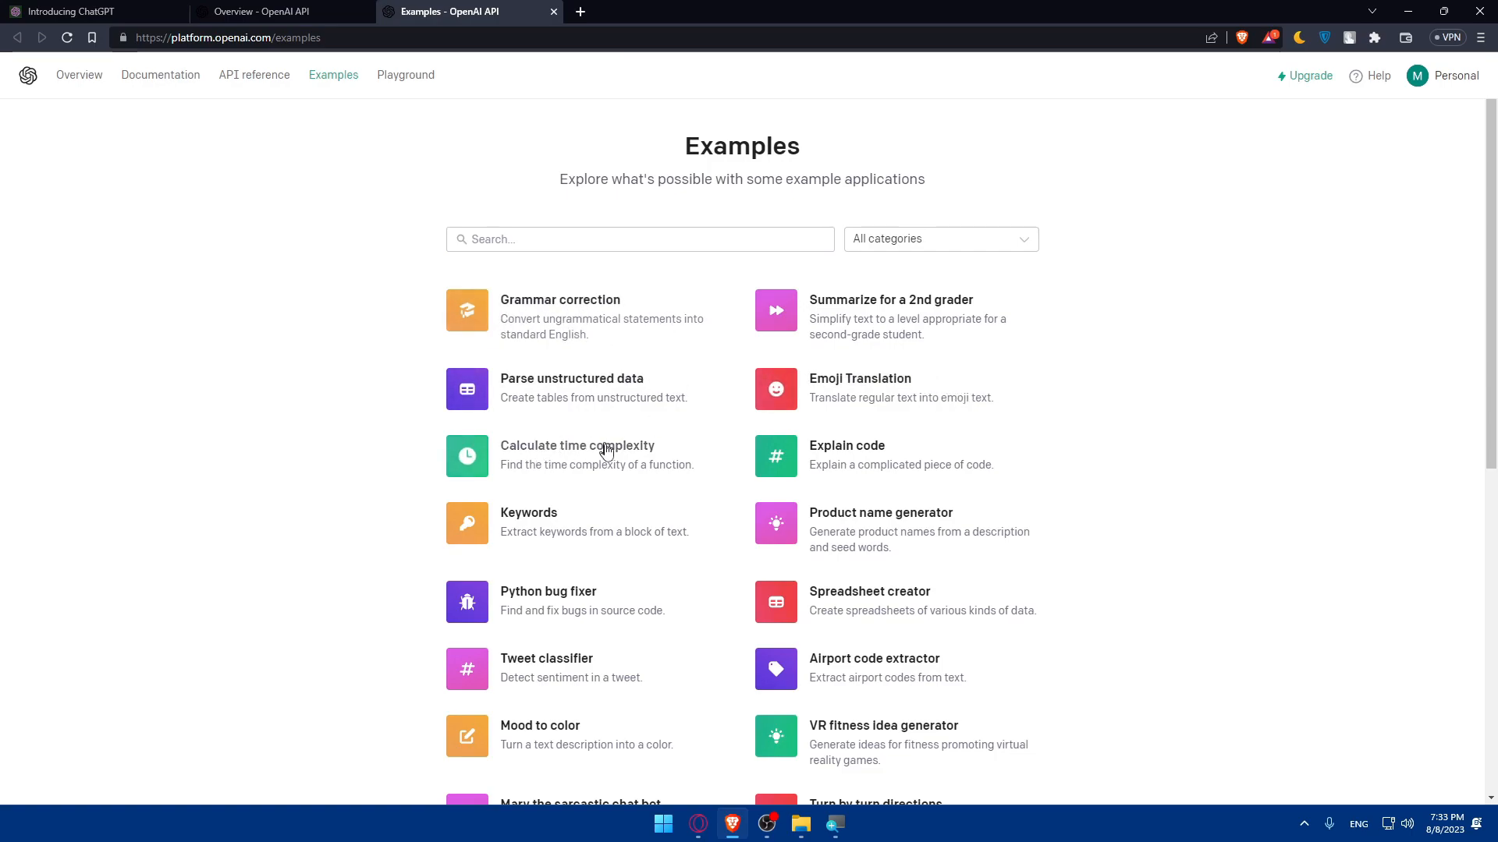
{"action": "scroll", "scroll_direction": "down", "scroll_amount": 3}
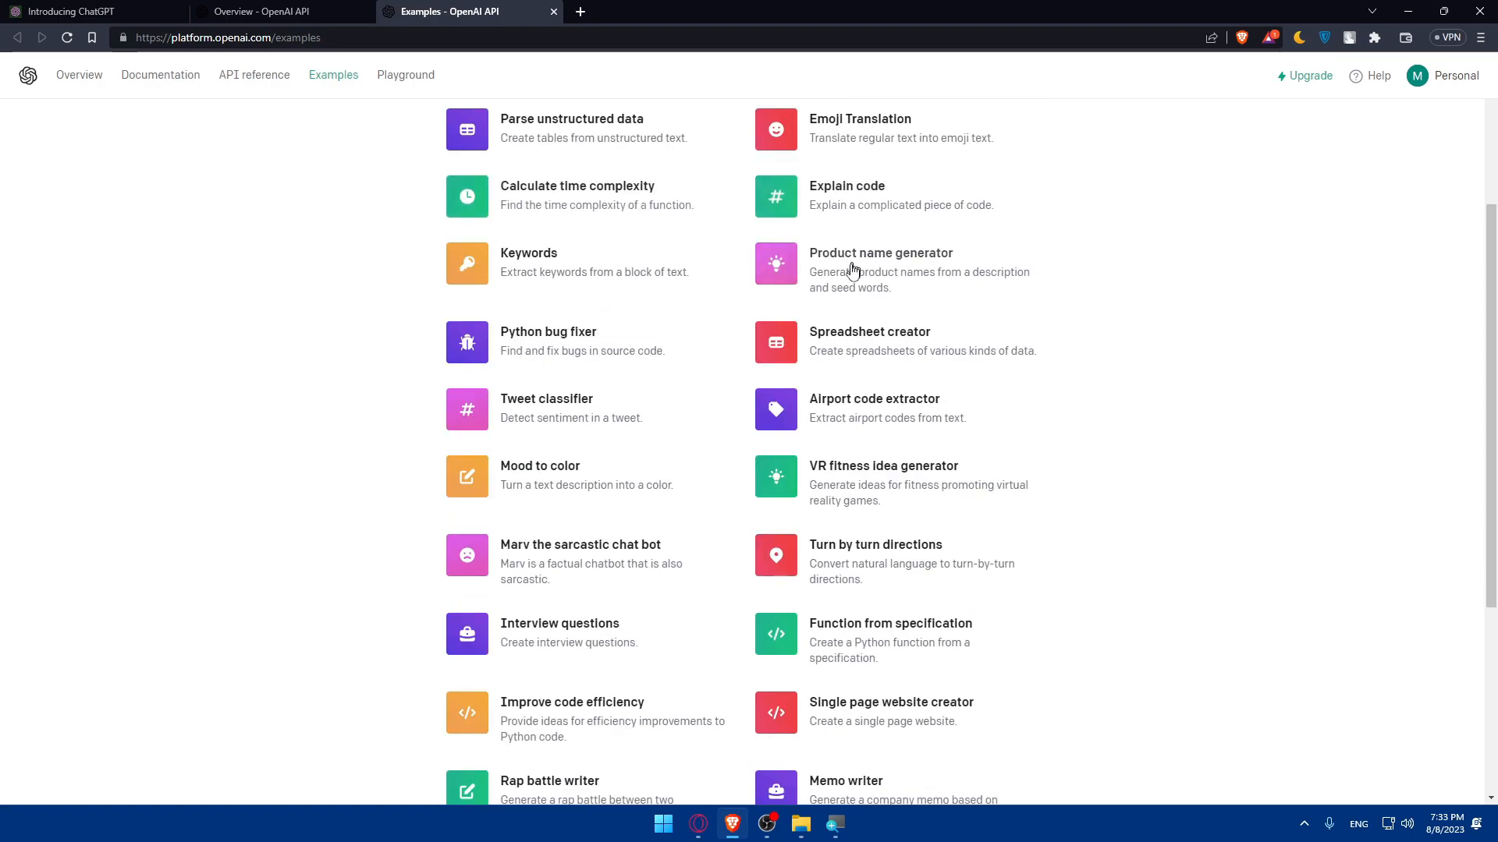
{"action": "scroll", "scroll_direction": "down", "scroll_amount": 3}
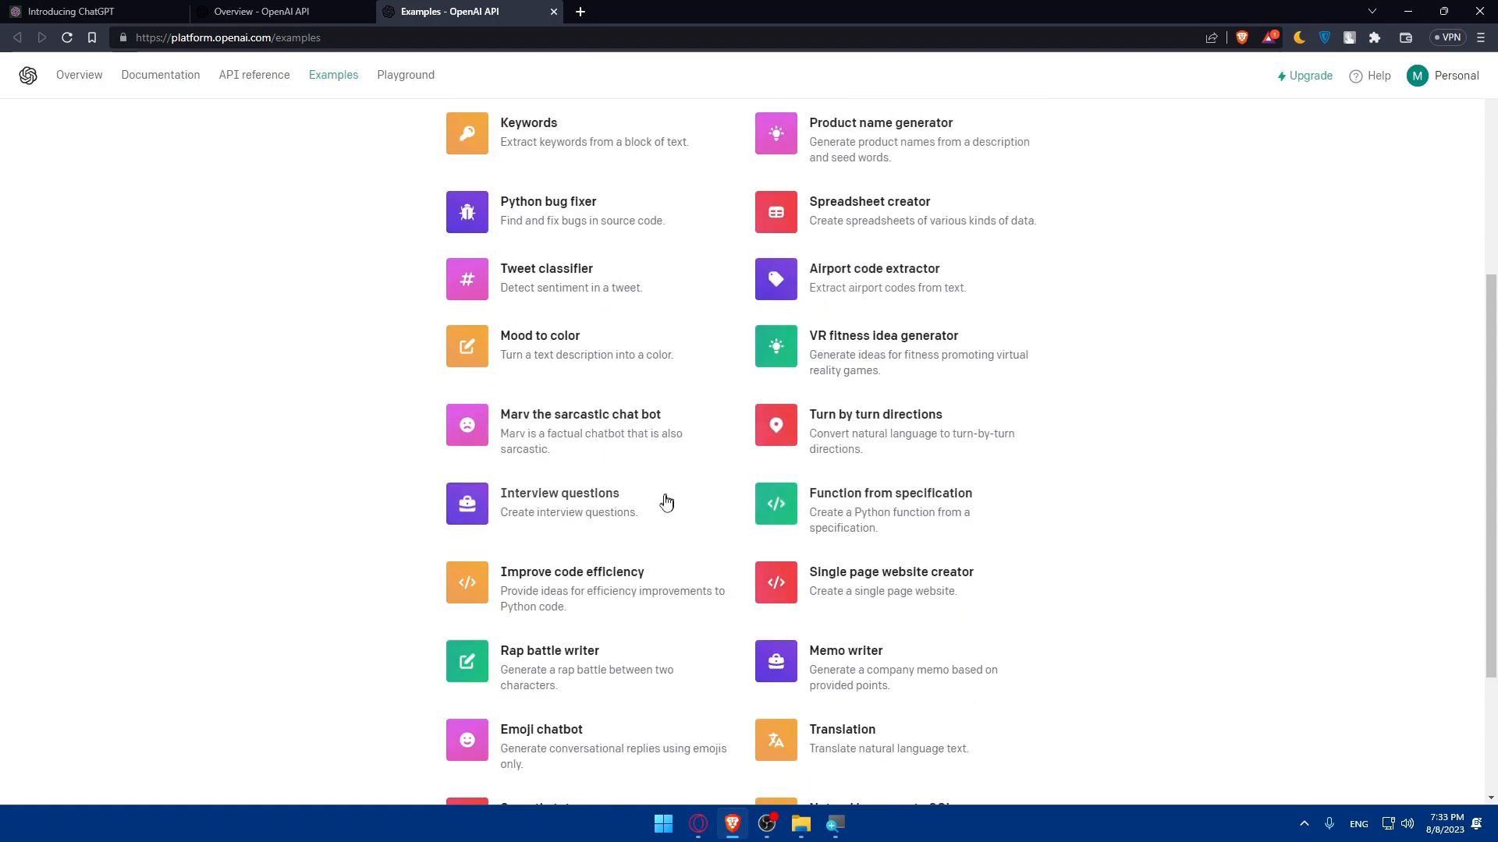
{"action": "scroll", "scroll_direction": "down", "scroll_amount": 3}
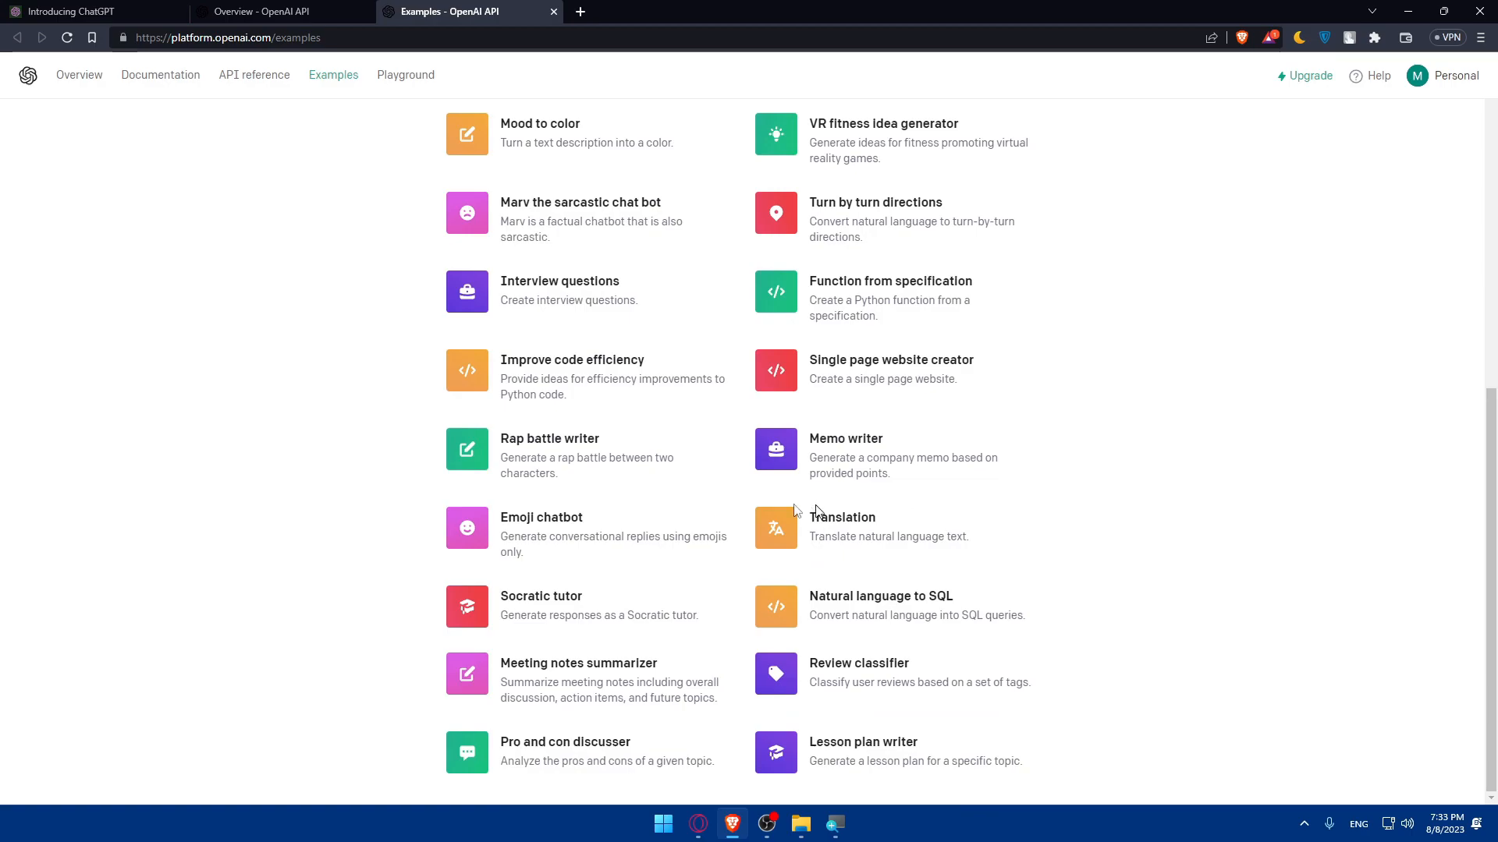
Open the API reference Introduction page and highlight its Authentication section heading
{"action": "left_click", "coordinate": [277, 11]}
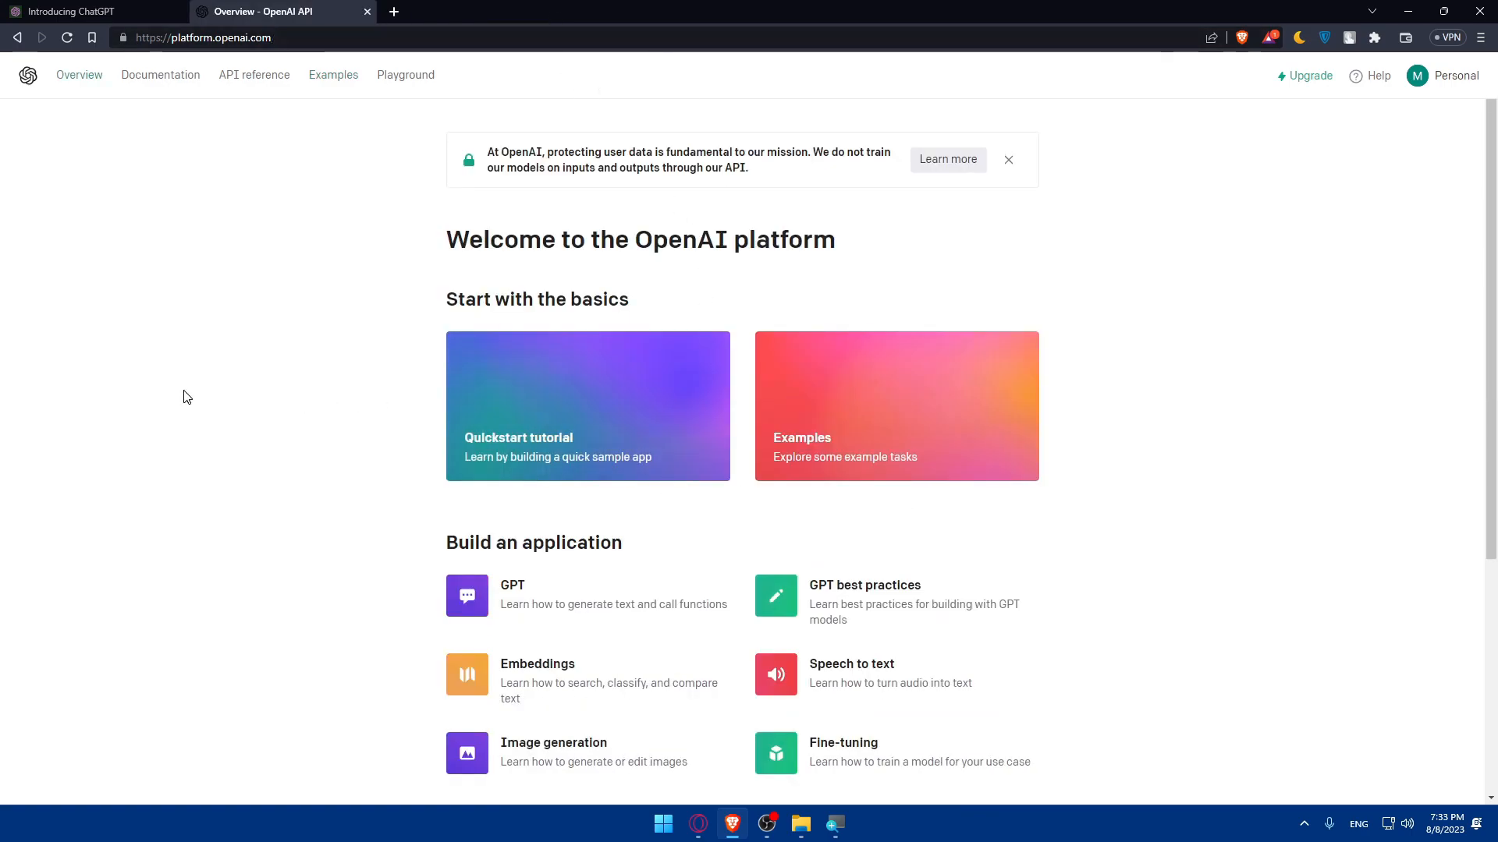
{"action": "scroll", "scroll_direction": "down", "scroll_amount": 3}
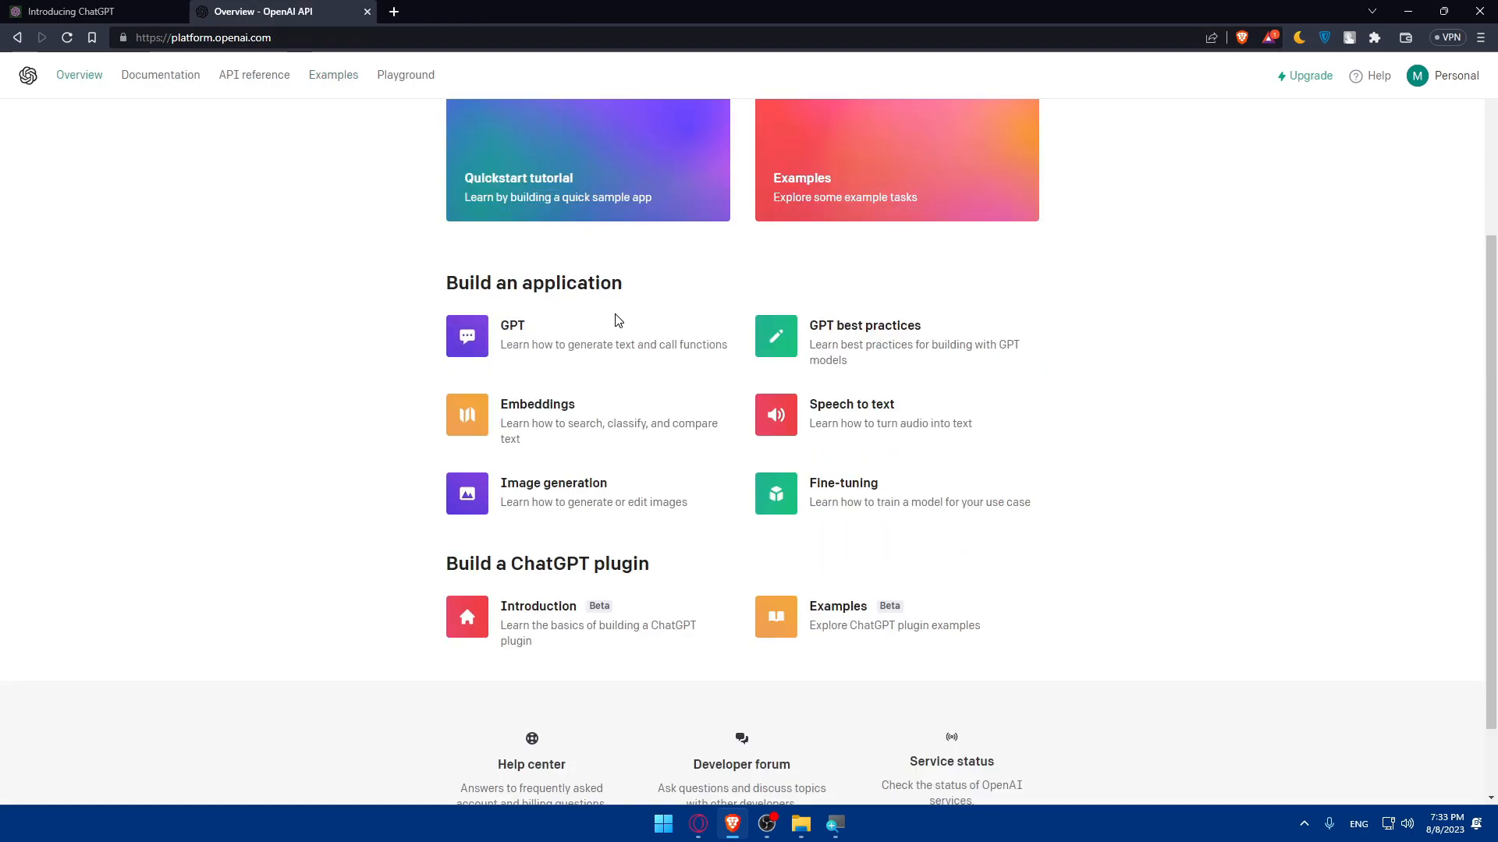
{"action": "mouse_move", "coordinate": [888, 346]}
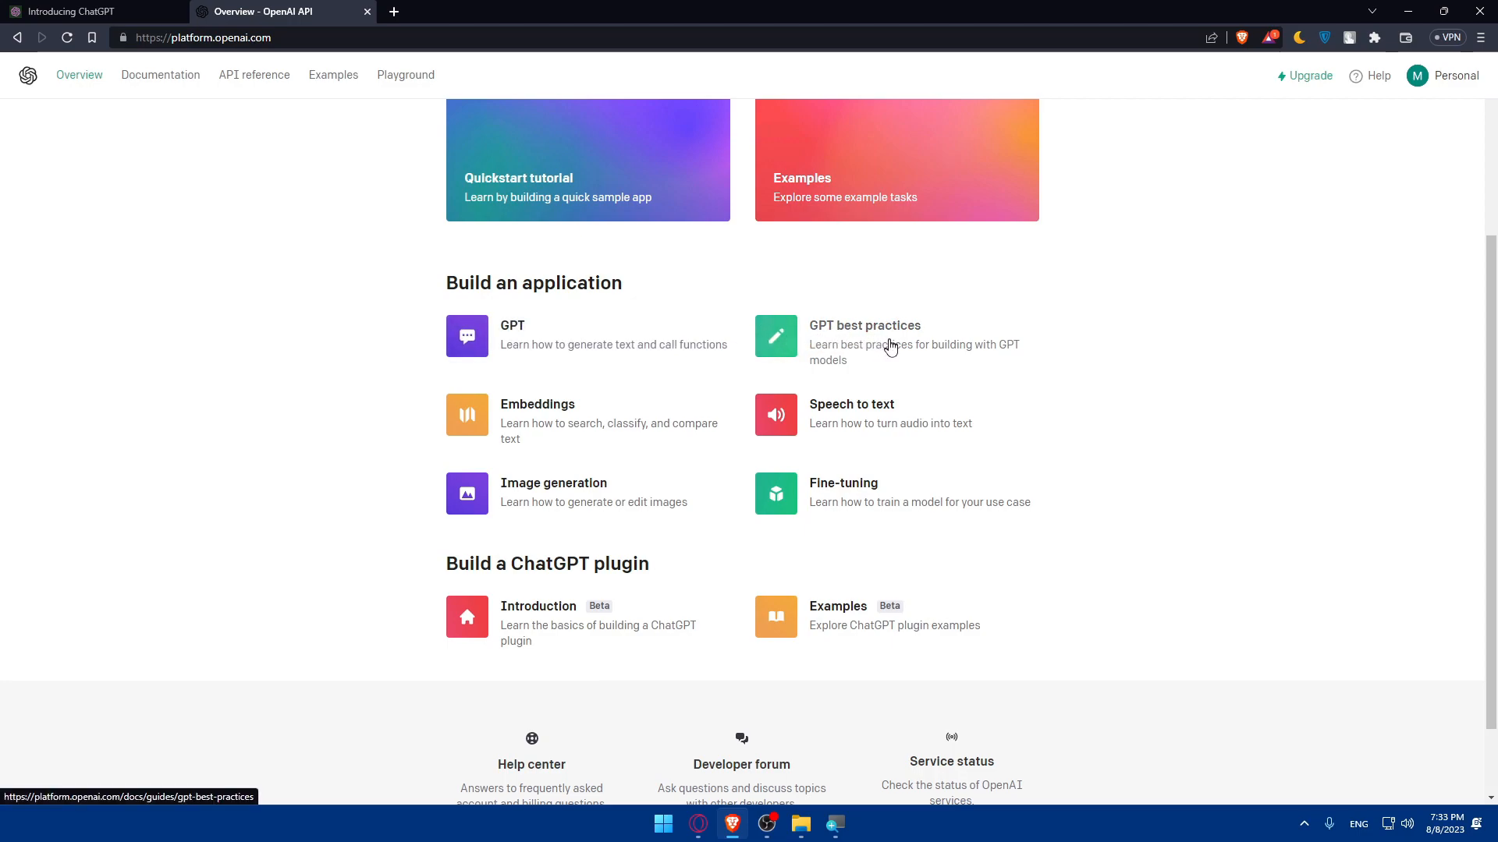
{"action": "mouse_move", "coordinate": [875, 419]}
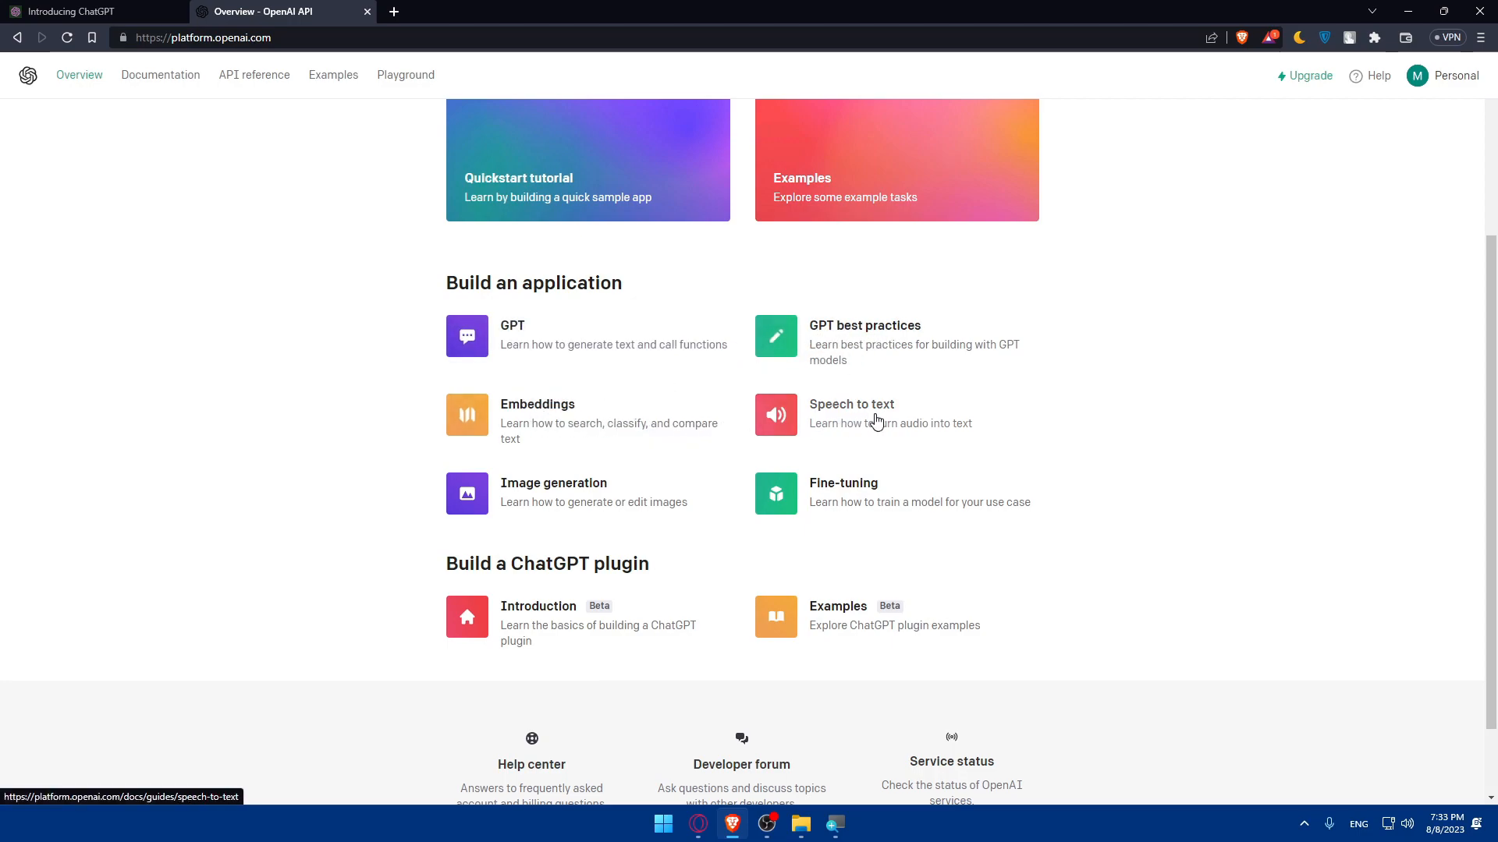
{"action": "mouse_move", "coordinate": [874, 518]}
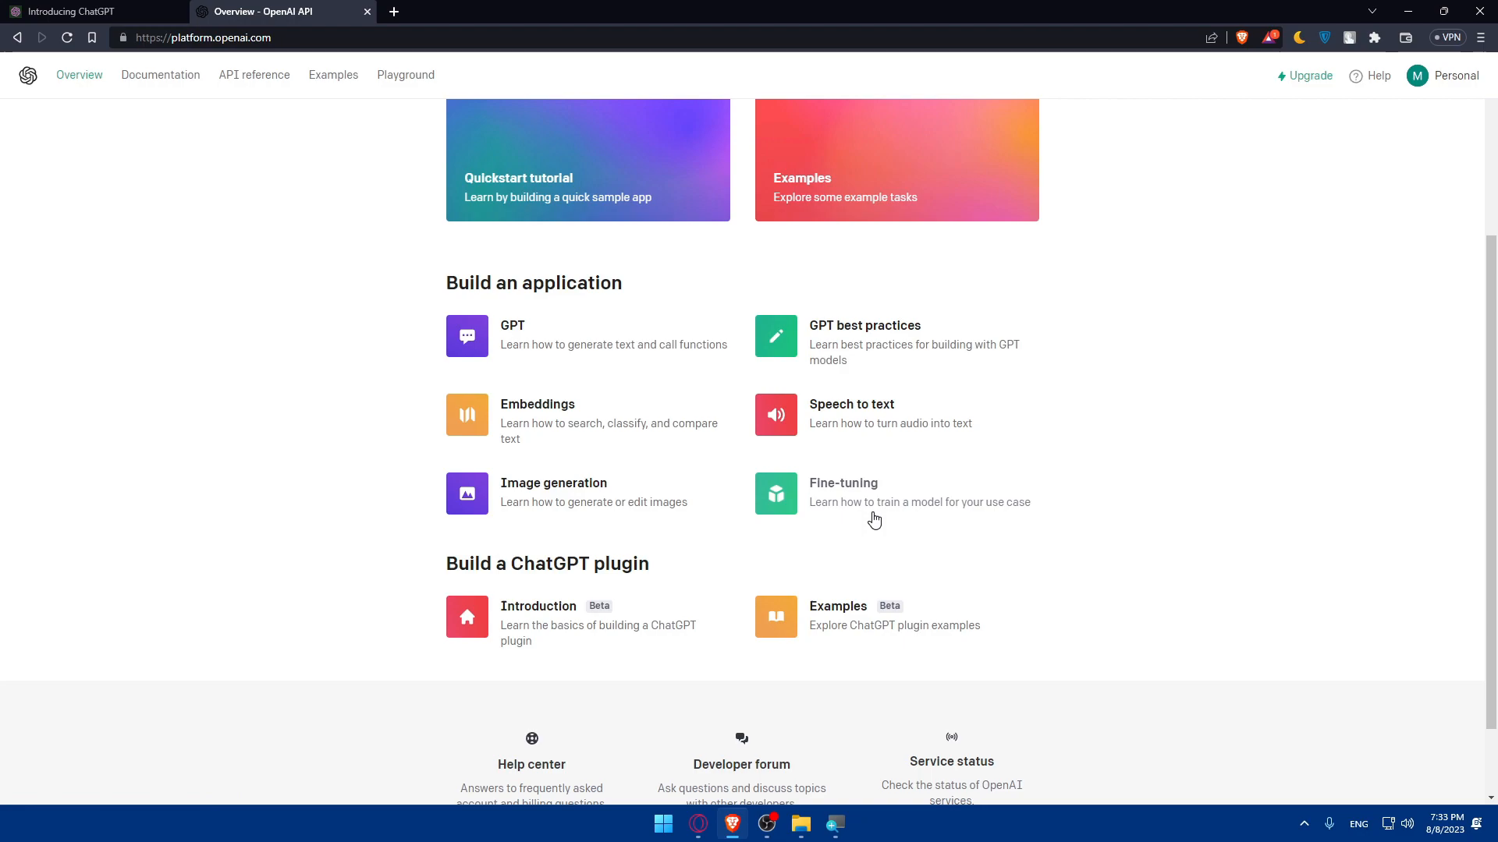
{"action": "mouse_move", "coordinate": [774, 635]}
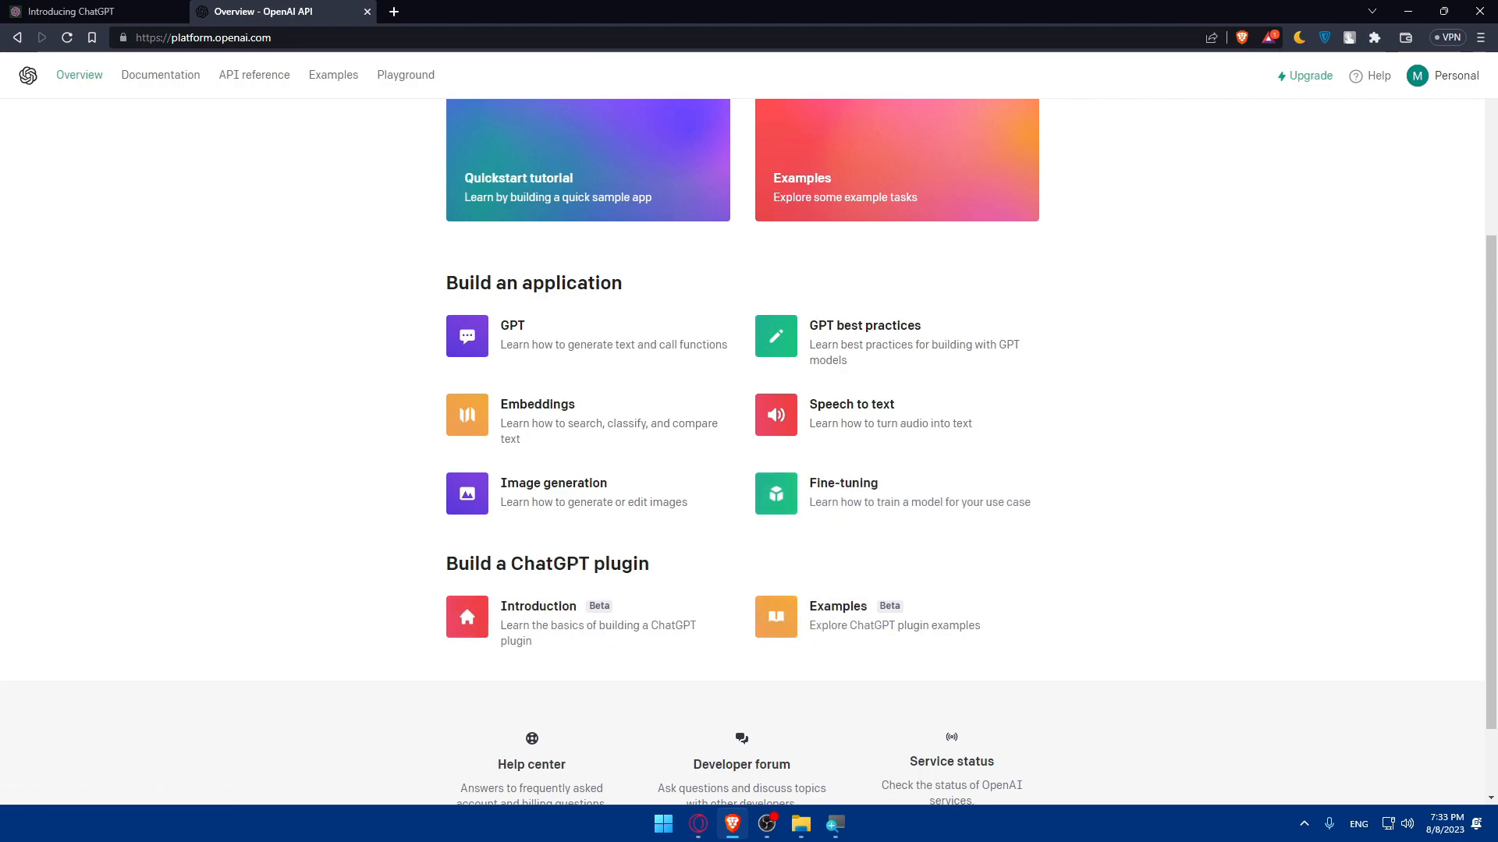
{"action": "scroll", "scroll_direction": "down", "scroll_amount": 3}
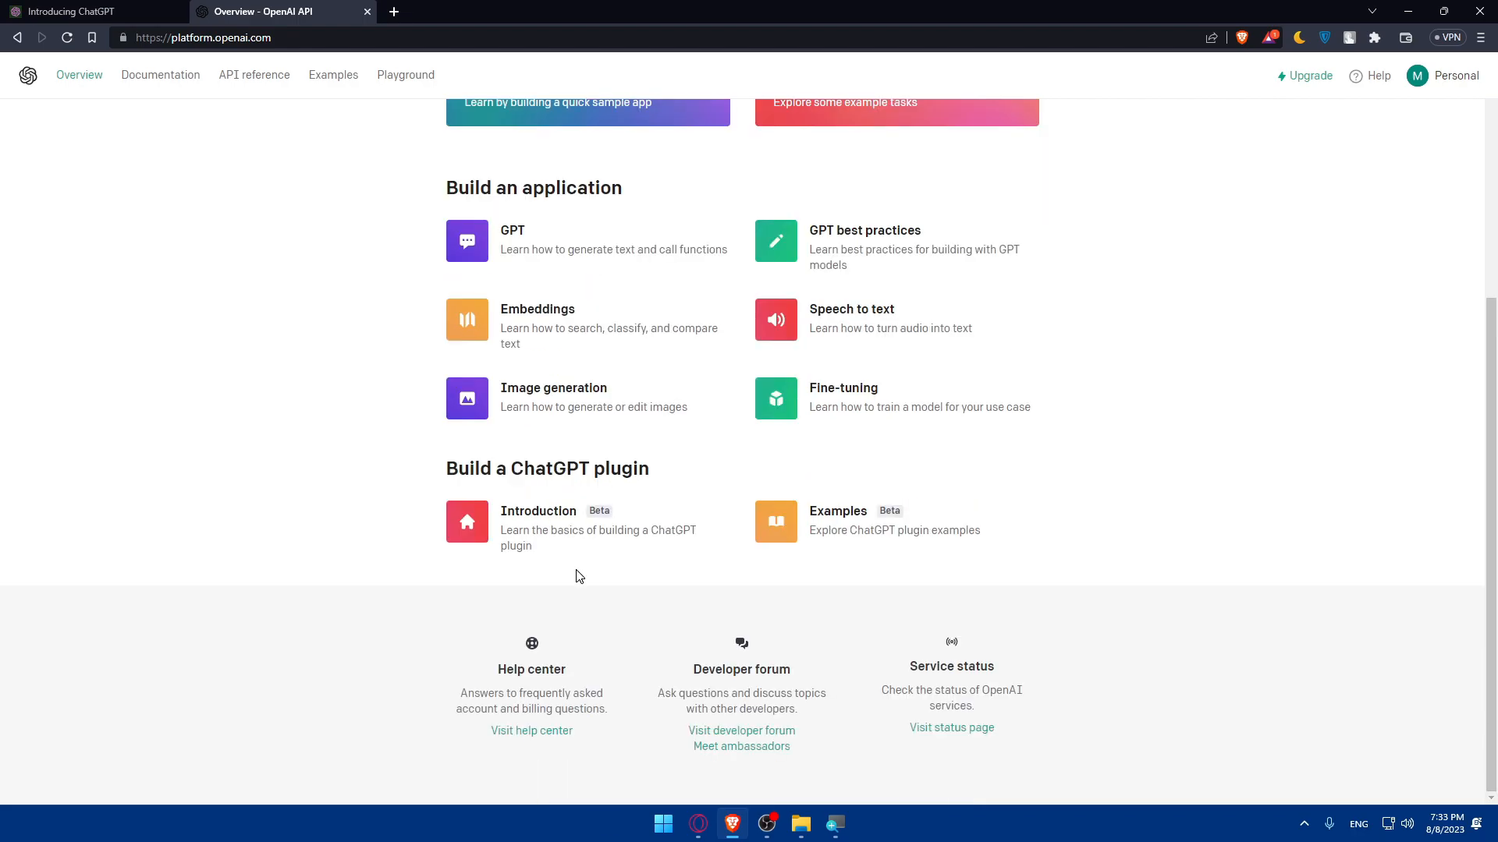
{"action": "mouse_move", "coordinate": [254, 74]}
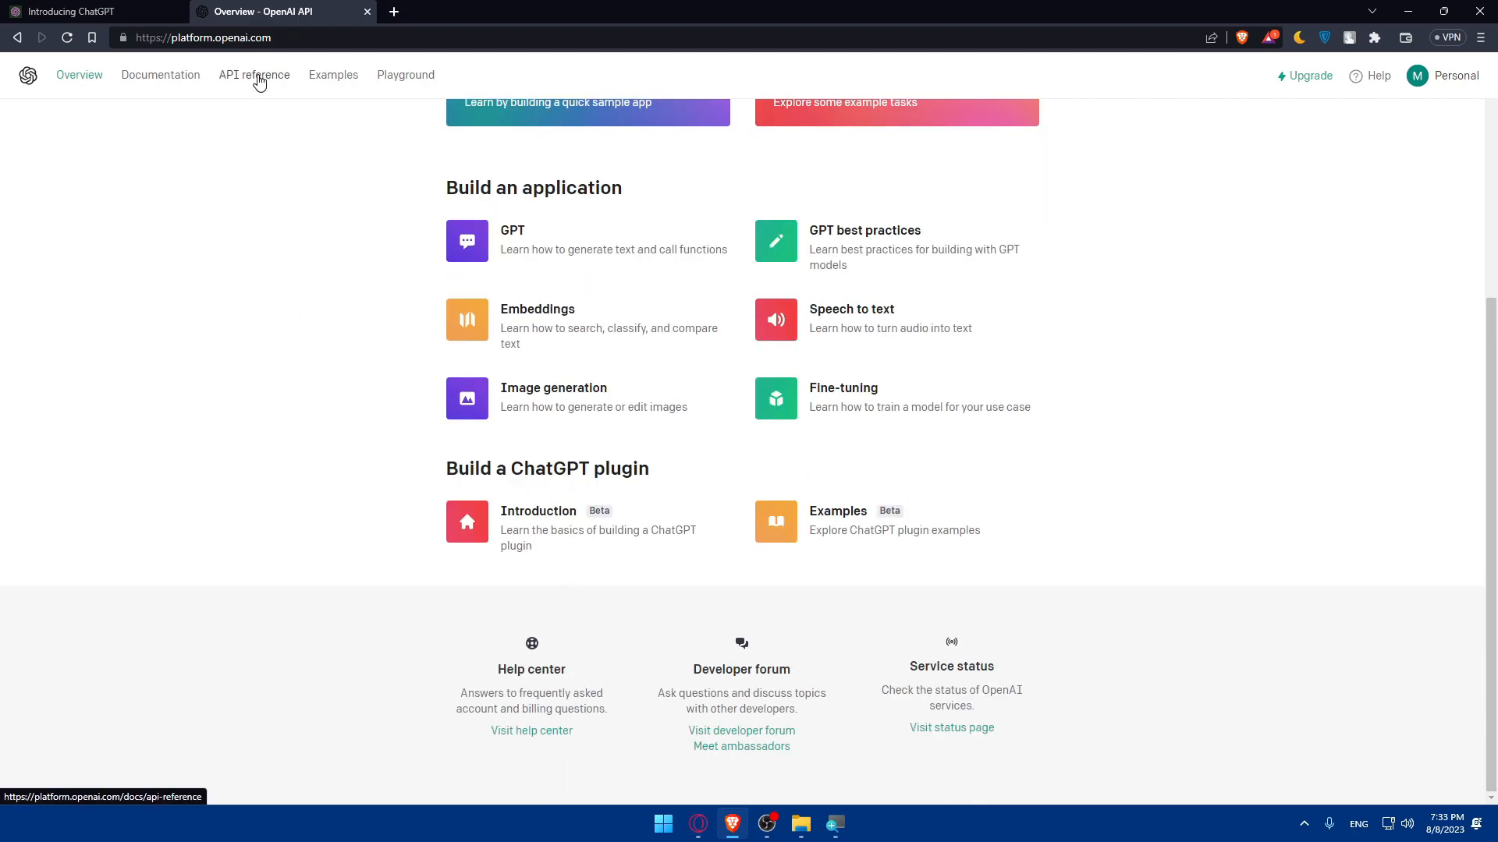
{"action": "left_click", "coordinate": [254, 75]}
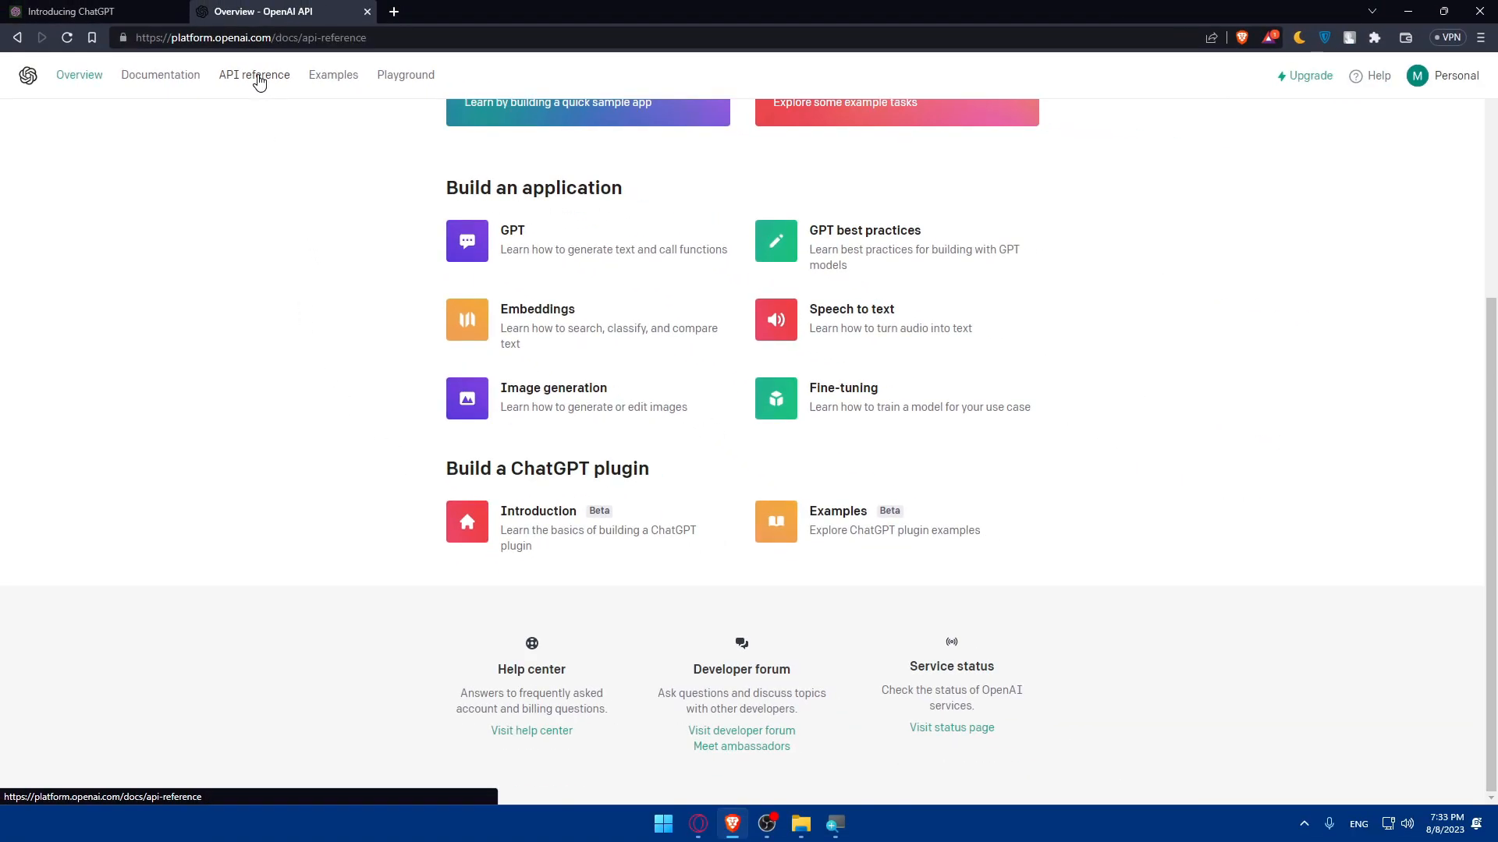
{"action": "left_click", "coordinate": [254, 75]}
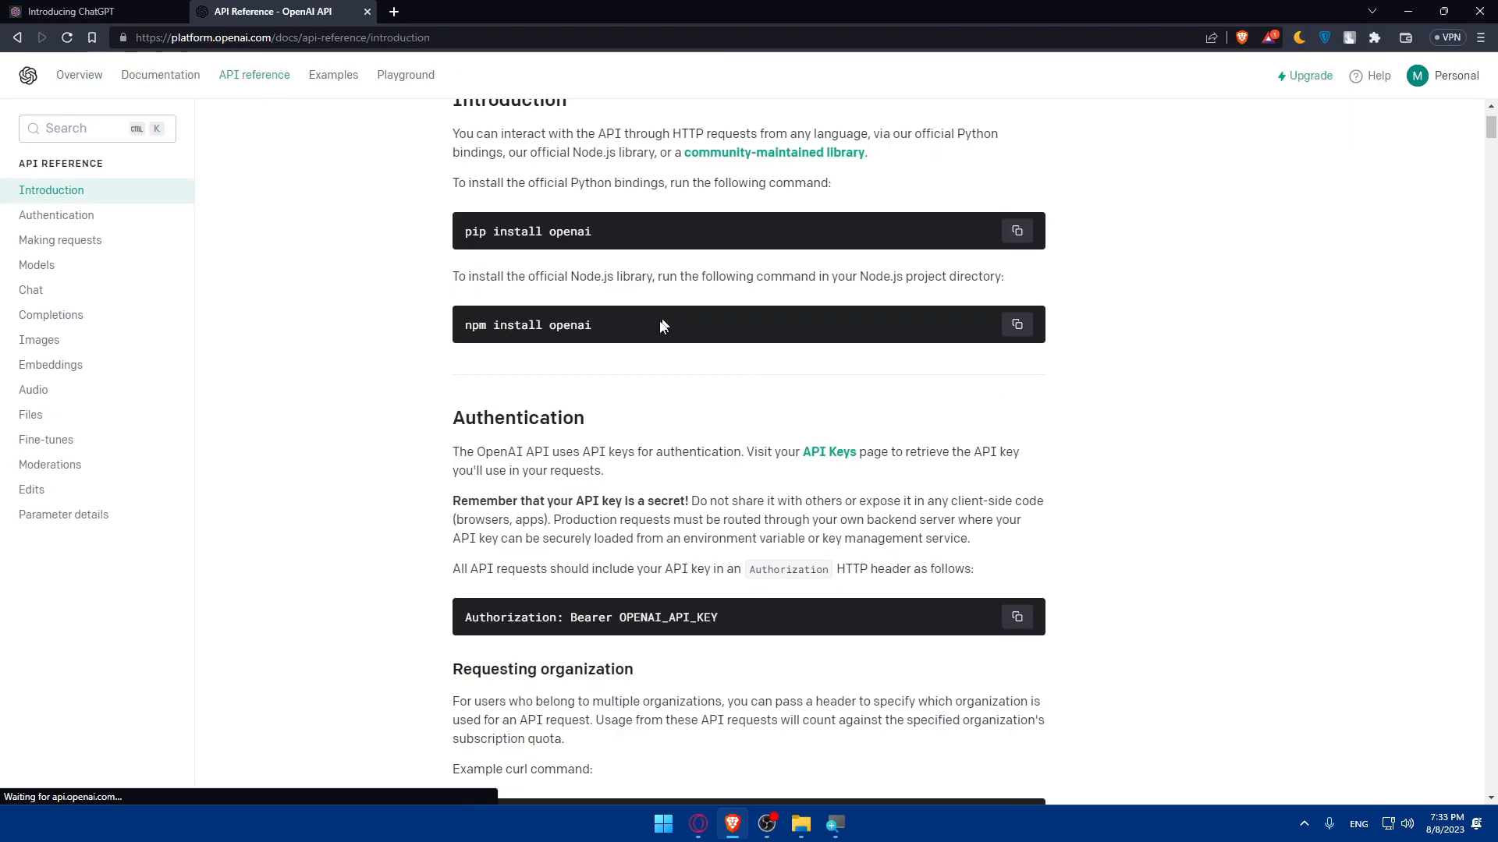
{"action": "double_click", "coordinate": [517, 418]}
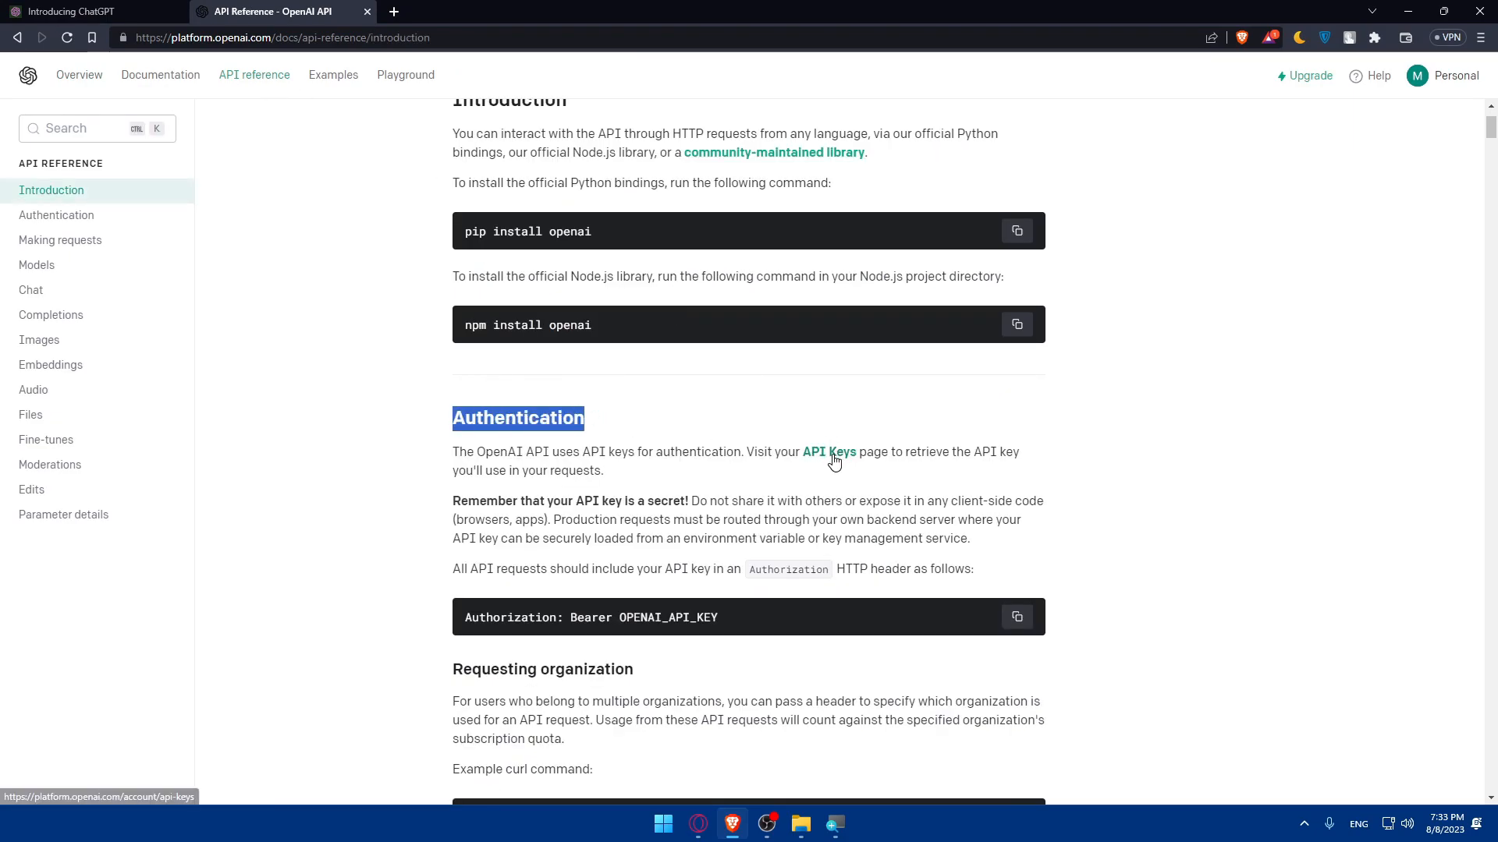
Go to the API keys page, start creating a secret key, then cancel the dialog
{"action": "left_click", "coordinate": [828, 452]}
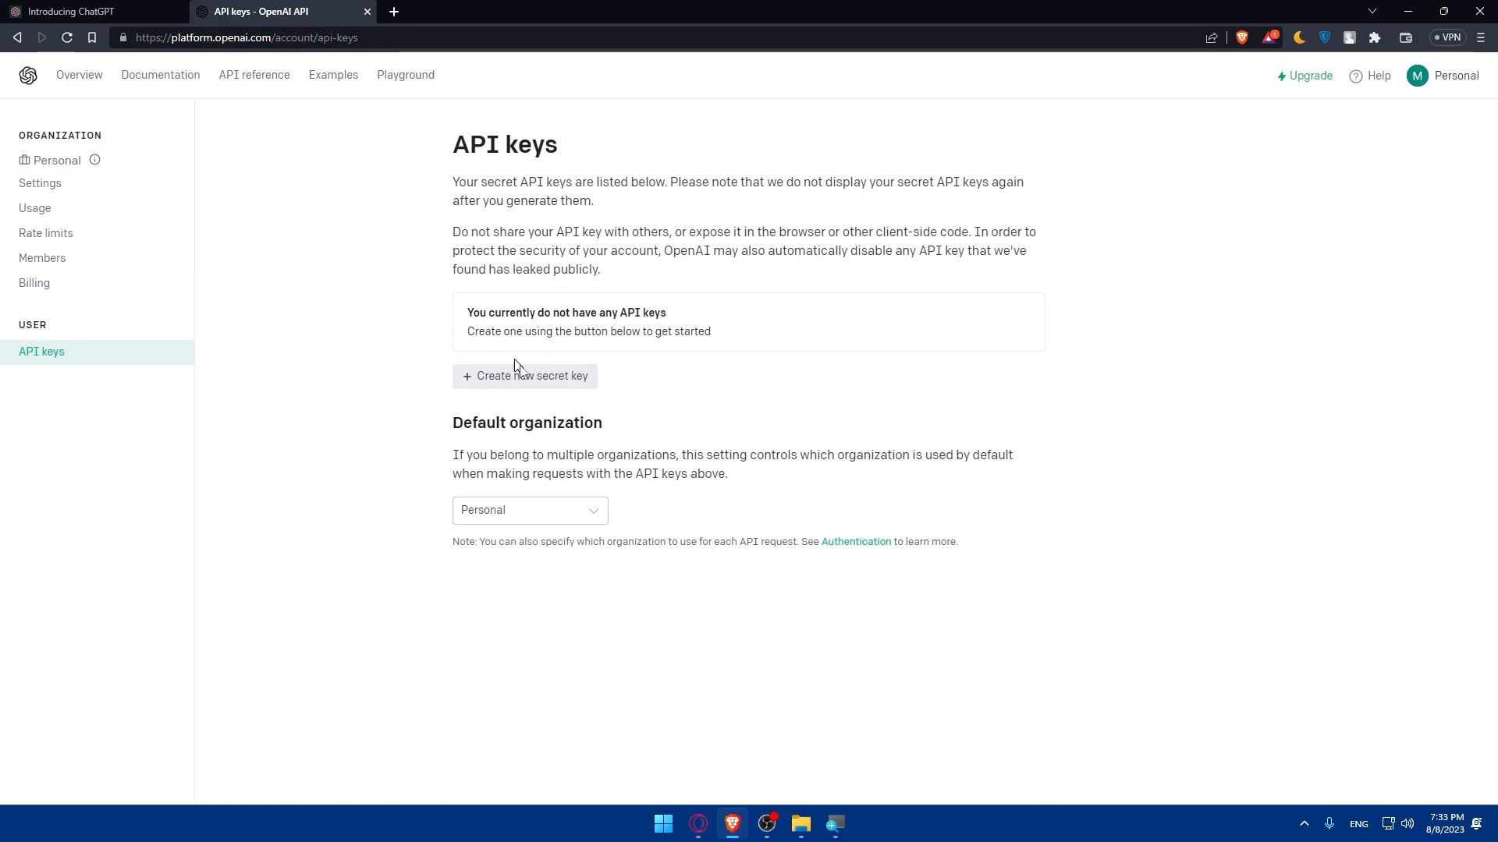
{"action": "mouse_move", "coordinate": [516, 372]}
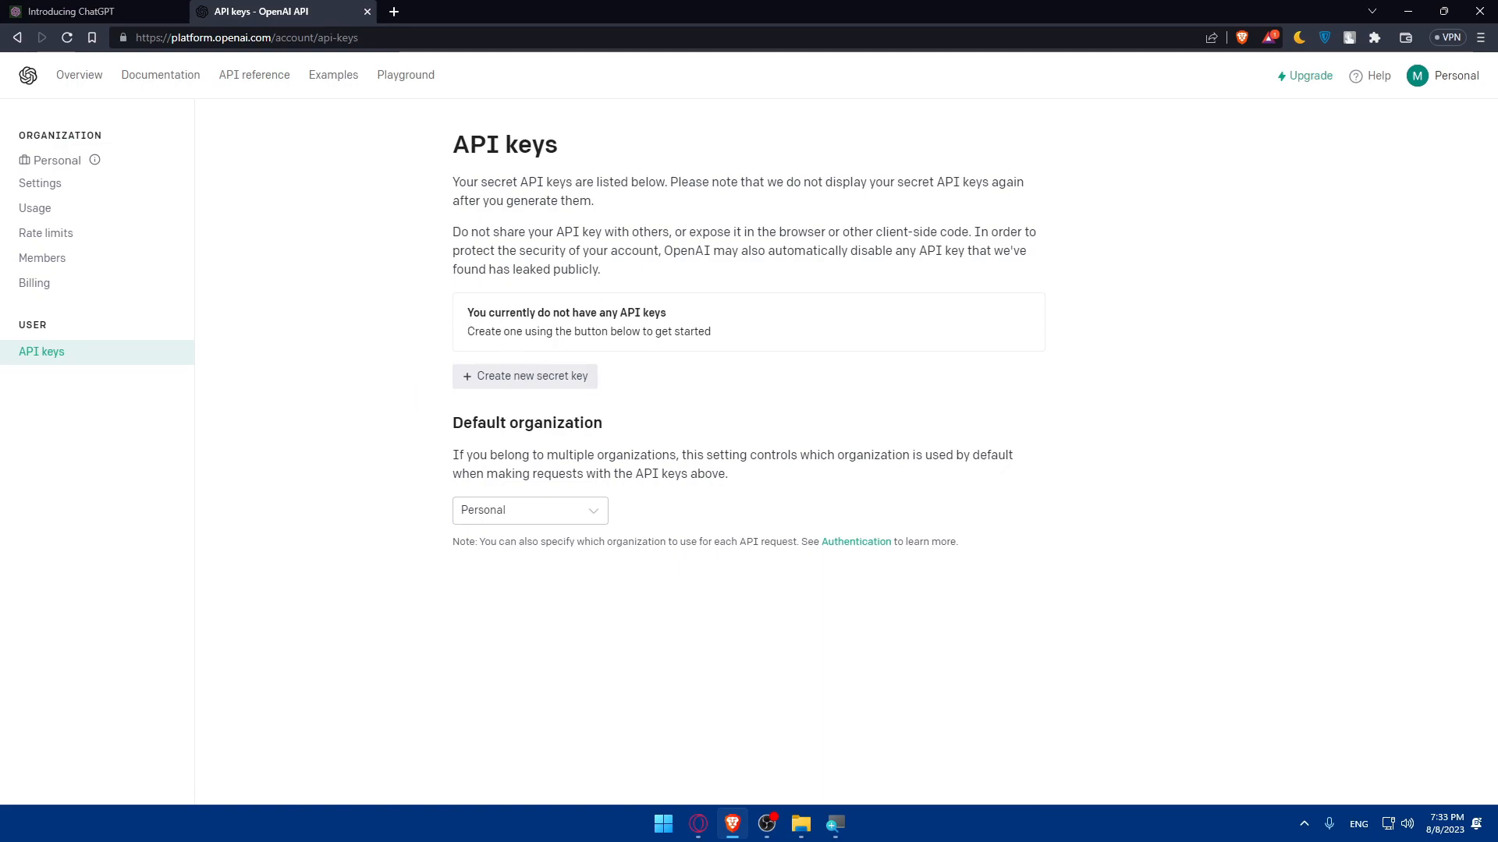
{"action": "mouse_move", "coordinate": [750, 333]}
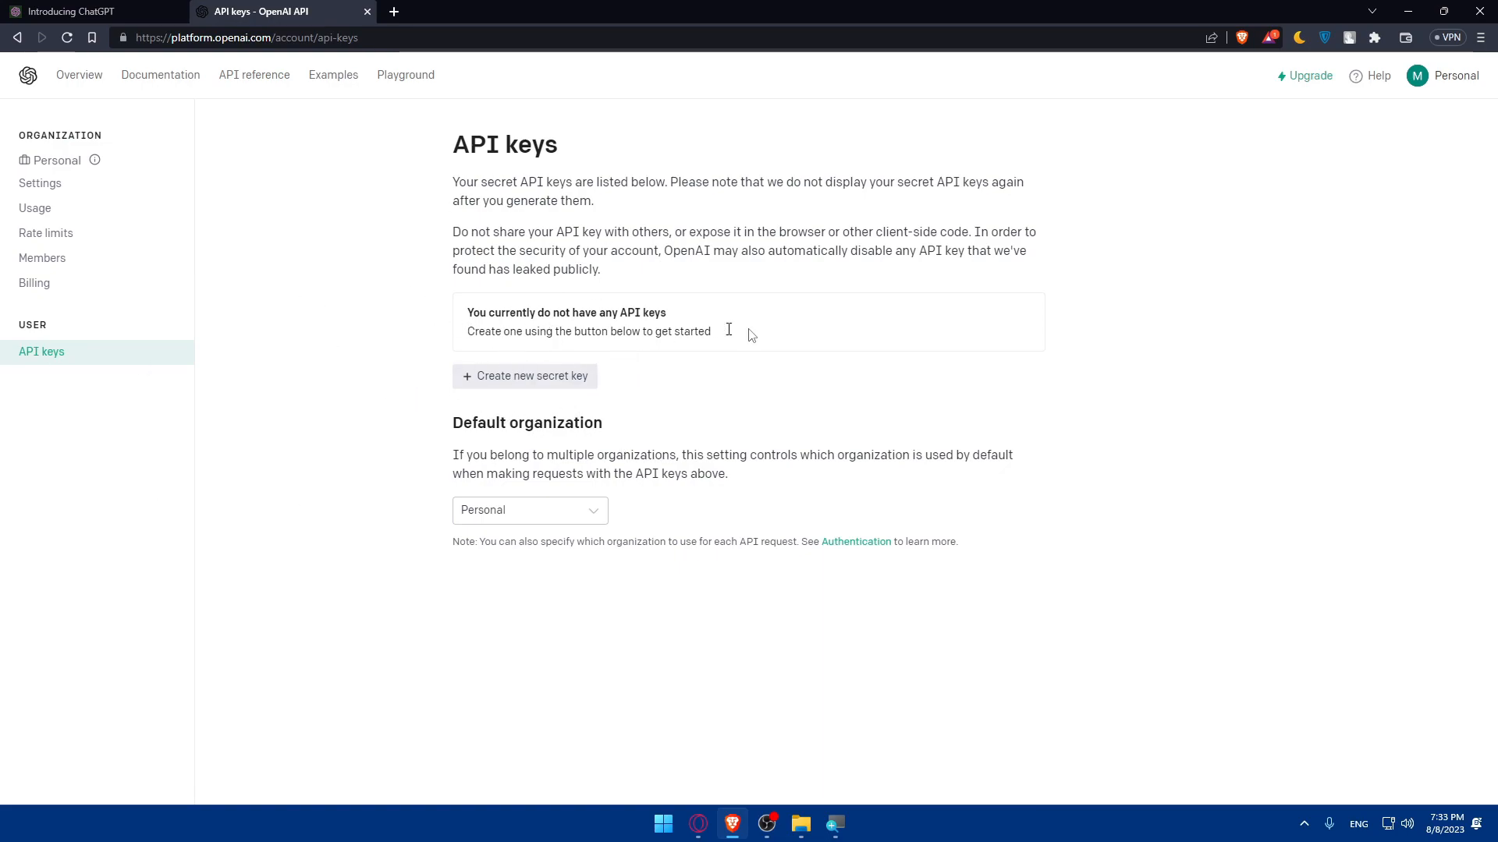
{"action": "left_click", "coordinate": [525, 376]}
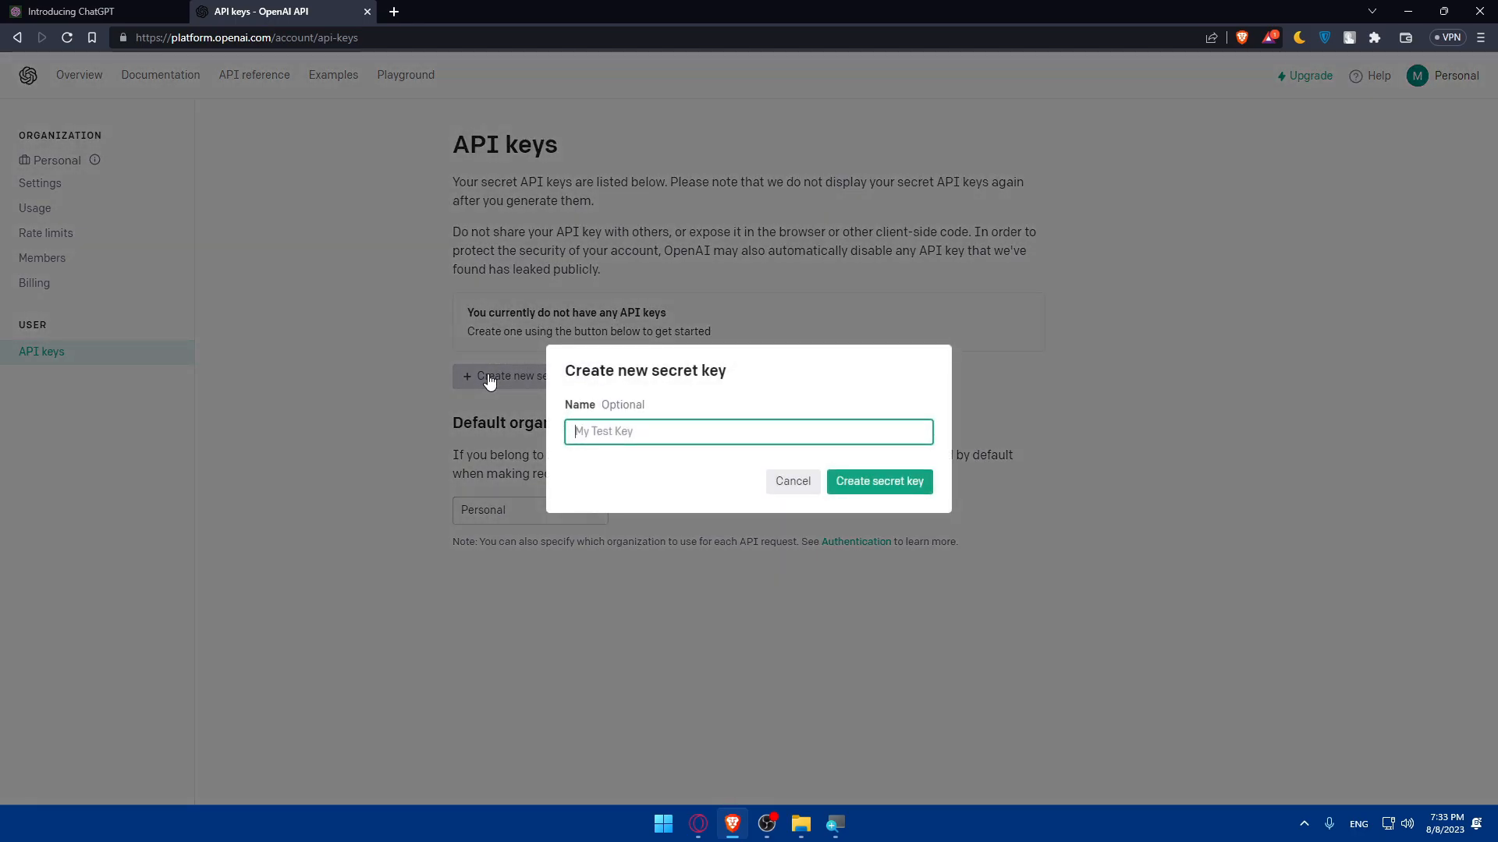
{"action": "mouse_move", "coordinate": [806, 466]}
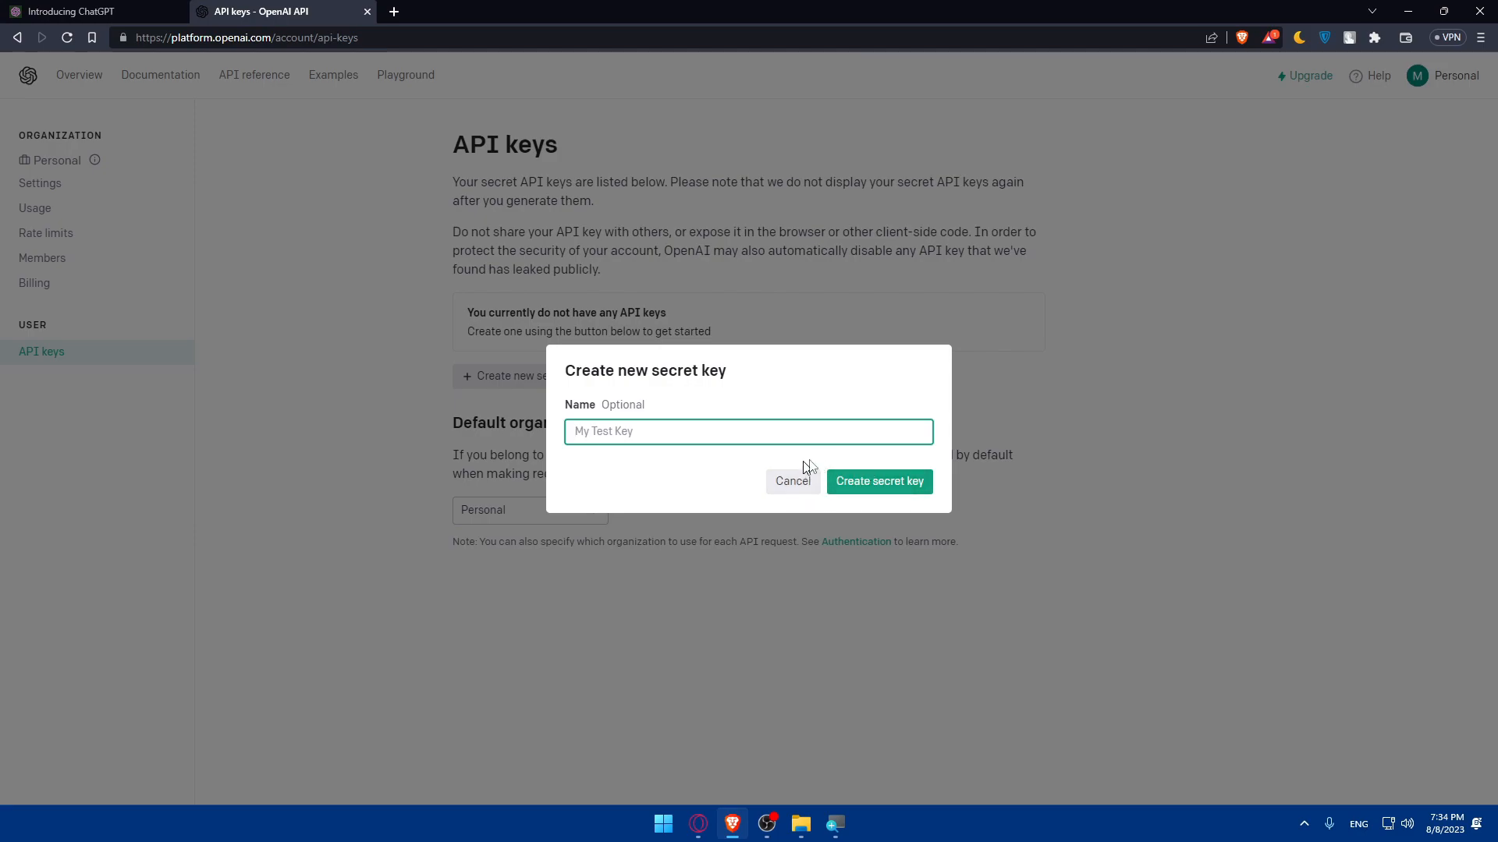
{"action": "left_click", "coordinate": [792, 483]}
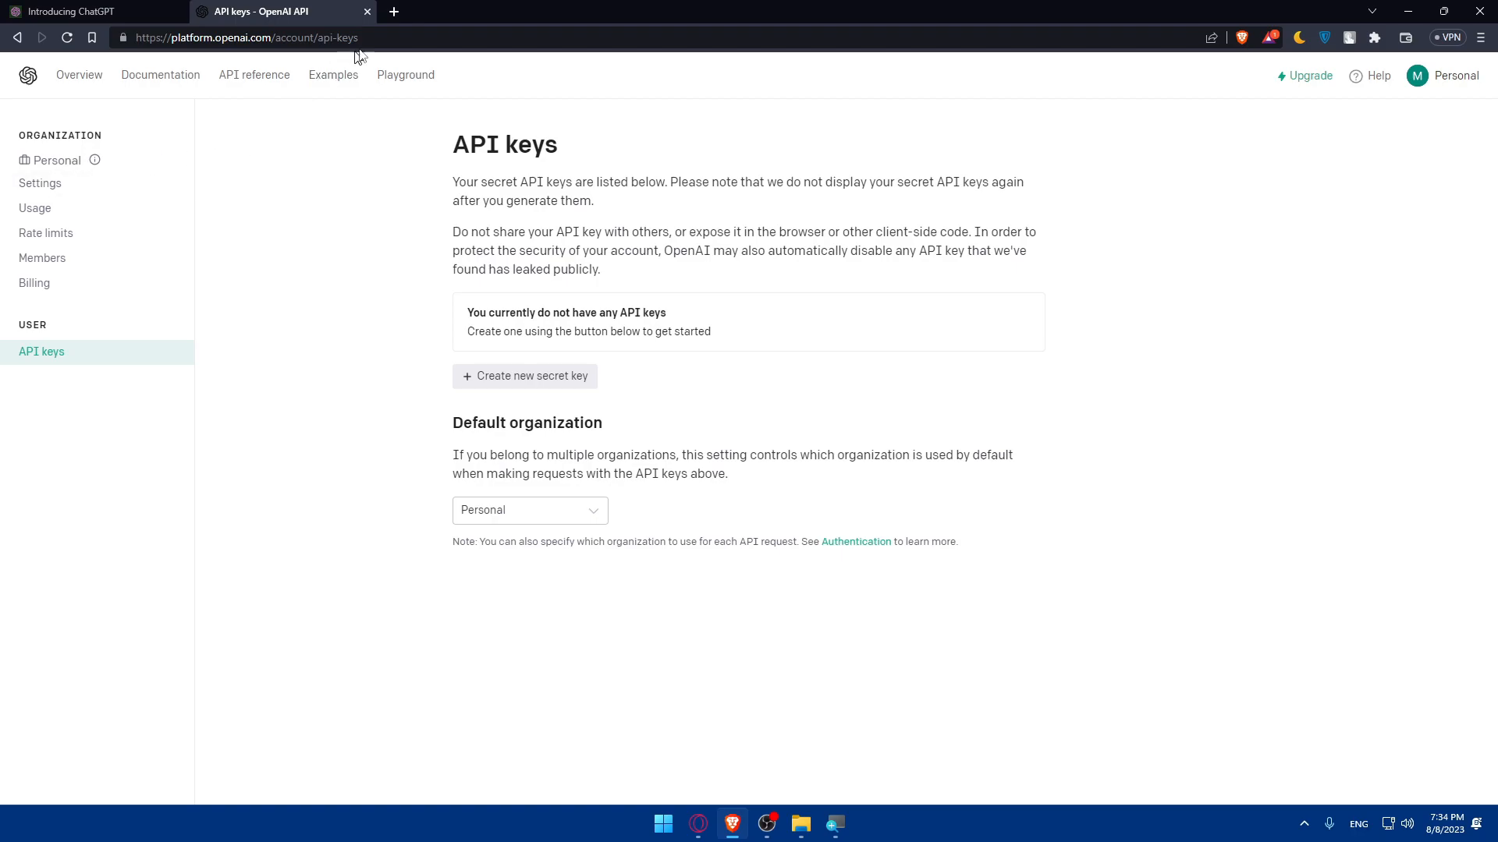
Search for dialogflow from the address bar of a new tab
{"action": "left_click", "coordinate": [394, 11]}
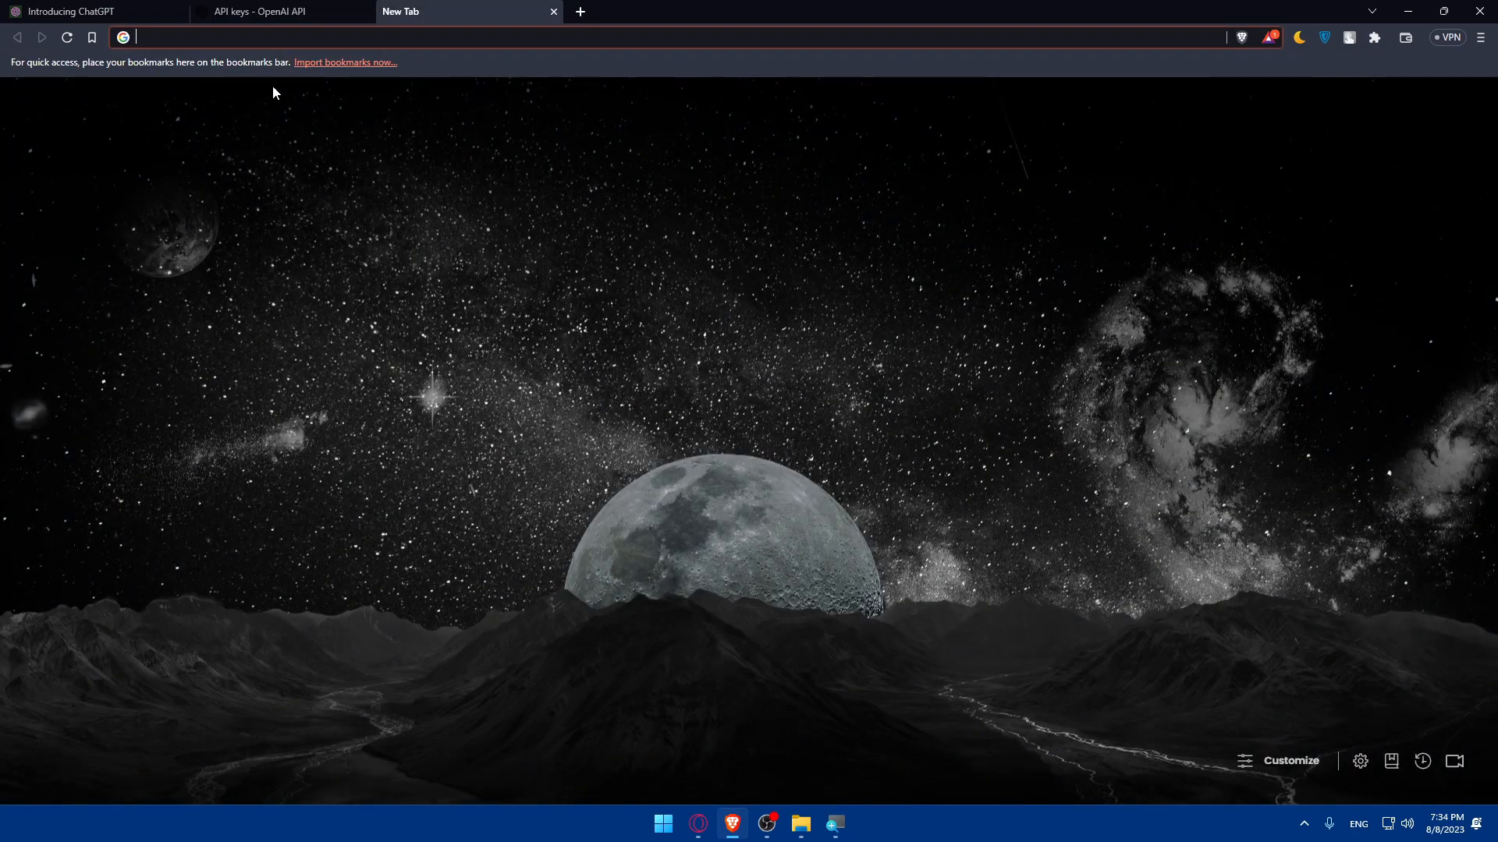
{"action": "type", "text": "wix.com"}
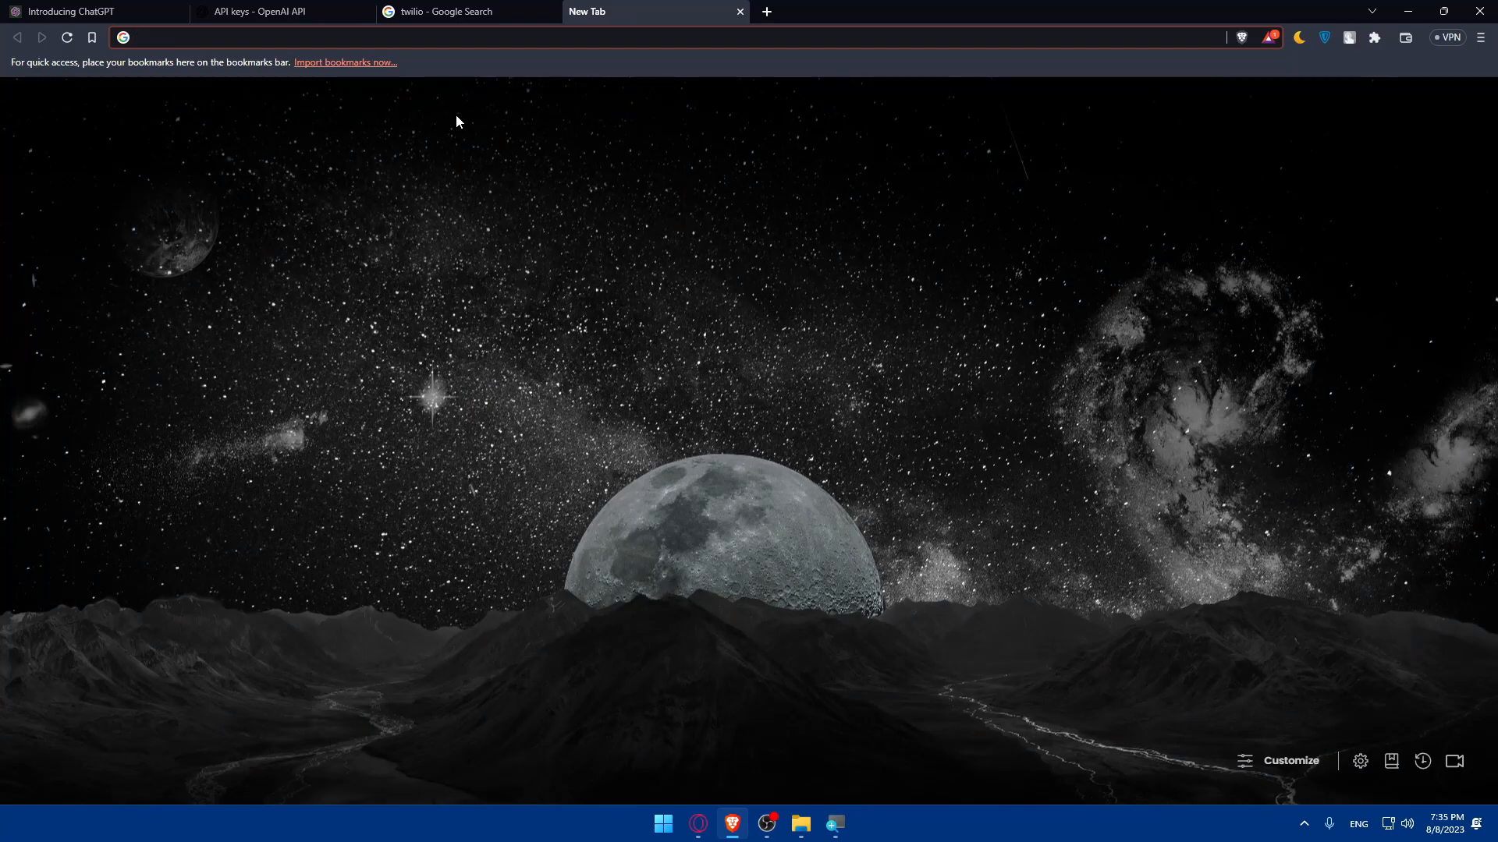
{"action": "type", "text": "dialog"}
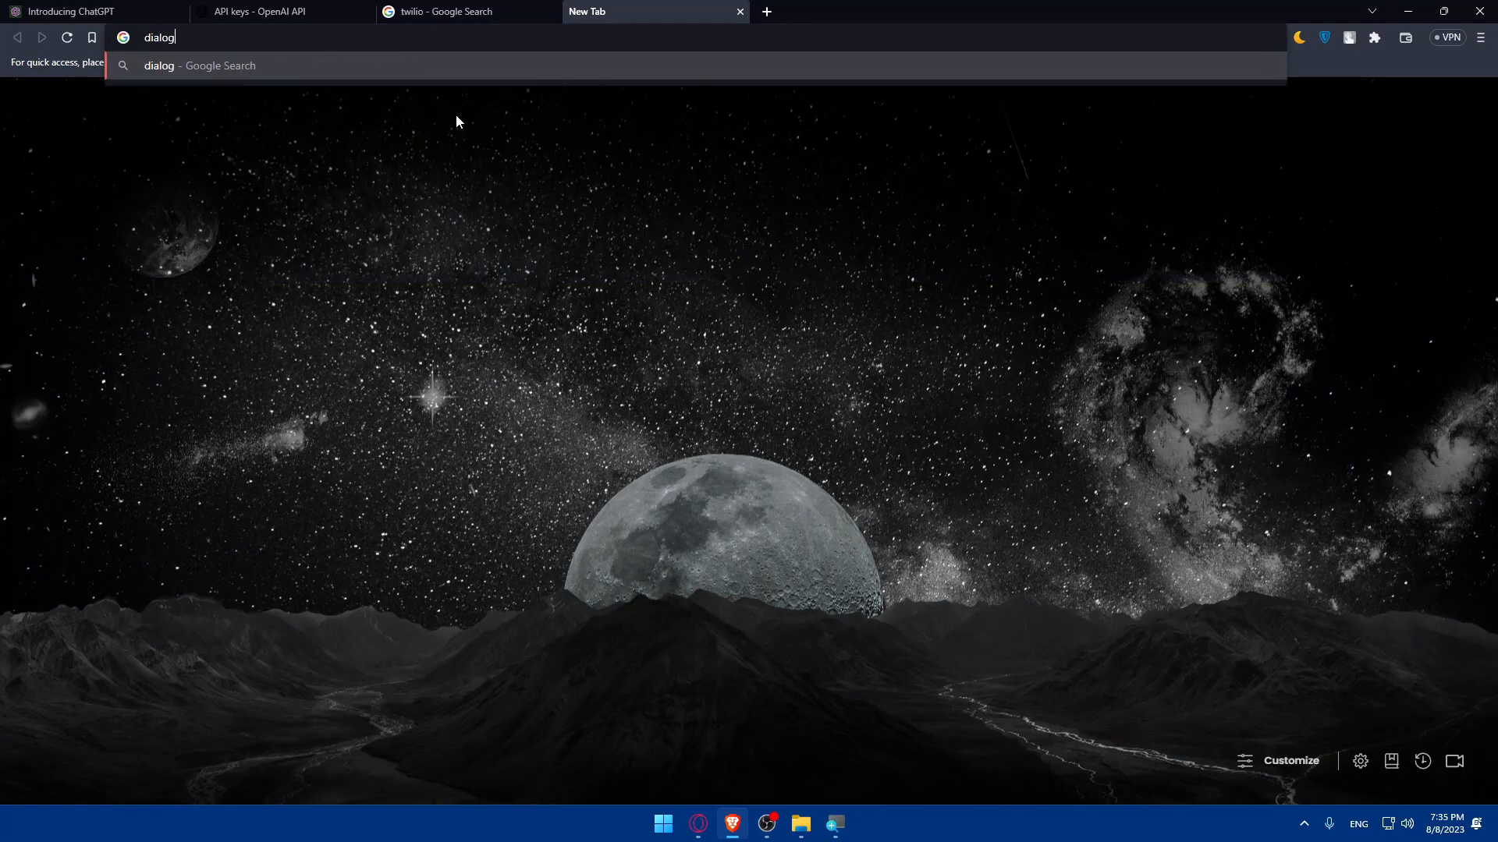
{"action": "type", "text": "flow"}
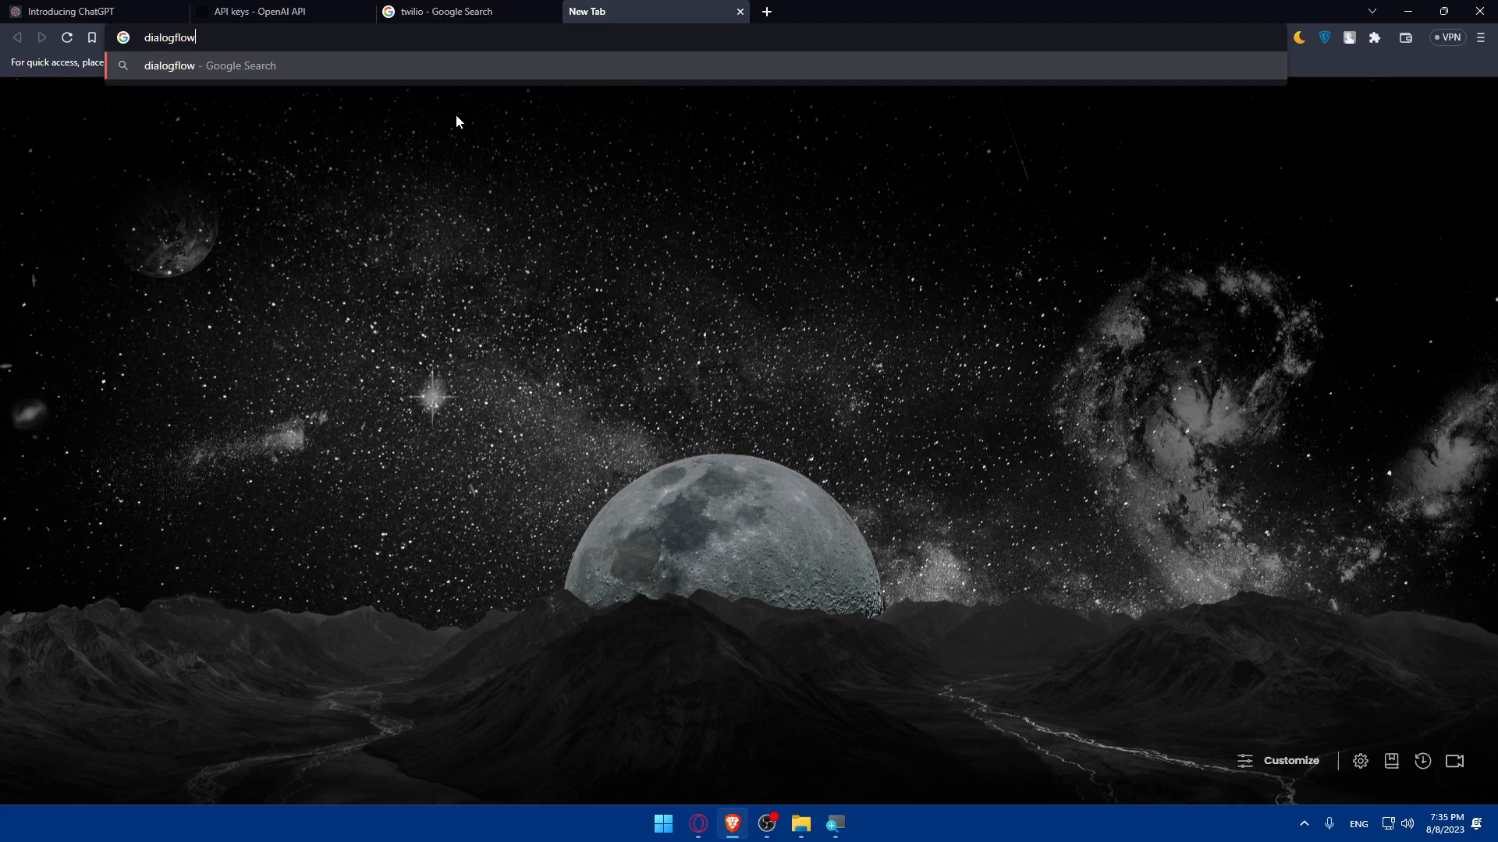
Switch to the twilio search results and open the official Twilio website
{"action": "left_click", "coordinate": [464, 11]}
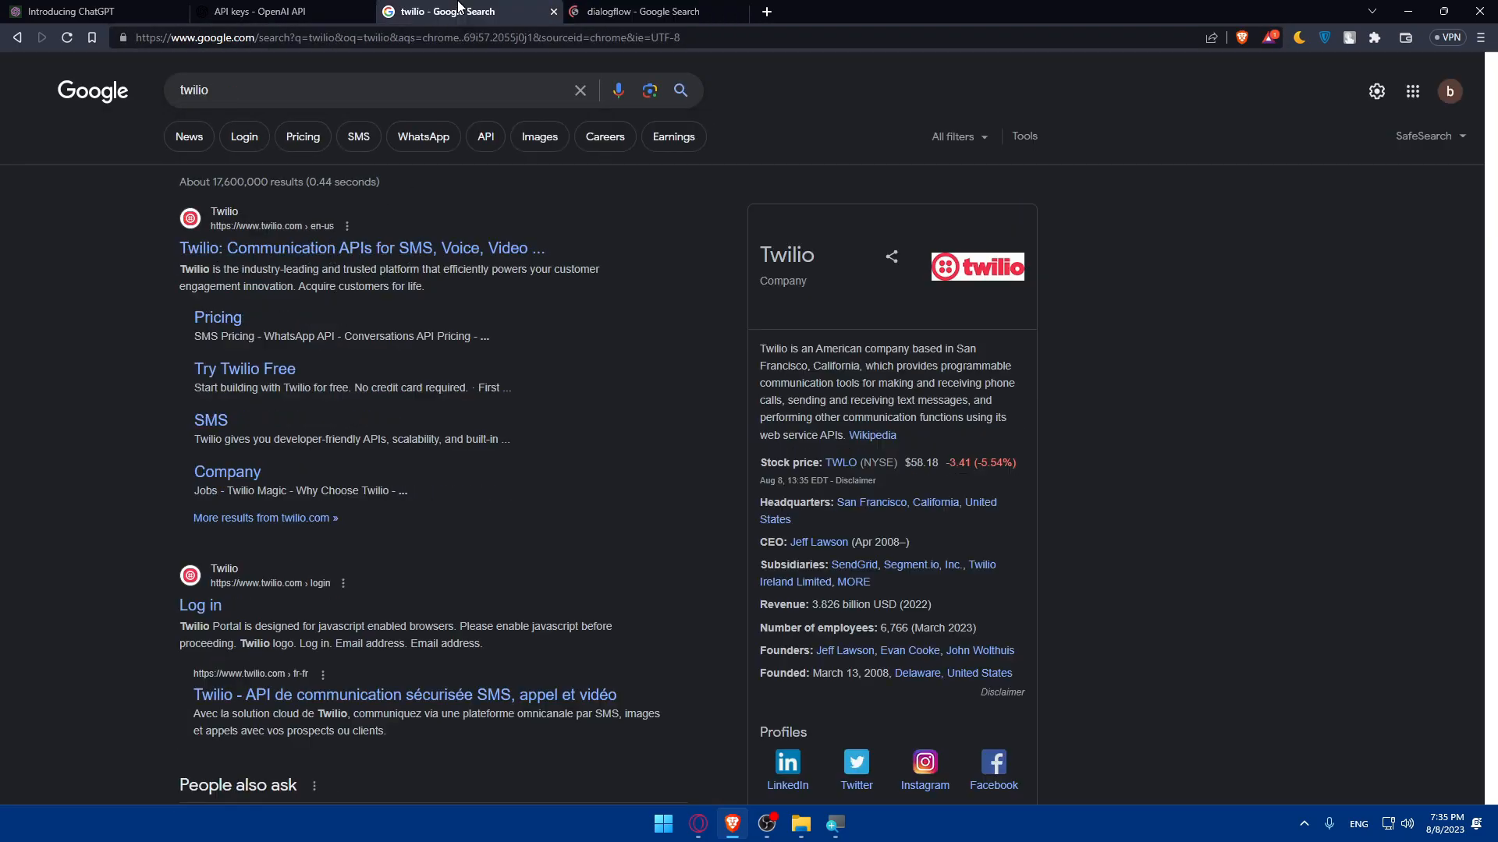
{"action": "left_click", "coordinate": [640, 11]}
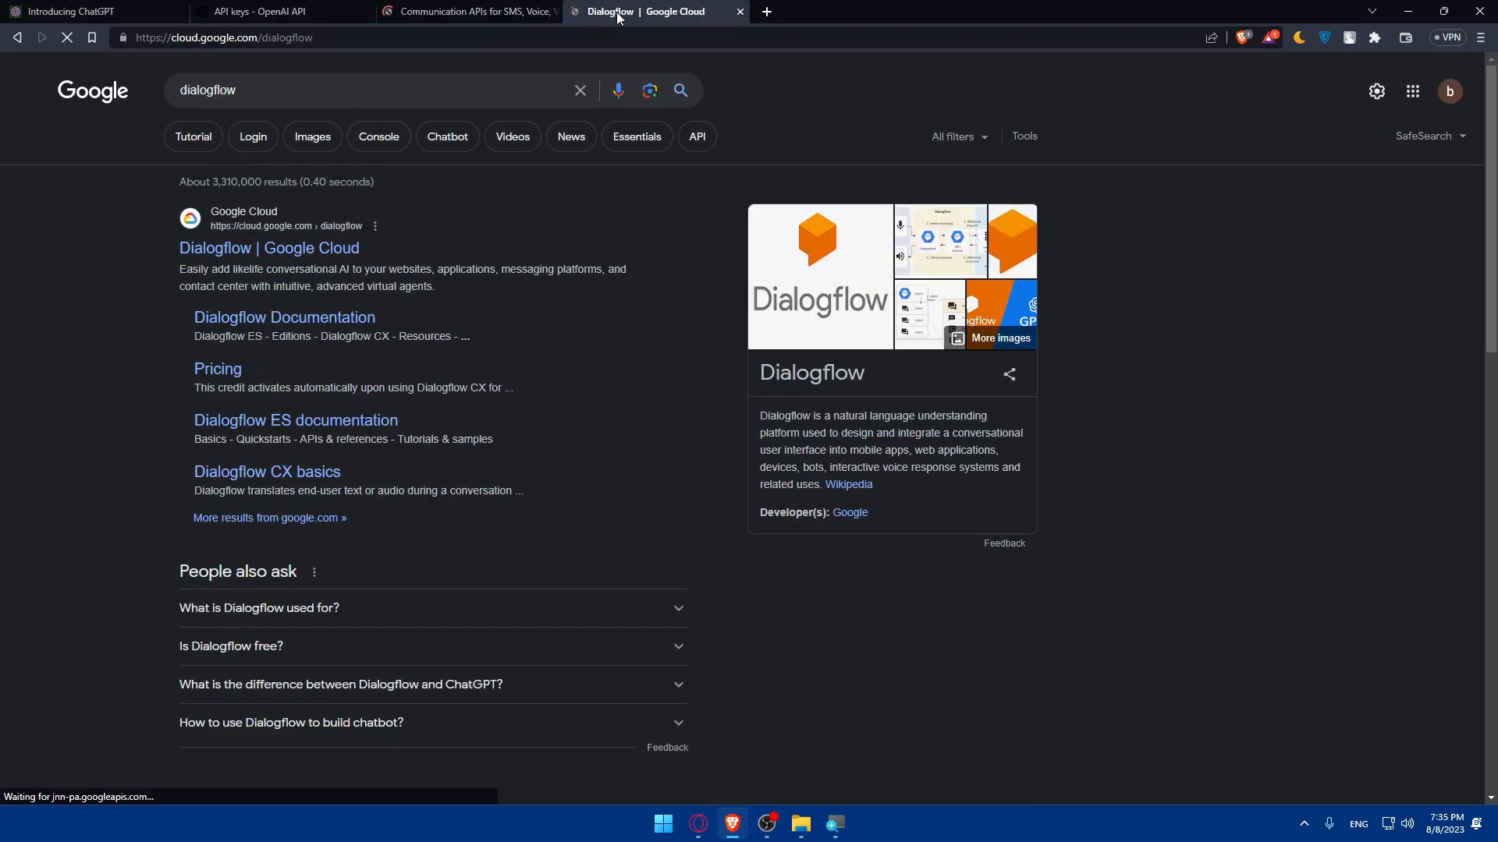
Load Dialogflow's Google Cloud page and highlight the $300 free credits for new customers
{"action": "left_click", "coordinate": [268, 248]}
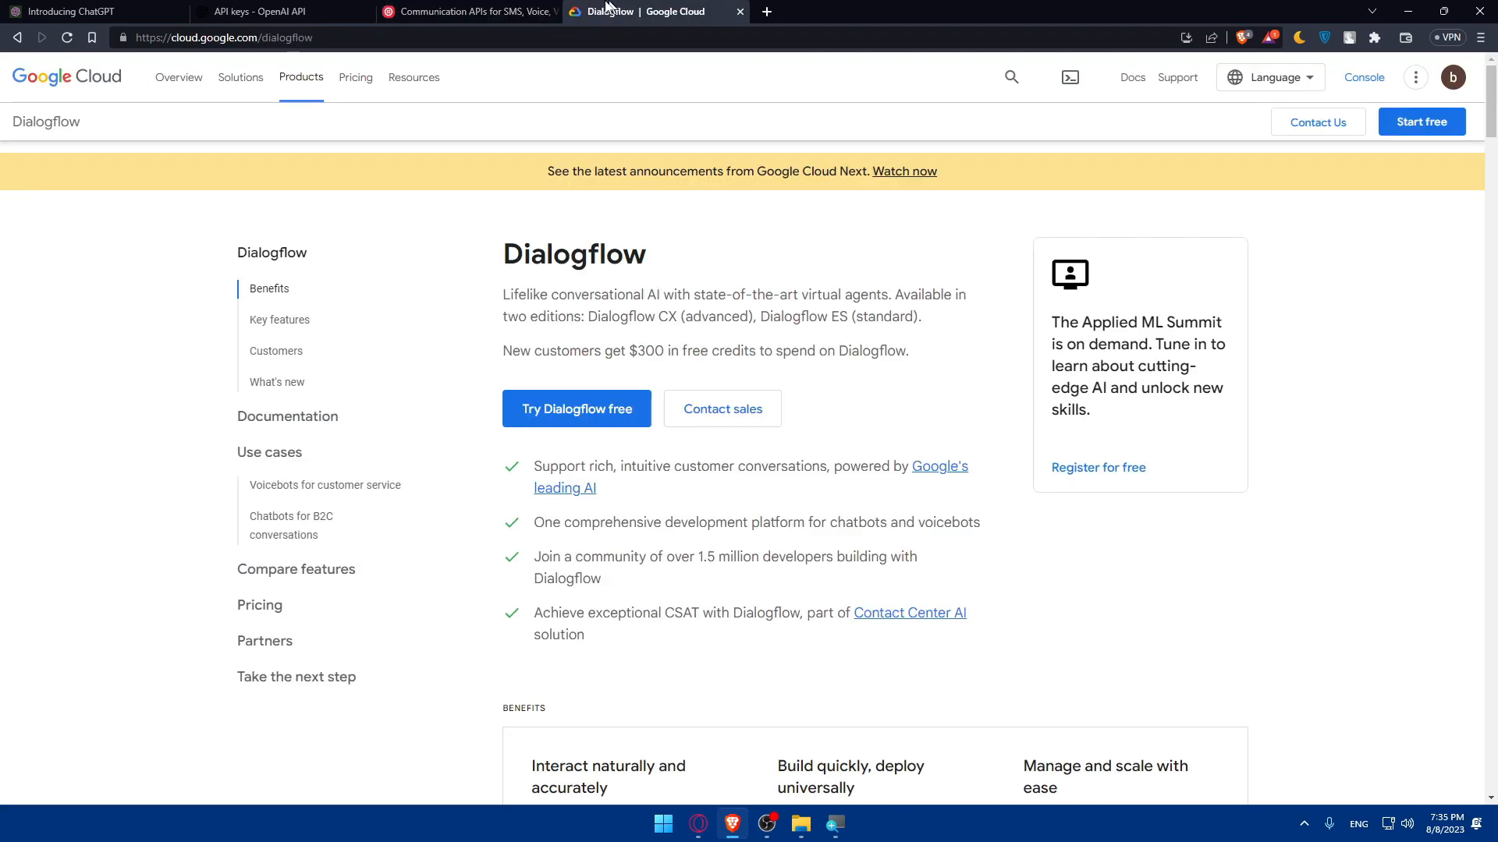
{"action": "left_click", "coordinate": [466, 11]}
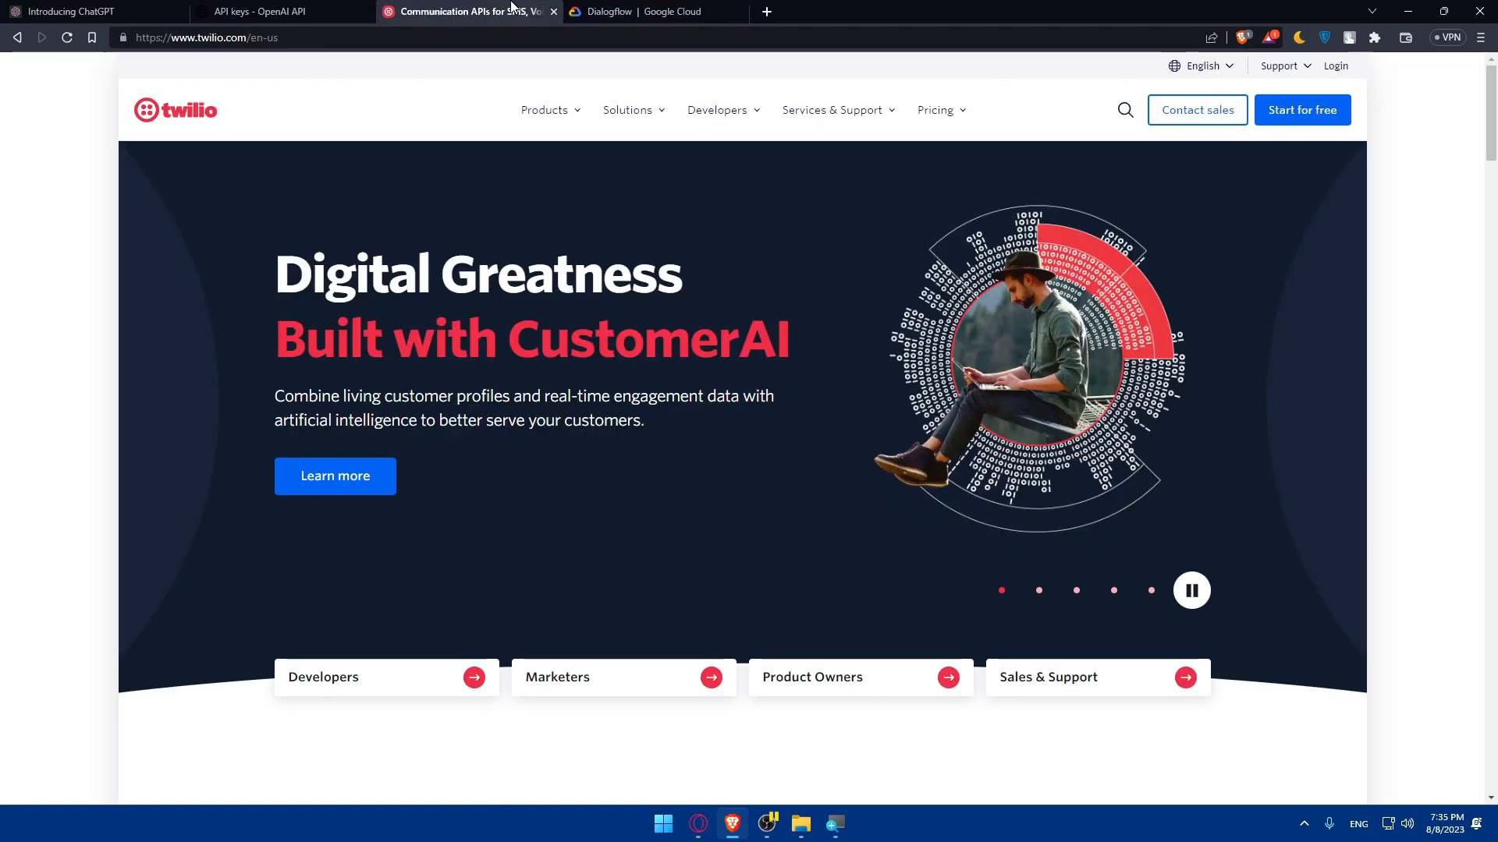
{"action": "left_click", "coordinate": [649, 10]}
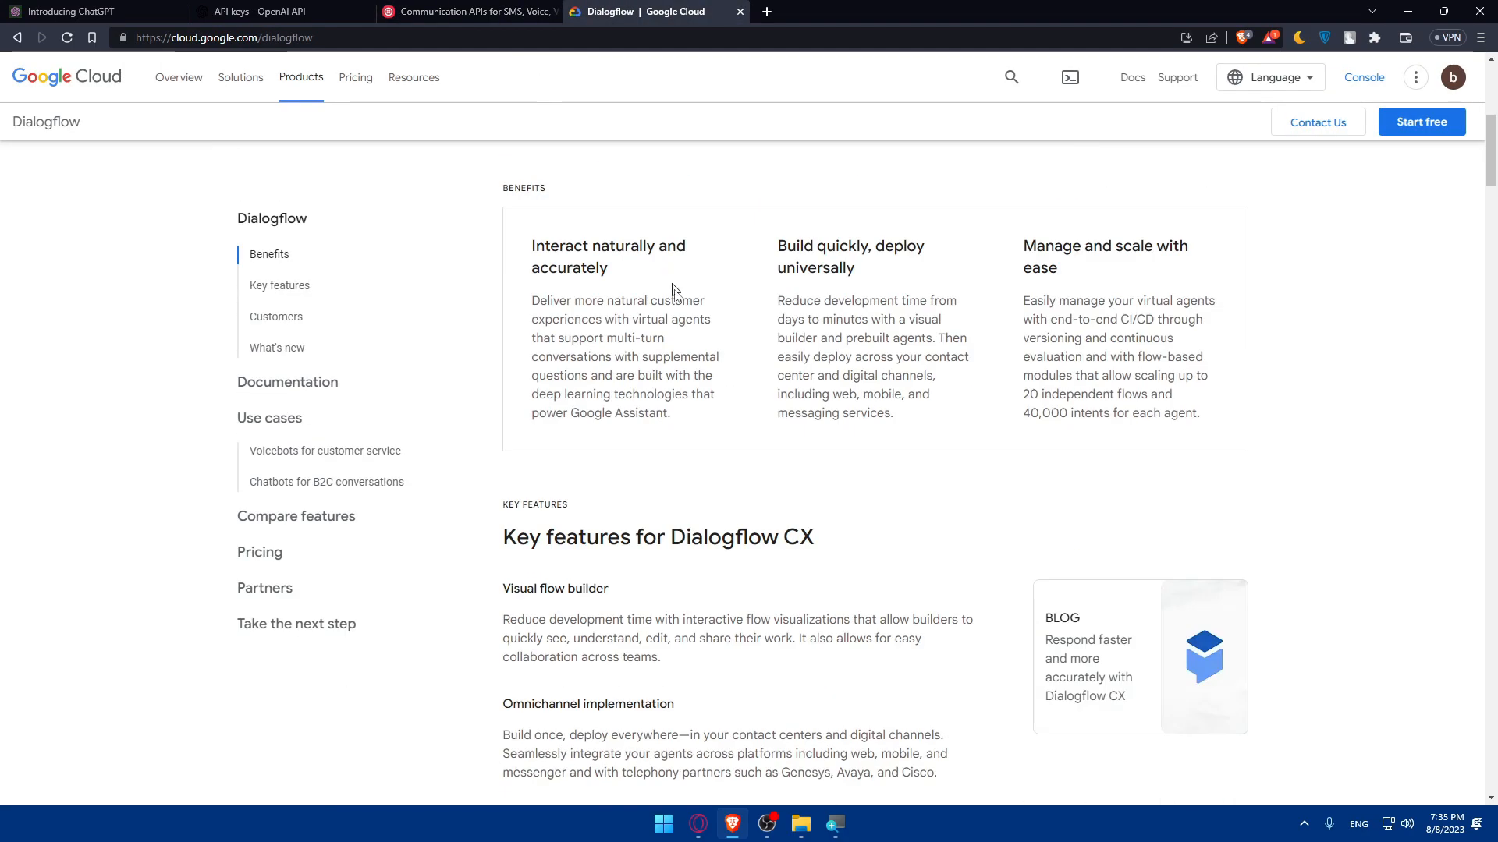
{"action": "scroll", "scroll_direction": "up", "scroll_amount": 3}
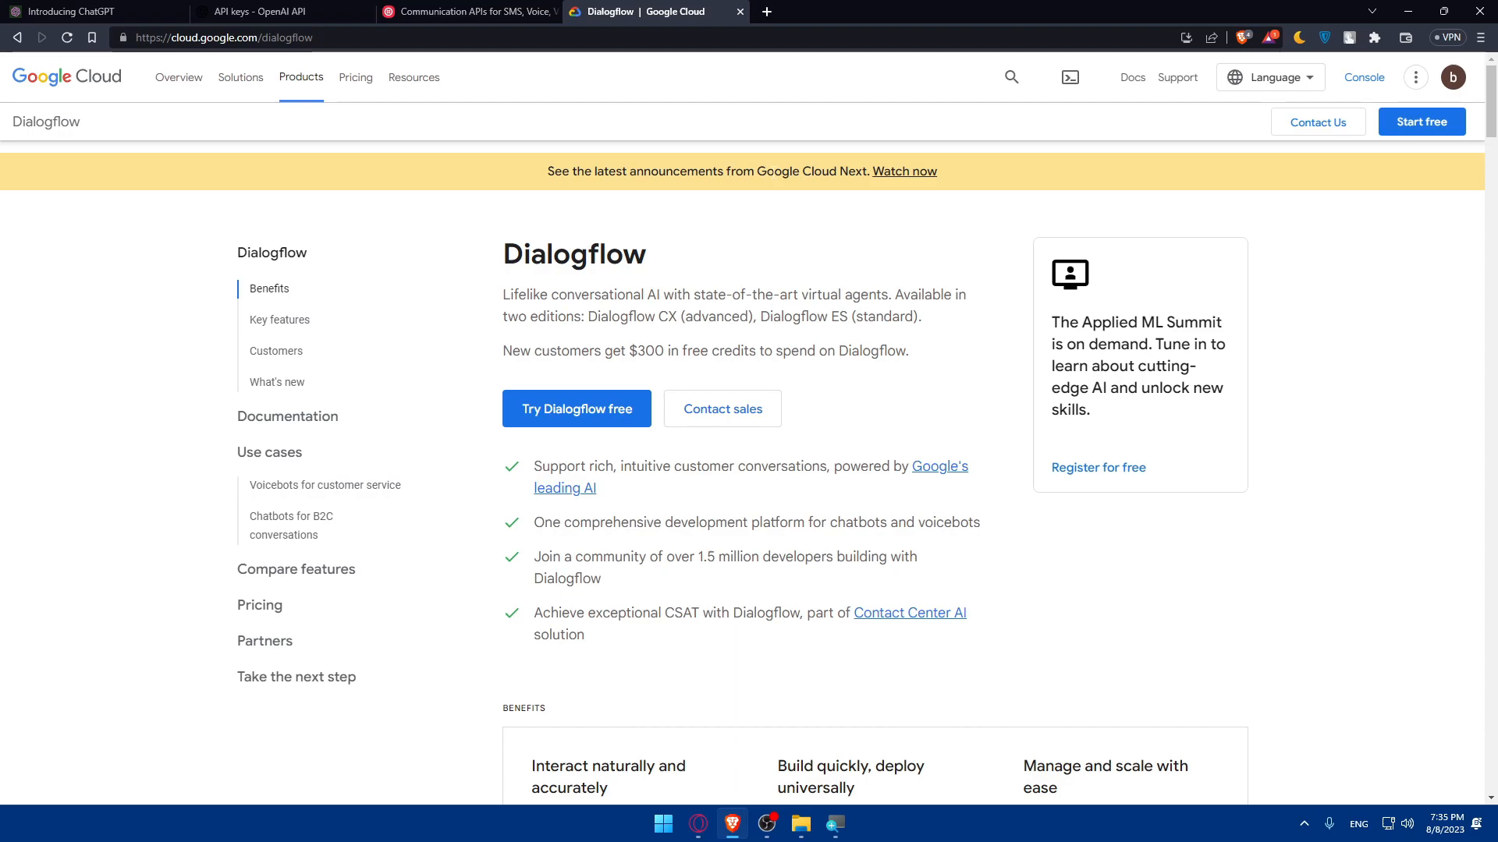
{"action": "mouse_move", "coordinate": [700, 269]}
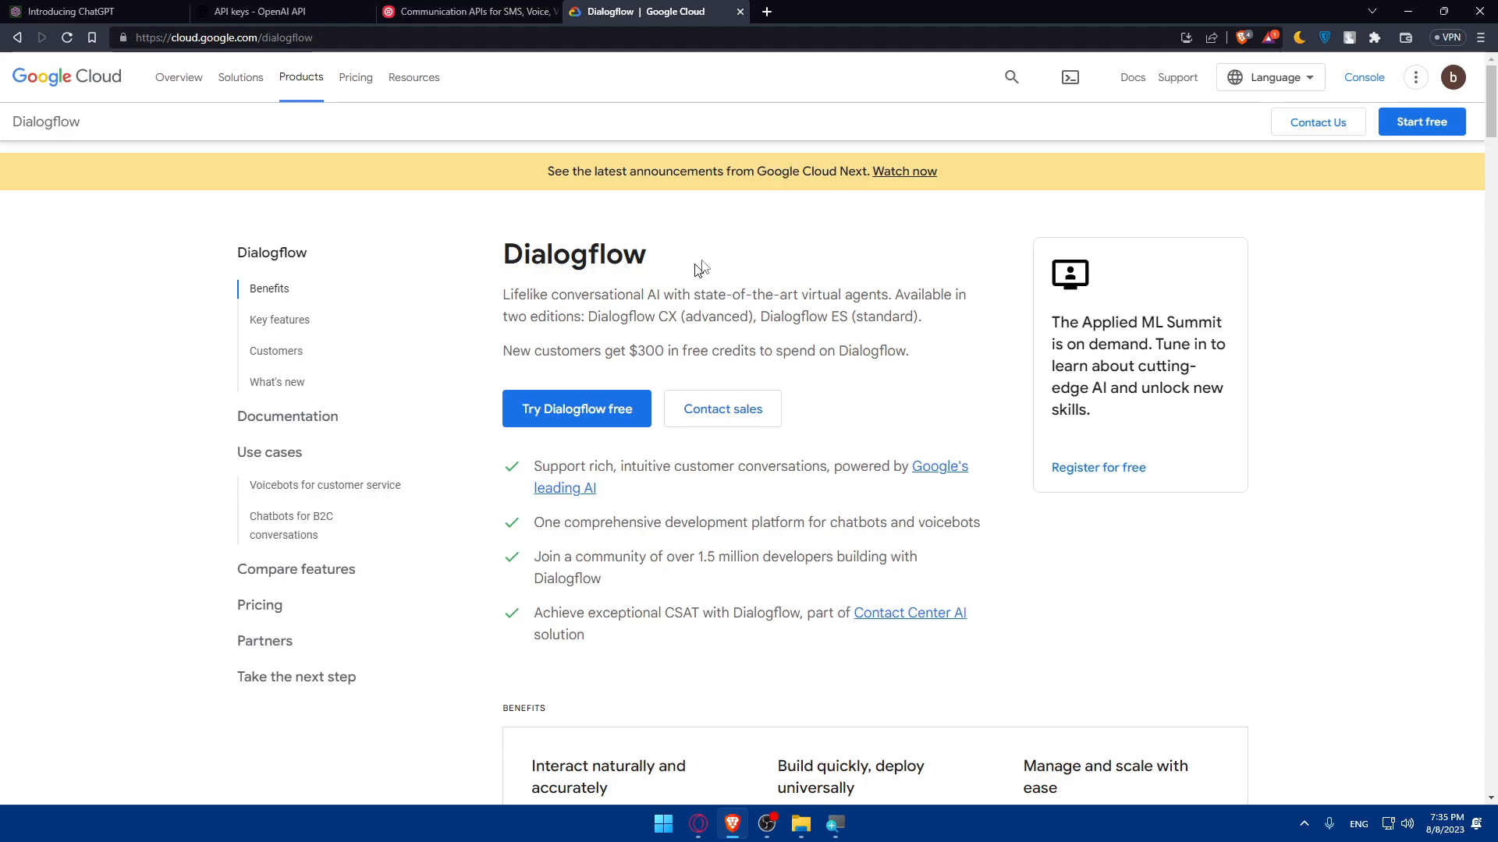
{"action": "mouse_move", "coordinate": [491, 265]}
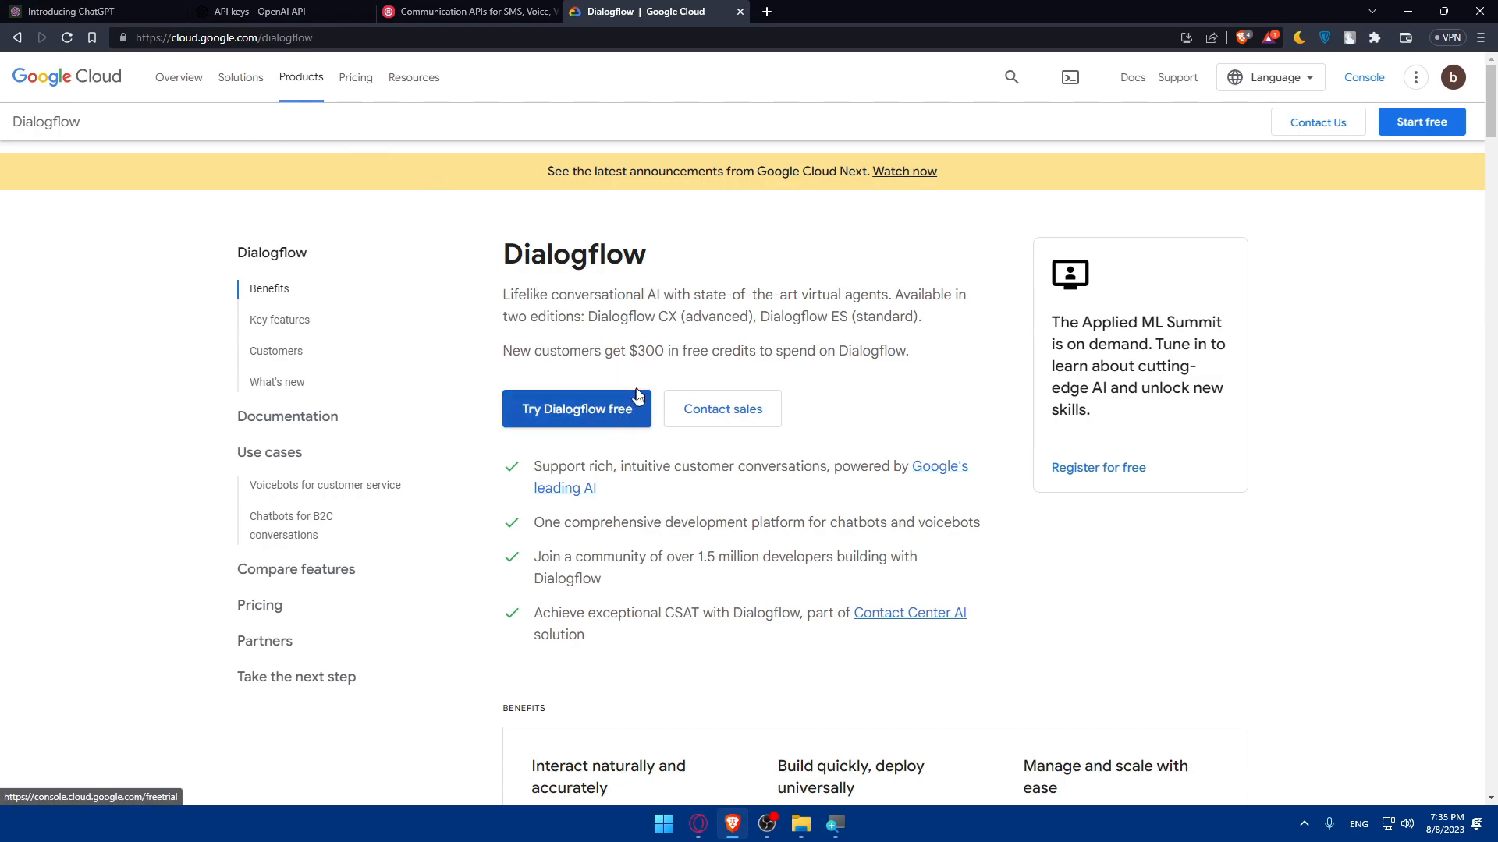
{"action": "double_click", "coordinate": [645, 351]}
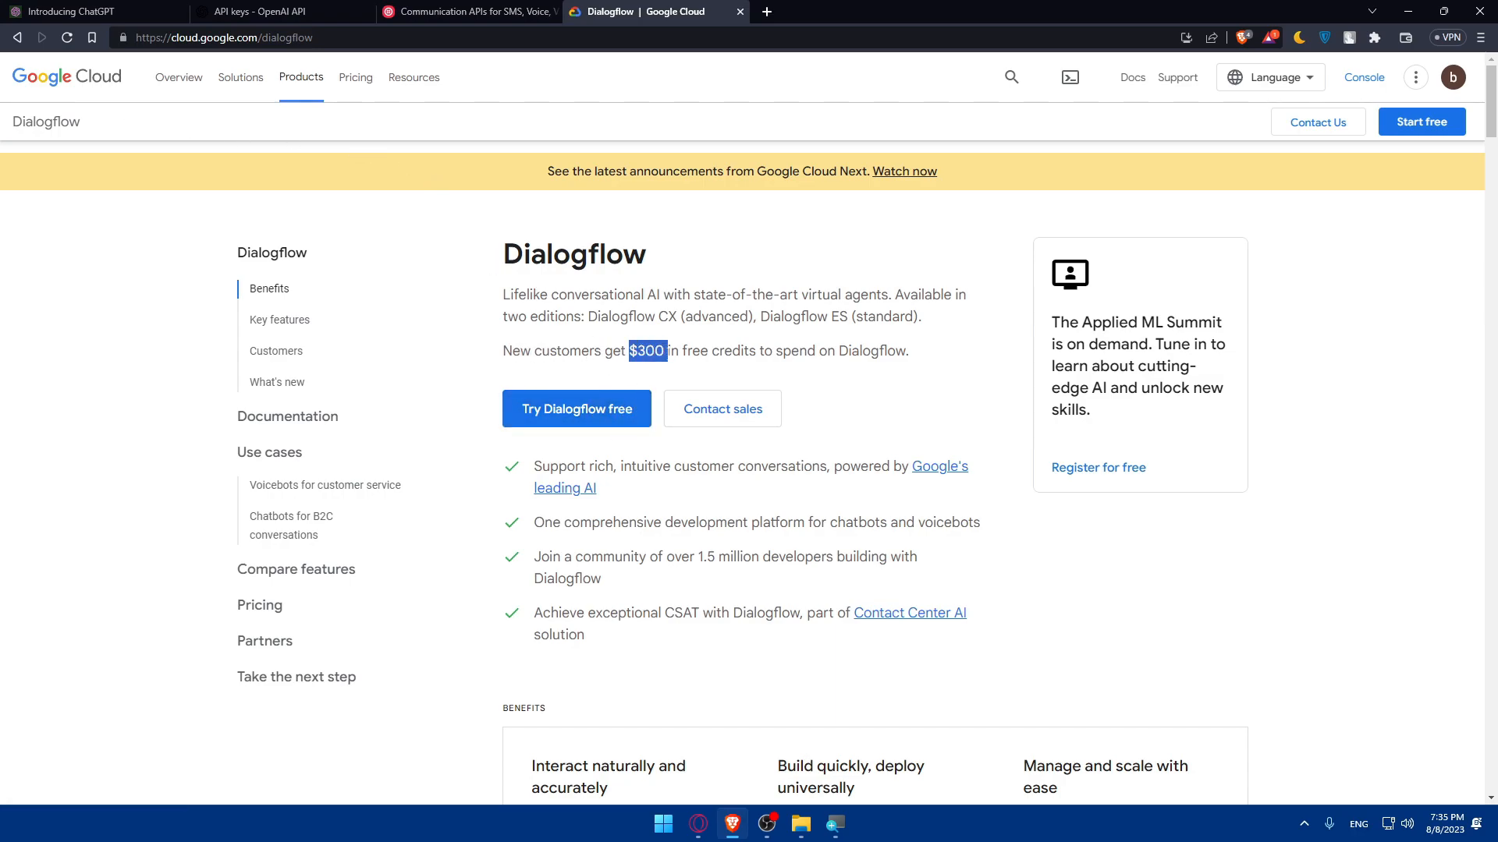
{"action": "mouse_move", "coordinate": [872, 395]}
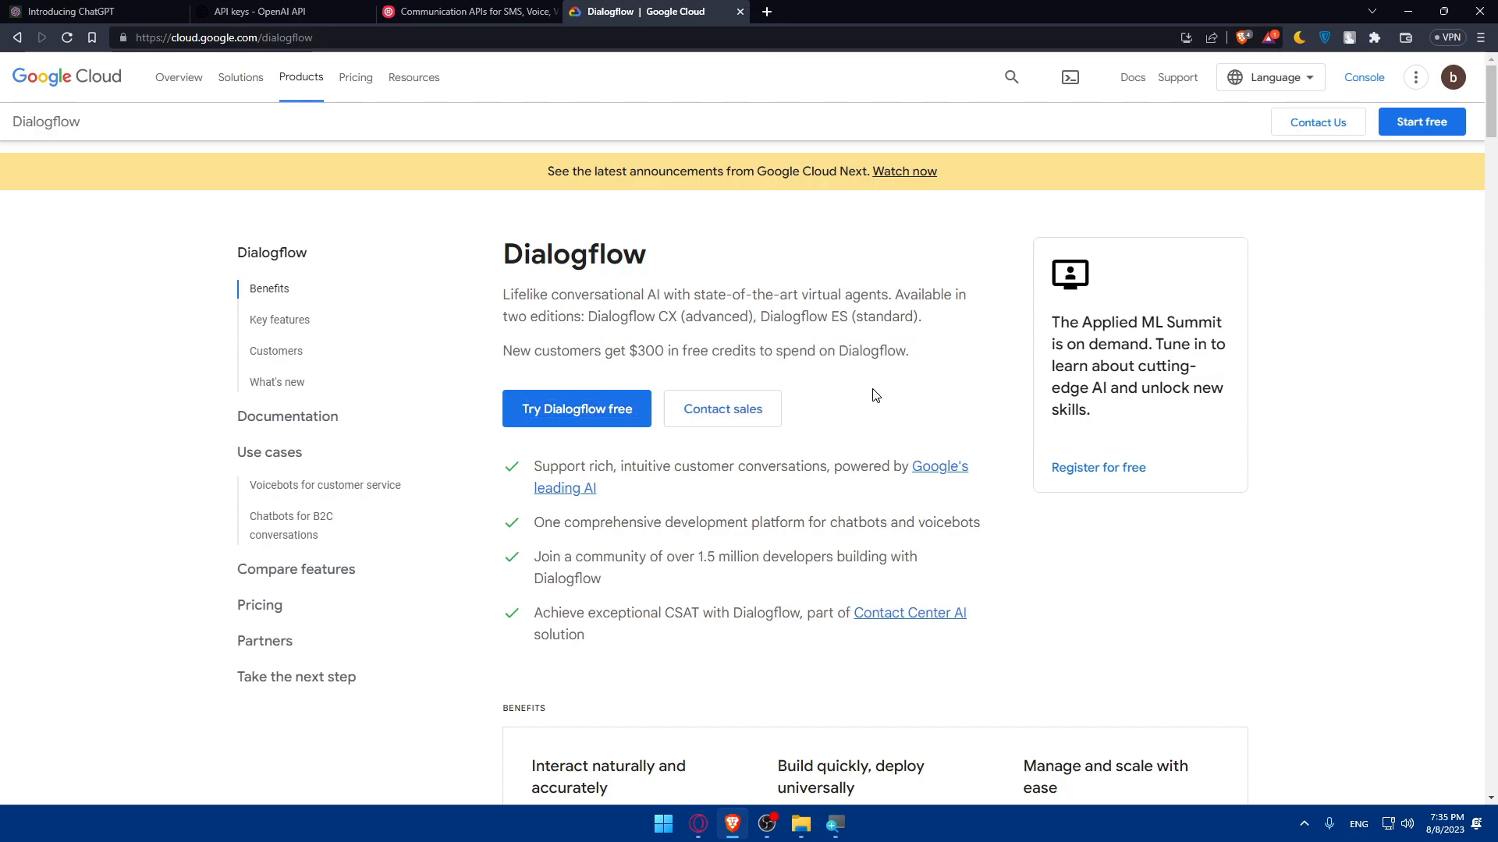
{"action": "mouse_move", "coordinate": [851, 385]}
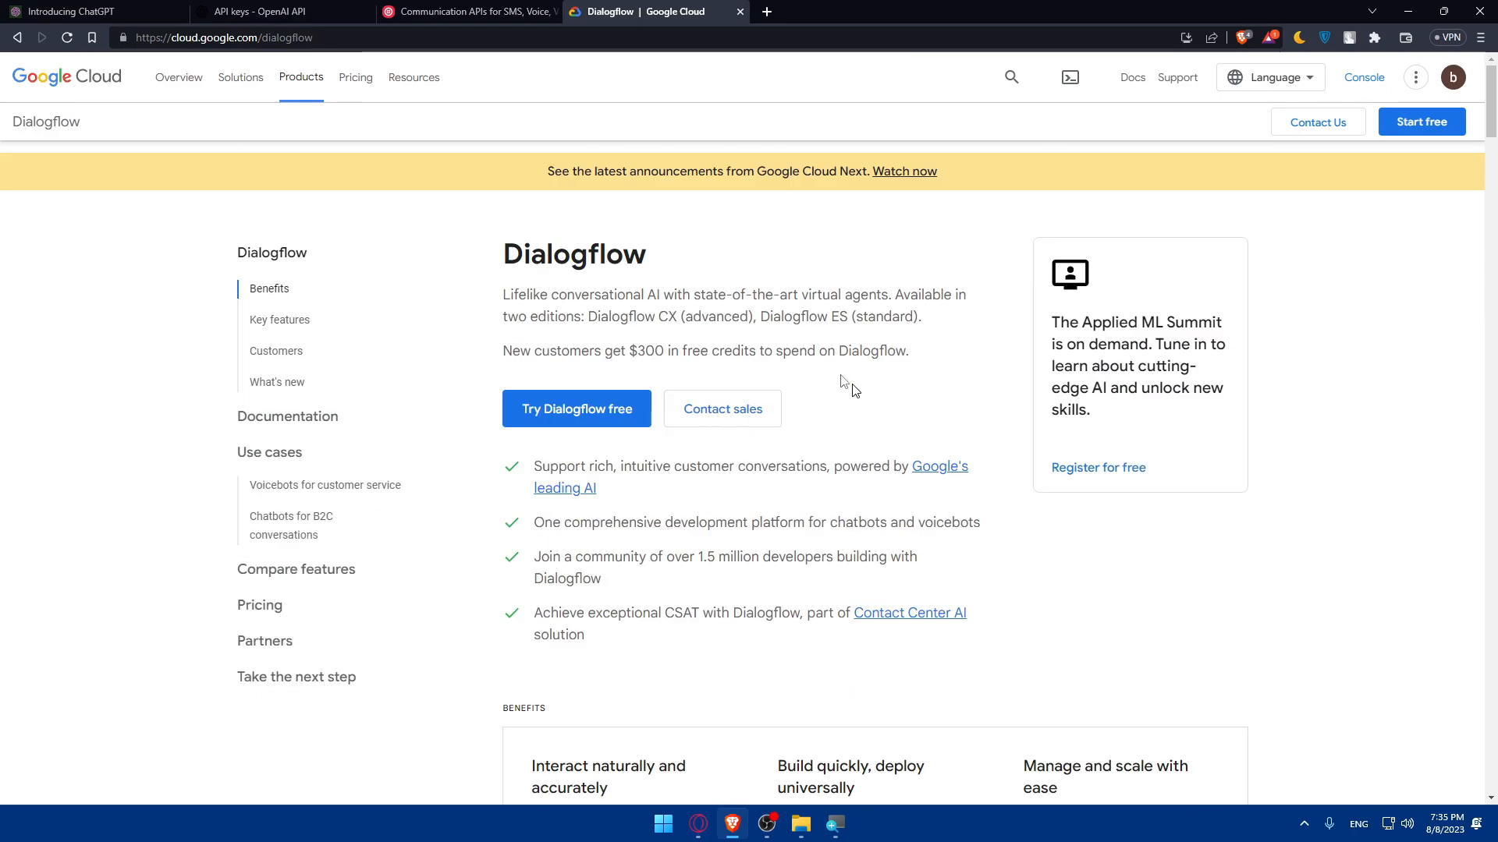
Return to the Twilio homepage and expand its Pricing menu of products
{"action": "left_click", "coordinate": [468, 11]}
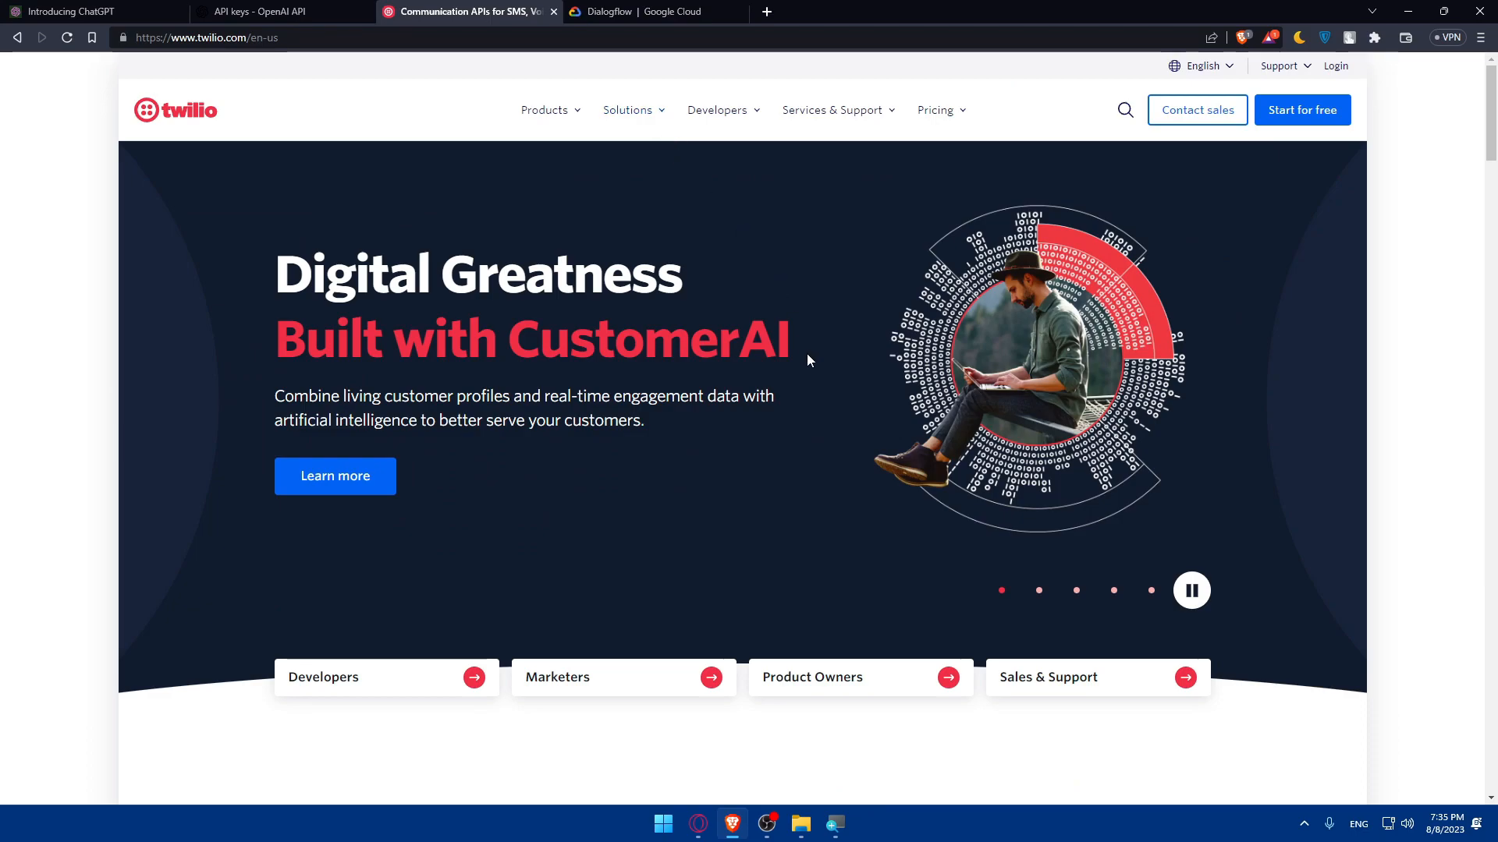
{"action": "mouse_move", "coordinate": [663, 361]}
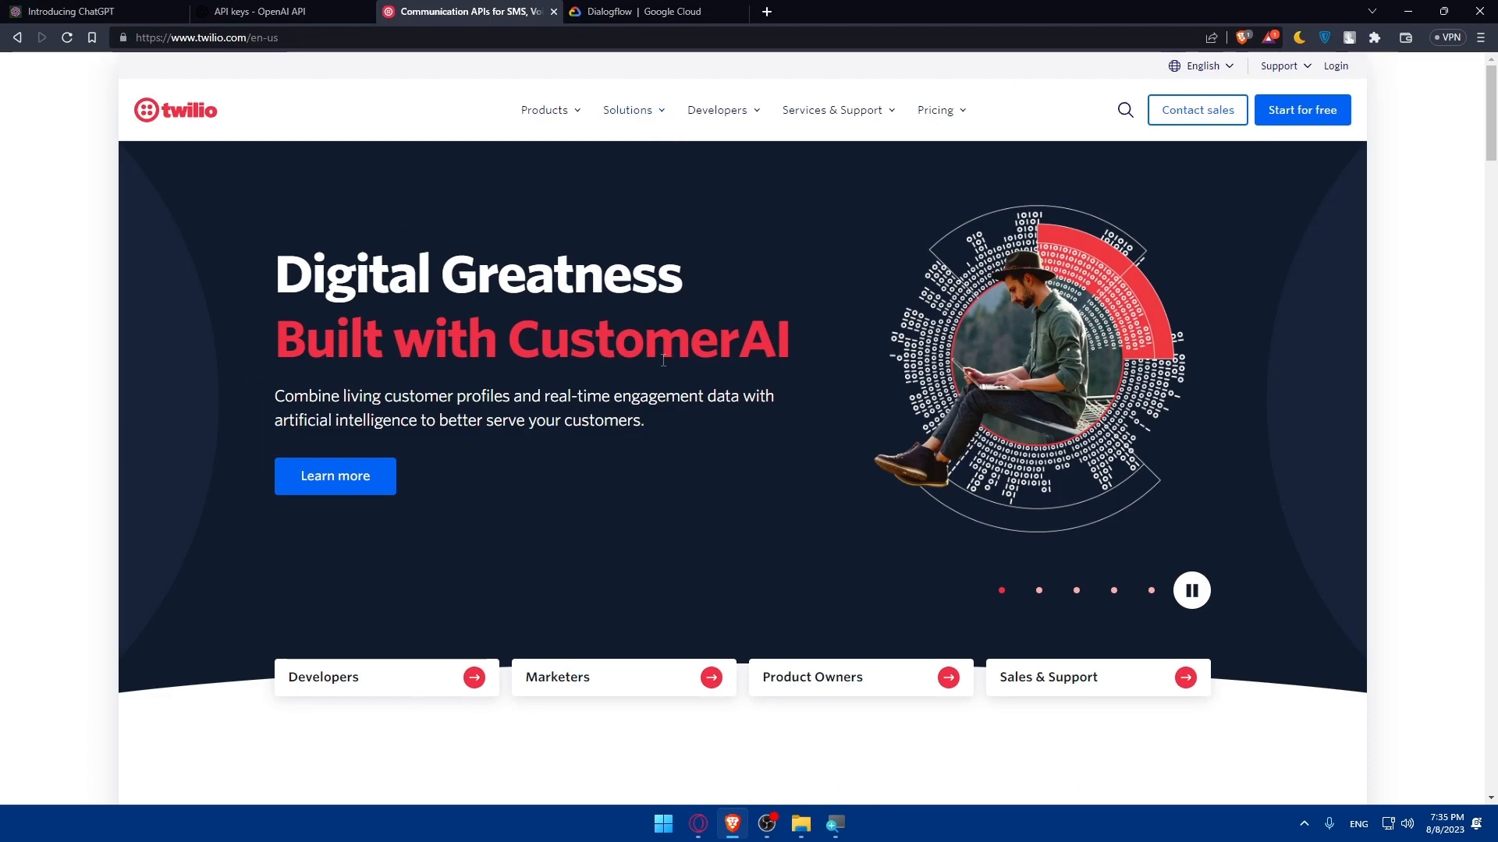
{"action": "scroll", "scroll_direction": "down", "scroll_amount": 3}
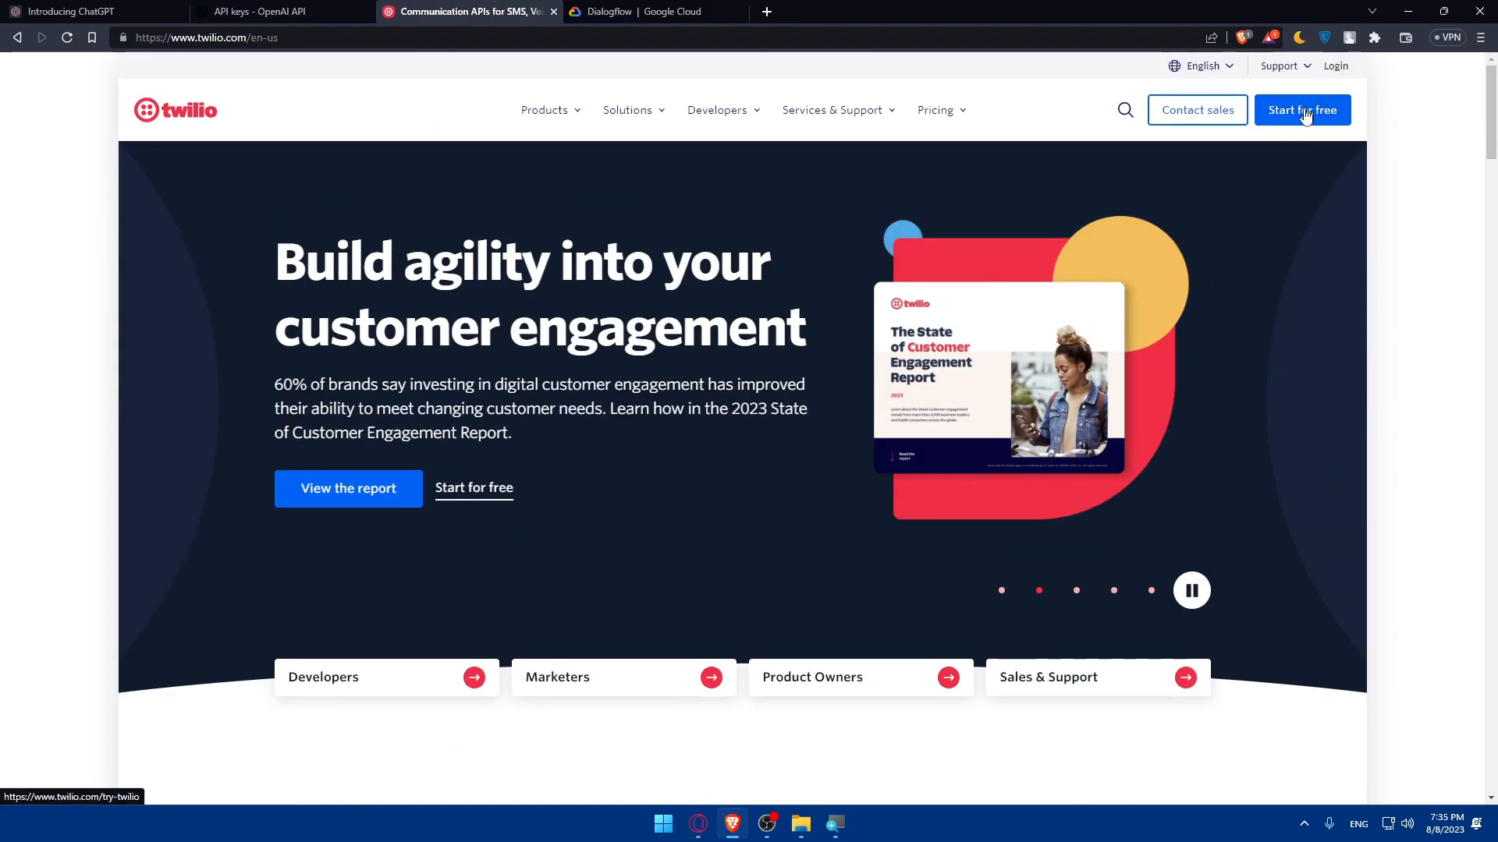
{"action": "left_click", "coordinate": [936, 109]}
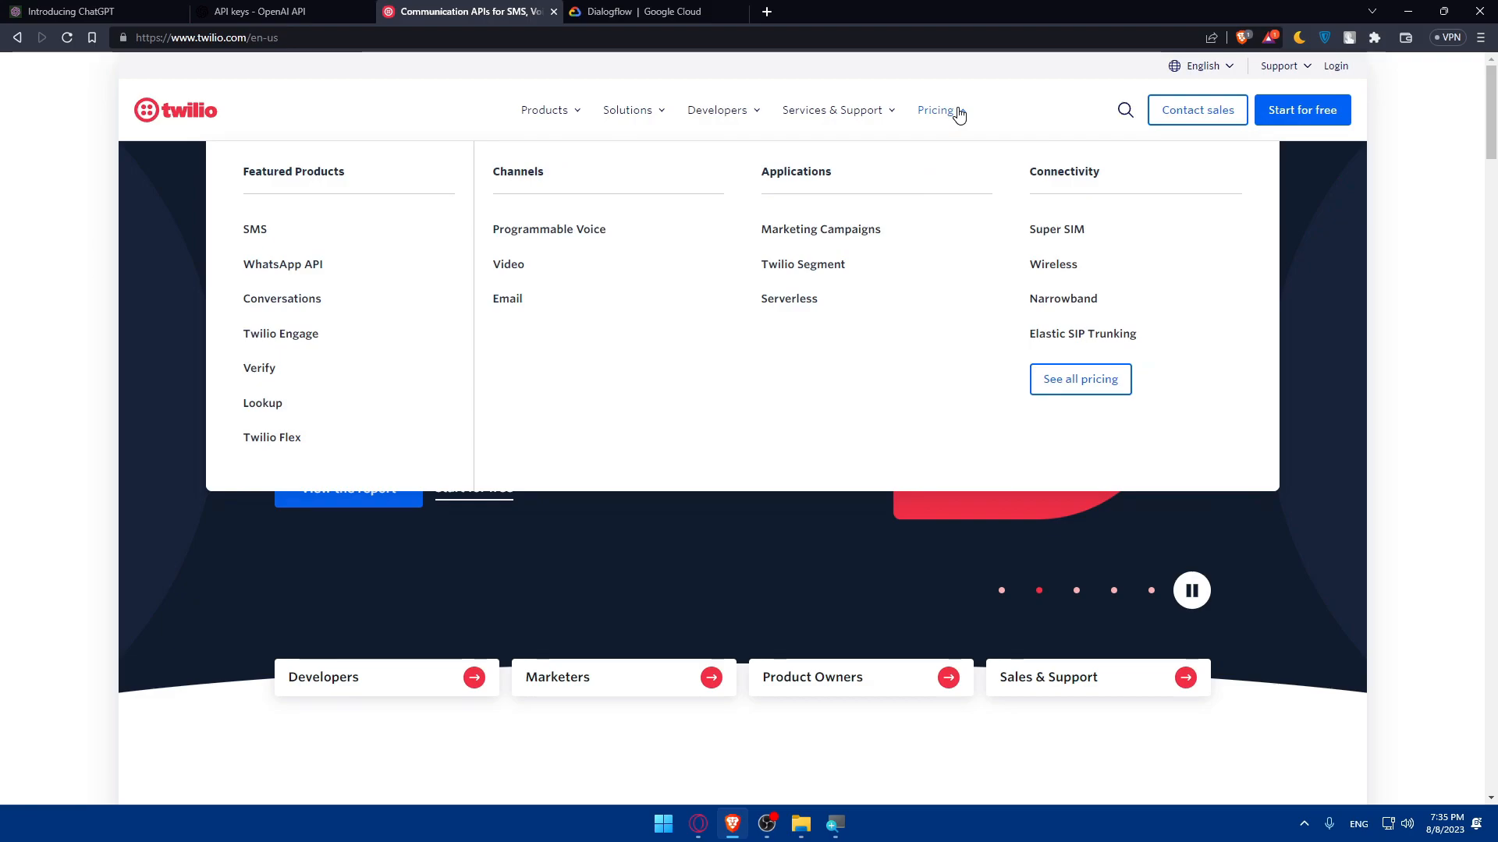
Go to Twilio's Pricing page and scroll down to the WhatsApp Business API section
{"action": "left_click", "coordinate": [934, 109]}
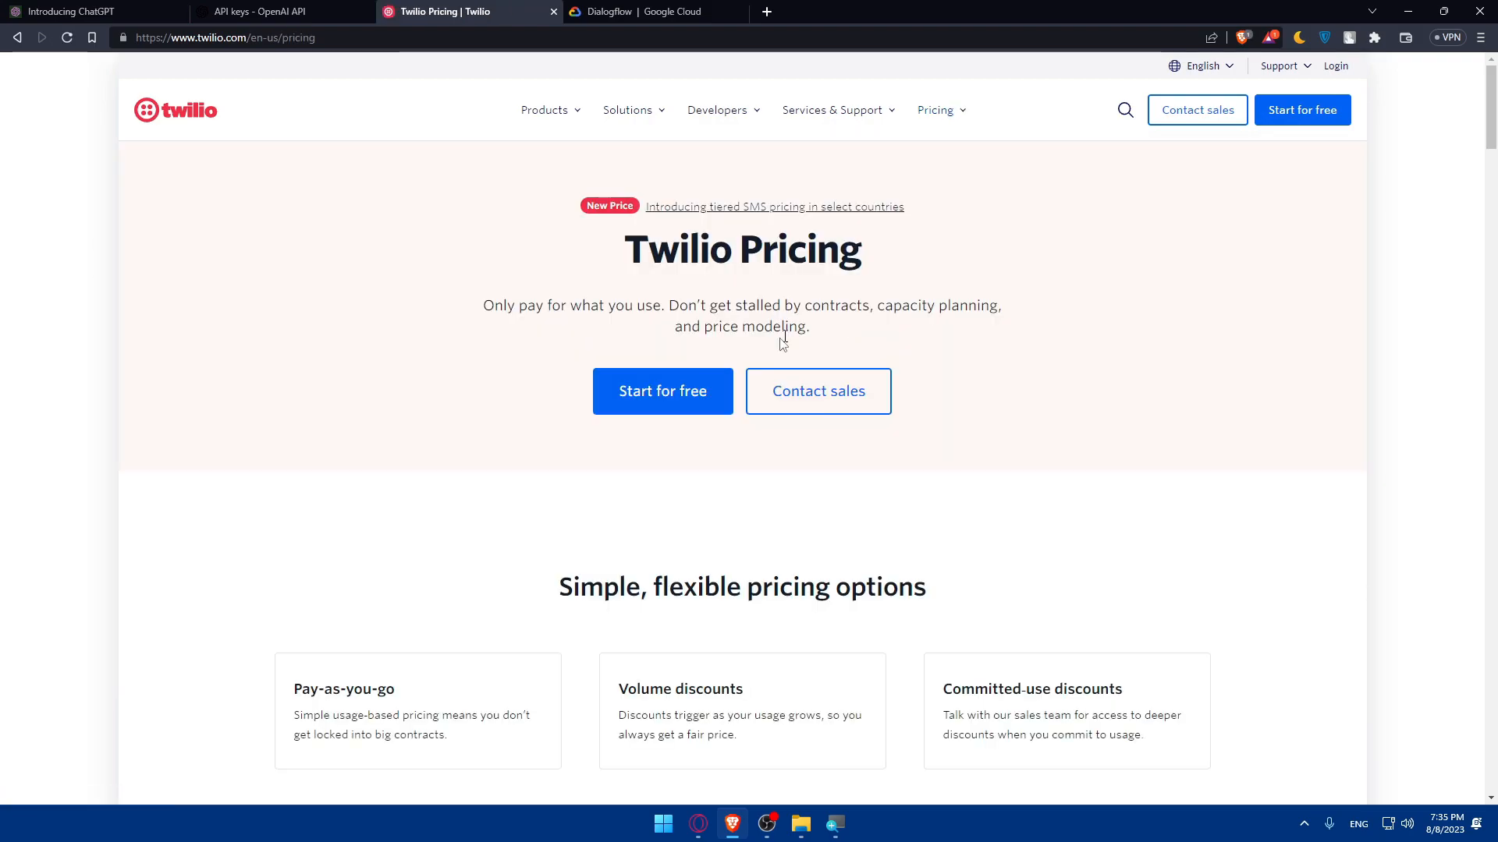
{"action": "scroll", "scroll_direction": "down", "scroll_amount": 3}
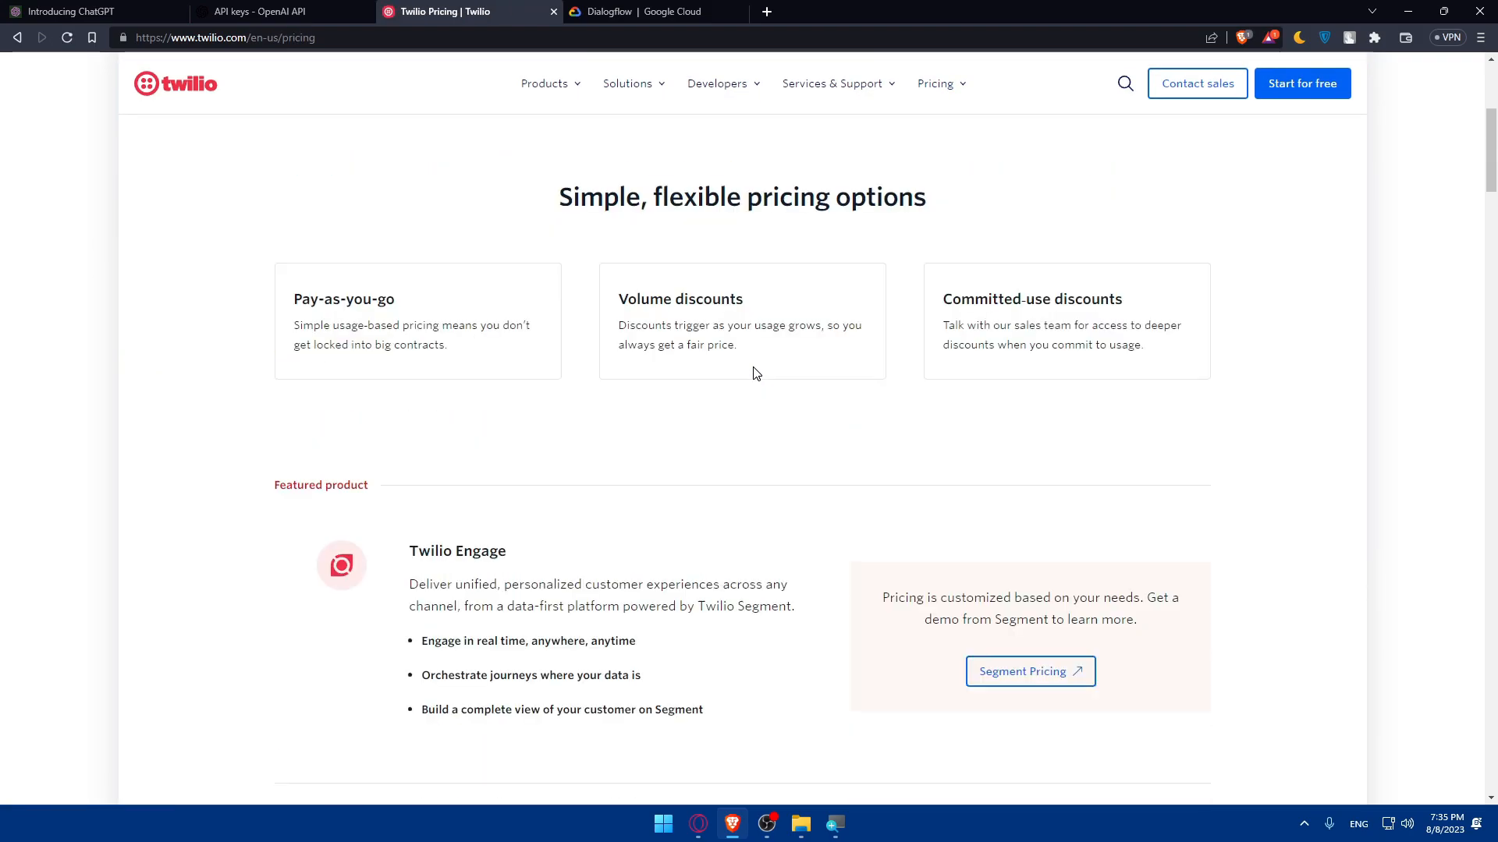
{"action": "scroll", "scroll_direction": "down", "scroll_amount": 3}
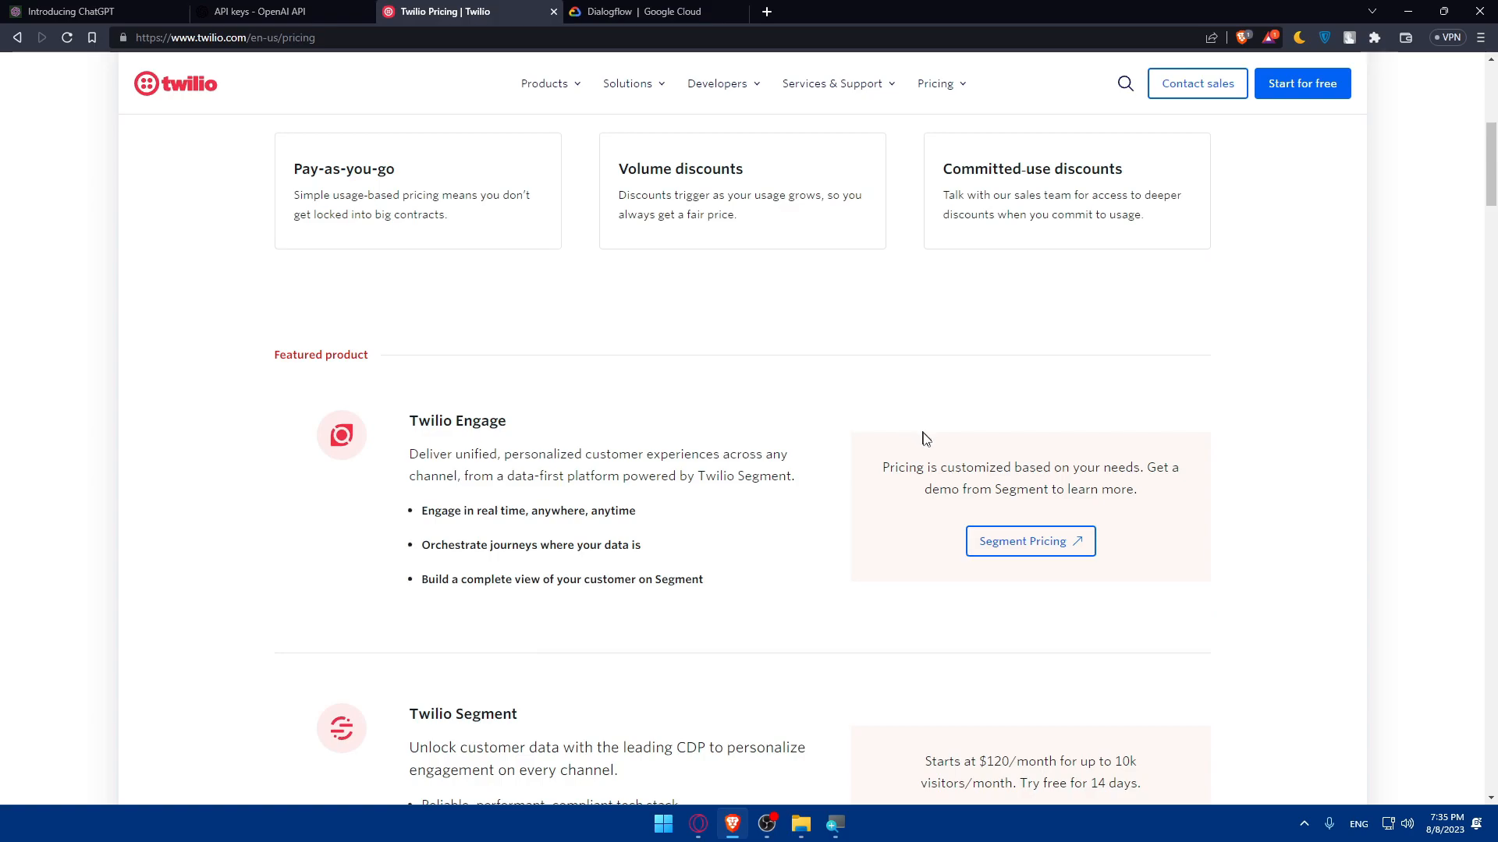
{"action": "mouse_move", "coordinate": [864, 524]}
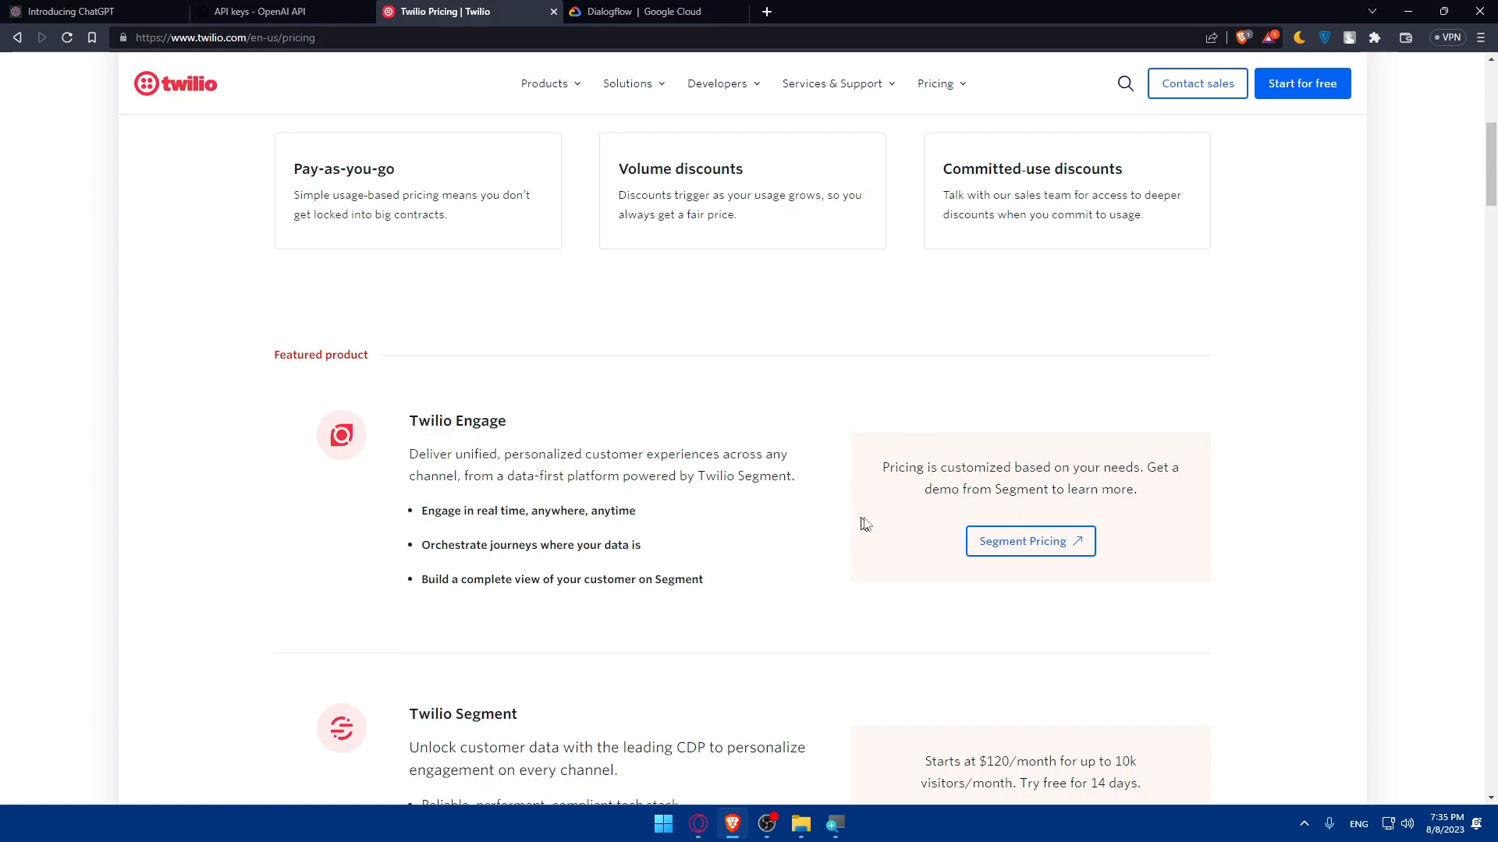
{"action": "scroll", "scroll_direction": "down", "scroll_amount": 3}
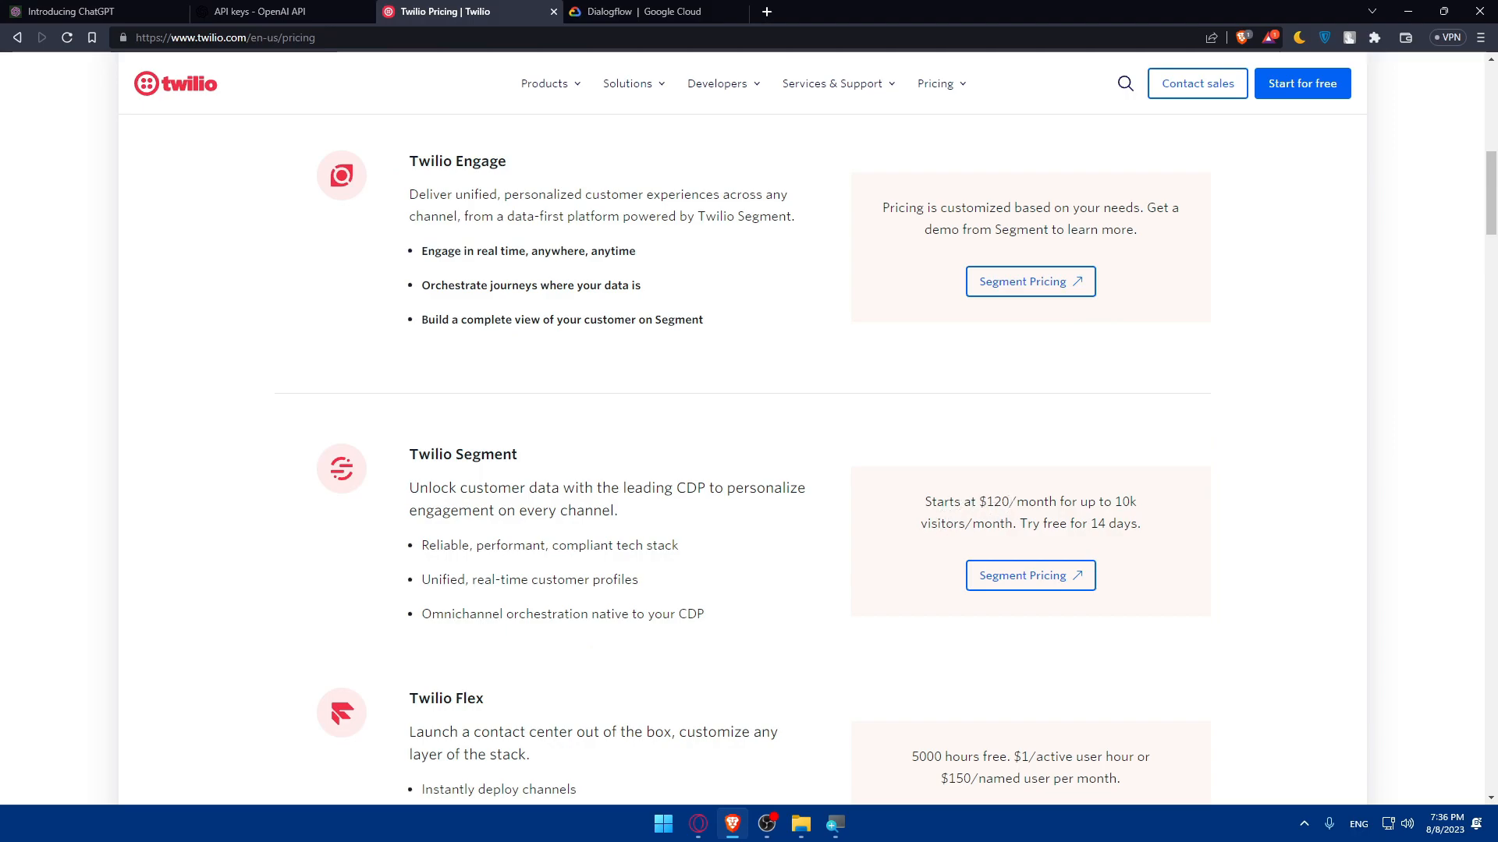
{"action": "scroll", "scroll_direction": "down", "scroll_amount": 3}
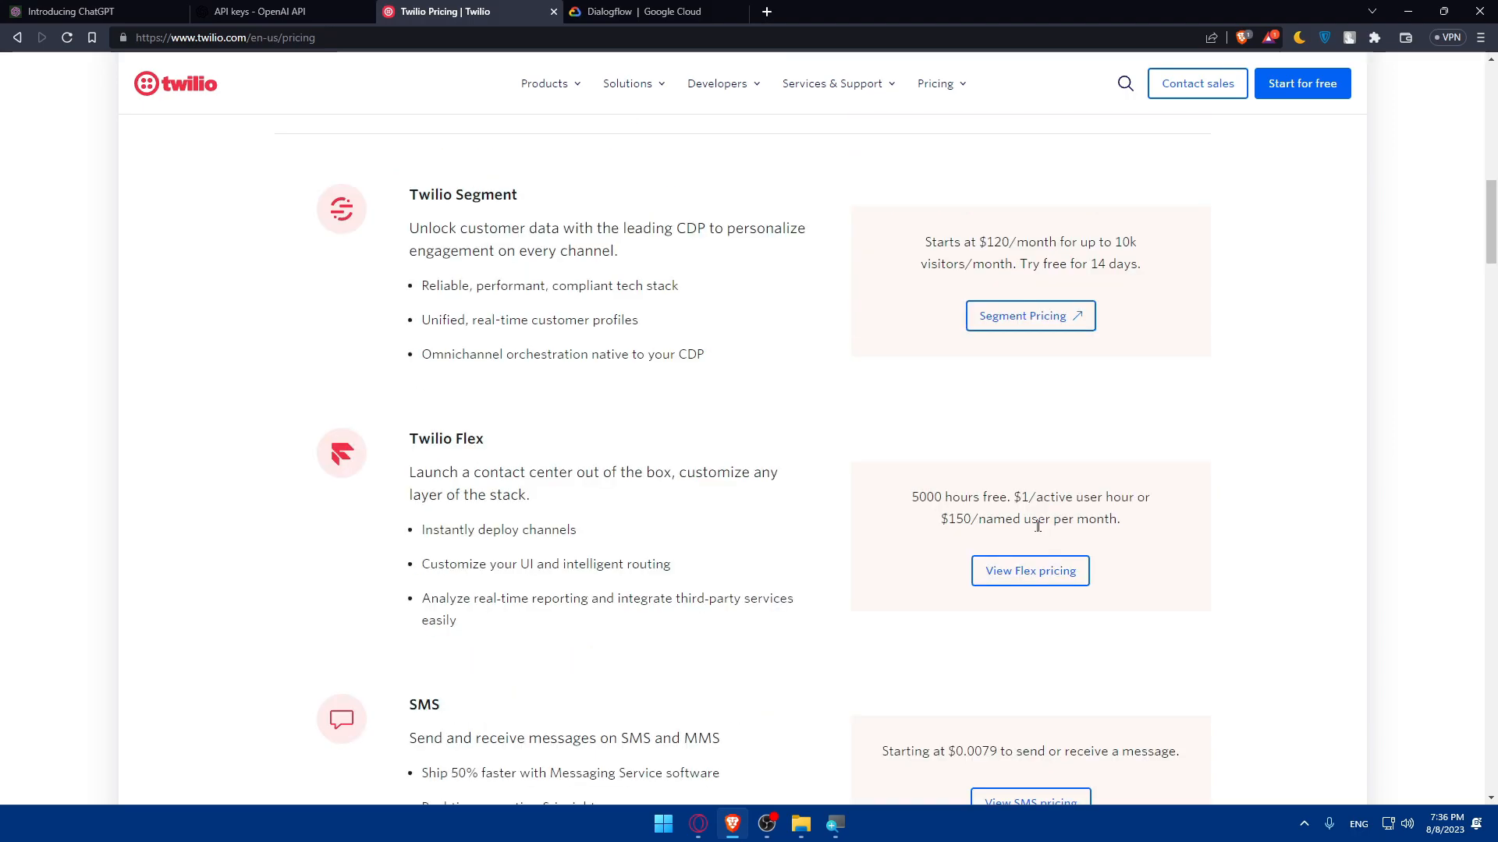
{"action": "scroll", "scroll_direction": "down", "scroll_amount": 3}
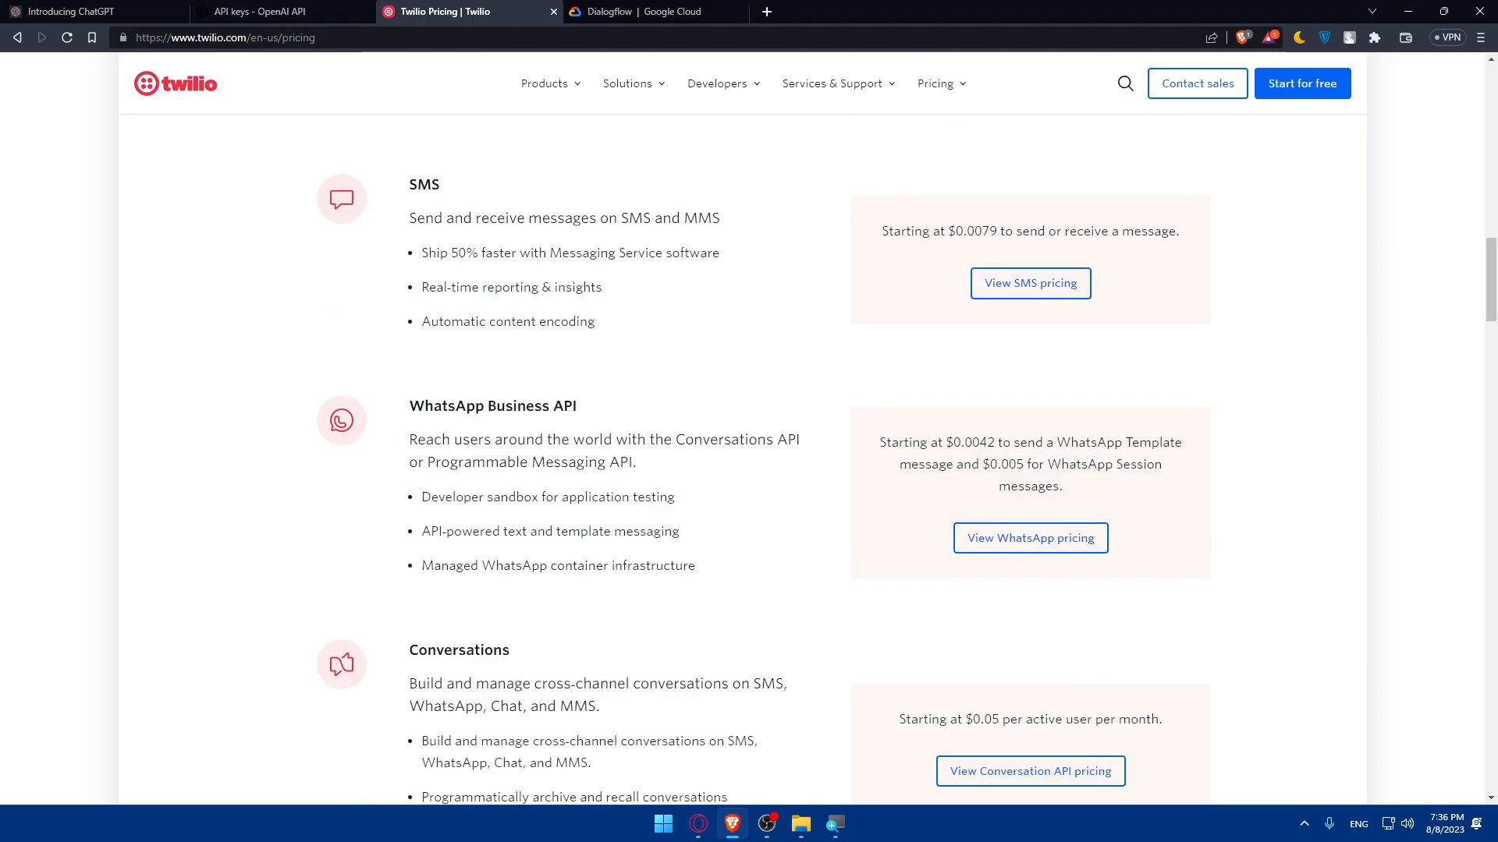
{"action": "scroll", "scroll_direction": "down", "scroll_amount": 3}
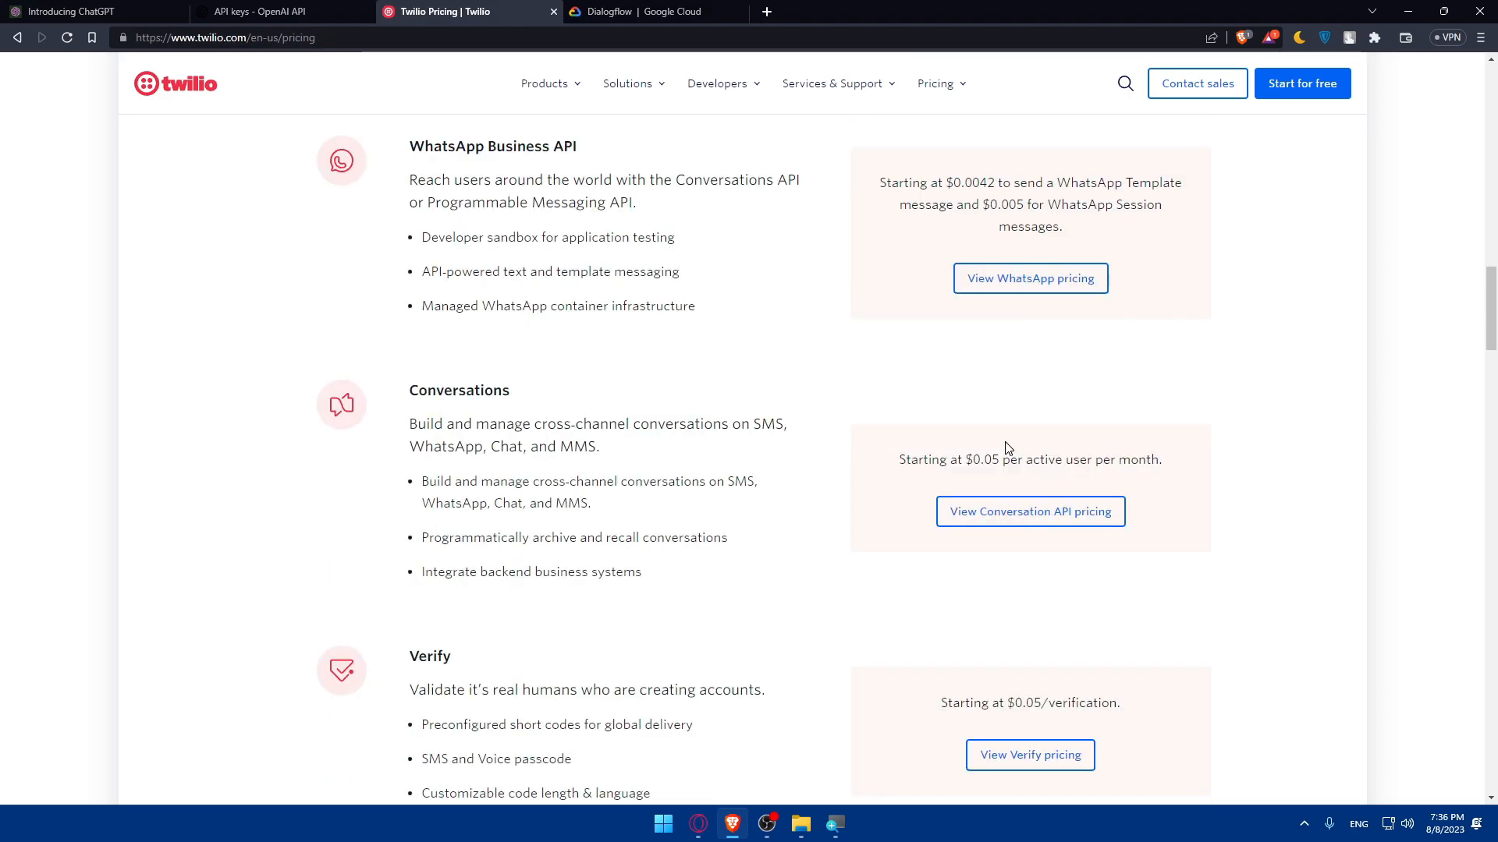
{"action": "scroll", "scroll_direction": "up", "scroll_amount": 3}
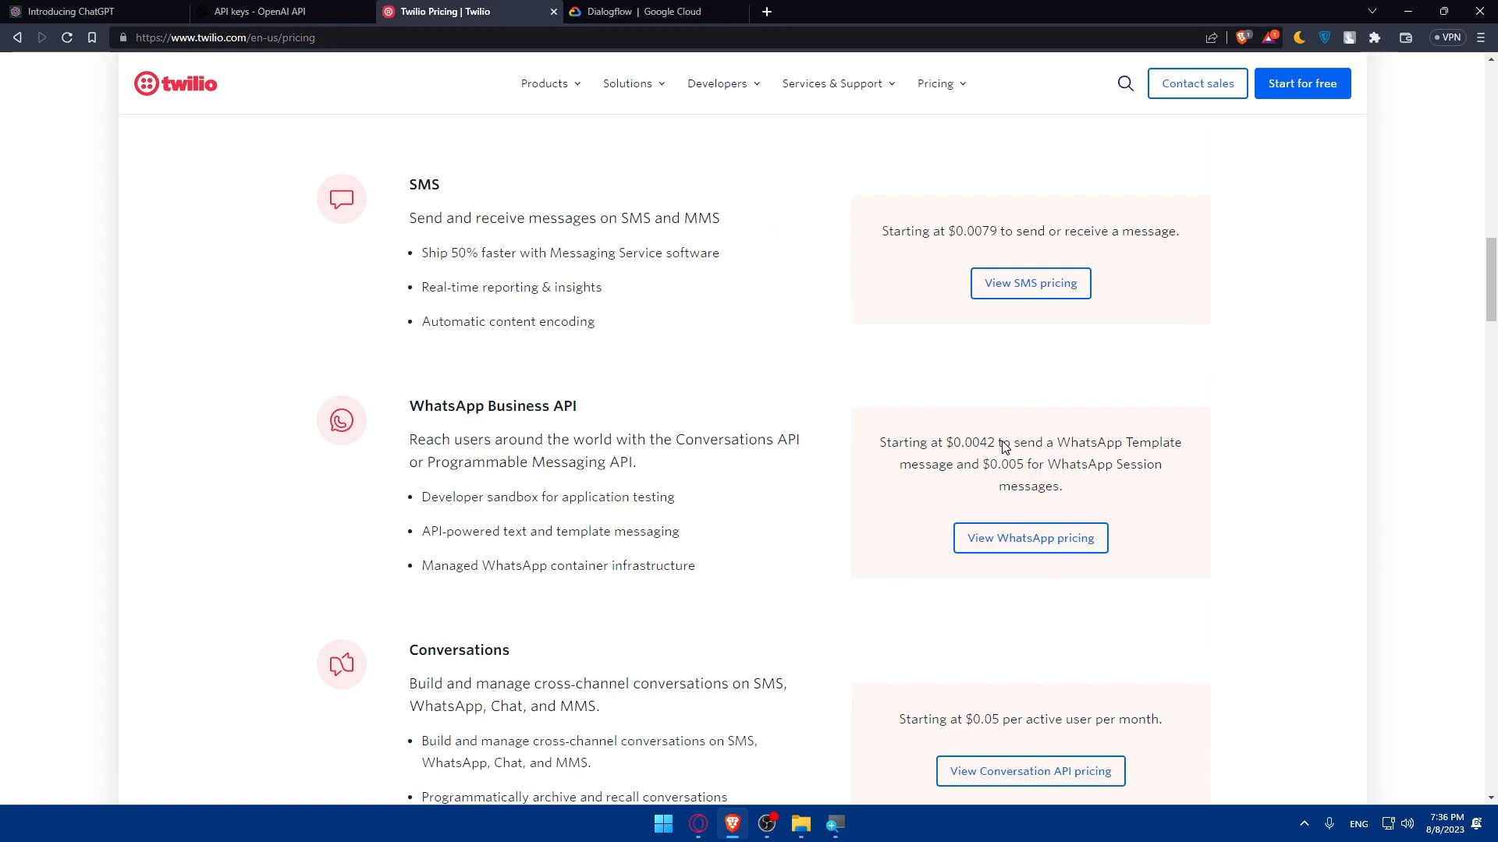
Highlight the WhatsApp Business API heading and its $0.0042 per template message starting price
{"action": "double_click", "coordinate": [491, 406]}
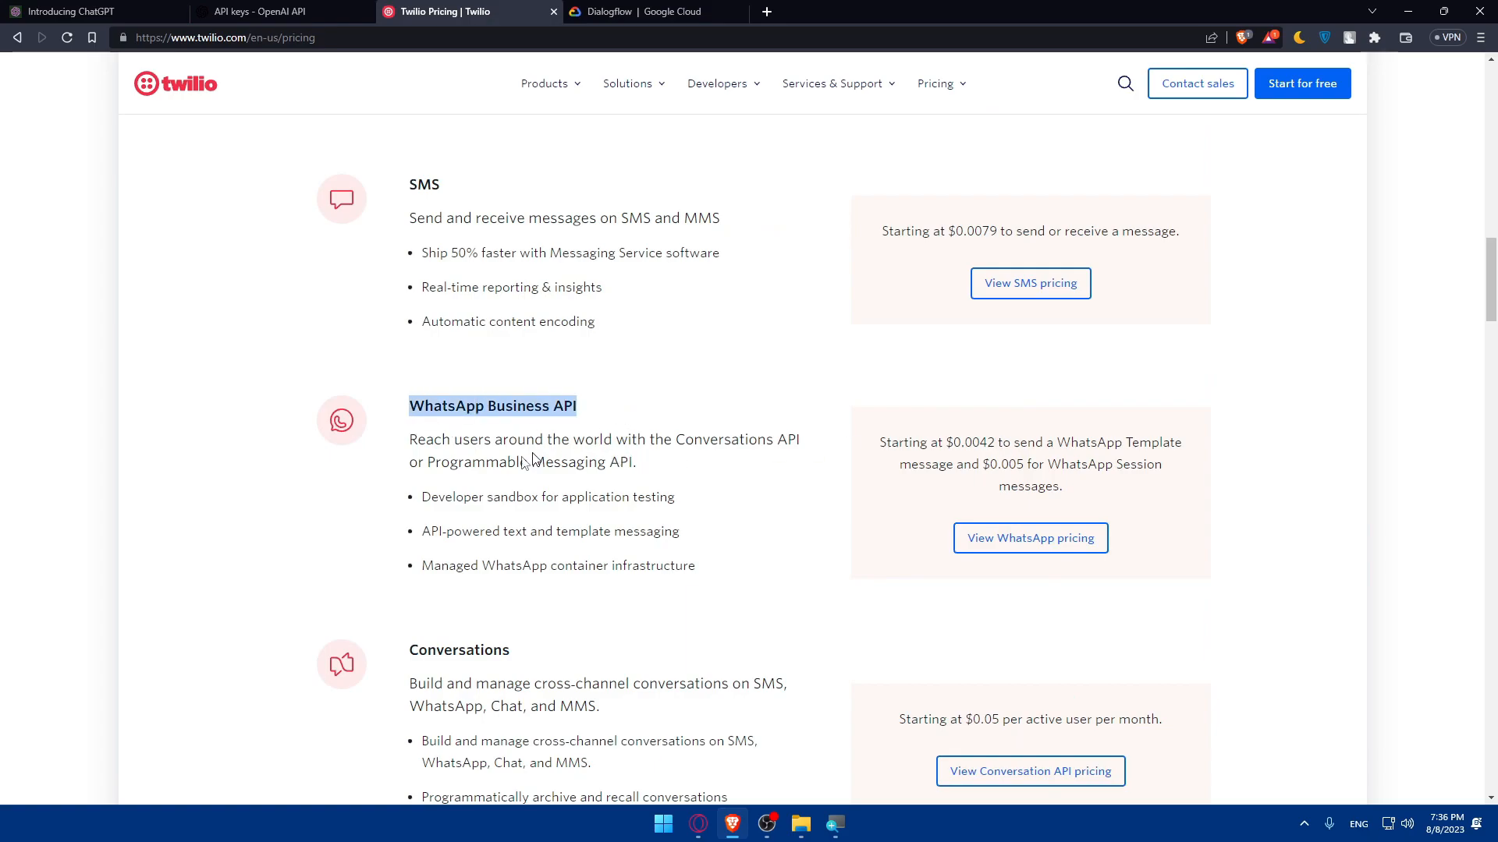
{"action": "double_click", "coordinate": [430, 440]}
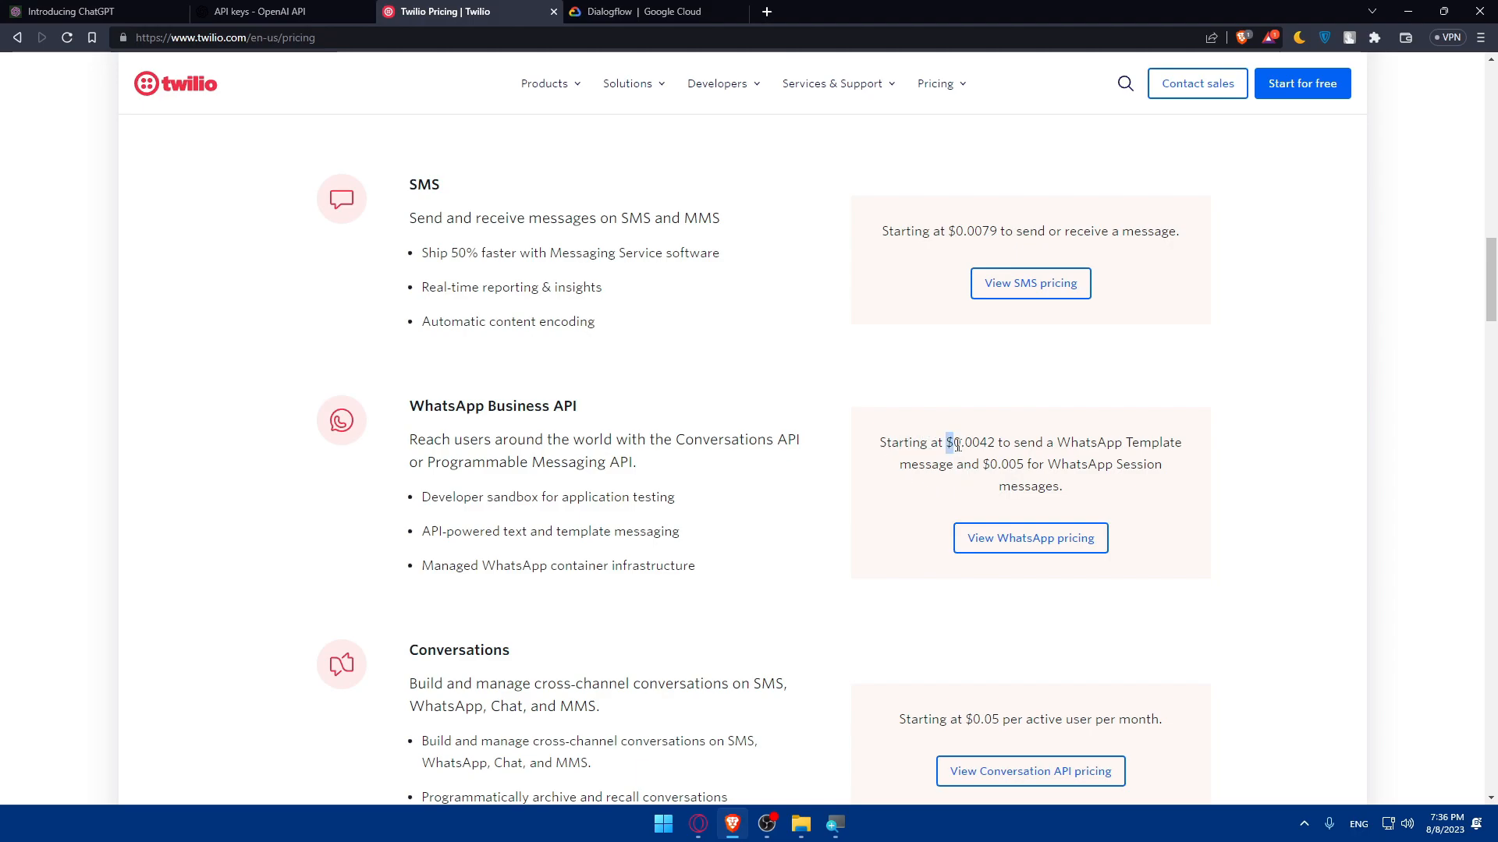
{"action": "double_click", "coordinate": [967, 442]}
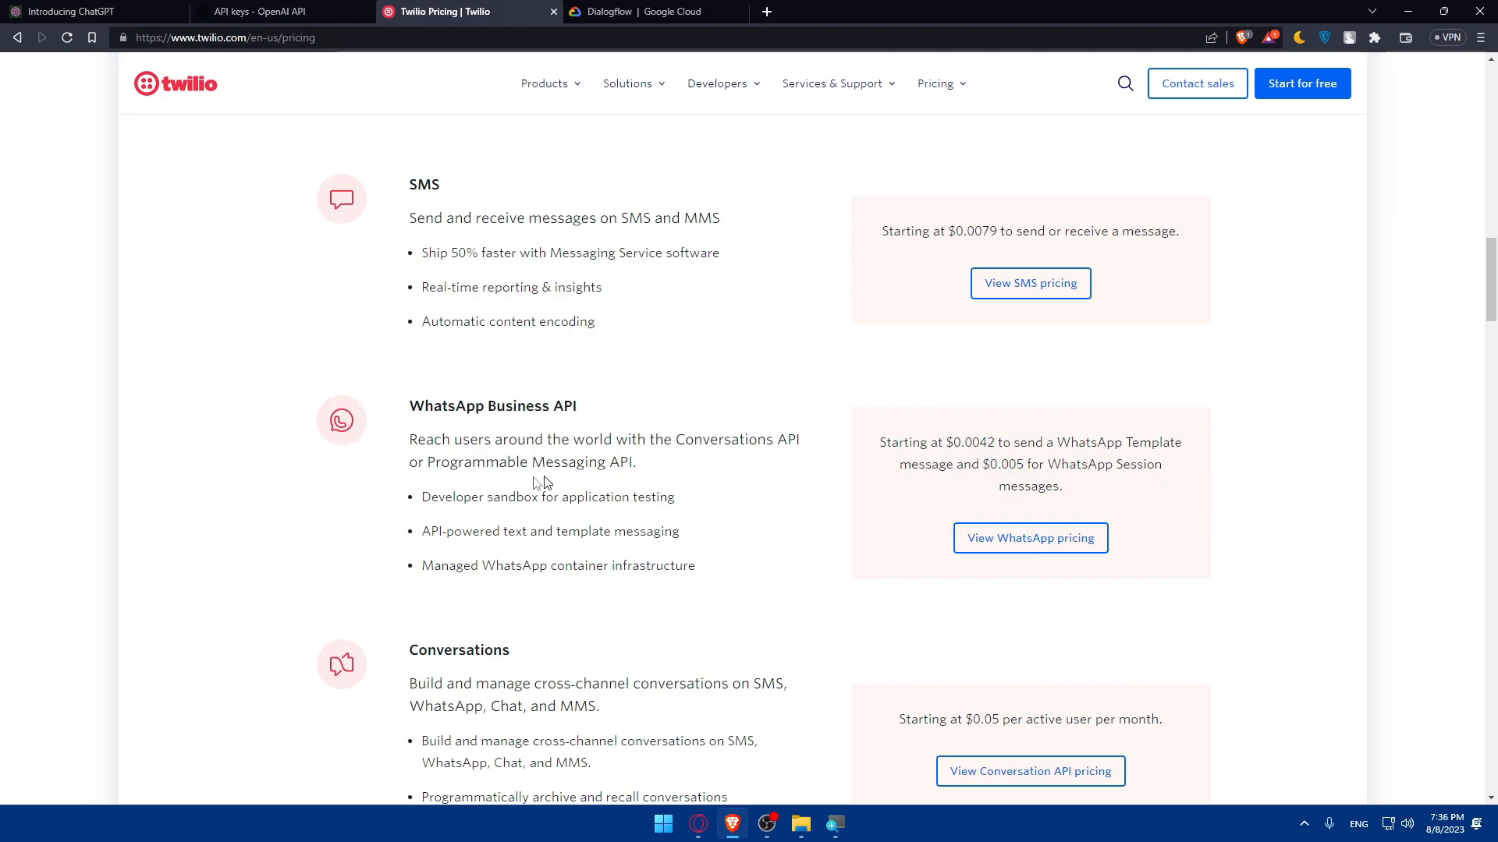
{"action": "mouse_move", "coordinate": [571, 448]}
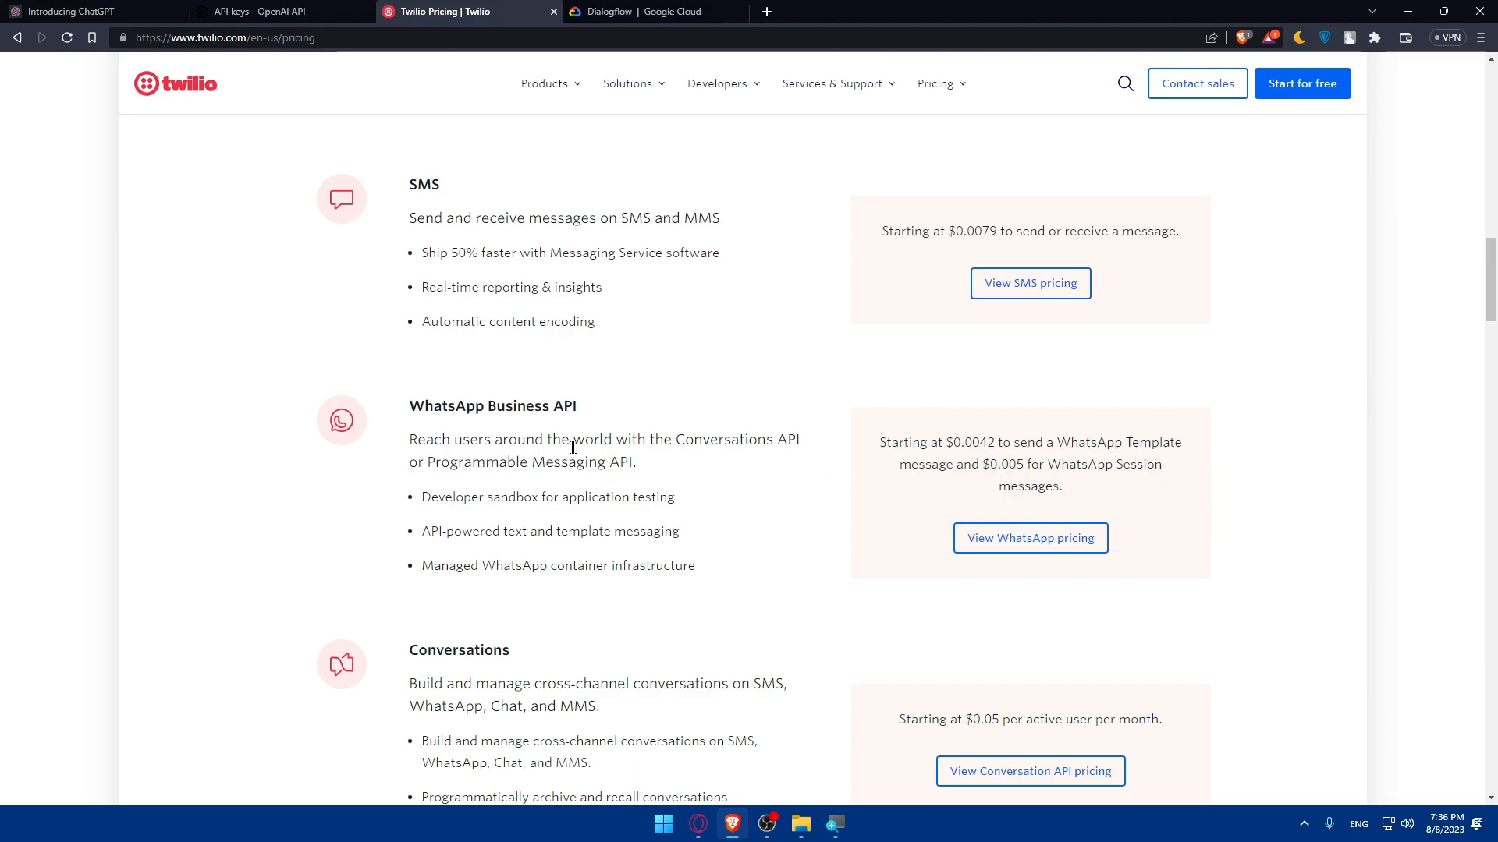
{"action": "mouse_move", "coordinate": [538, 469]}
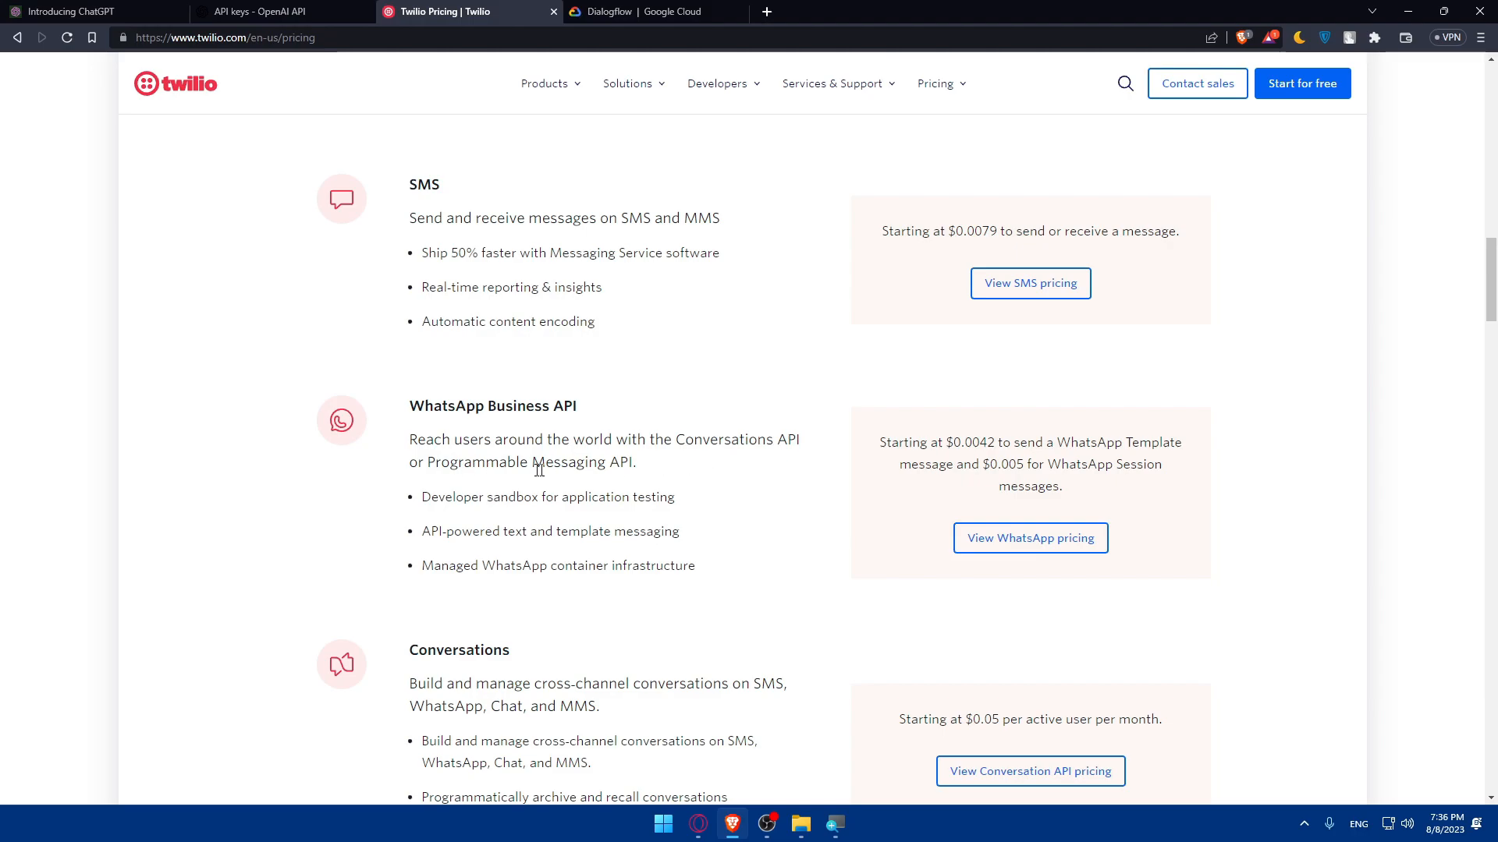
{"action": "mouse_move", "coordinate": [612, 484]}
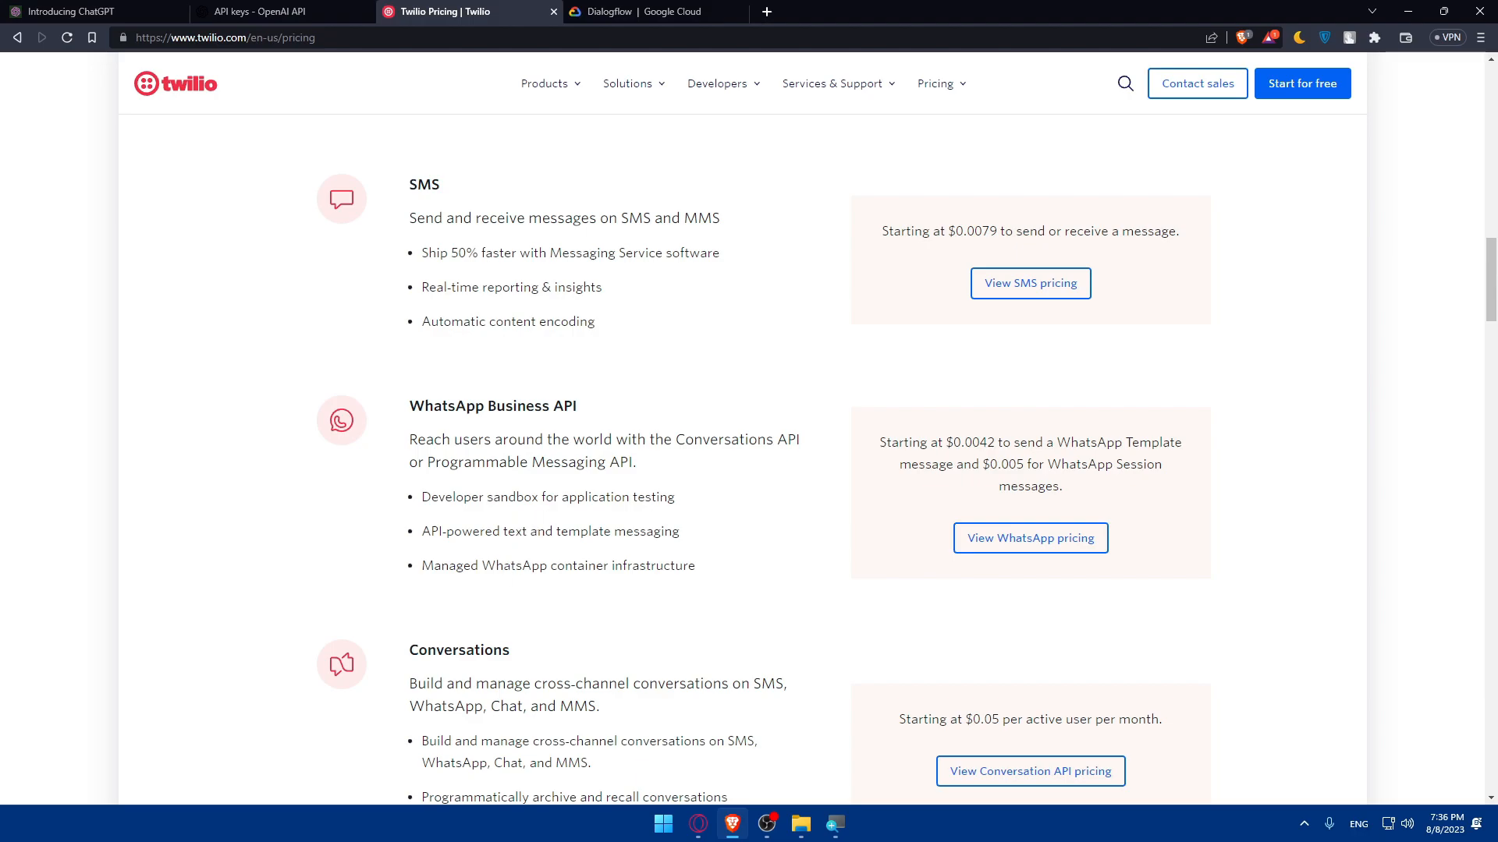
{"action": "mouse_move", "coordinate": [627, 557]}
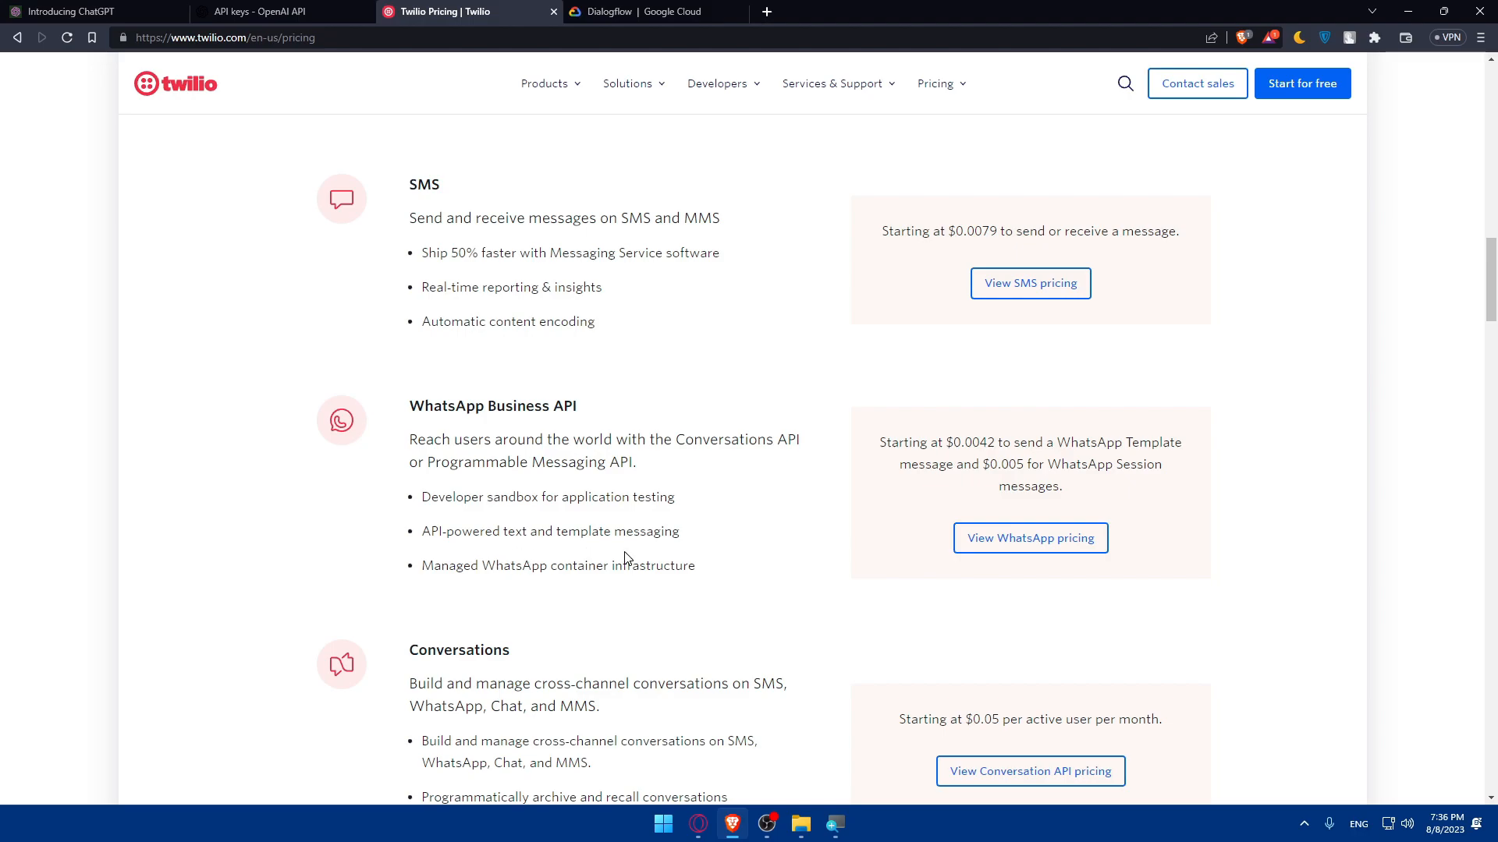
Go to the detailed WhatsApp pricing page and reach the cost estimator
{"action": "left_click", "coordinate": [1030, 538]}
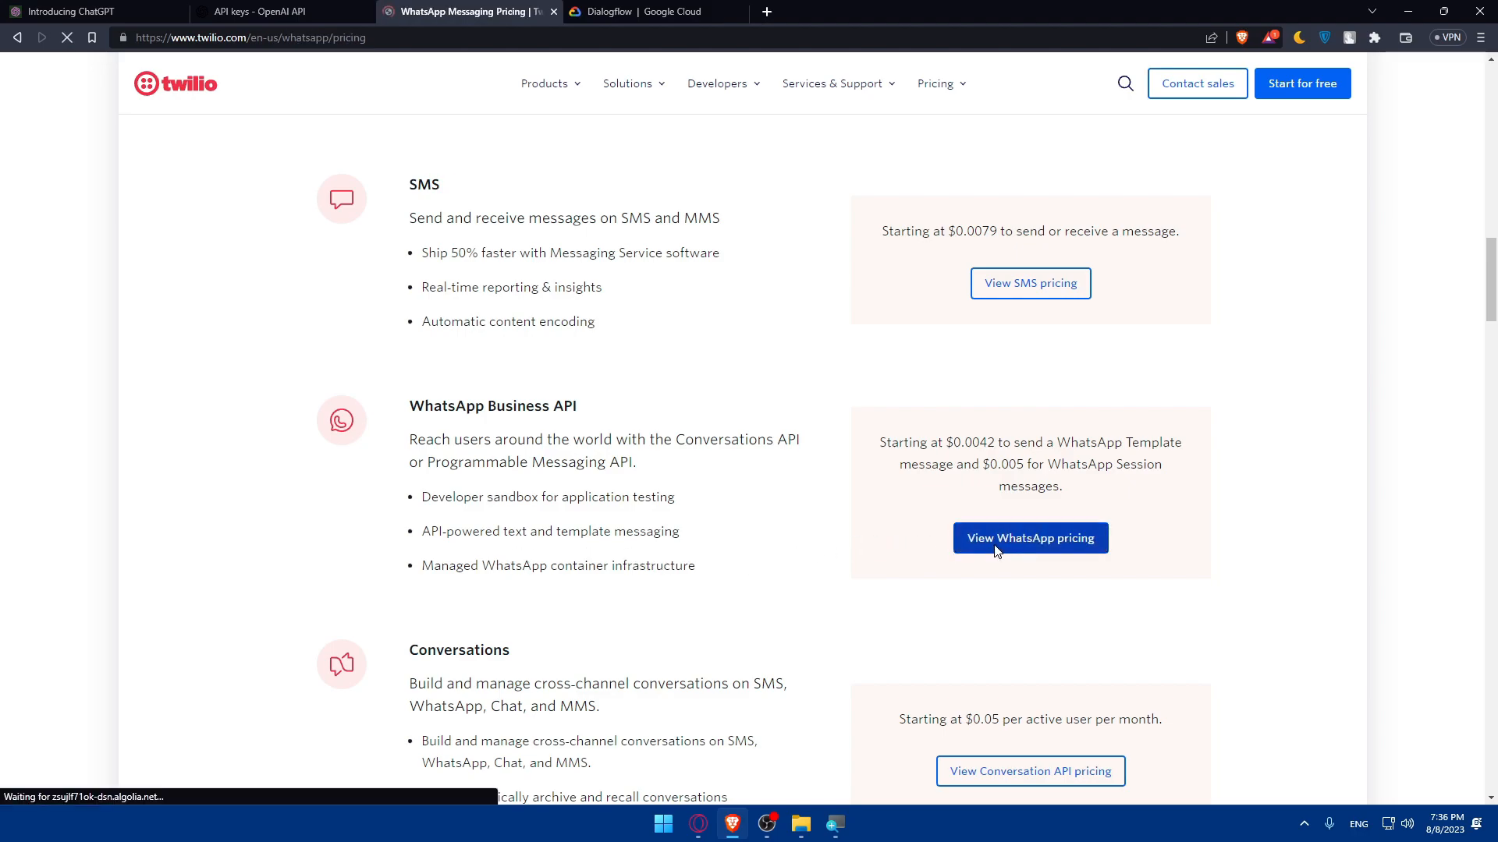
{"action": "left_click", "coordinate": [1030, 538]}
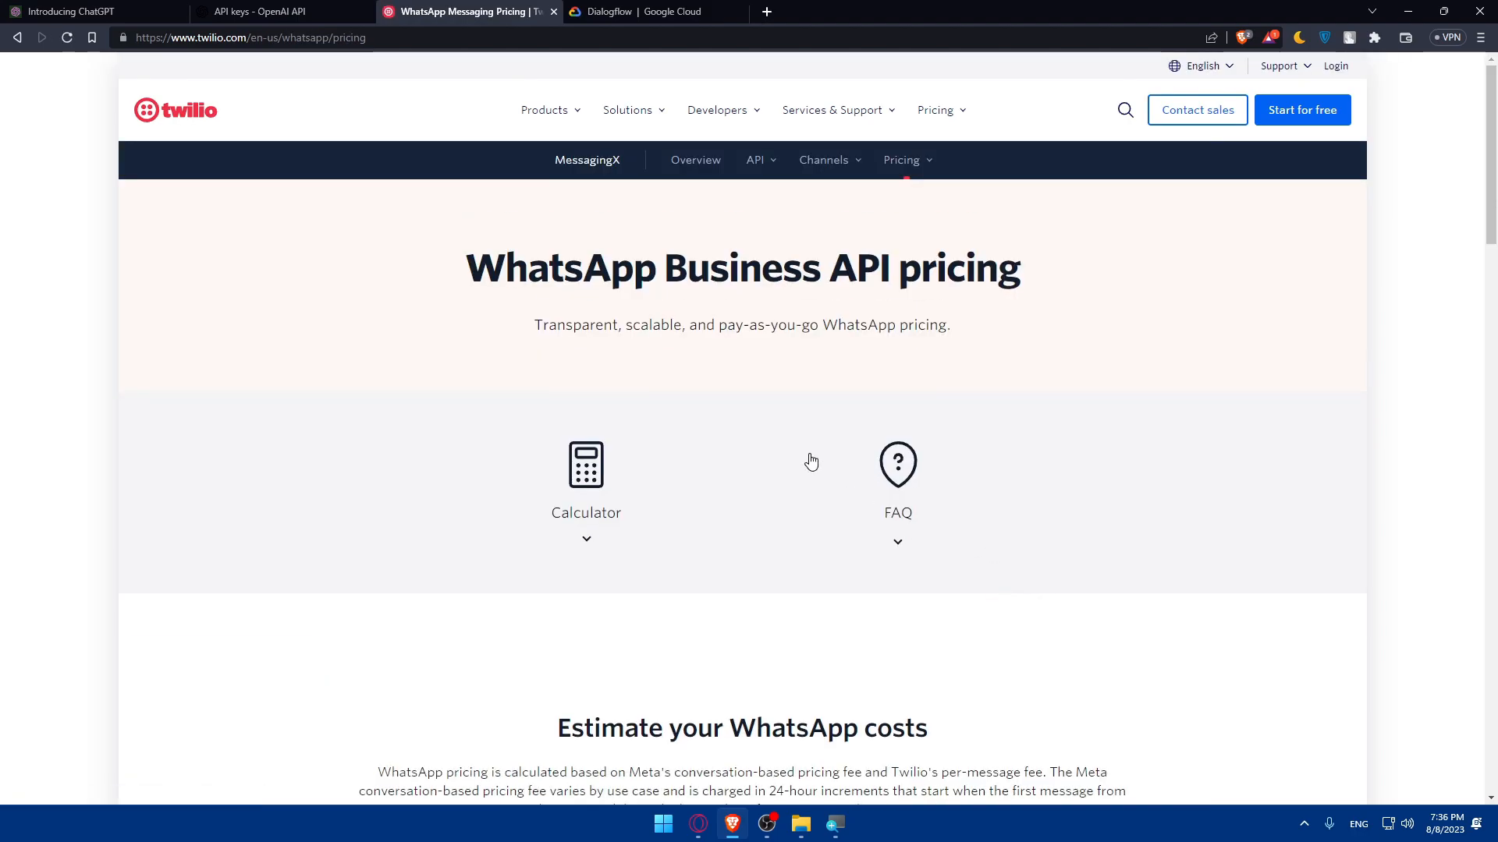
{"action": "scroll", "scroll_direction": "down", "scroll_amount": 3}
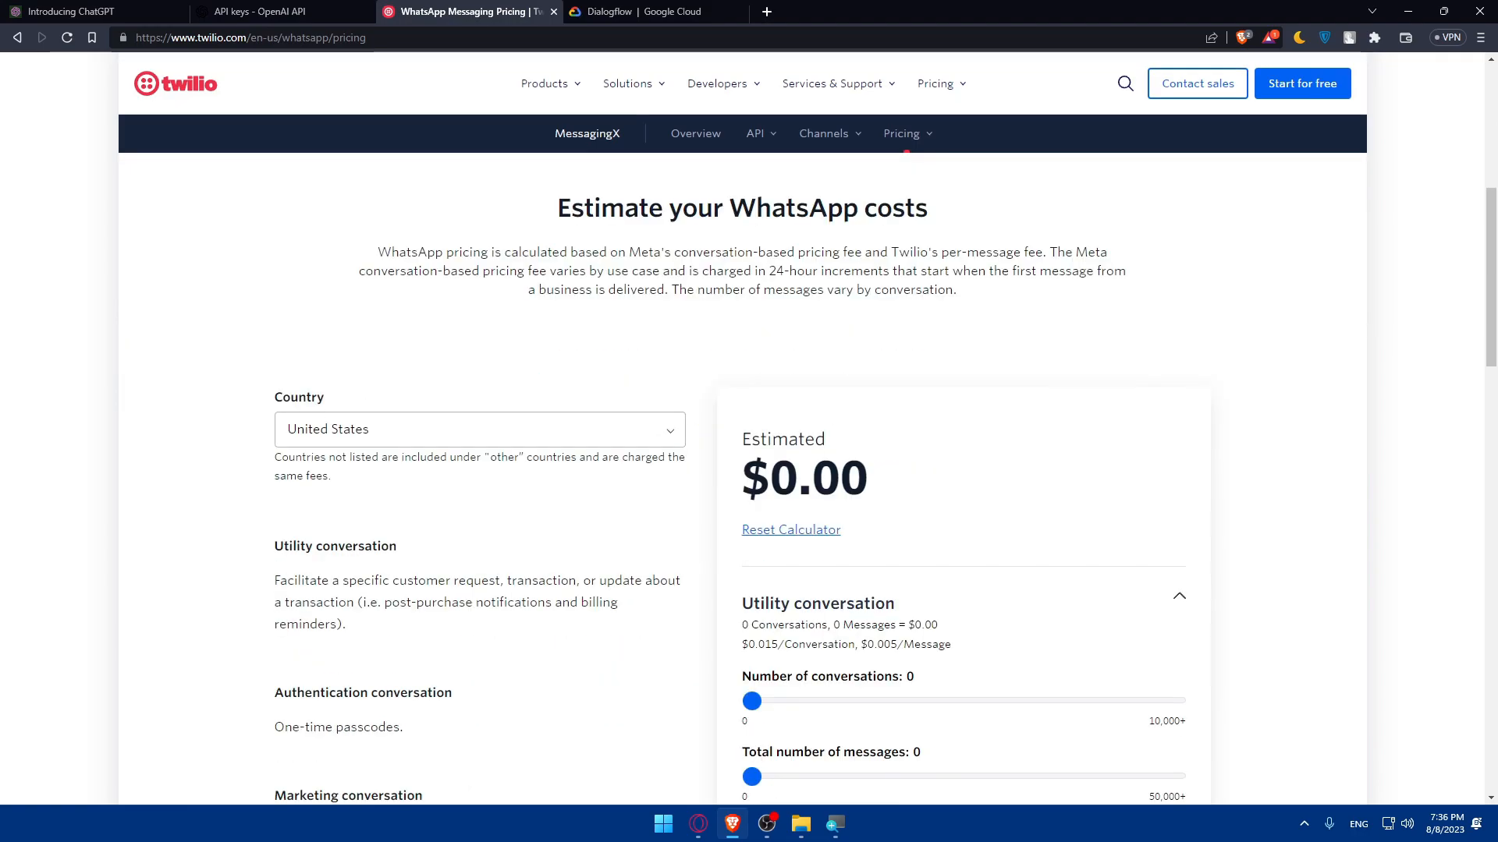
Choose Morocco as the country for the WhatsApp cost estimate
{"action": "left_click", "coordinate": [479, 429]}
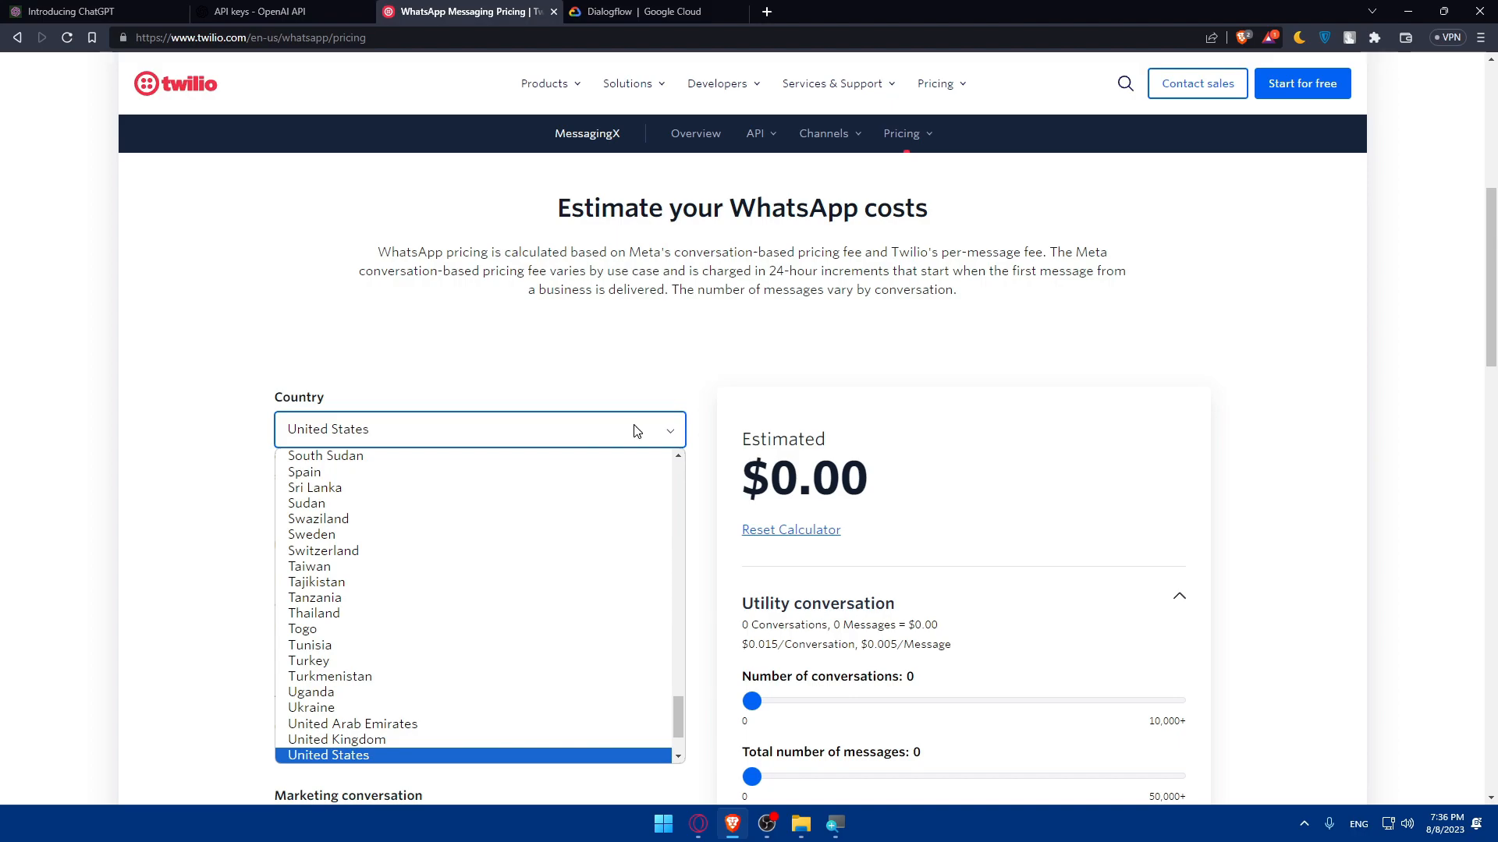
{"action": "left_click", "coordinate": [313, 598]}
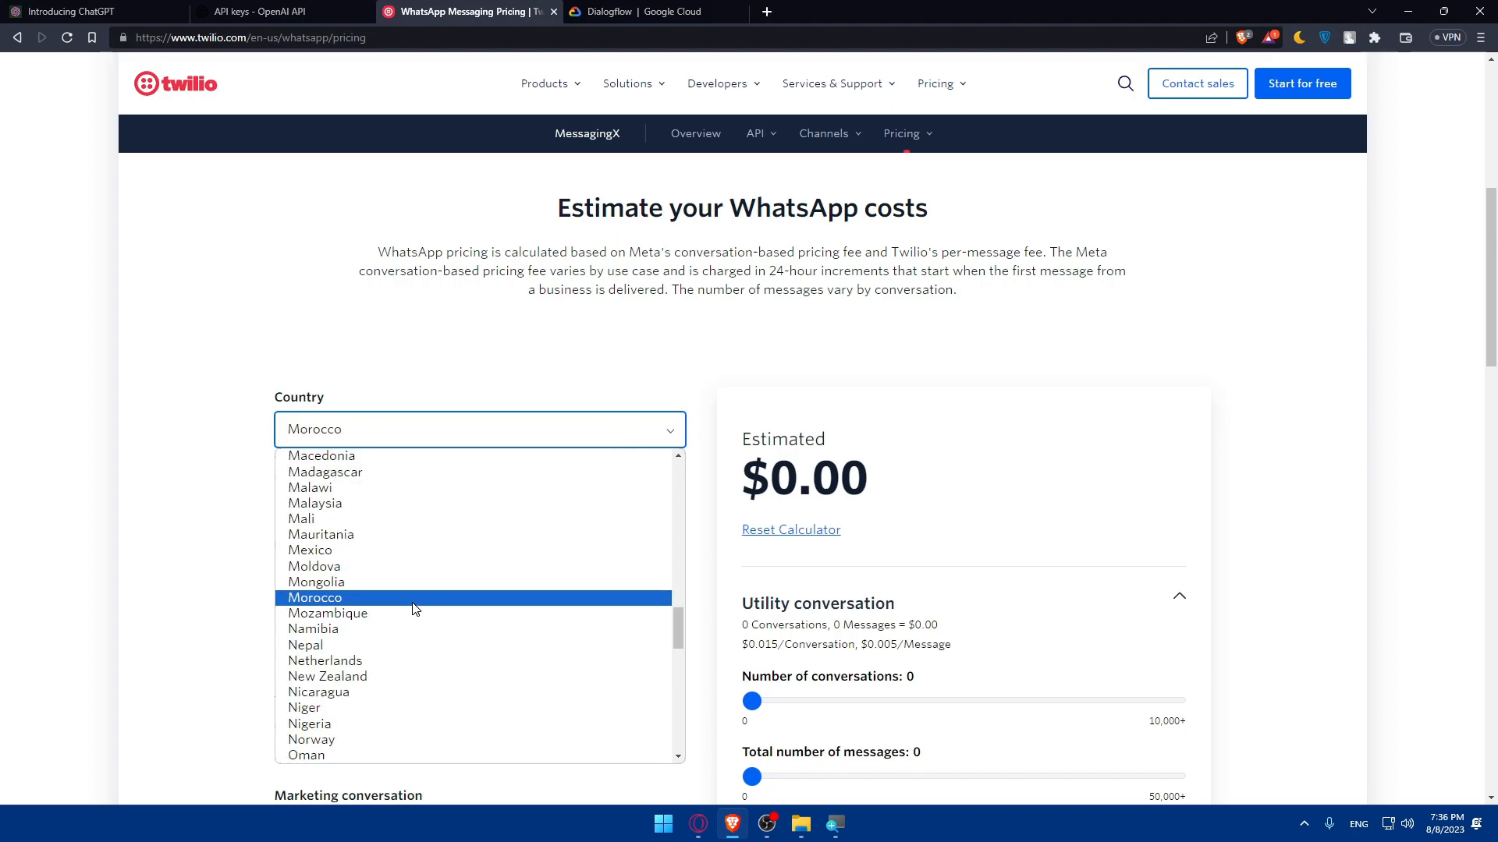
{"action": "left_click", "coordinate": [314, 597]}
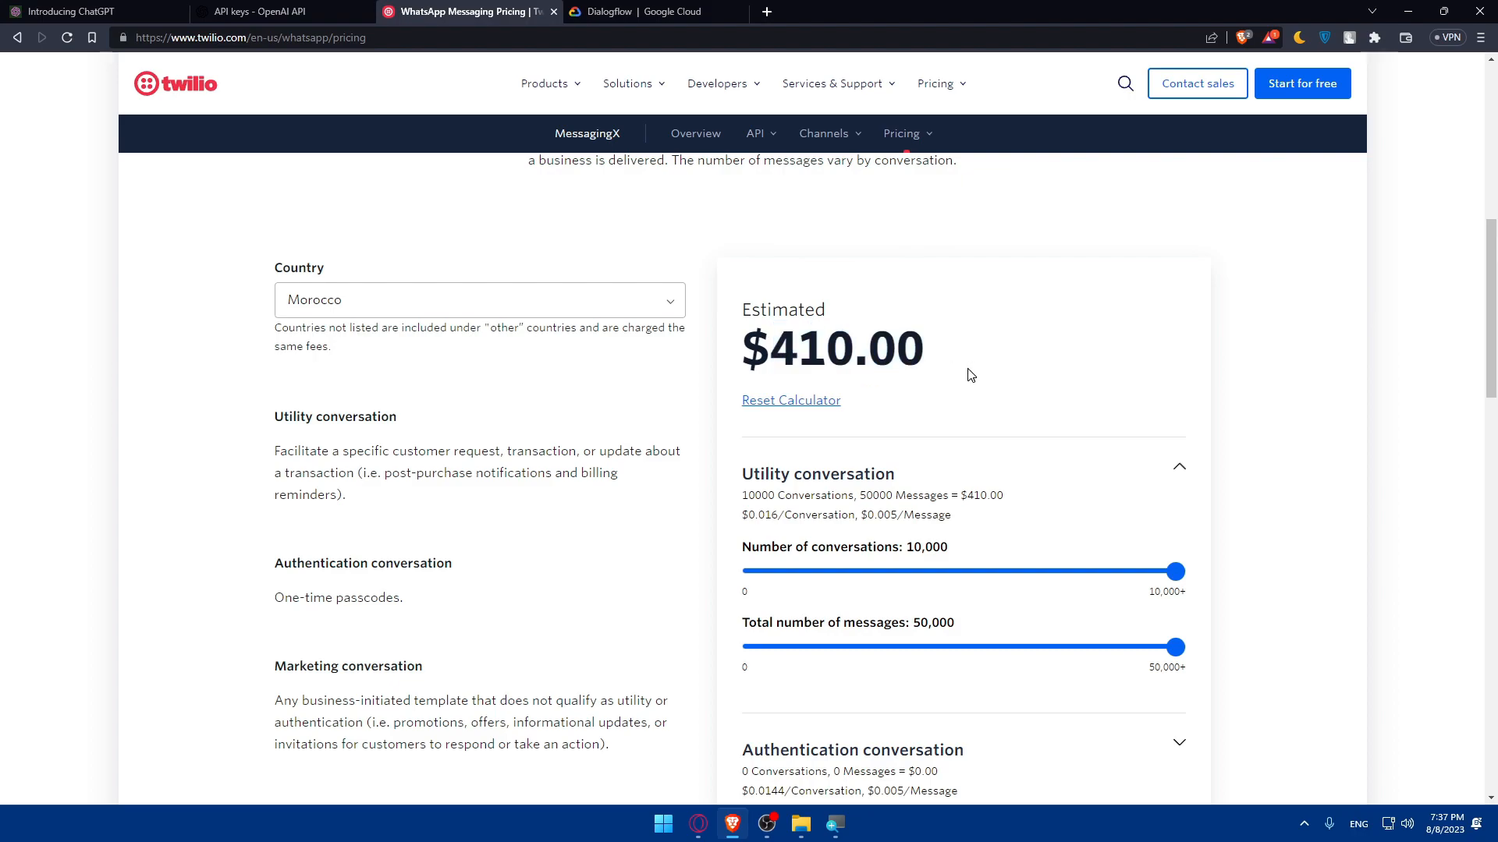
{"action": "mouse_move", "coordinate": [912, 549]}
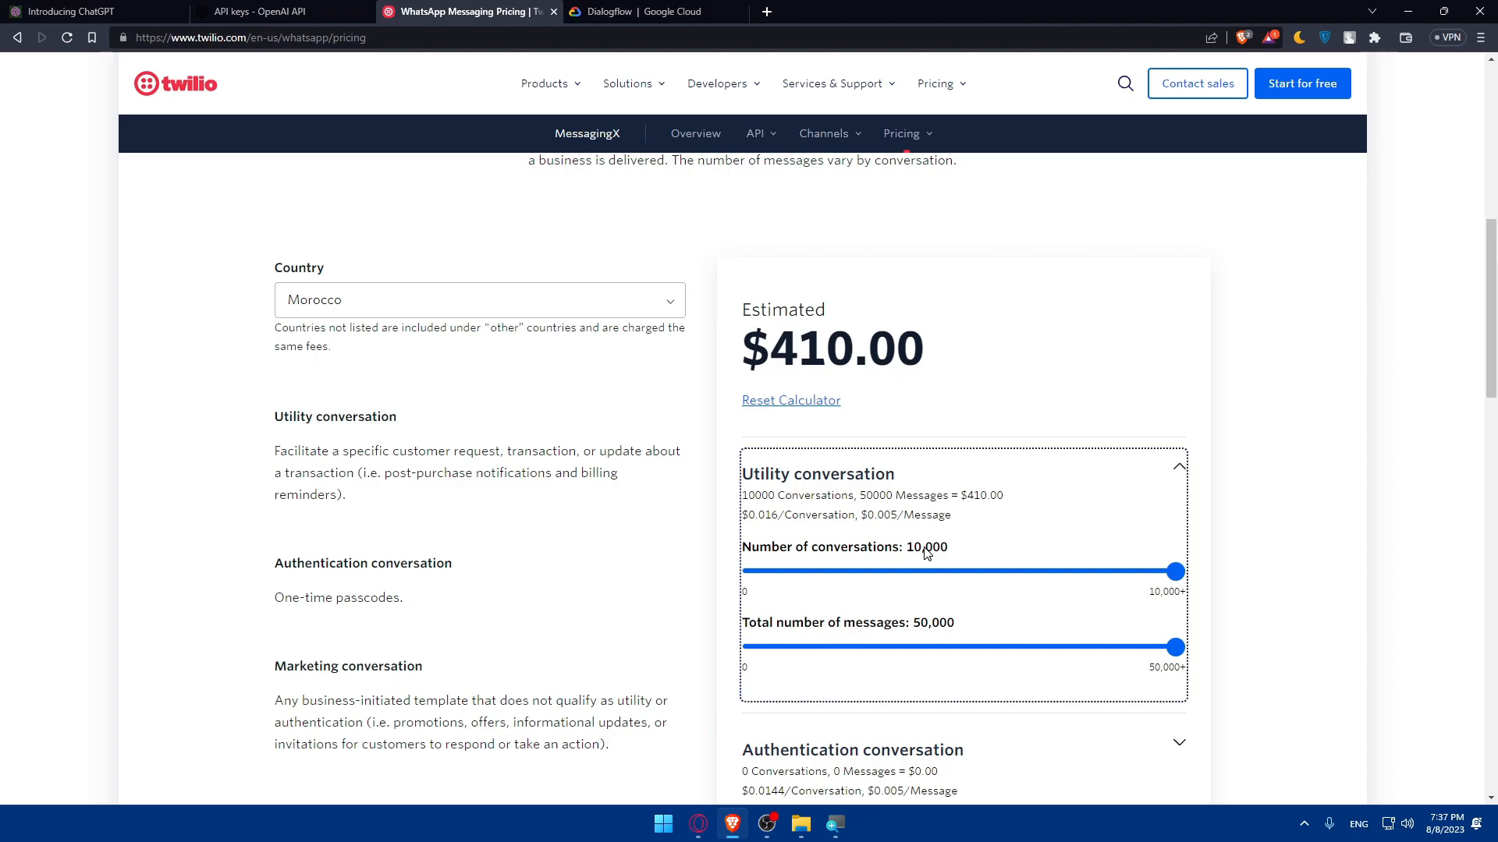
{"action": "mouse_move", "coordinate": [931, 630]}
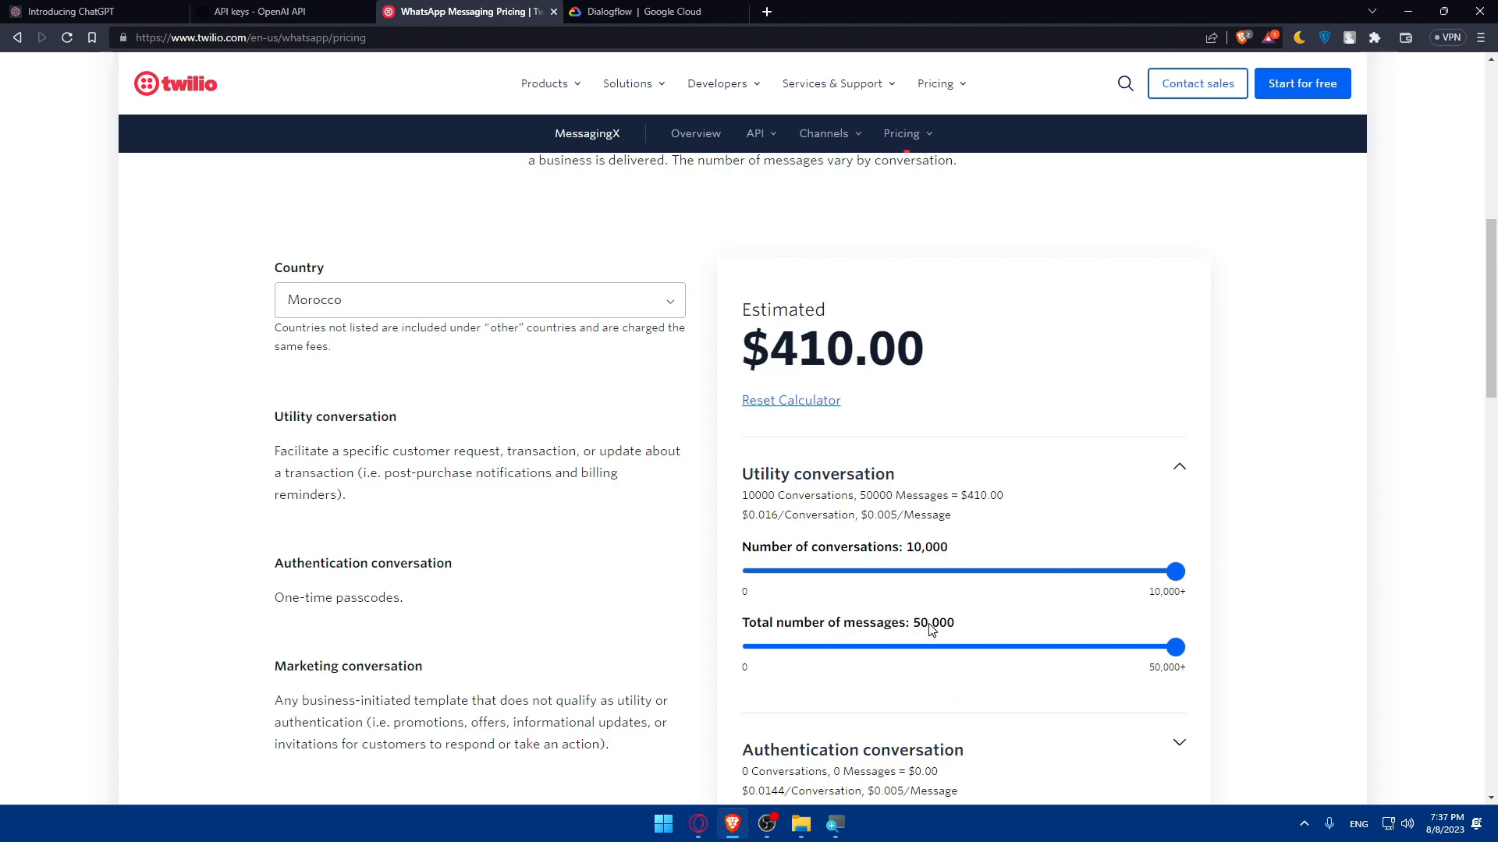
Review the $410.00 Morocco estimate and the per-conversation rate breakdown below the estimator
{"action": "scroll", "scroll_direction": "down", "scroll_amount": 3}
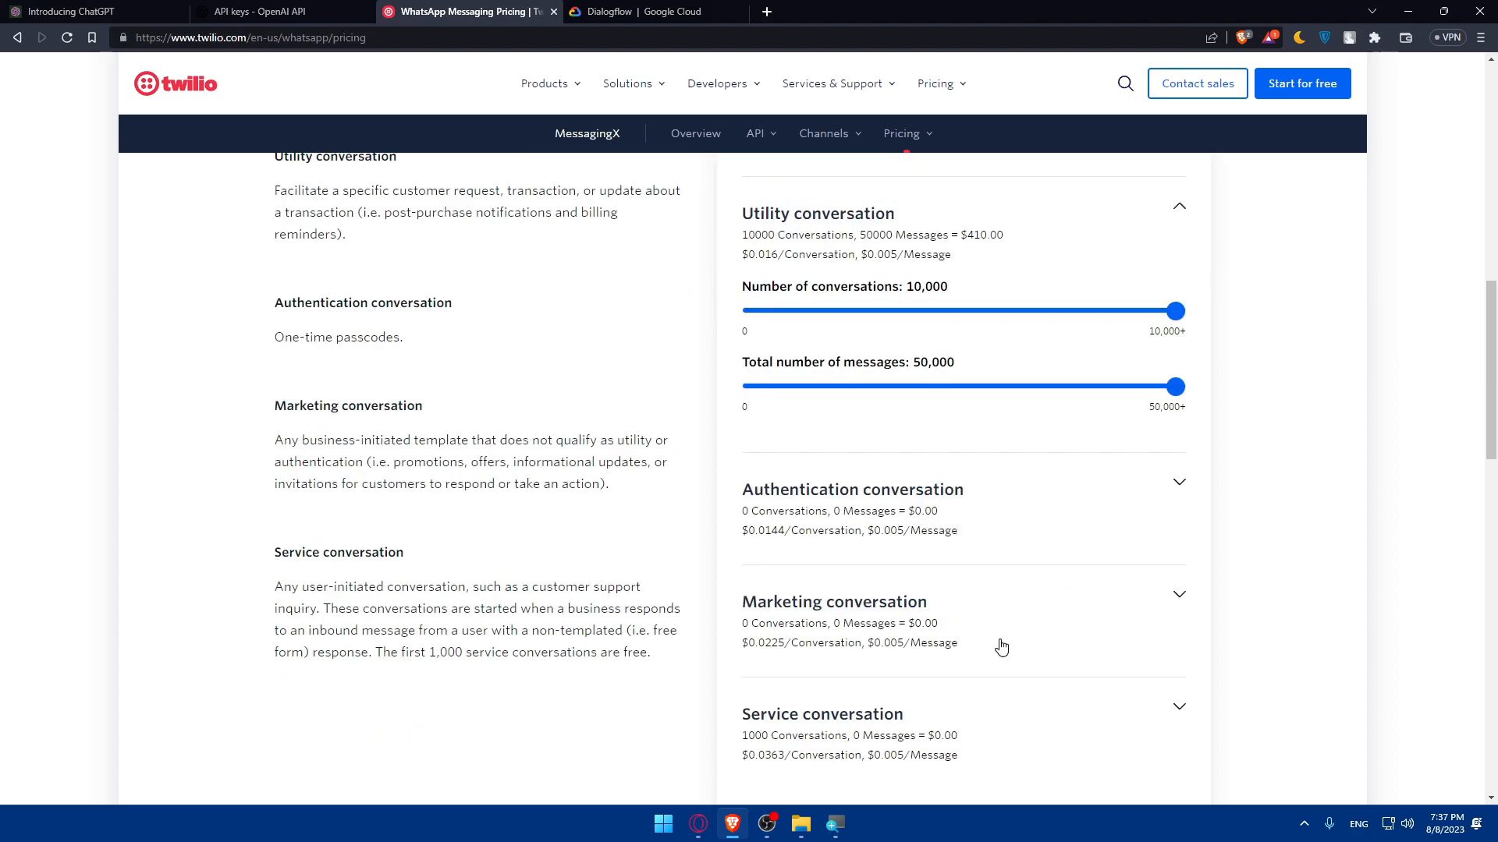
{"action": "mouse_move", "coordinate": [870, 400]}
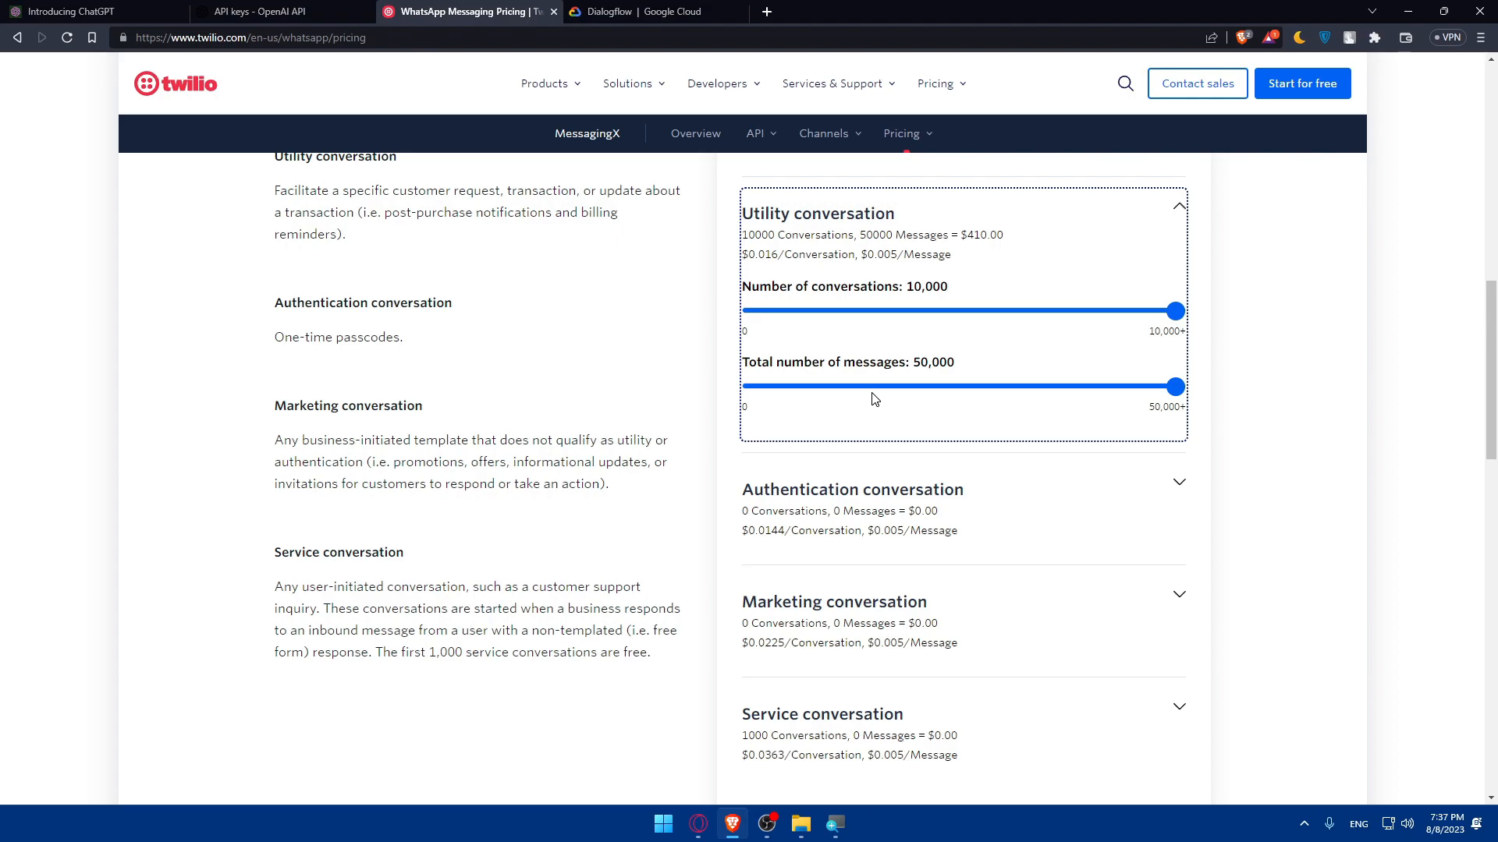
{"action": "mouse_move", "coordinate": [1056, 382]}
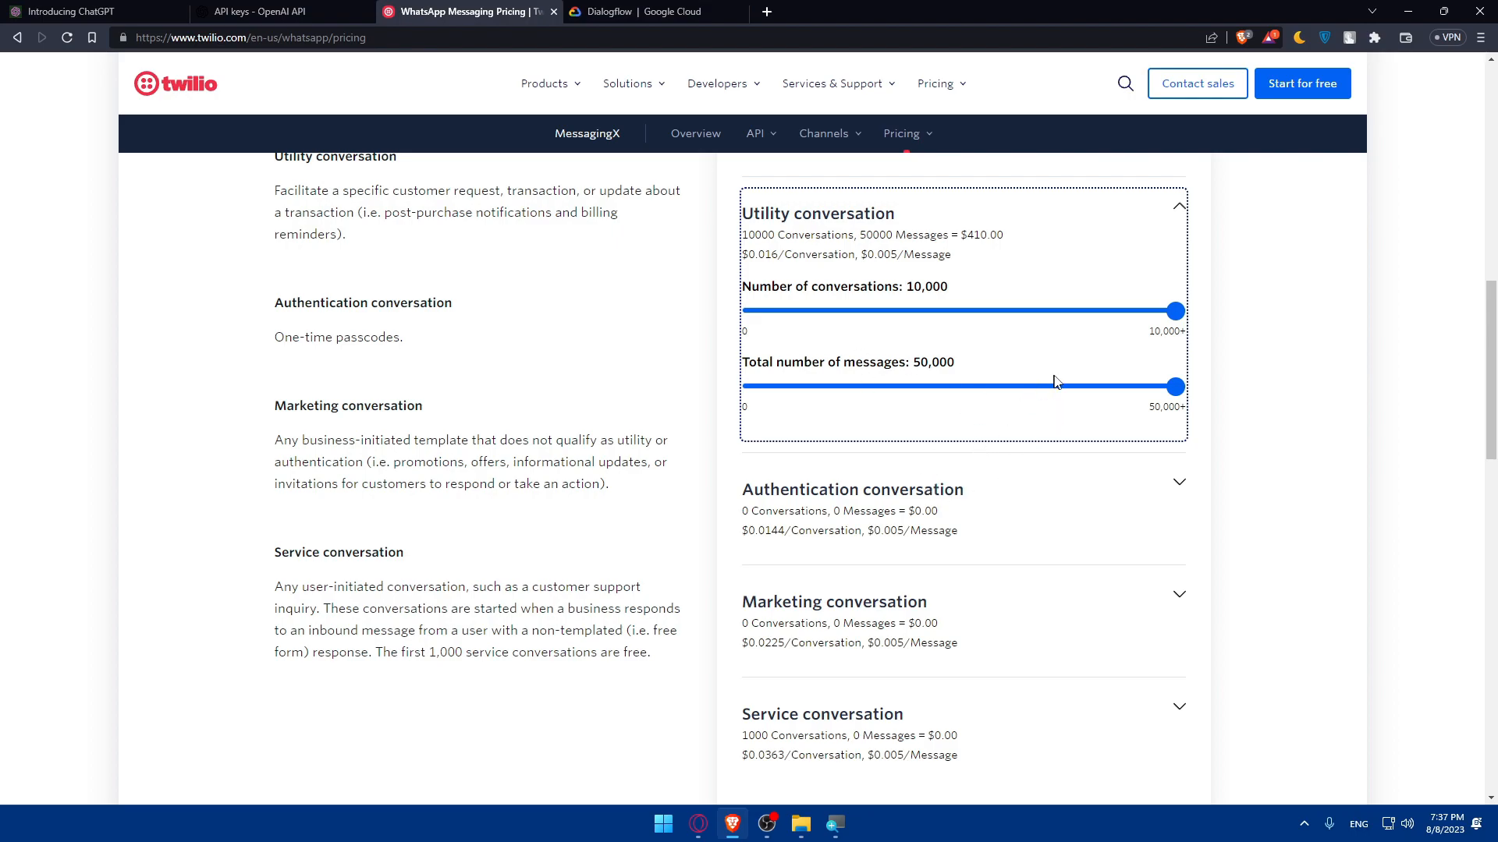
{"action": "scroll", "scroll_direction": "up", "scroll_amount": 3}
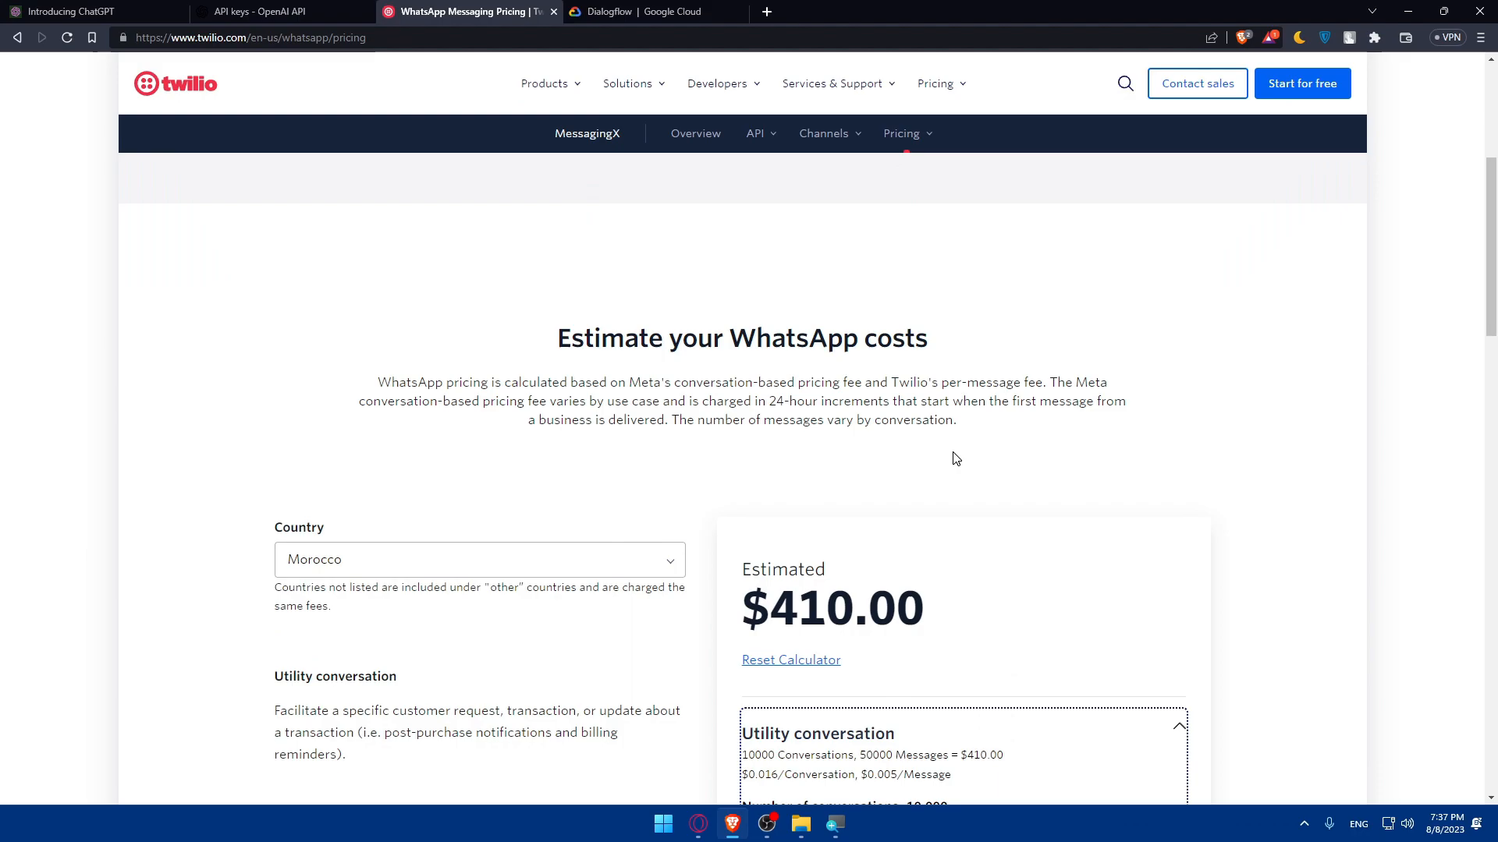
{"action": "scroll", "scroll_direction": "down", "scroll_amount": 3}
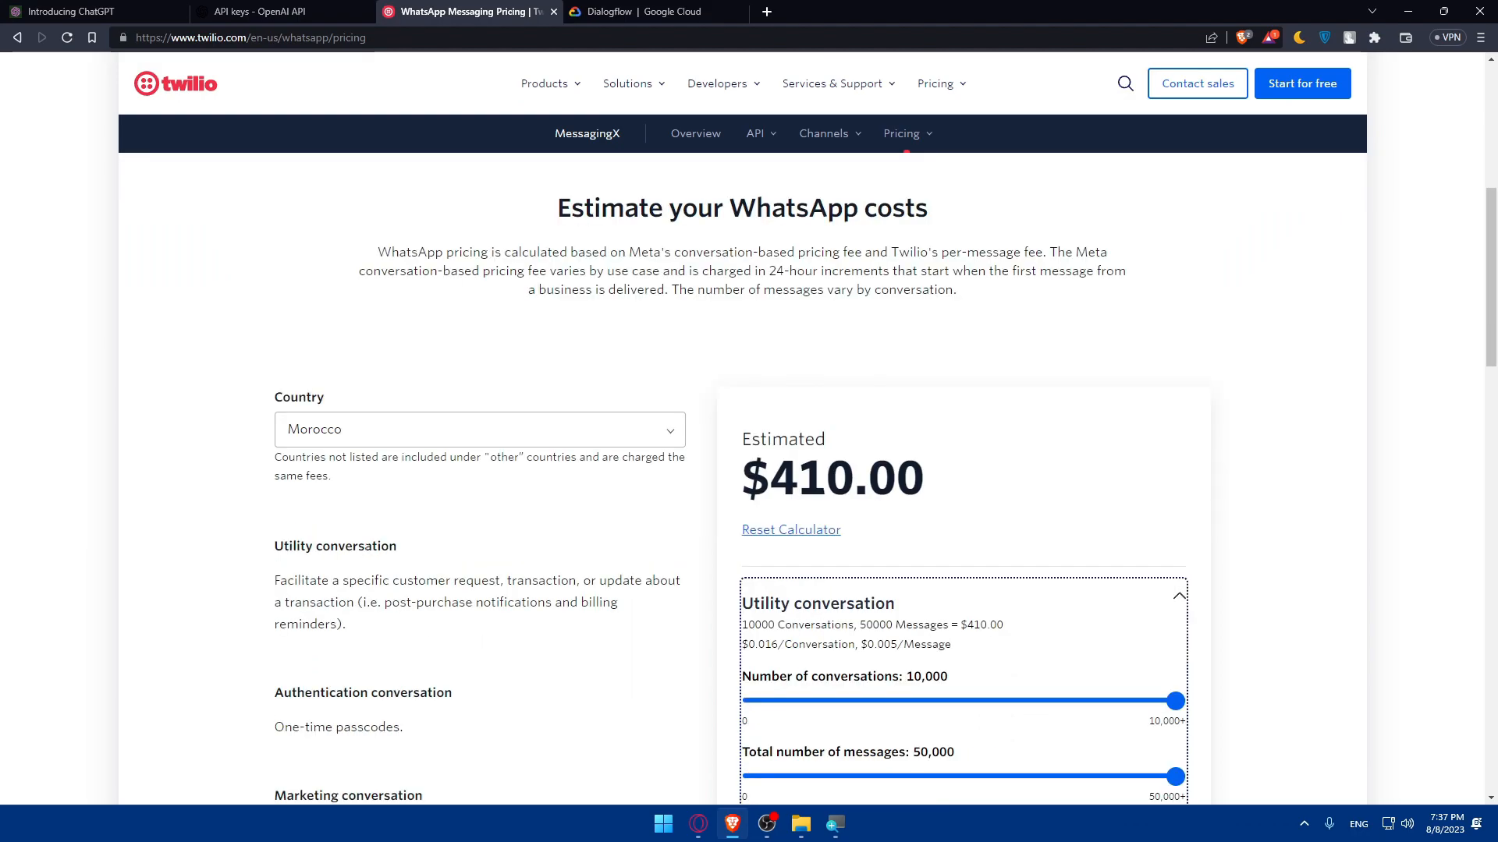
{"action": "scroll", "scroll_direction": "down", "scroll_amount": 3}
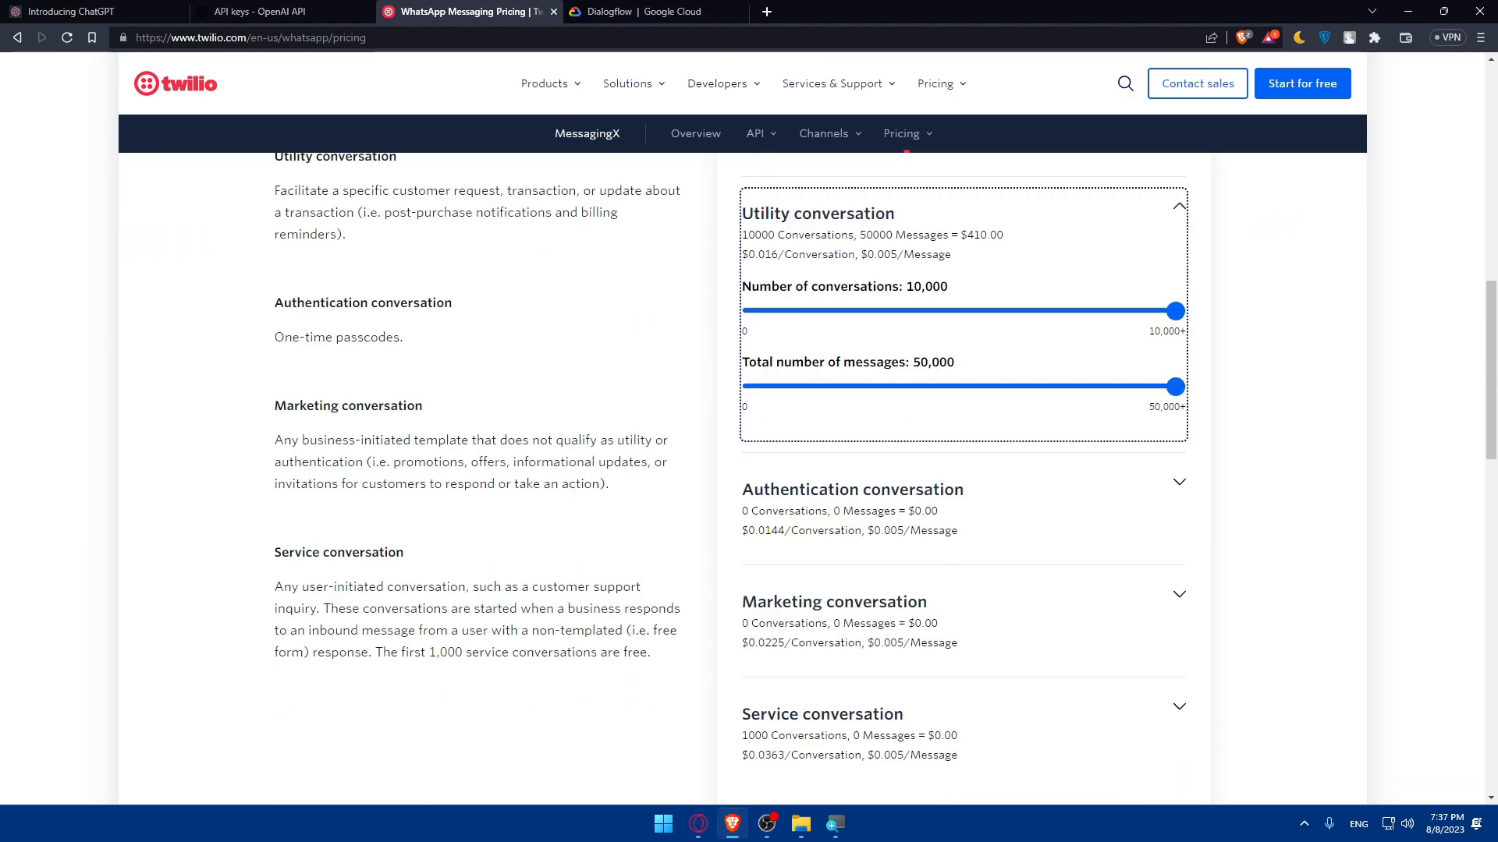
{"action": "scroll", "scroll_direction": "down", "scroll_amount": 3}
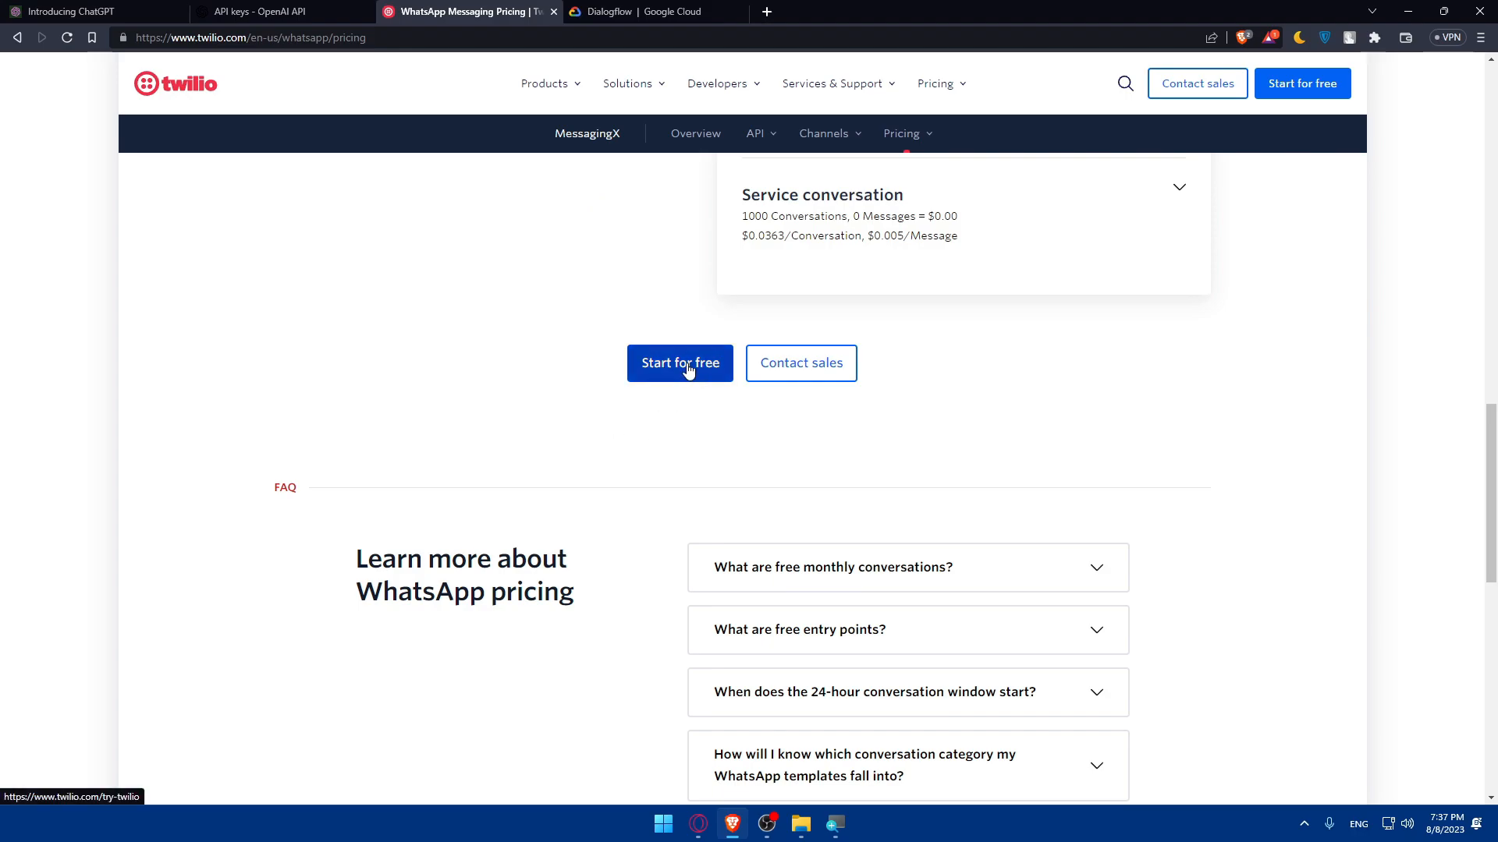
Start a free Twilio account via 'Start for free', reaching the Try Twilio Free signup form
{"action": "left_click", "coordinate": [679, 363]}
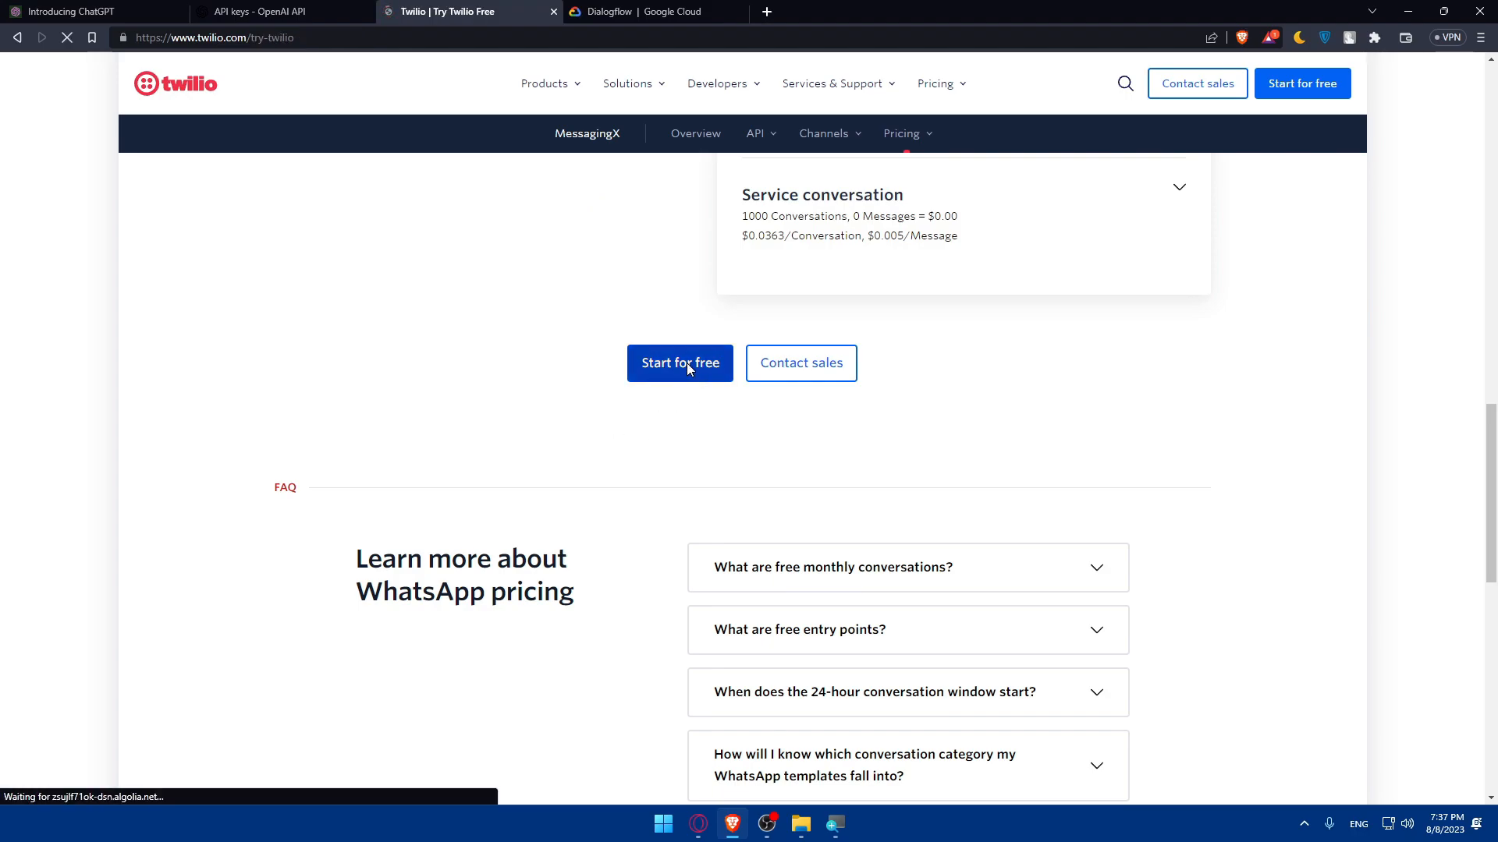
{"action": "left_click", "coordinate": [678, 364]}
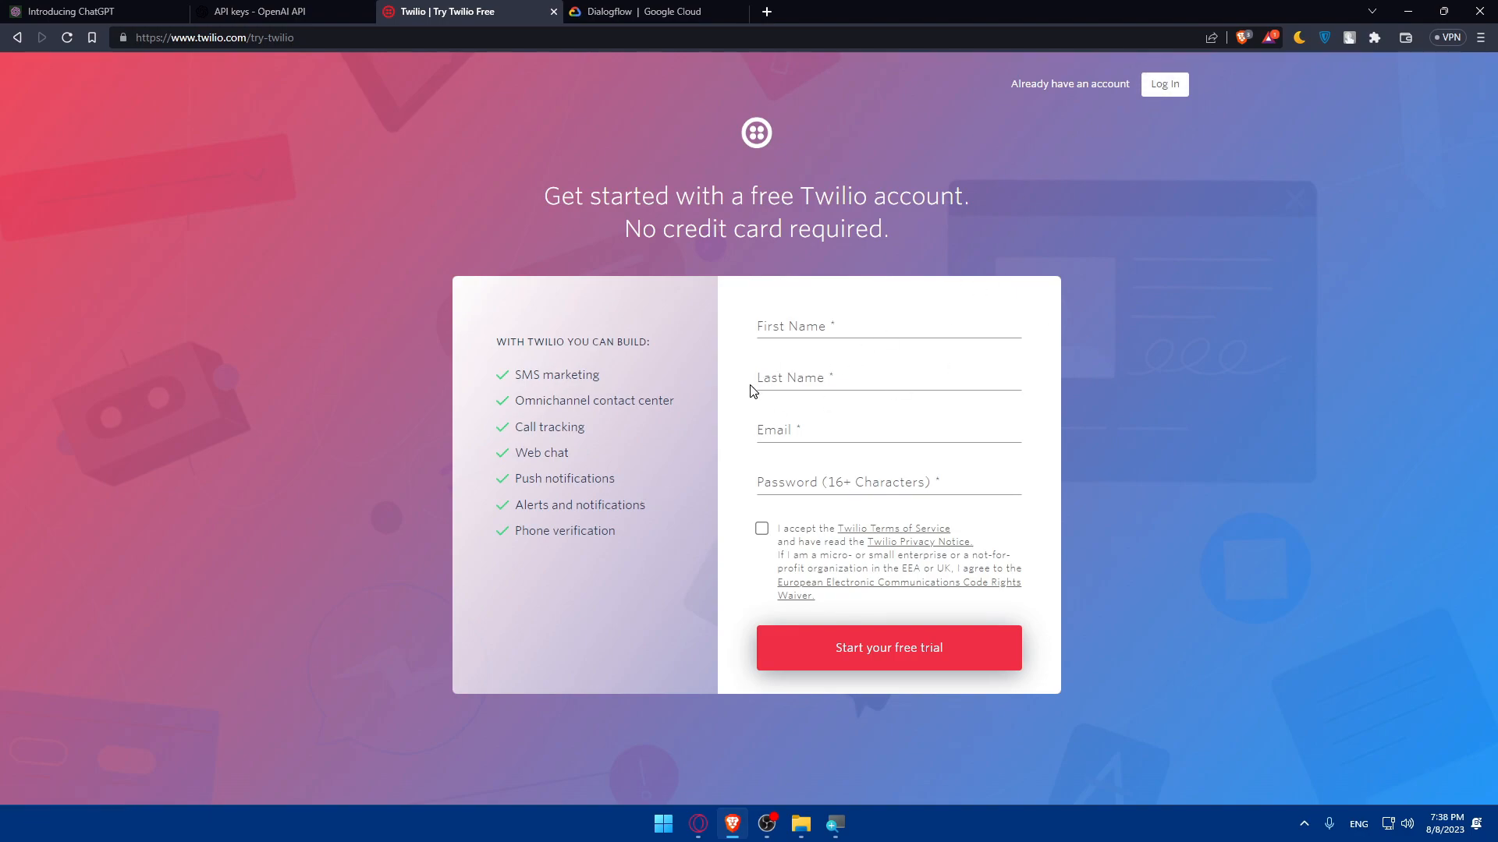
{"action": "mouse_move", "coordinate": [642, 503]}
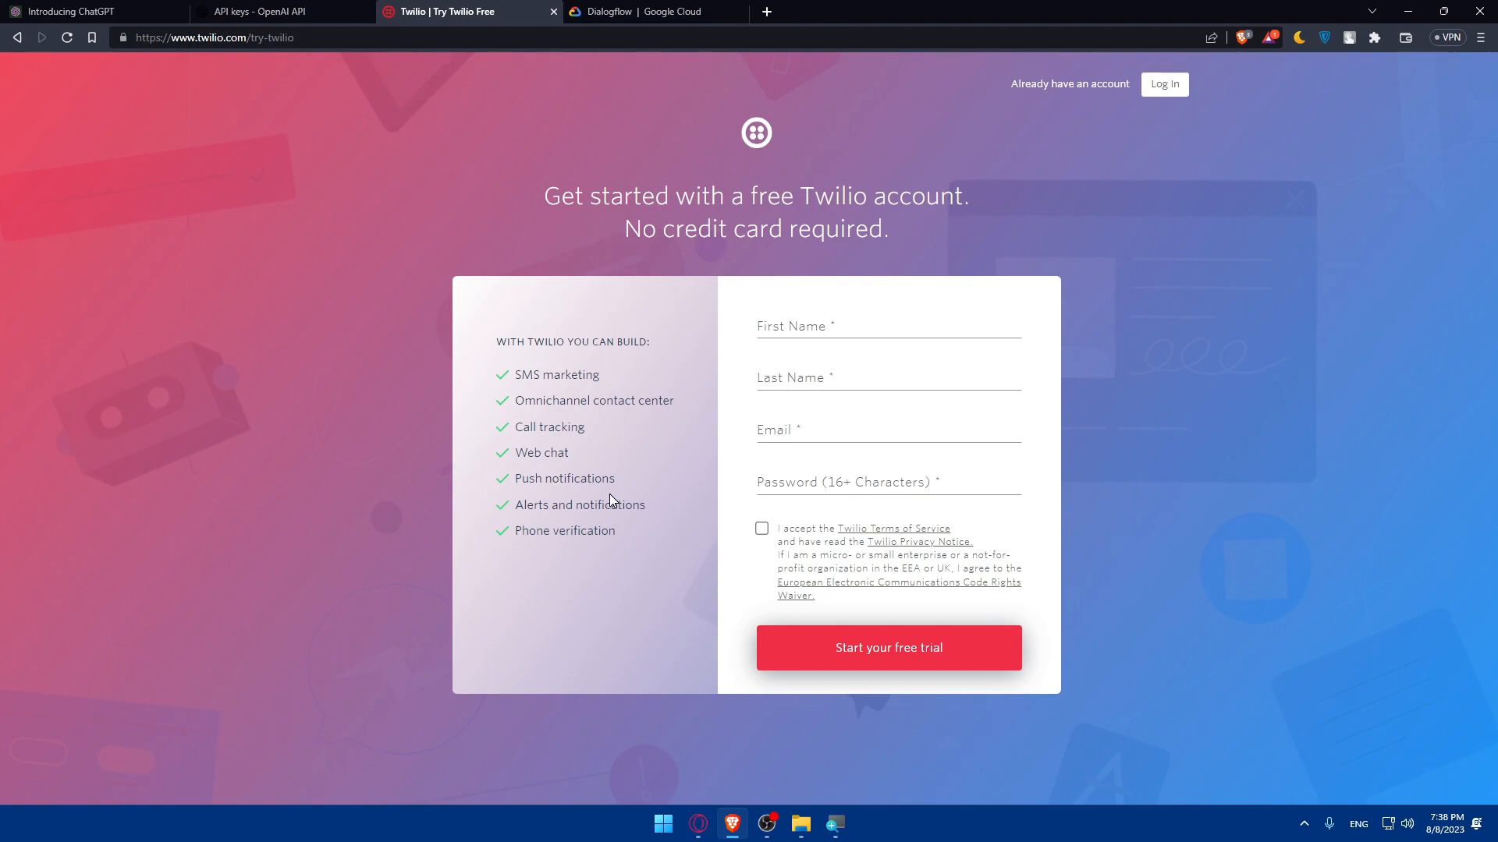
{"action": "mouse_move", "coordinate": [716, 502]}
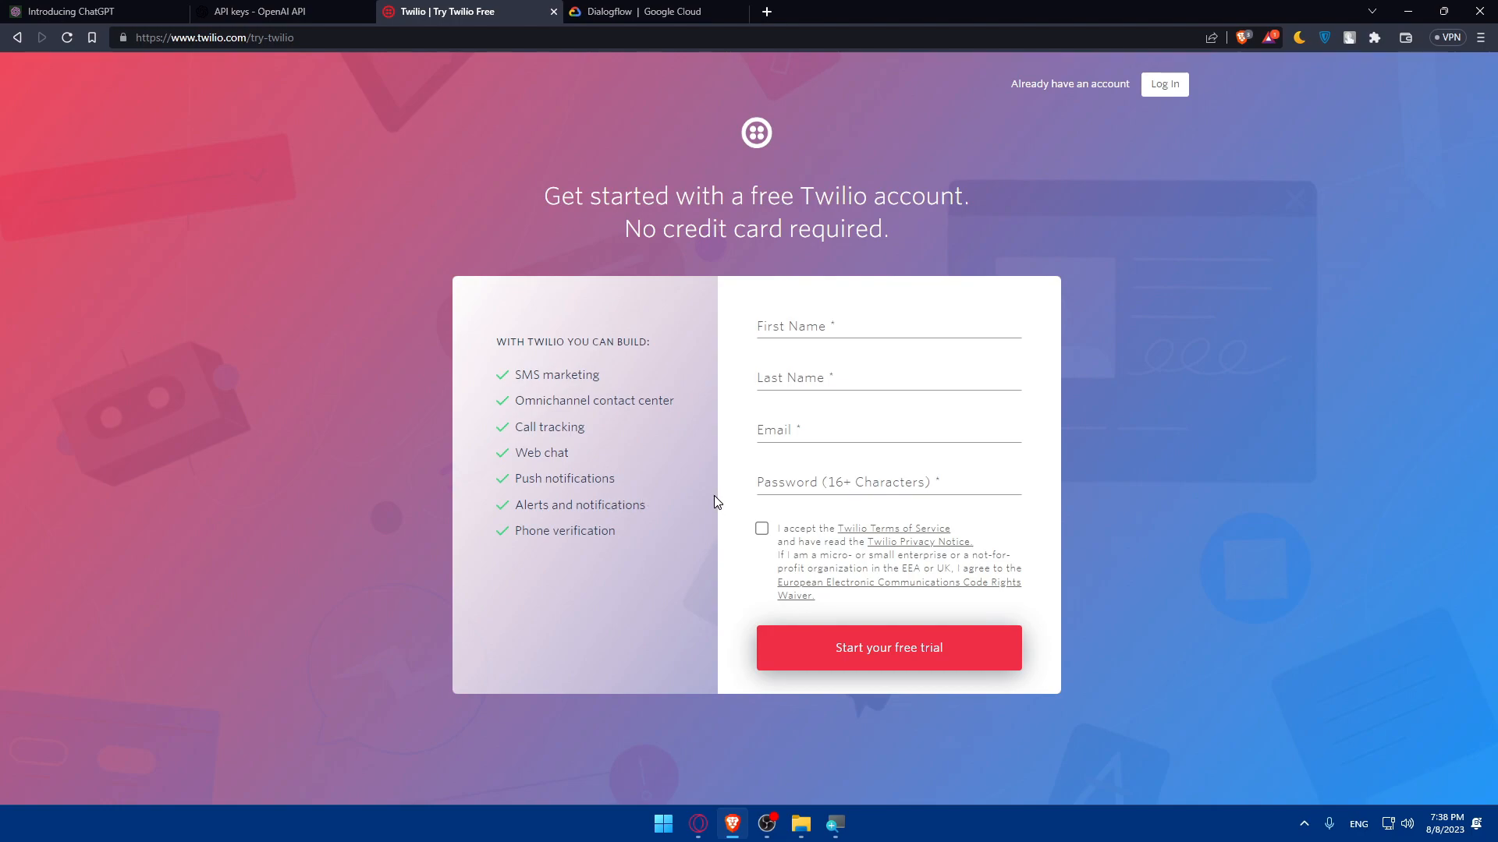
{"action": "mouse_move", "coordinate": [571, 398]}
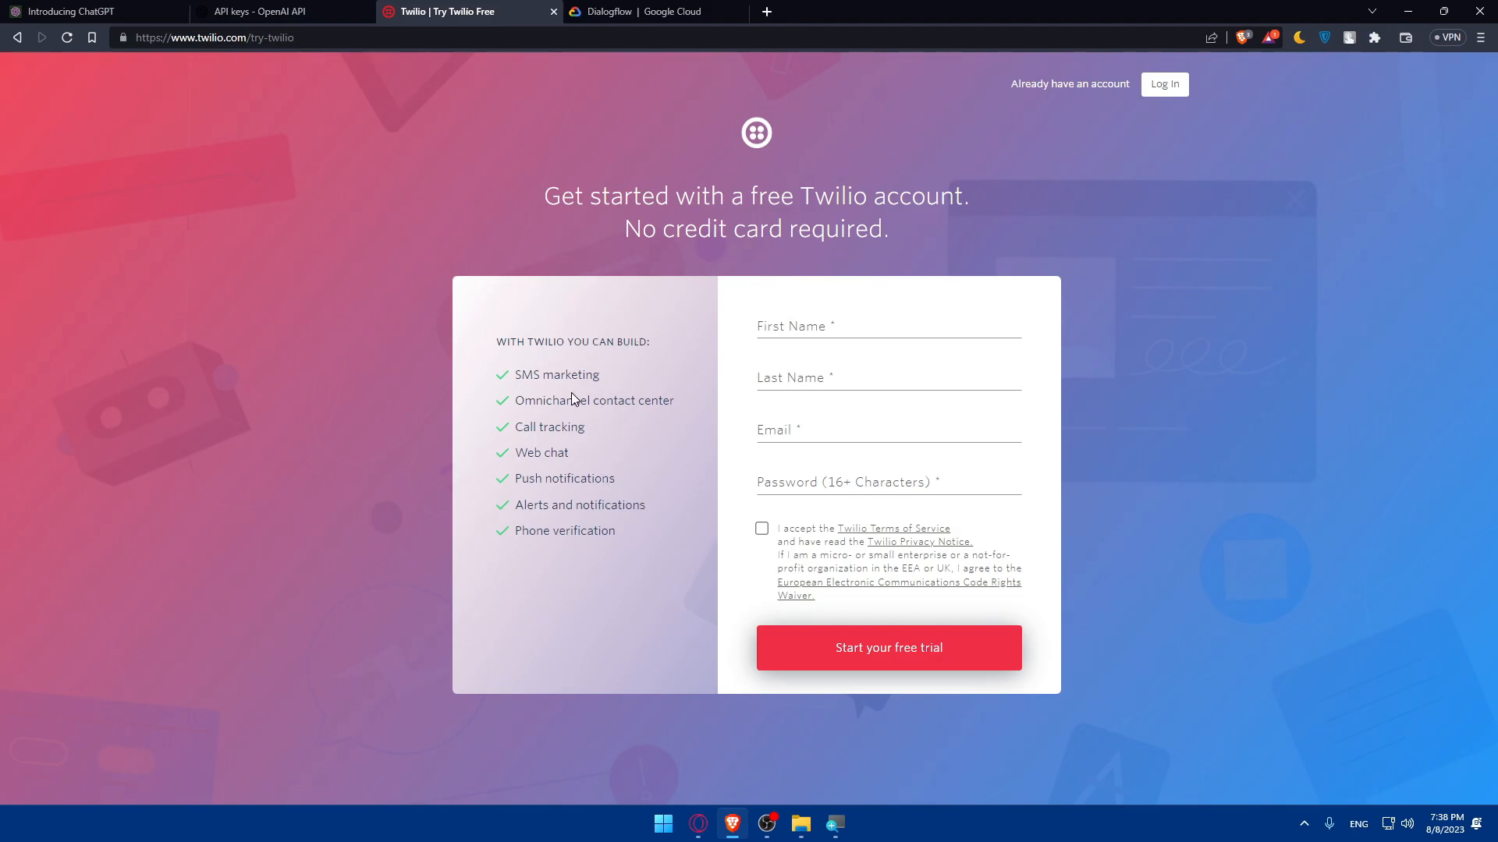
Browse the Dialogflow product page's use cases and features, then close that tab
{"action": "left_click", "coordinate": [639, 11]}
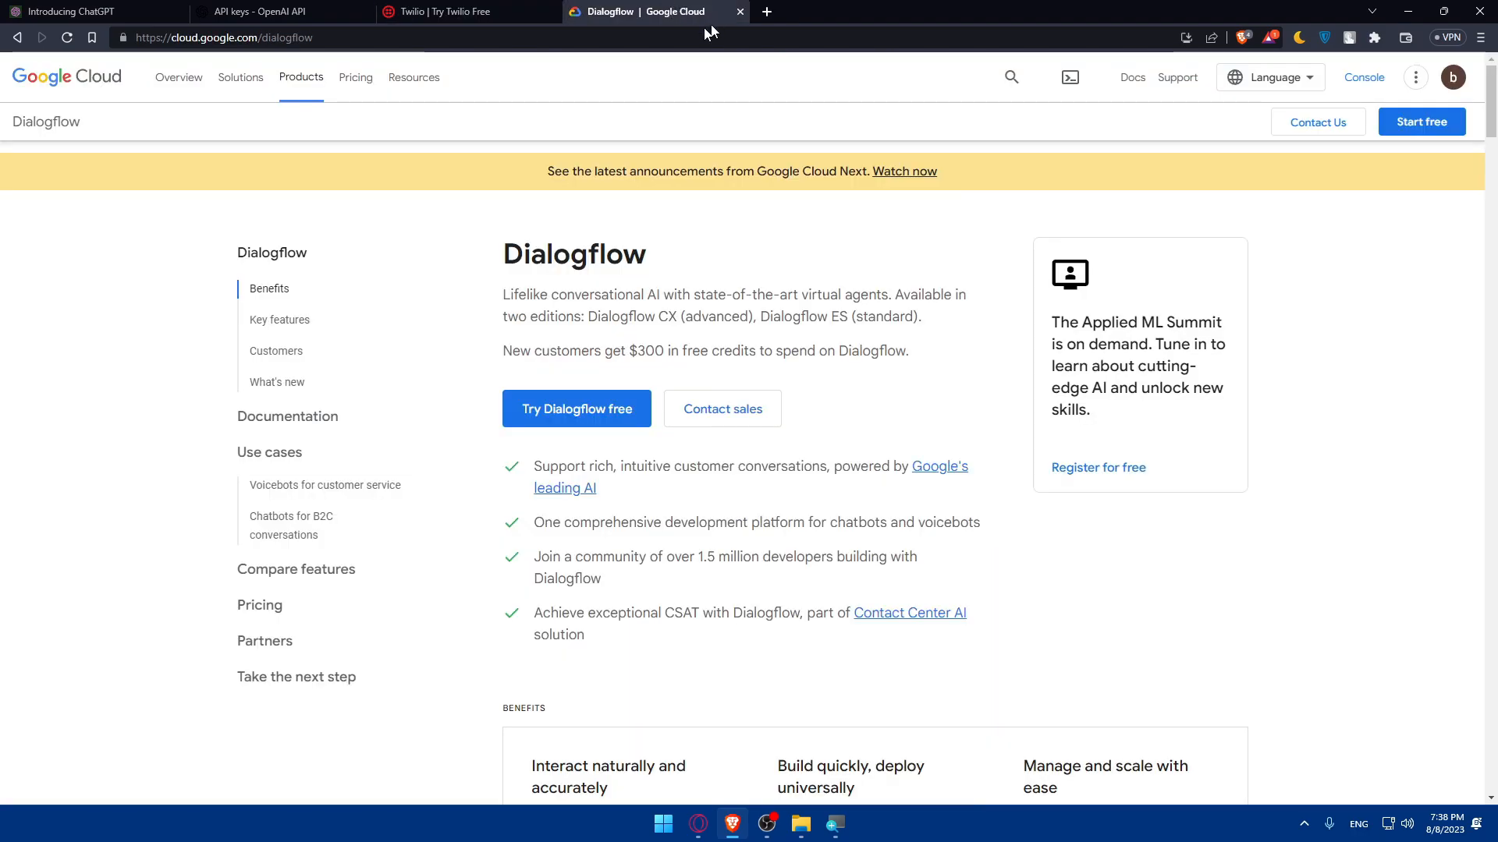
{"action": "mouse_move", "coordinate": [814, 172]}
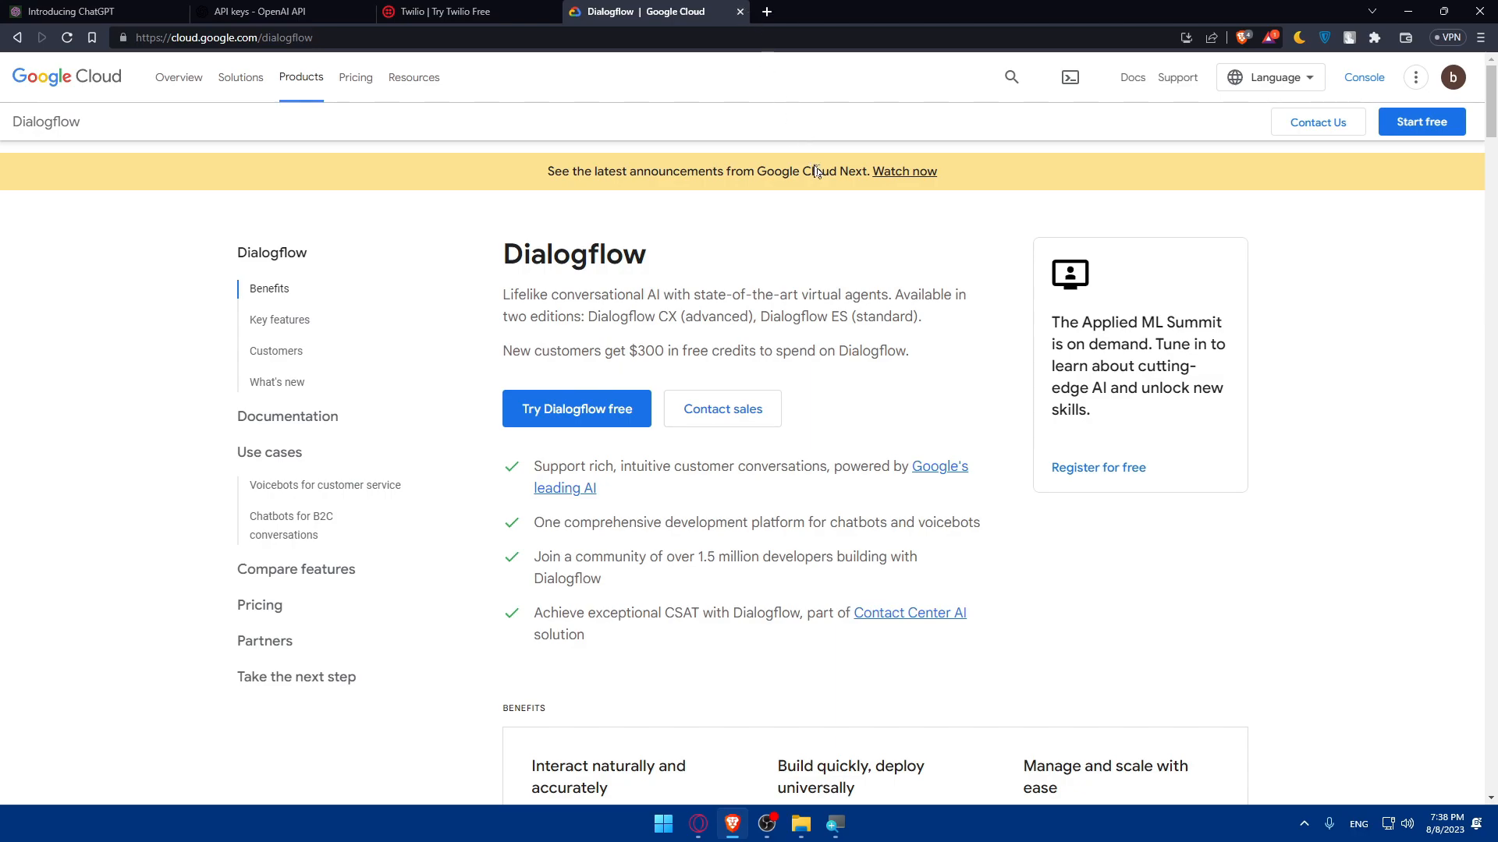
{"action": "scroll", "scroll_direction": "down", "scroll_amount": 3}
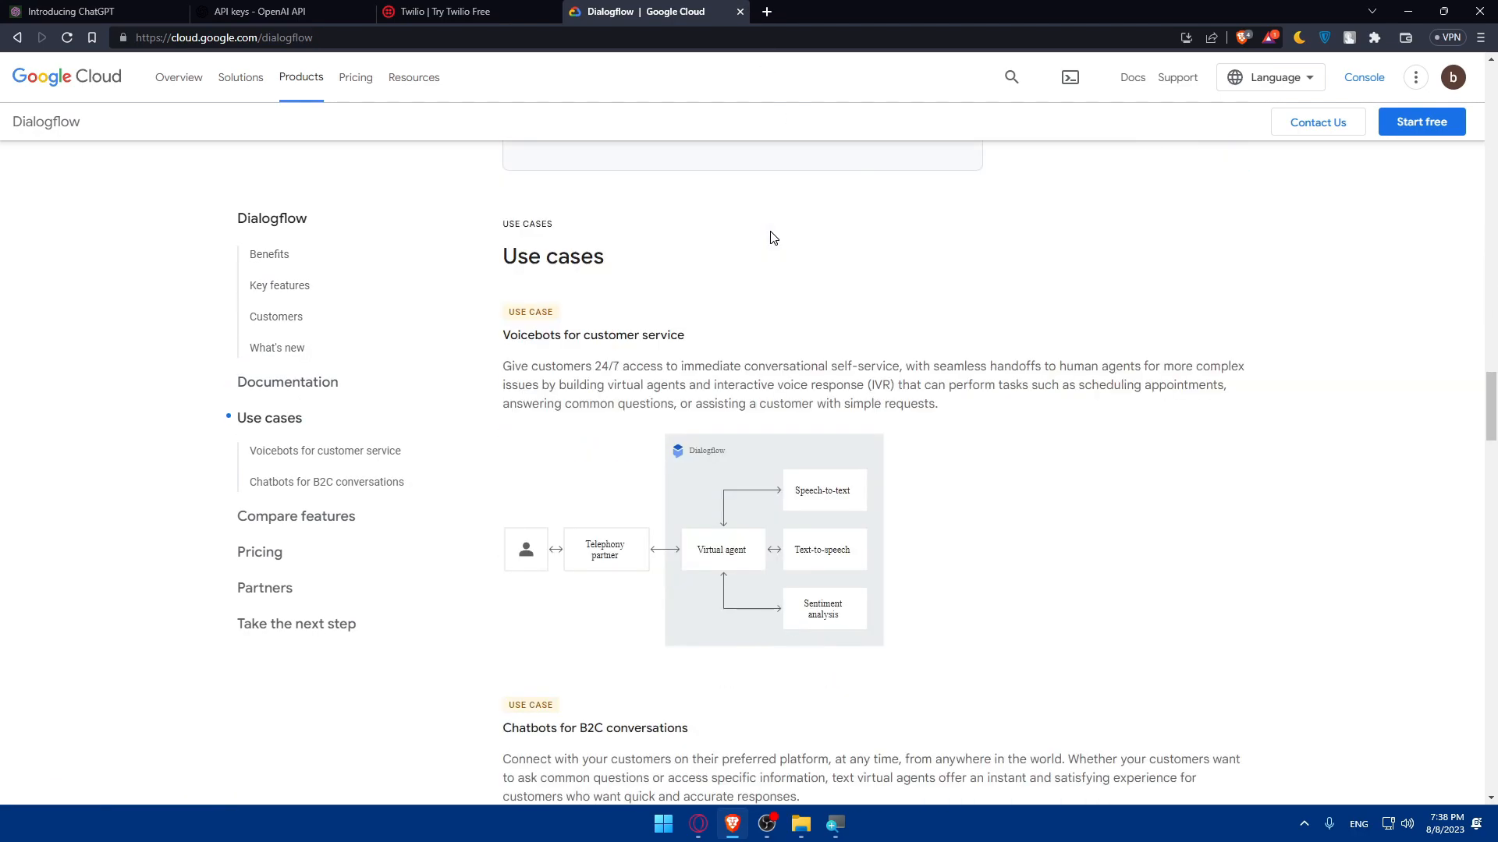
{"action": "scroll", "scroll_direction": "down", "scroll_amount": 3}
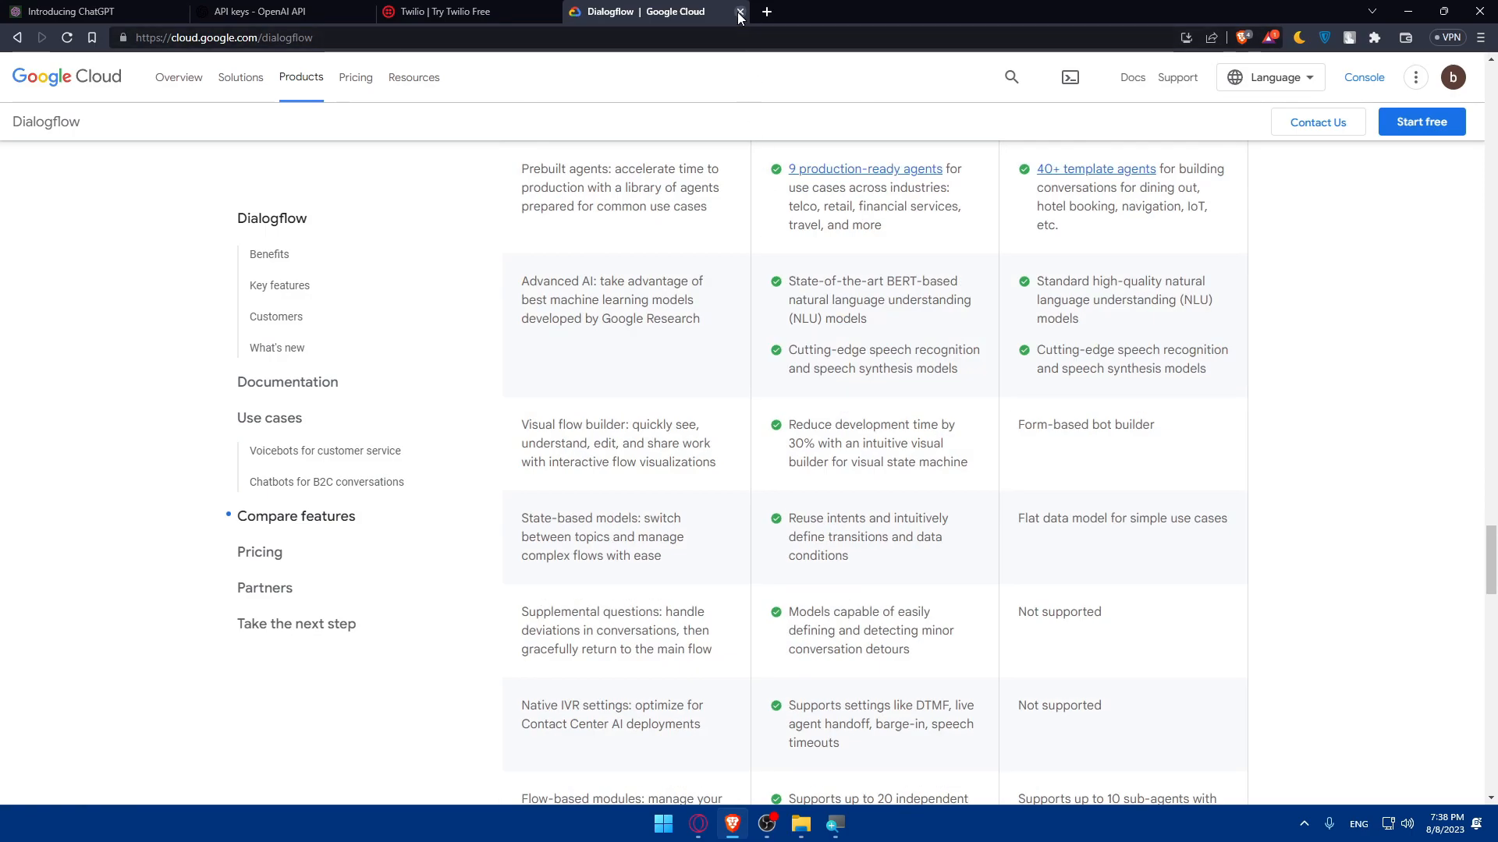
{"action": "left_click", "coordinate": [736, 17]}
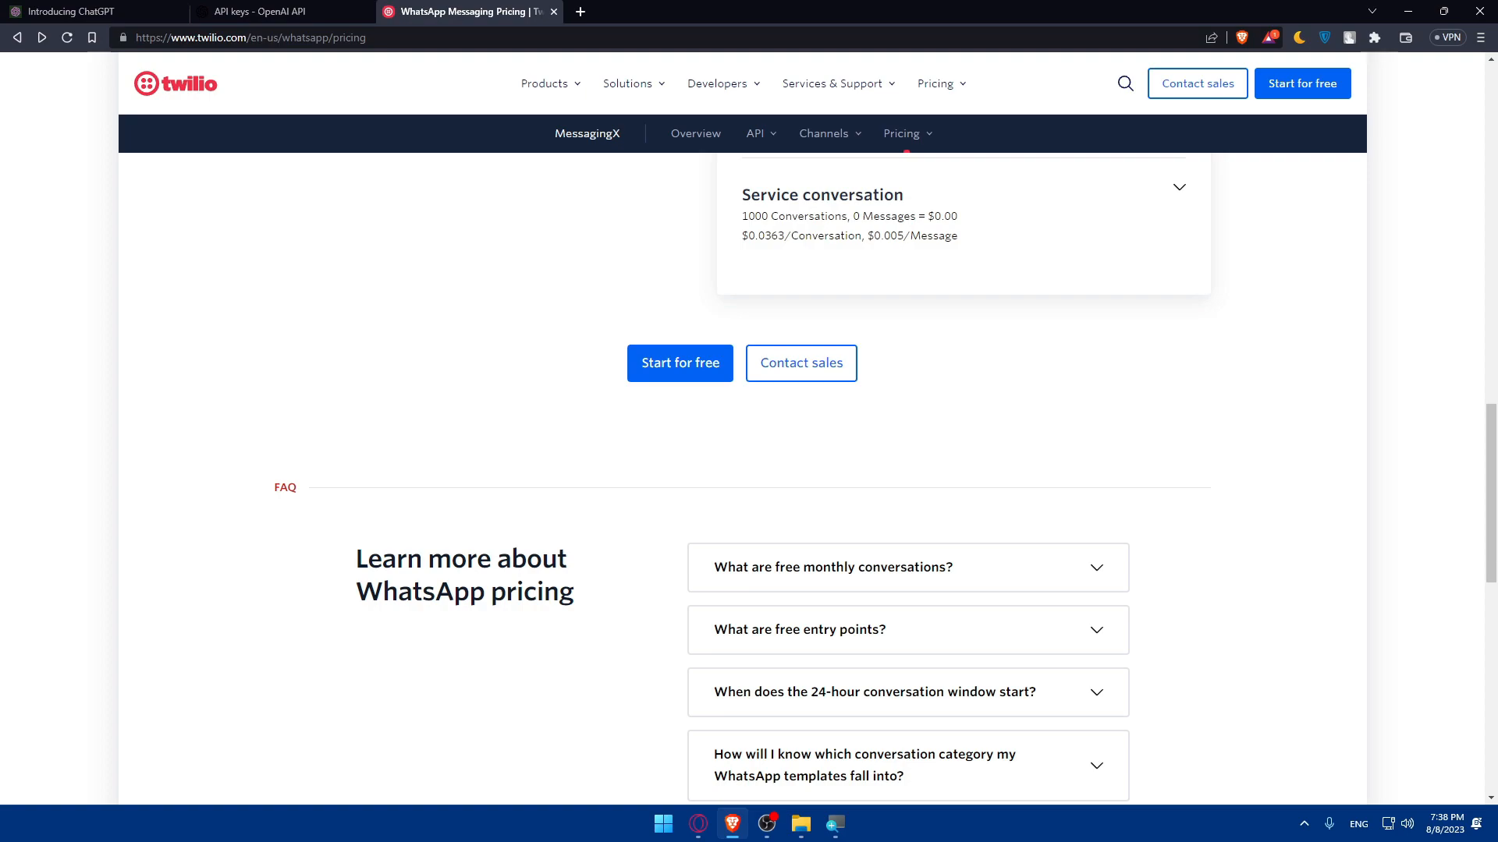
{"action": "mouse_move", "coordinate": [351, 293]}
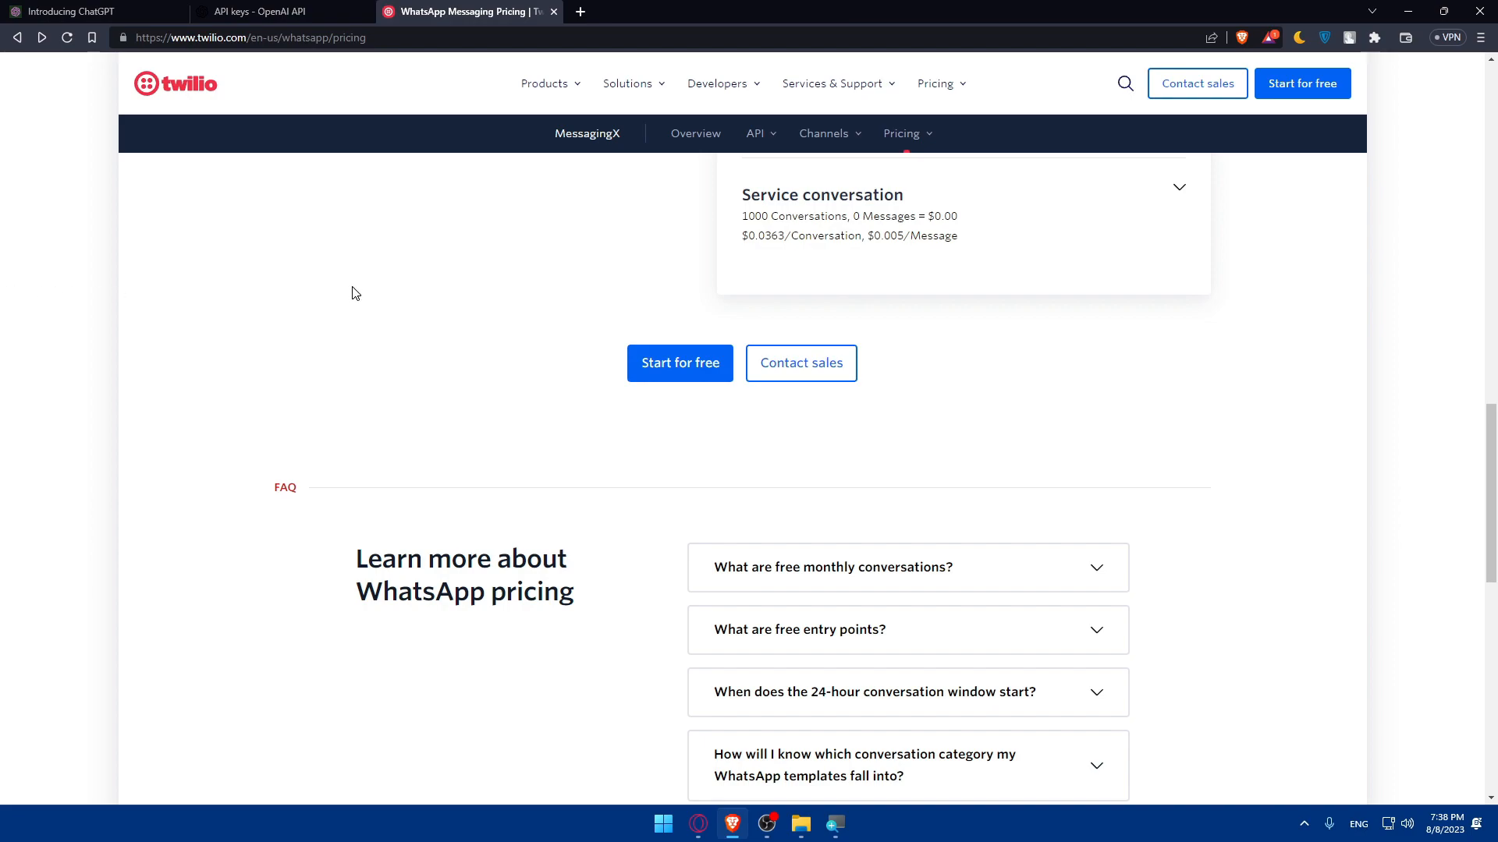
{"action": "mouse_move", "coordinate": [393, 304]}
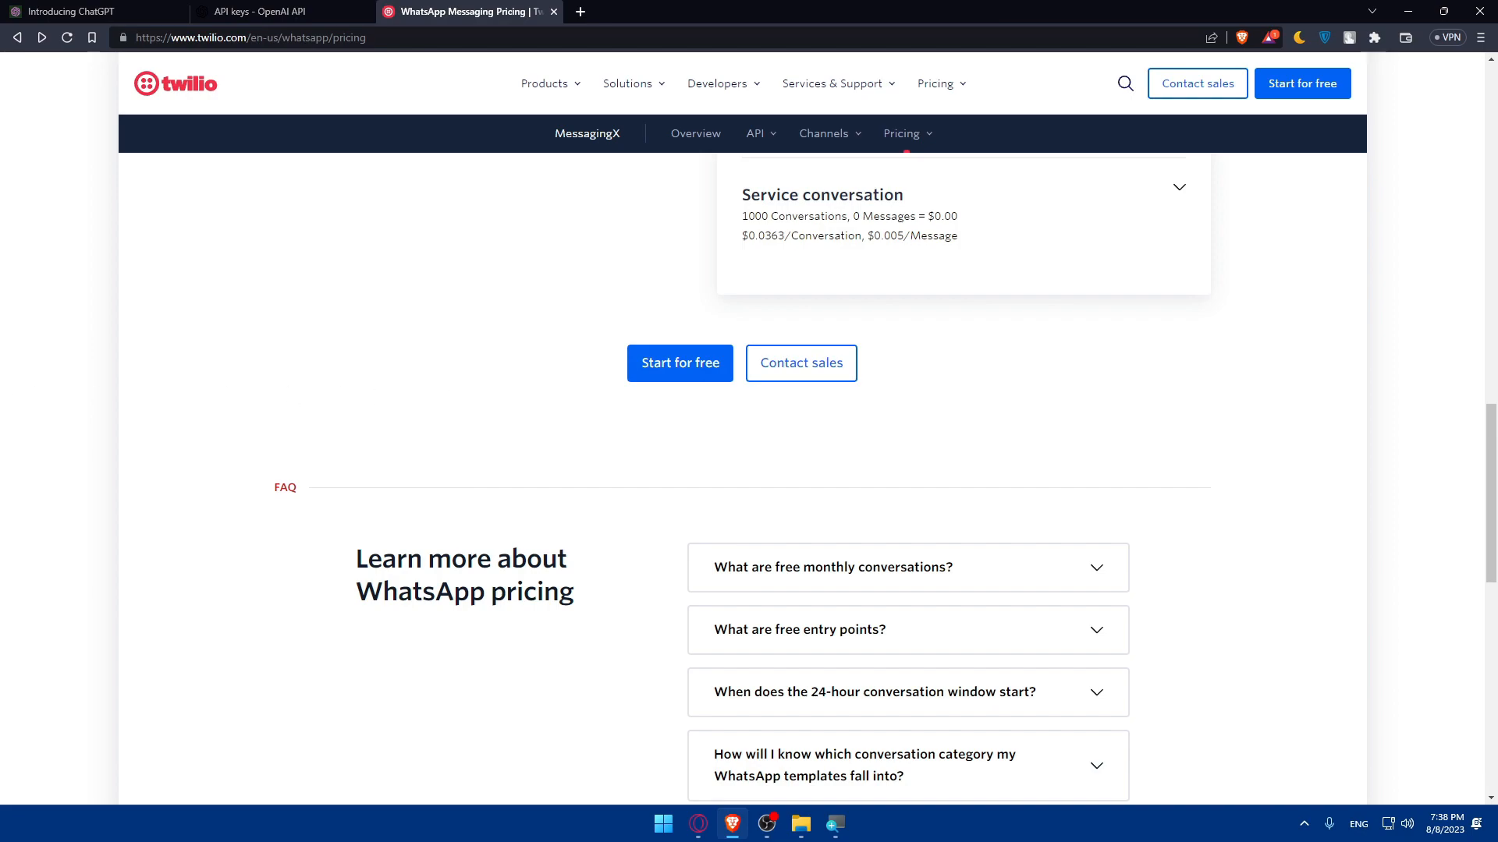
{"action": "mouse_move", "coordinate": [482, 294]}
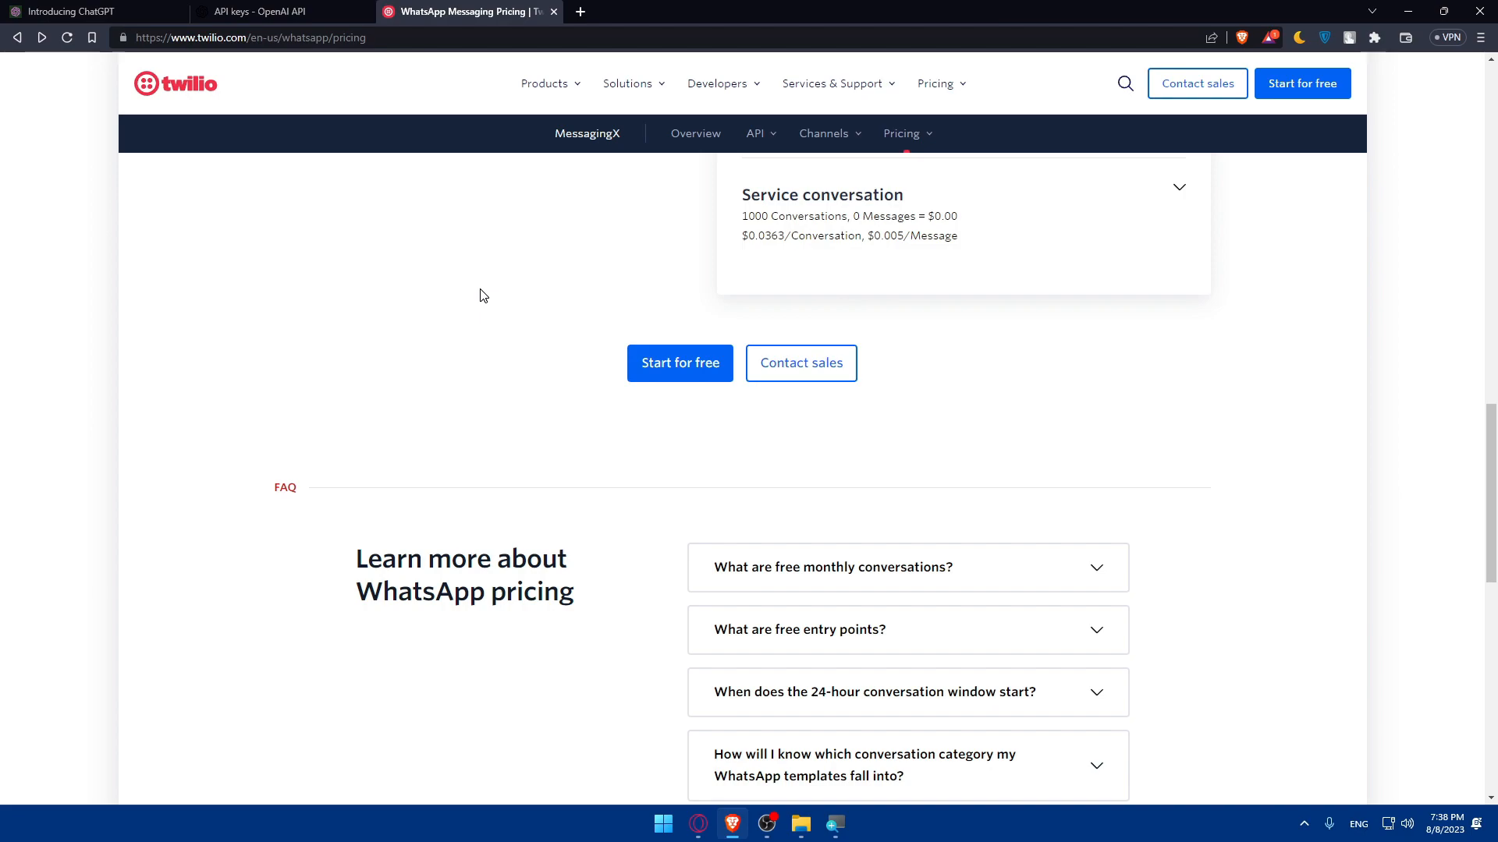
{"action": "mouse_move", "coordinate": [494, 292]}
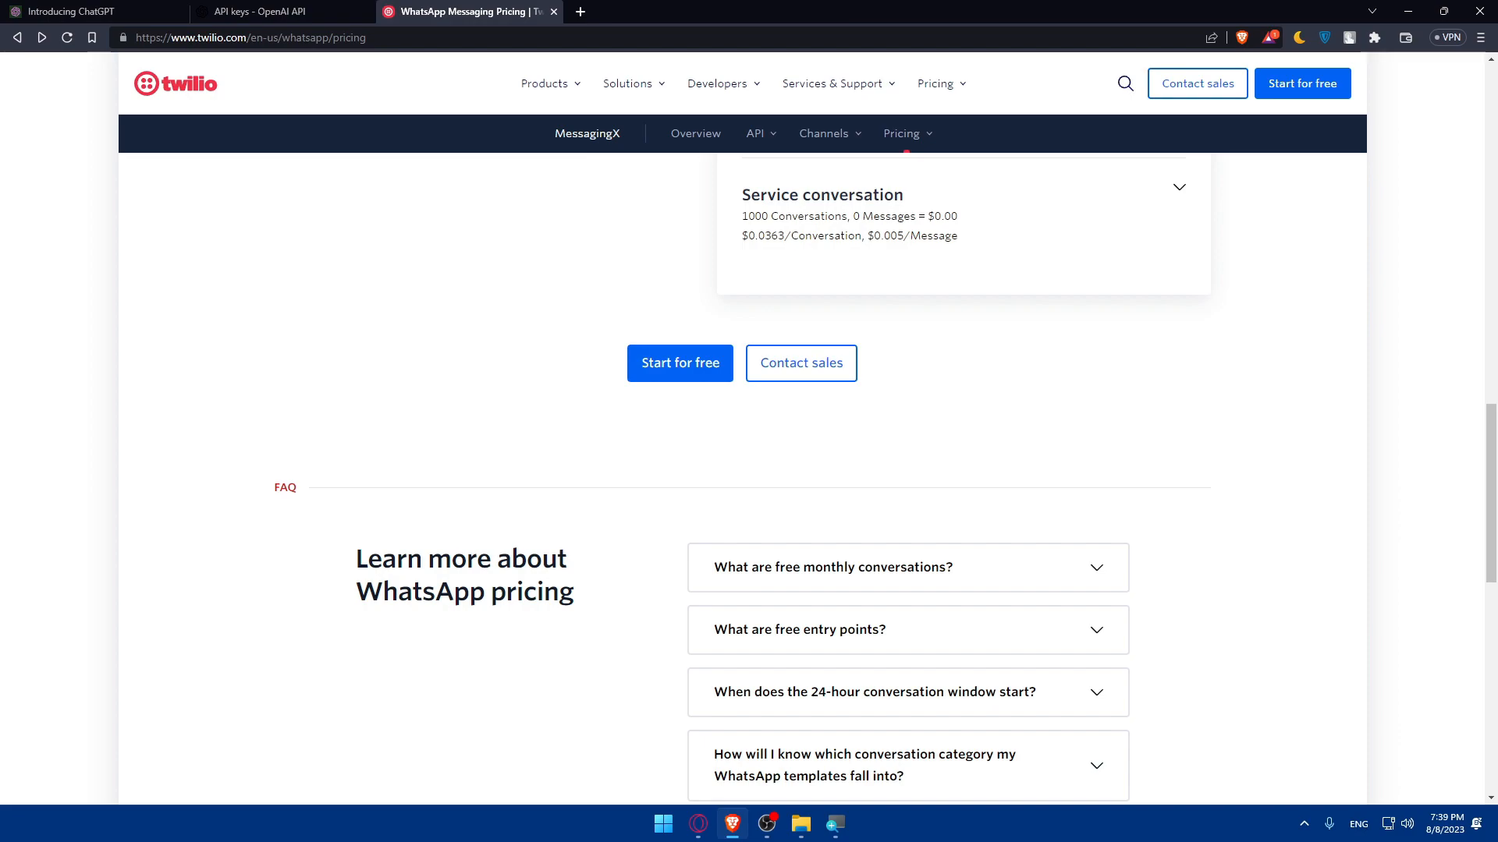
{"action": "mouse_move", "coordinate": [429, 462]}
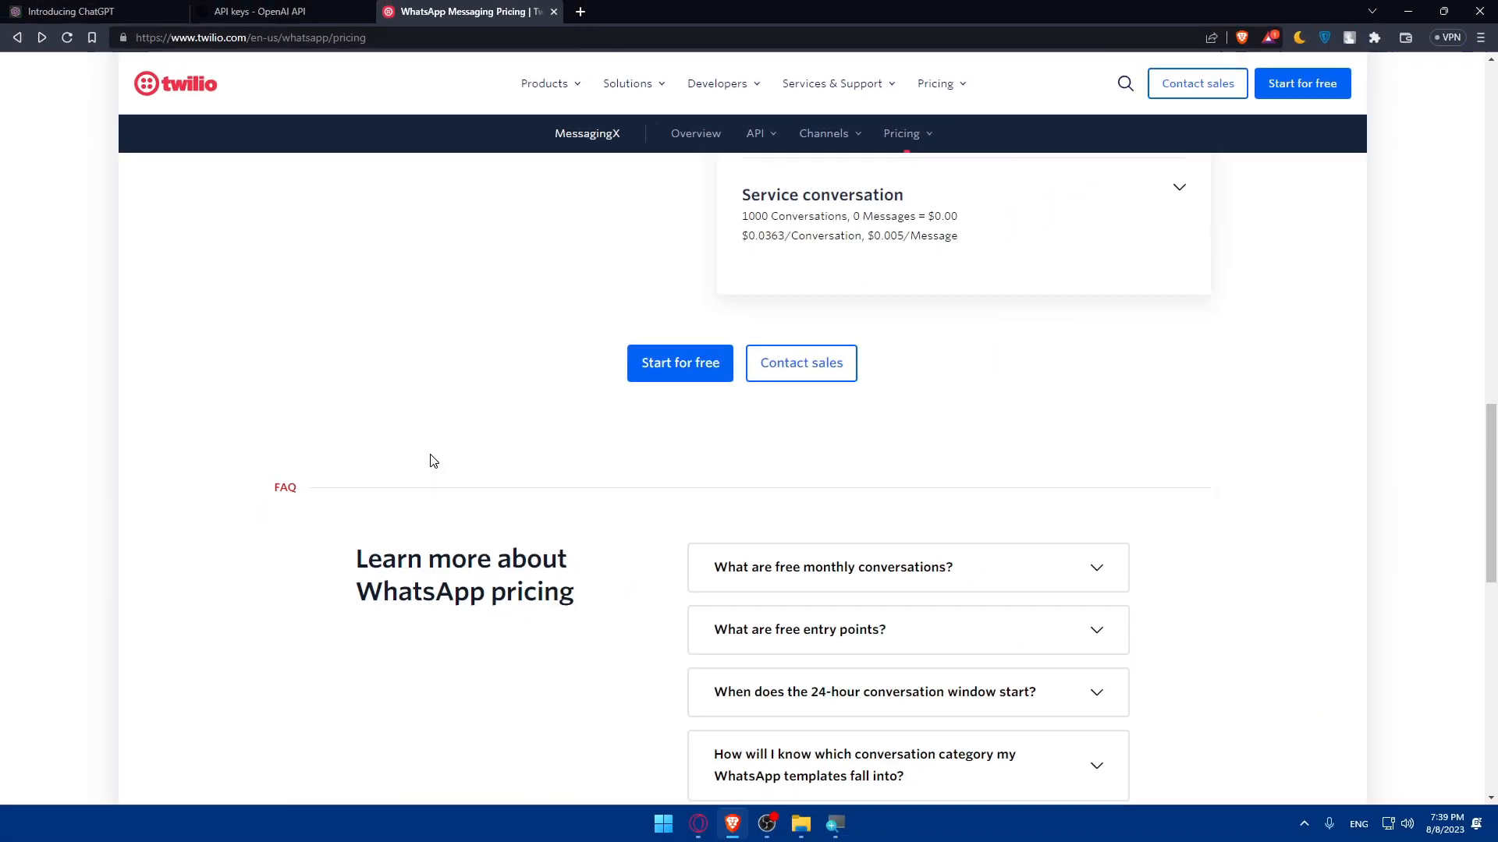